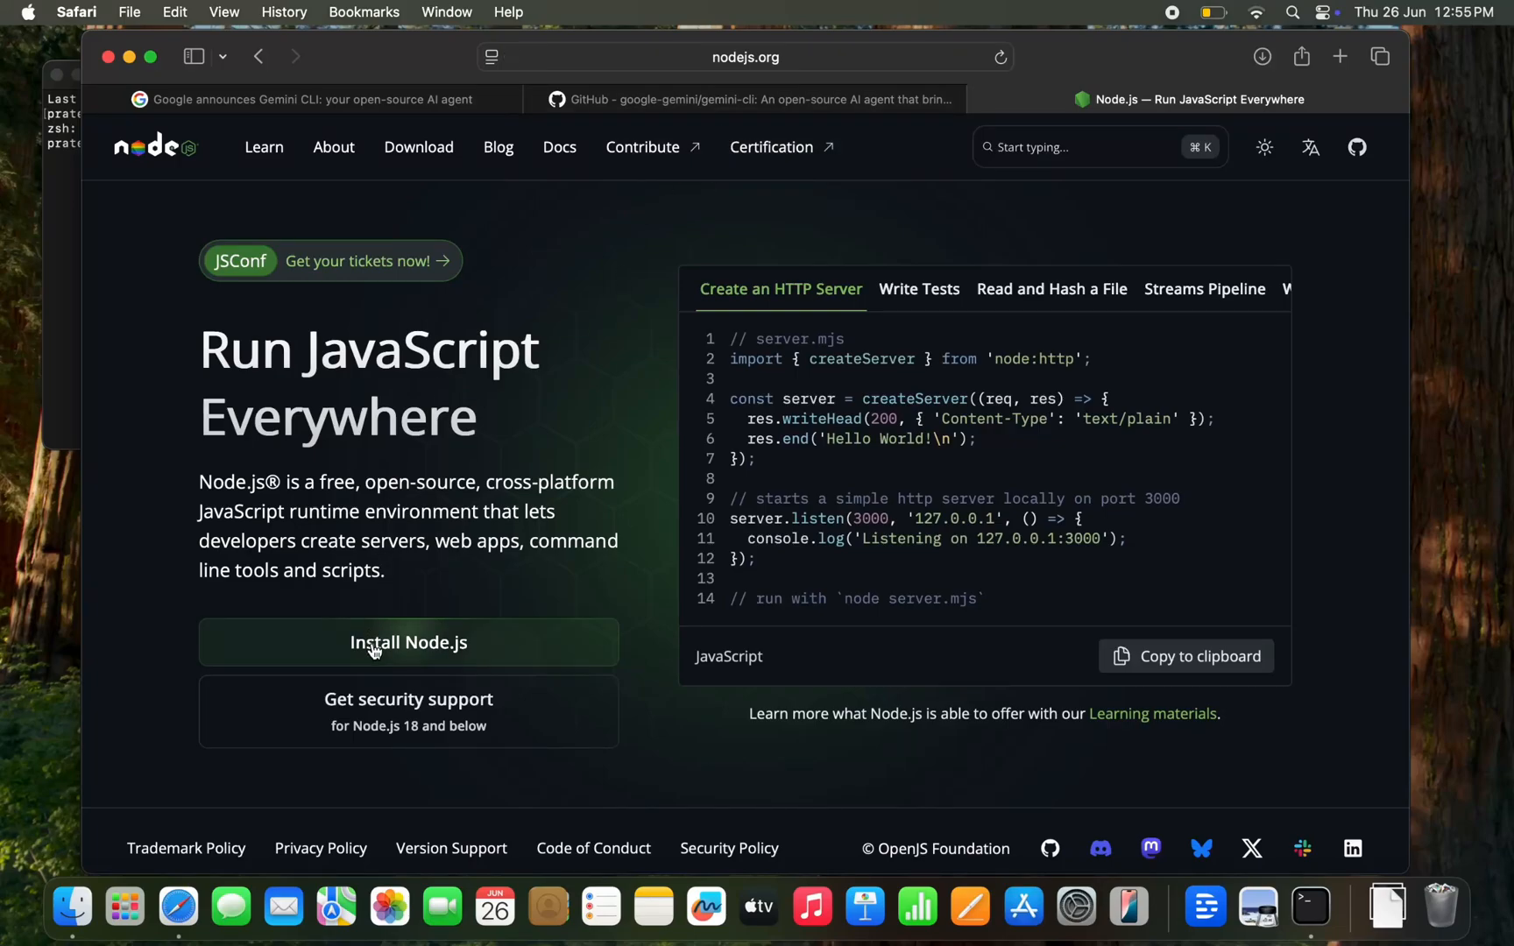
- Open the Node.js download page and scroll to the prebuilt macOS installer options
click(408, 643)
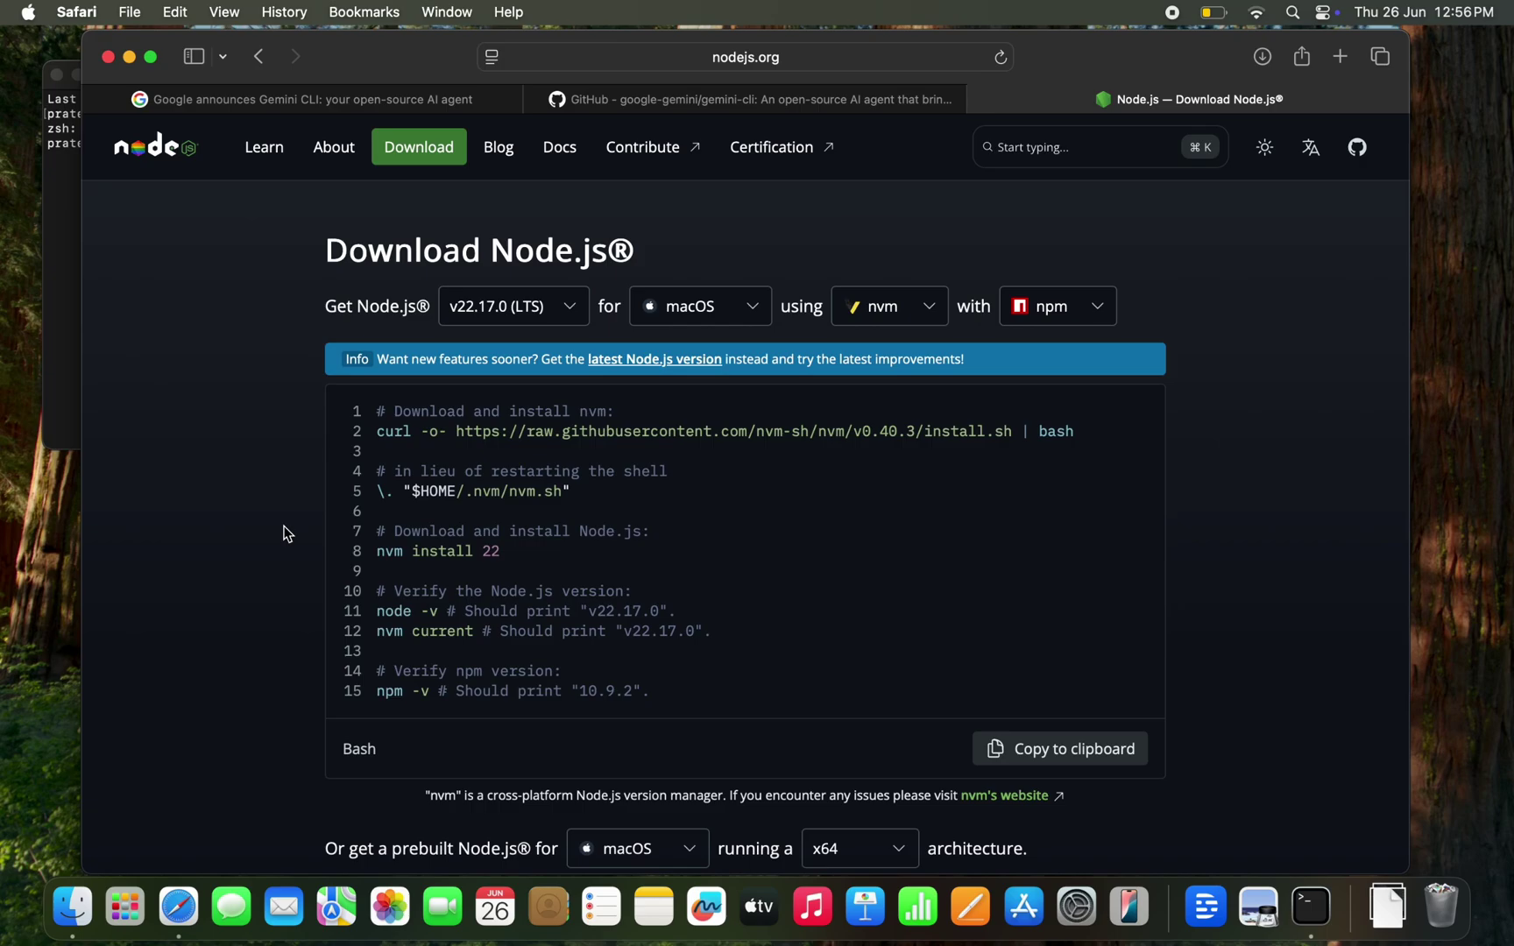
scroll(down, 3)
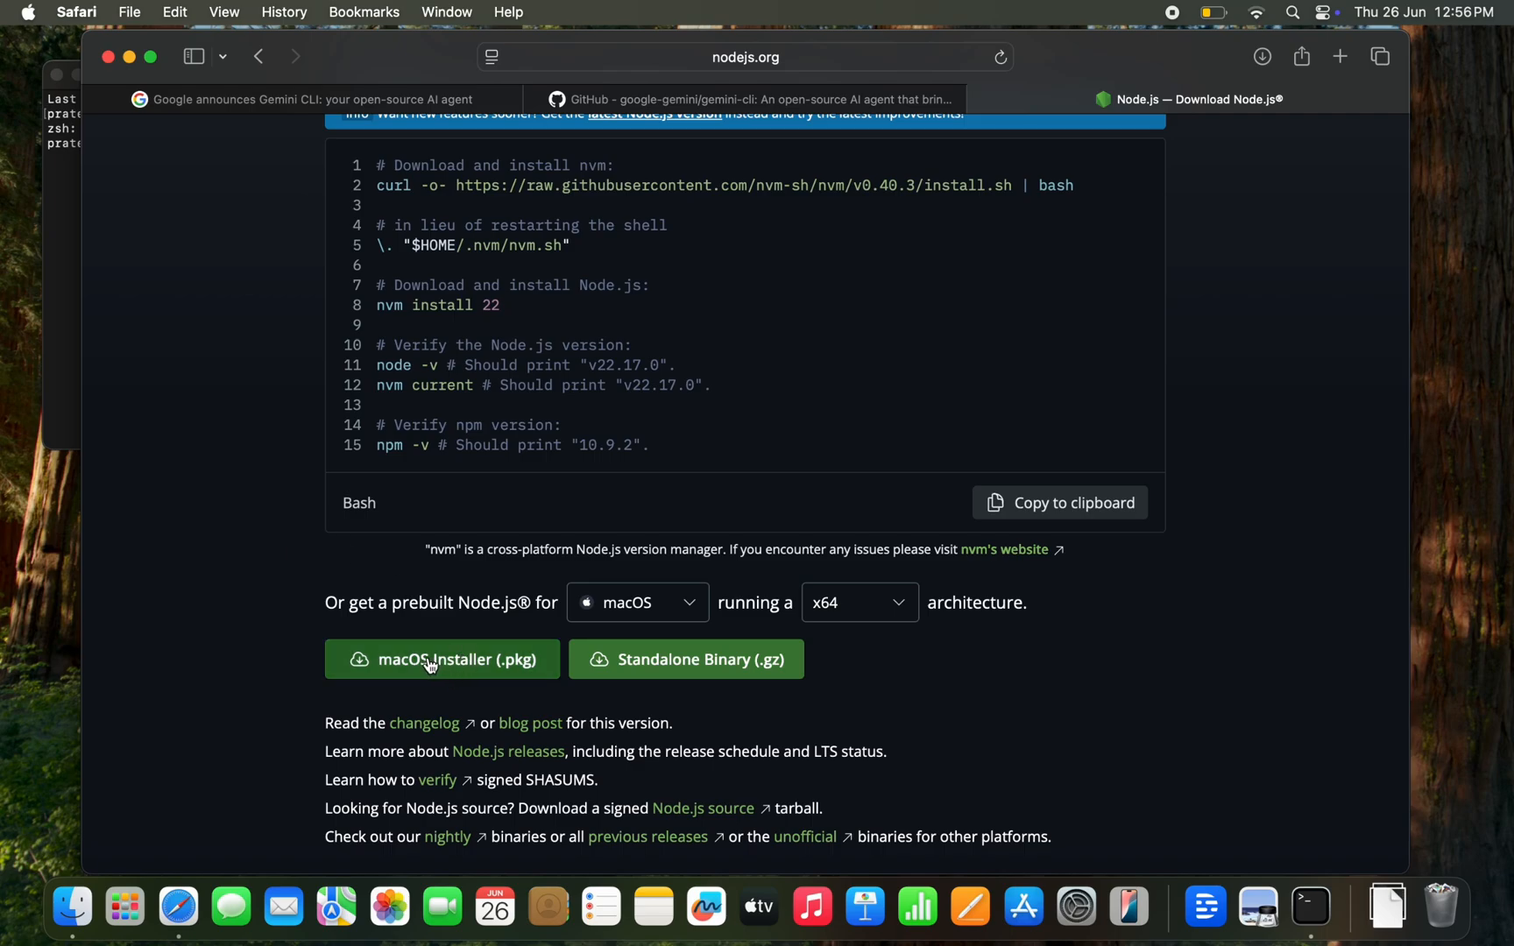
- Download the macOS .pkg installer, allow nodejs.org downloads, and set architecture to ARM64
click(441, 659)
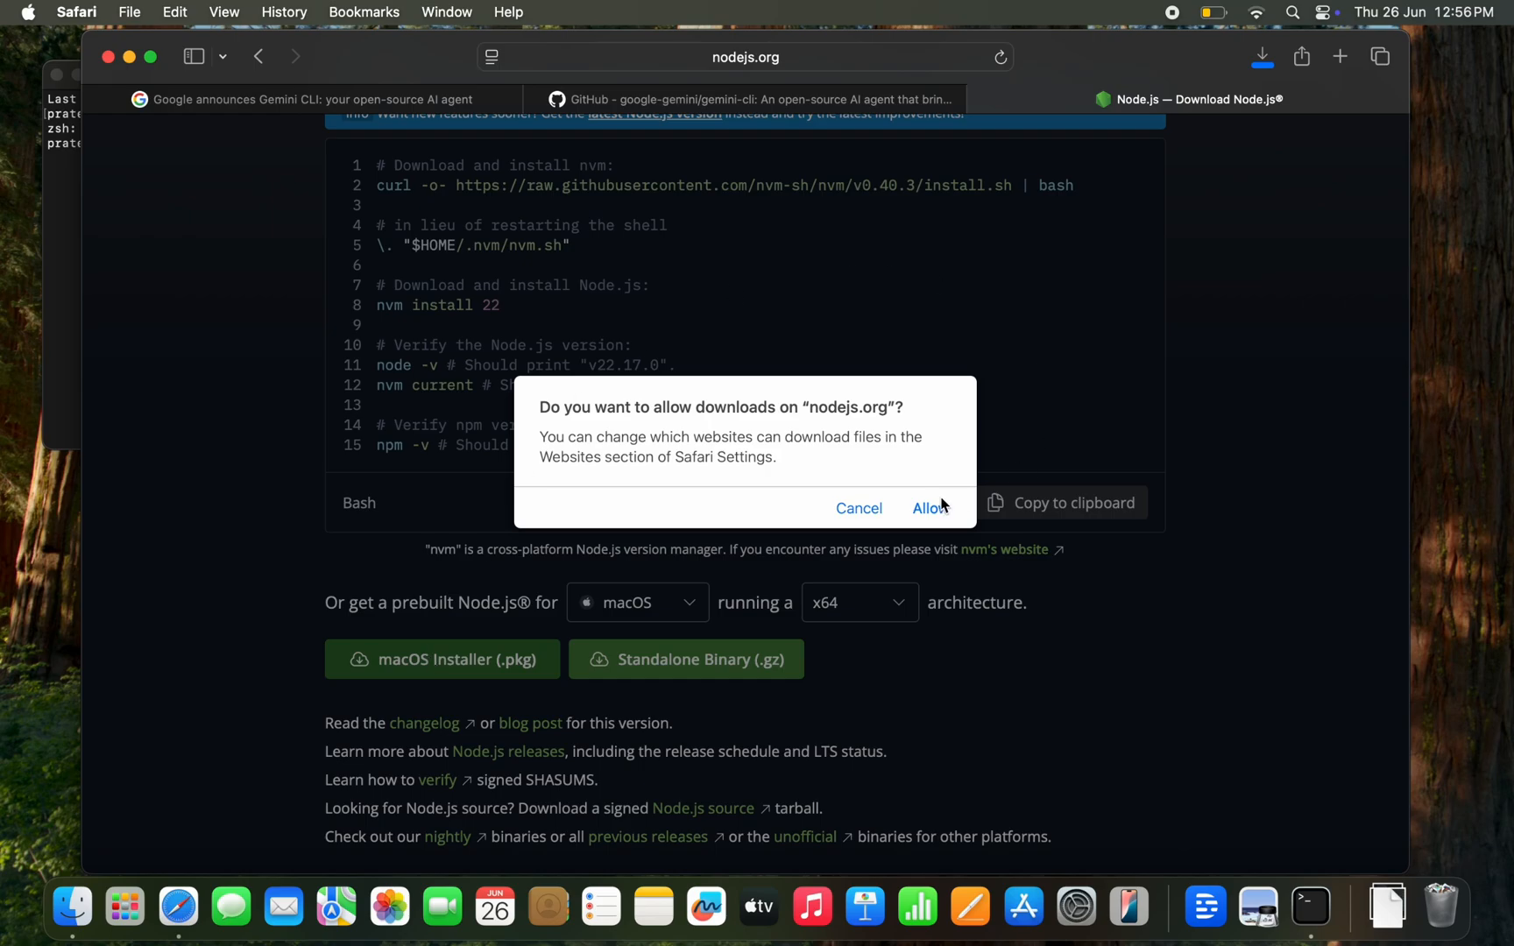
click(928, 508)
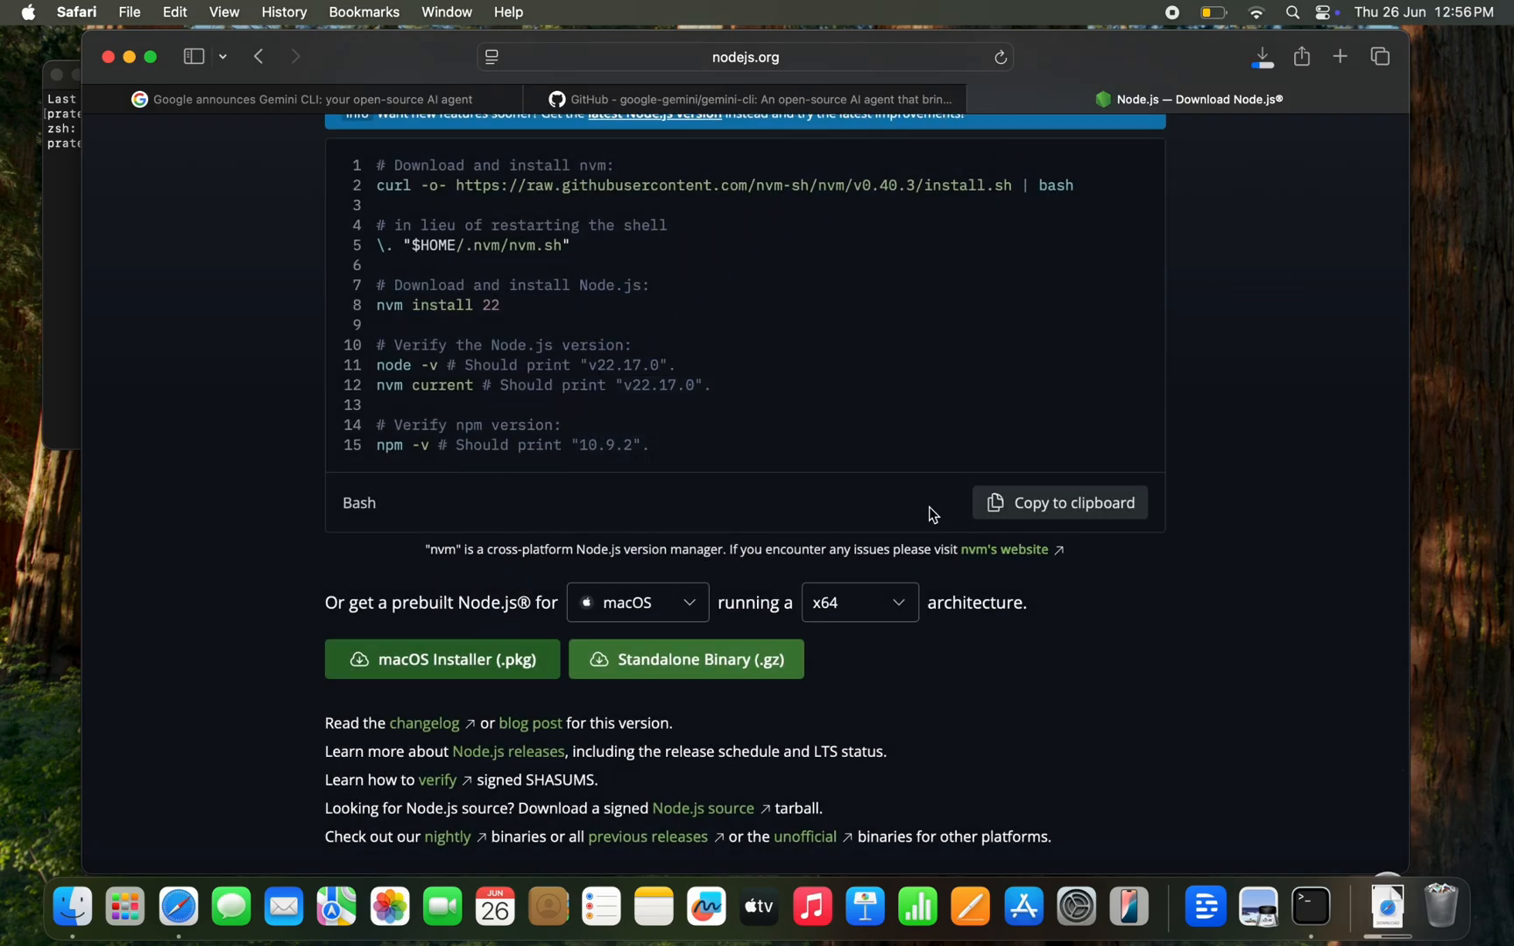
click(896, 602)
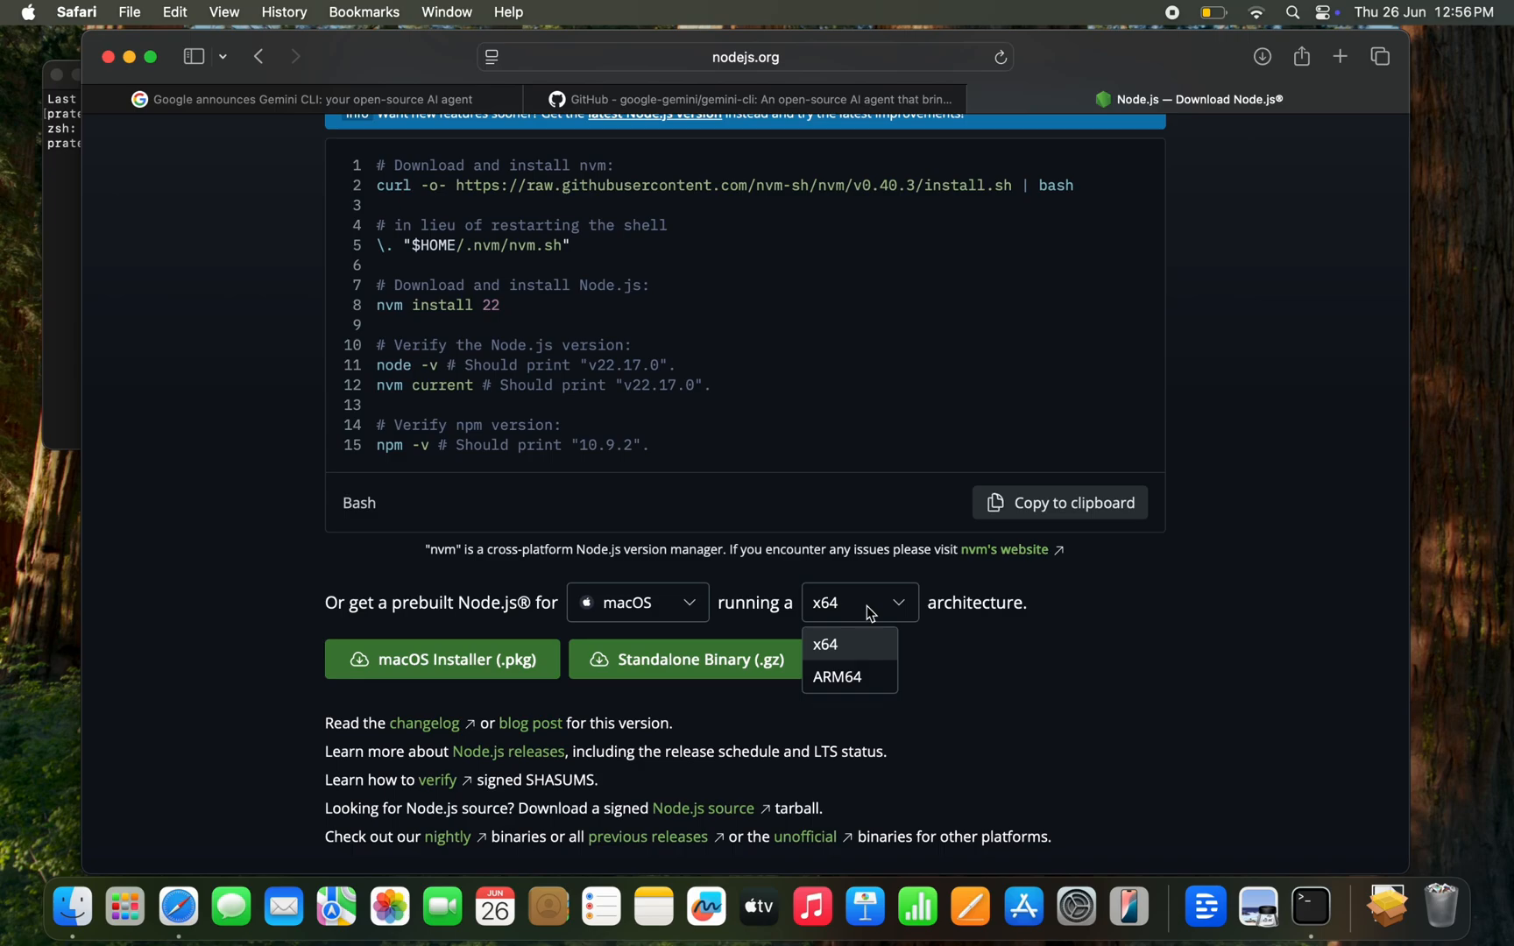
click(824, 644)
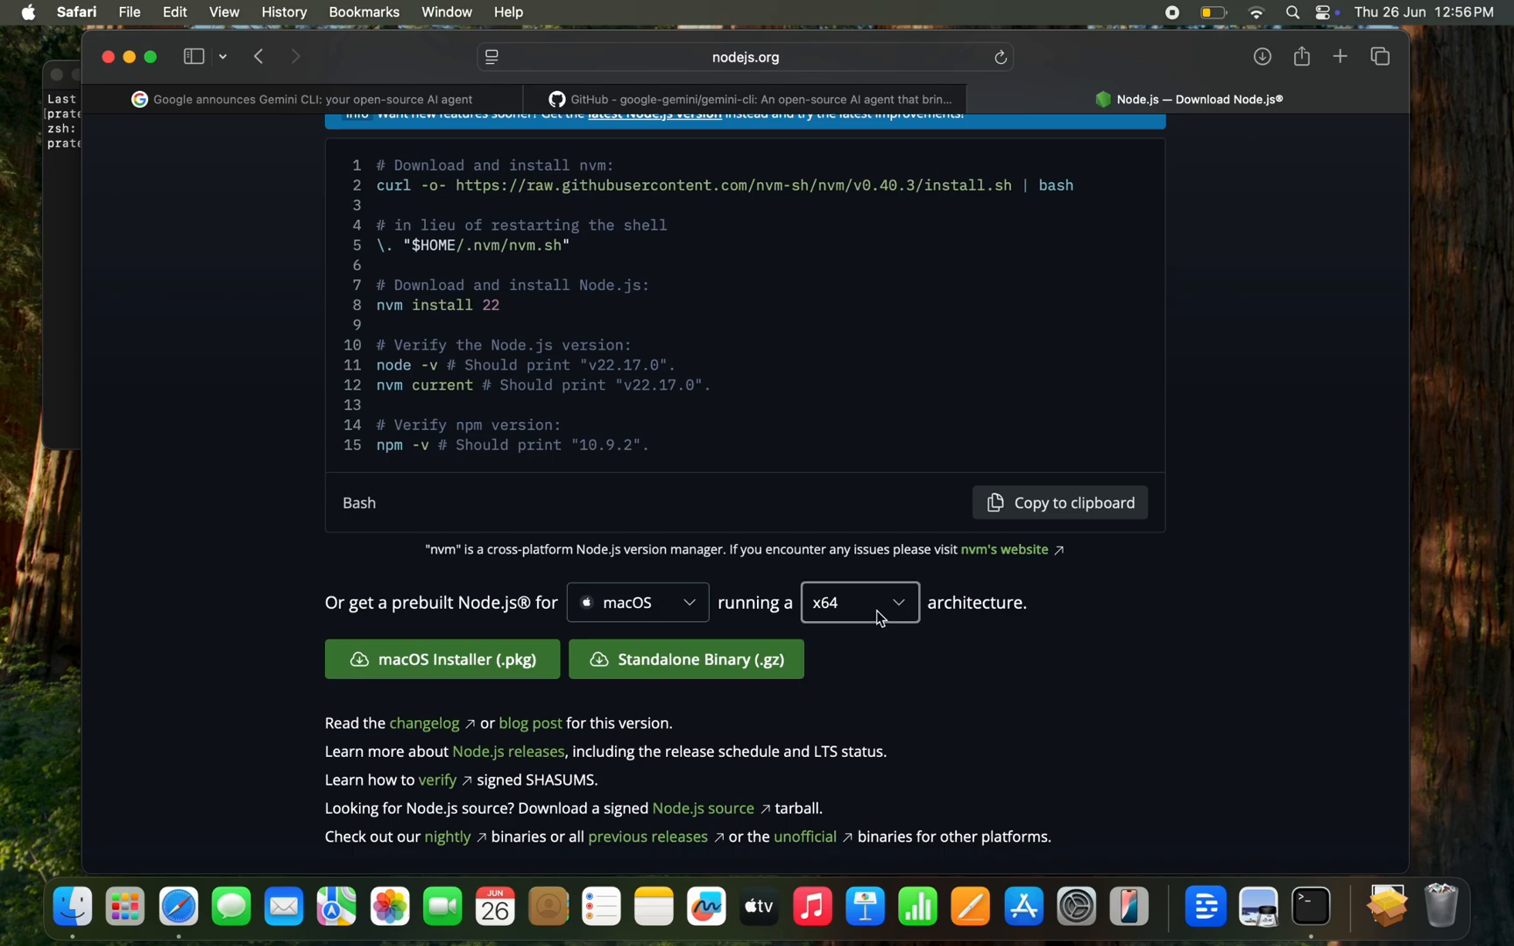
click(637, 603)
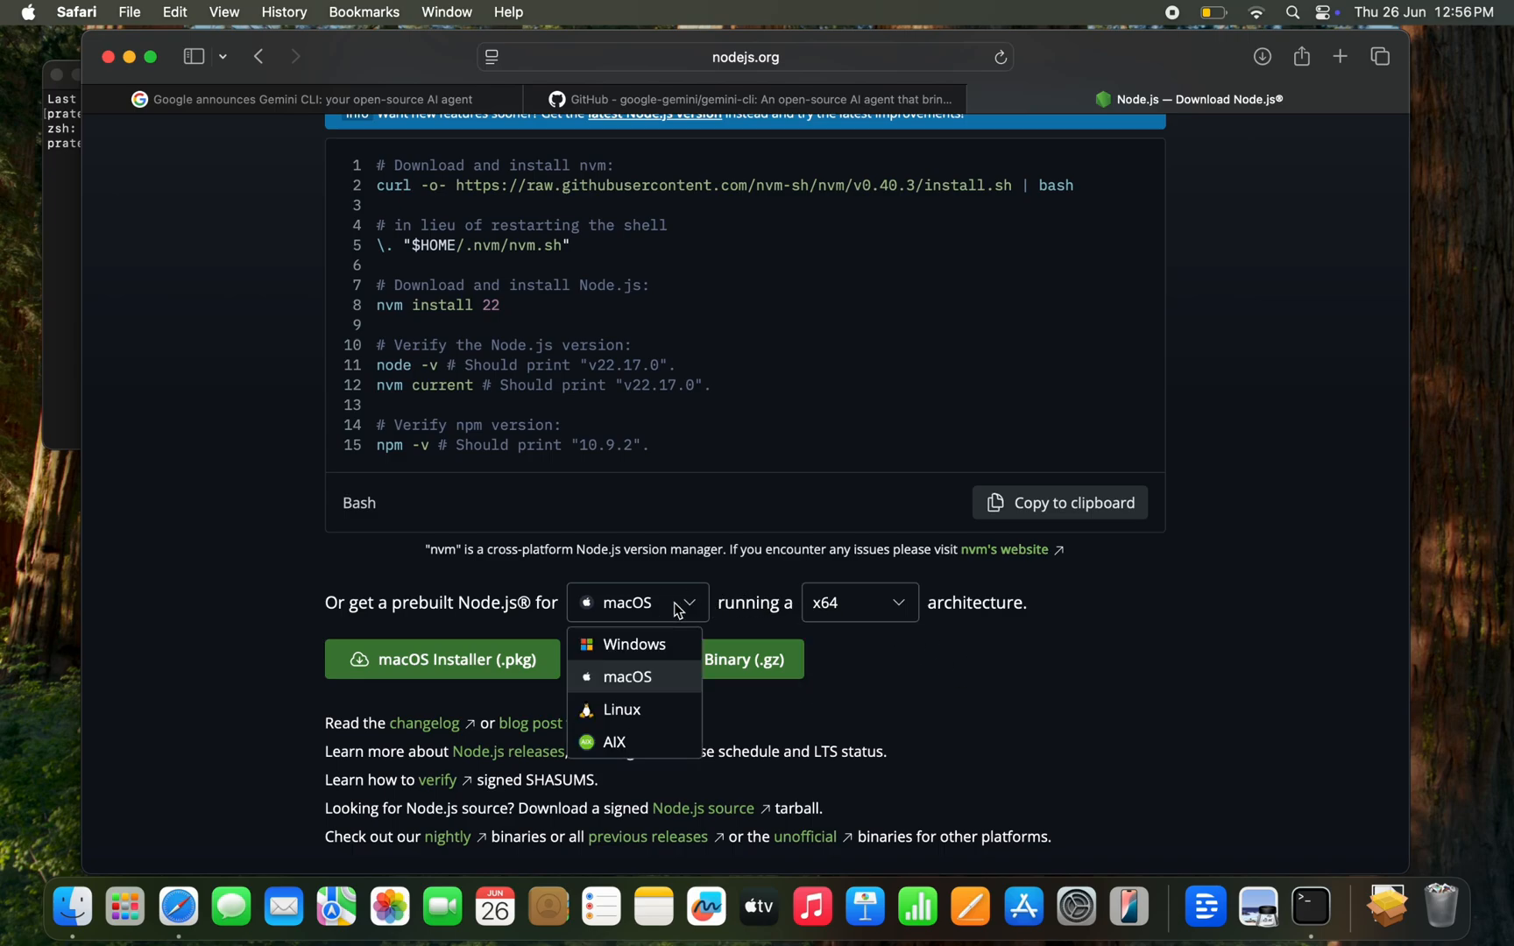
click(626, 676)
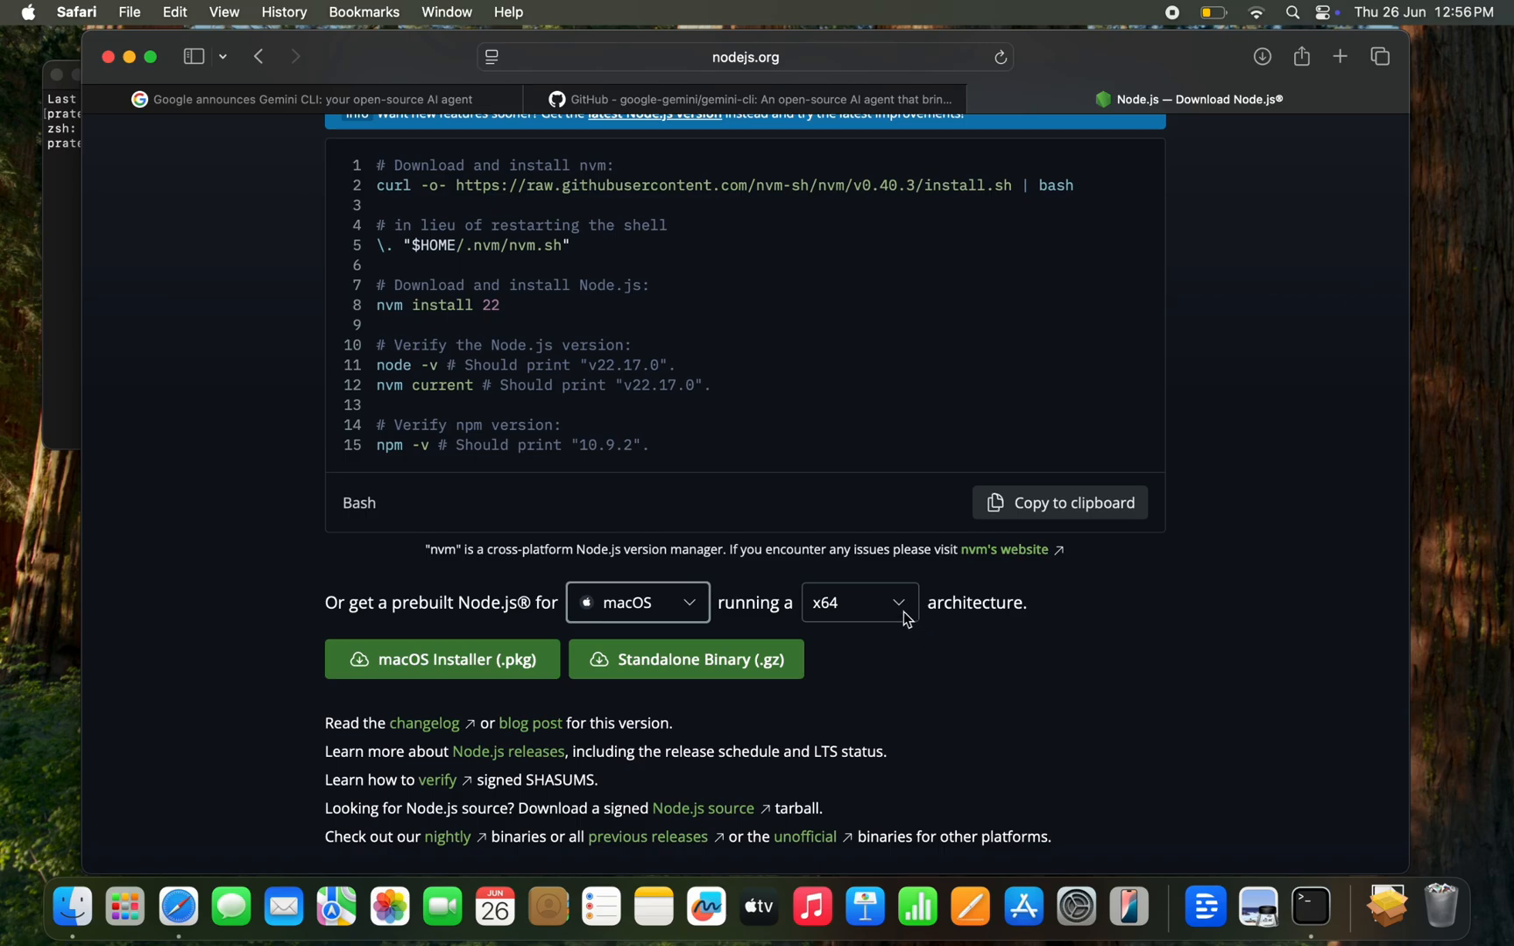
click(860, 602)
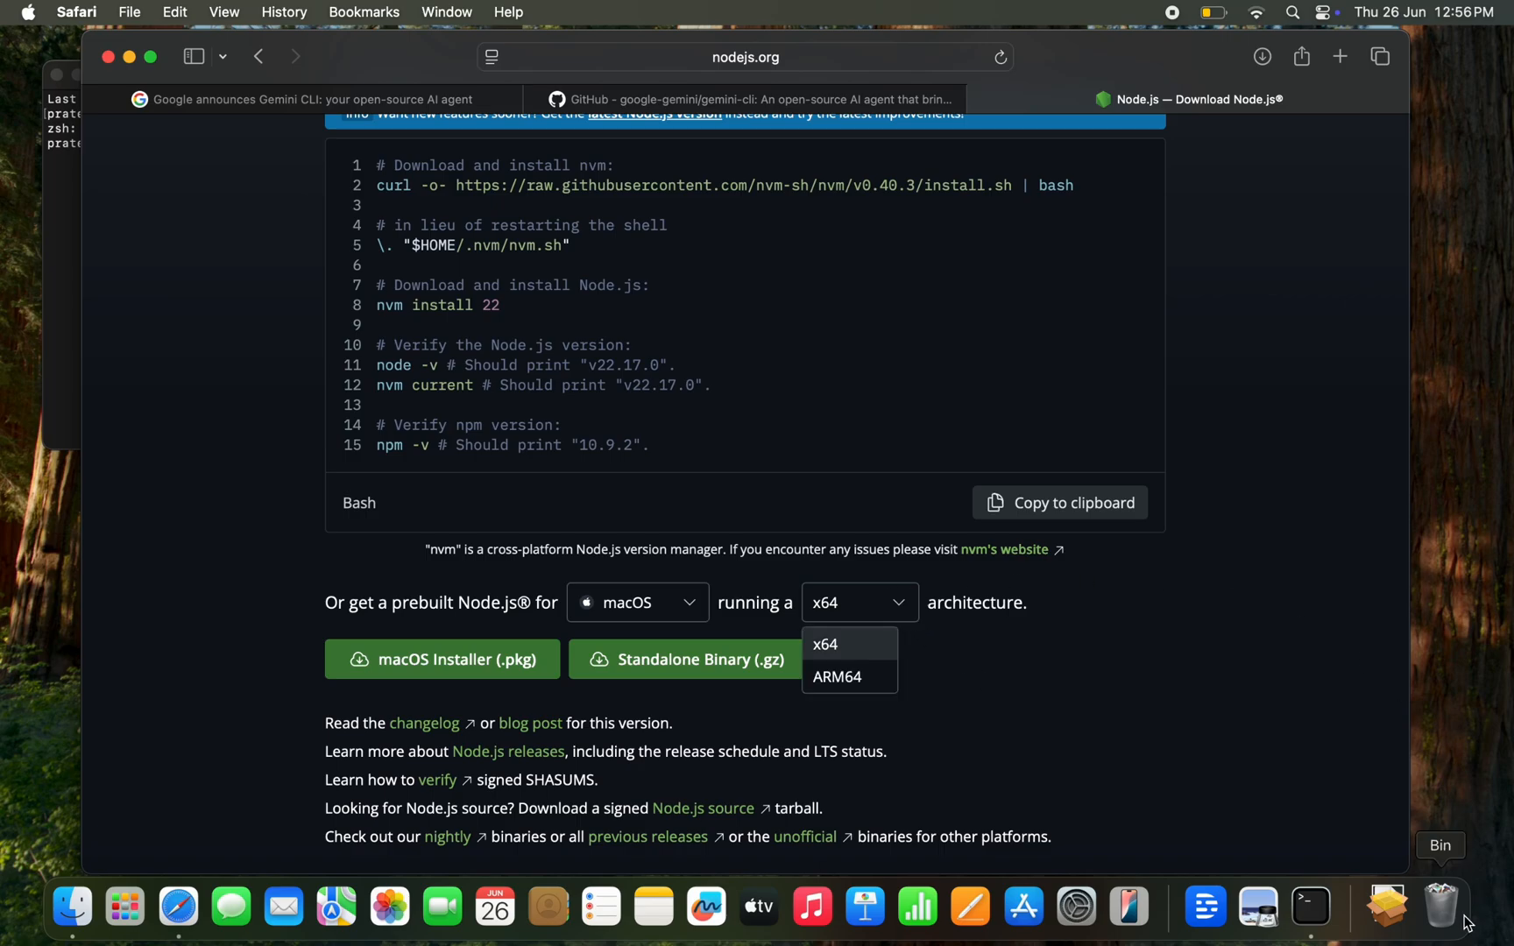
click(837, 677)
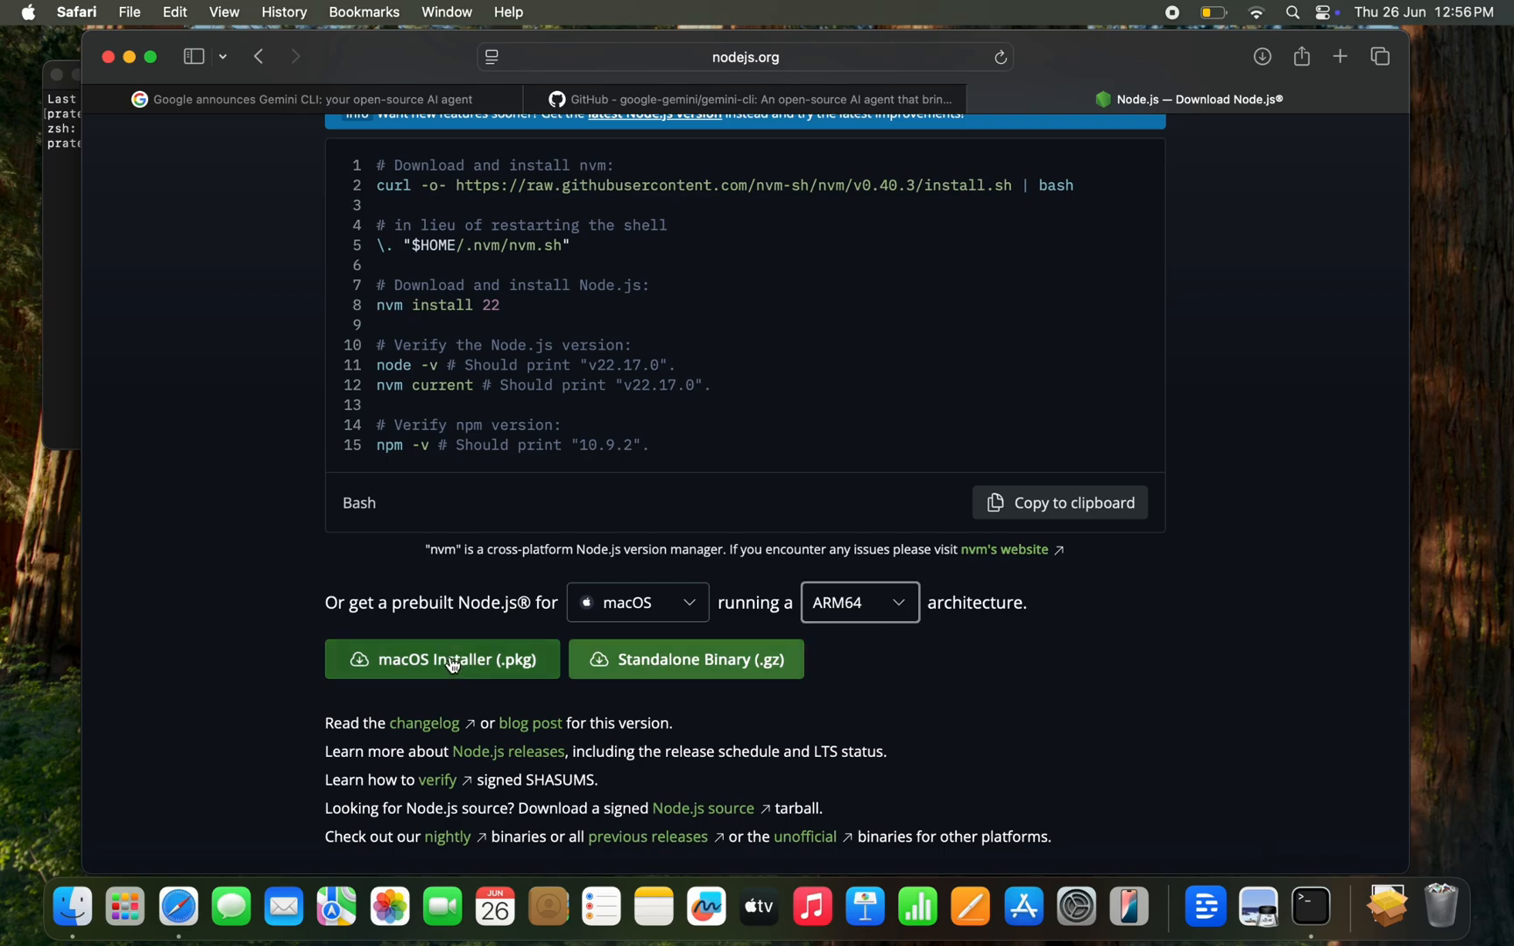
- Download the ARM64 installer, then move node-v22.17.0.pkg from Downloads to the Bin
click(451, 659)
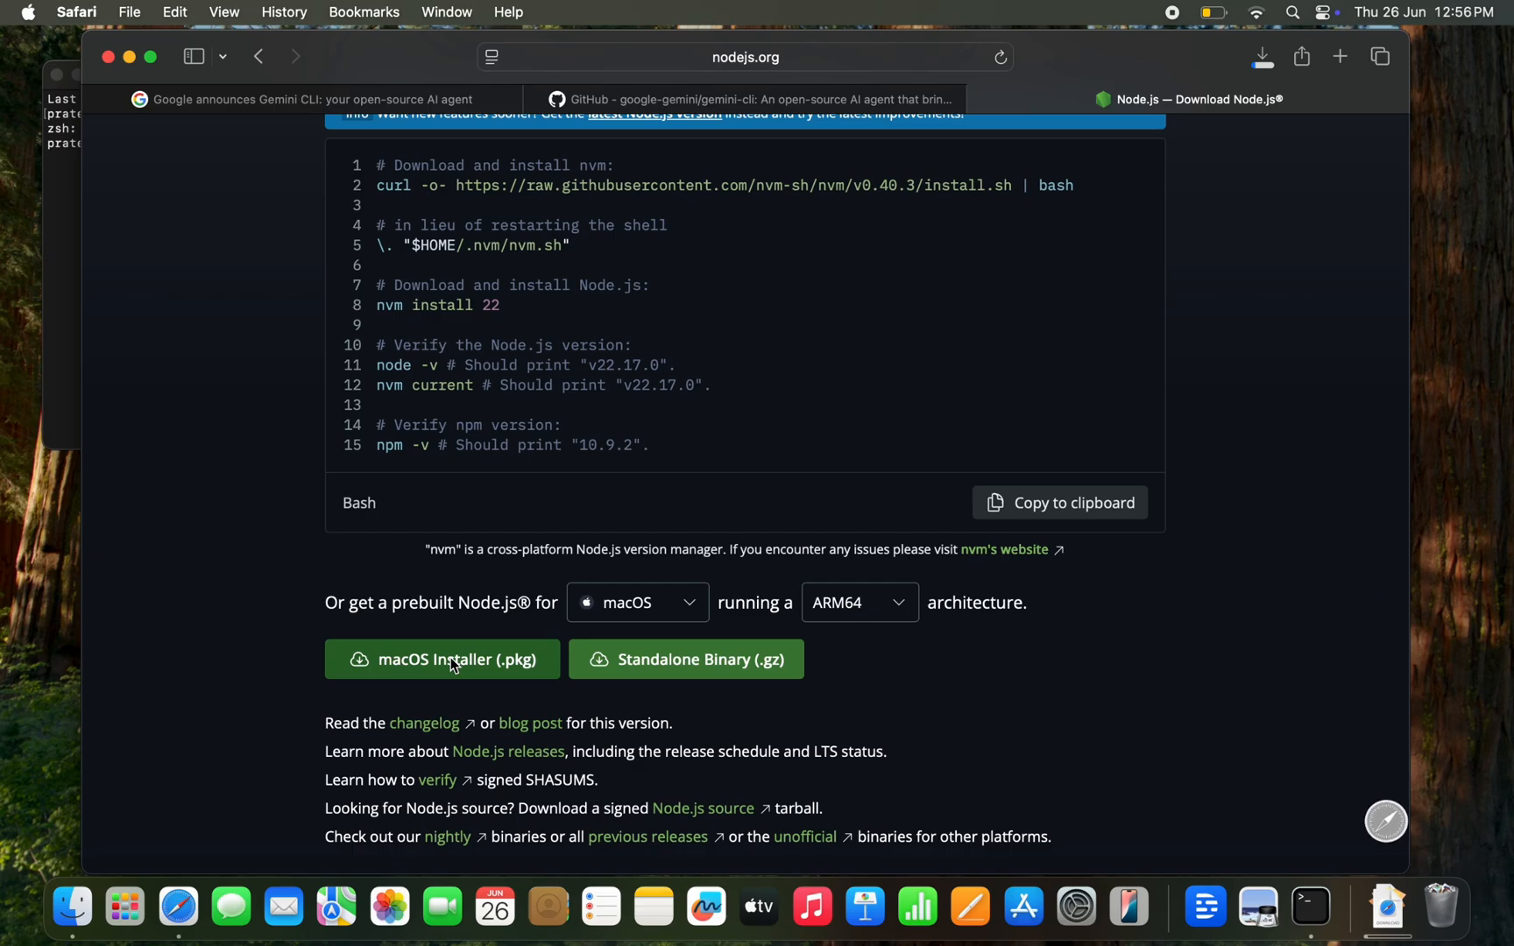
click(453, 659)
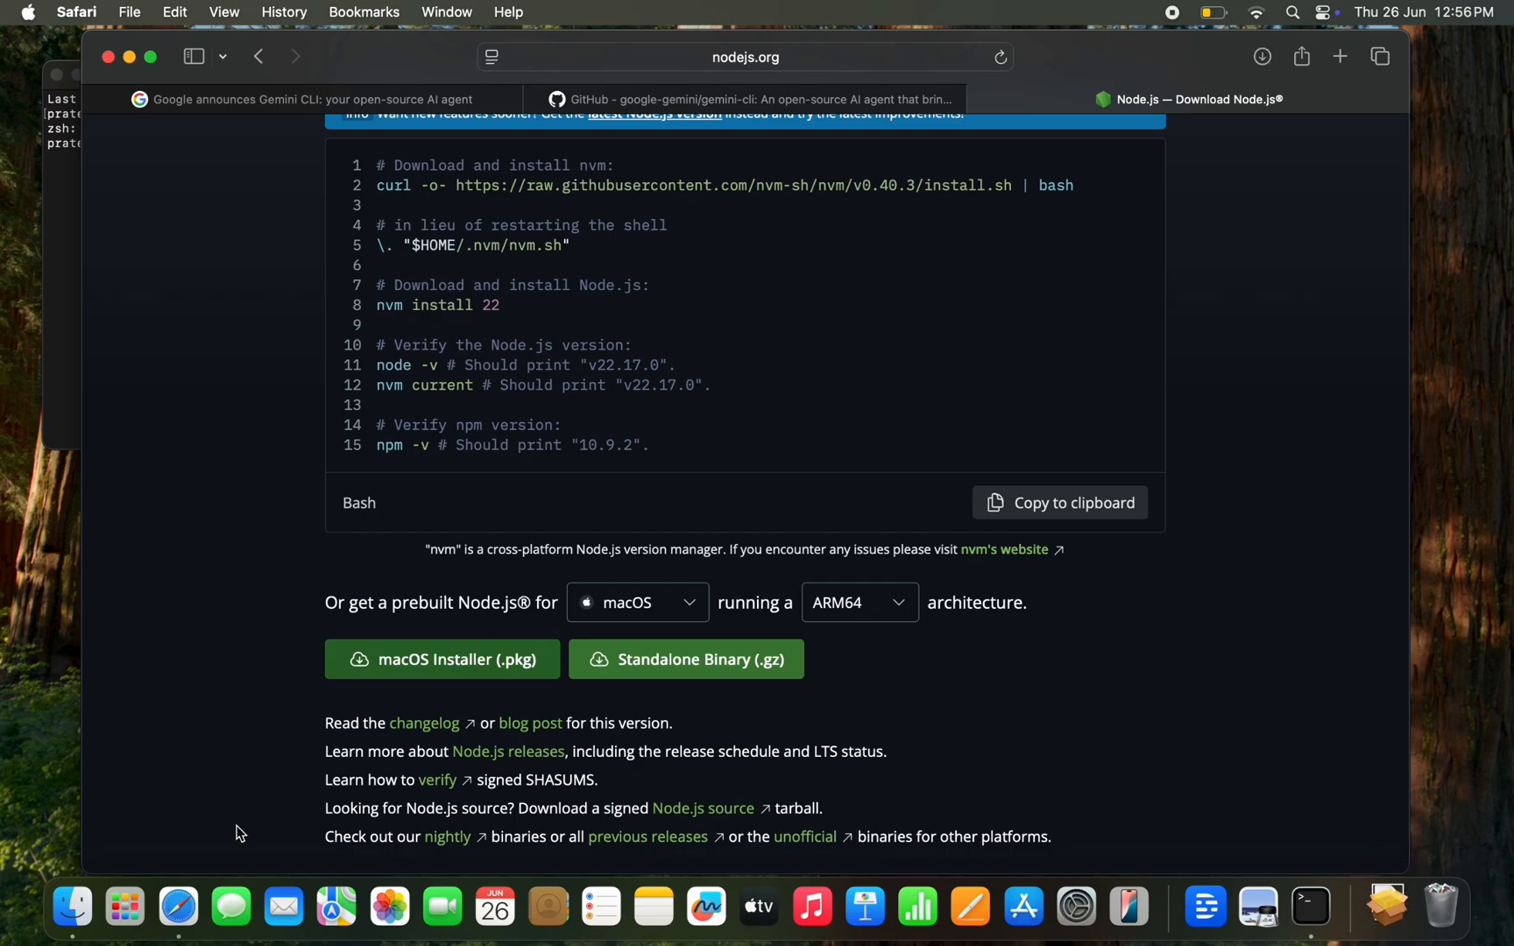
mouse_move(71, 889)
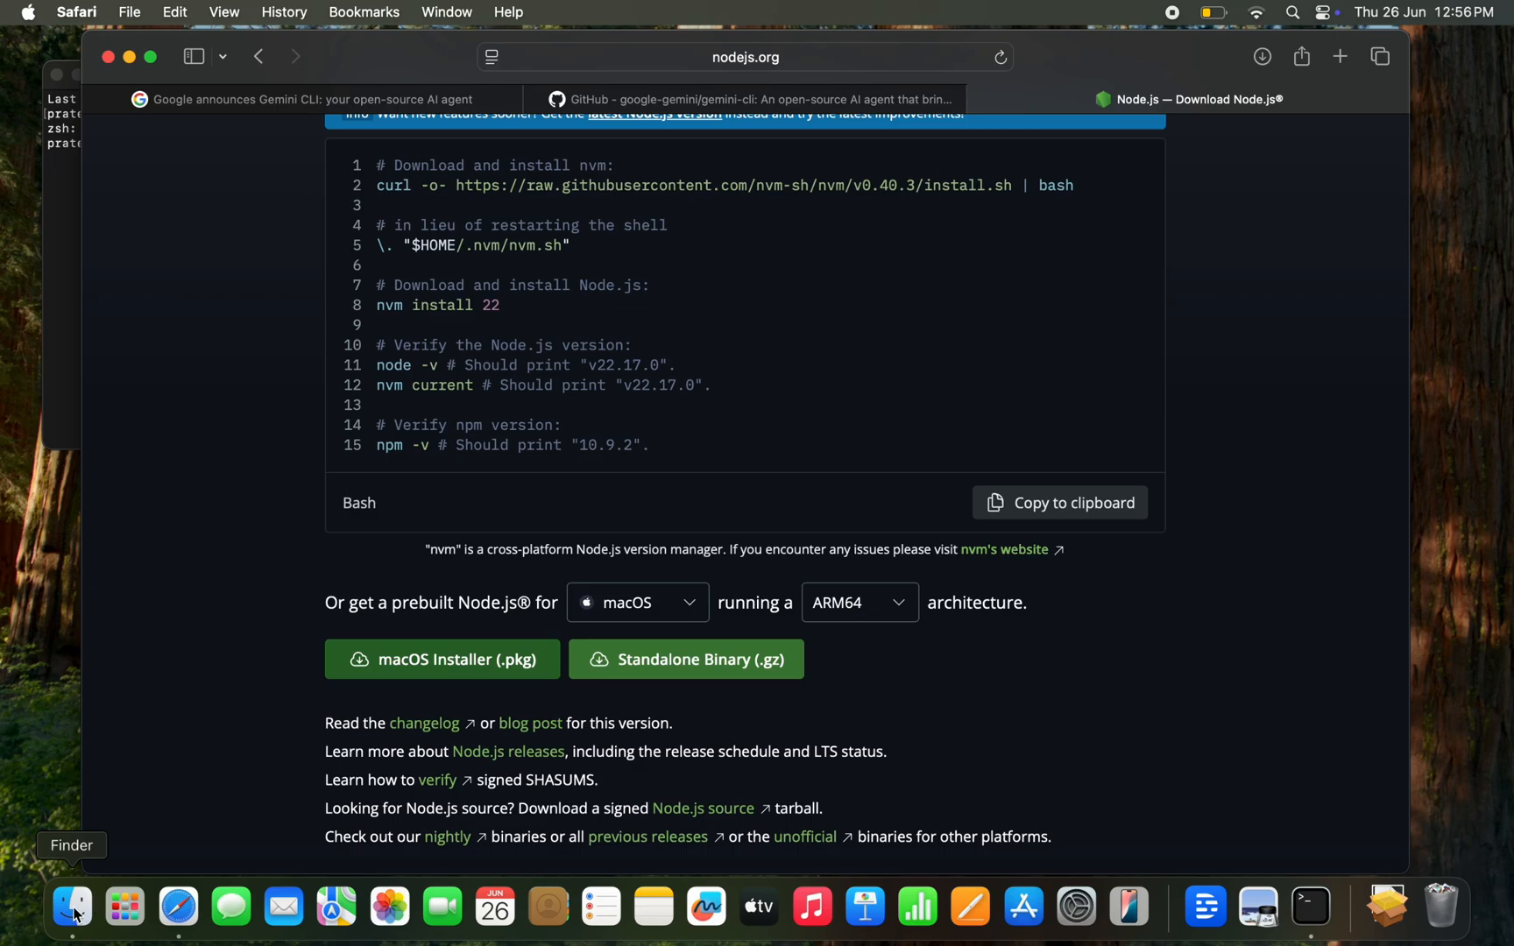
click(72, 906)
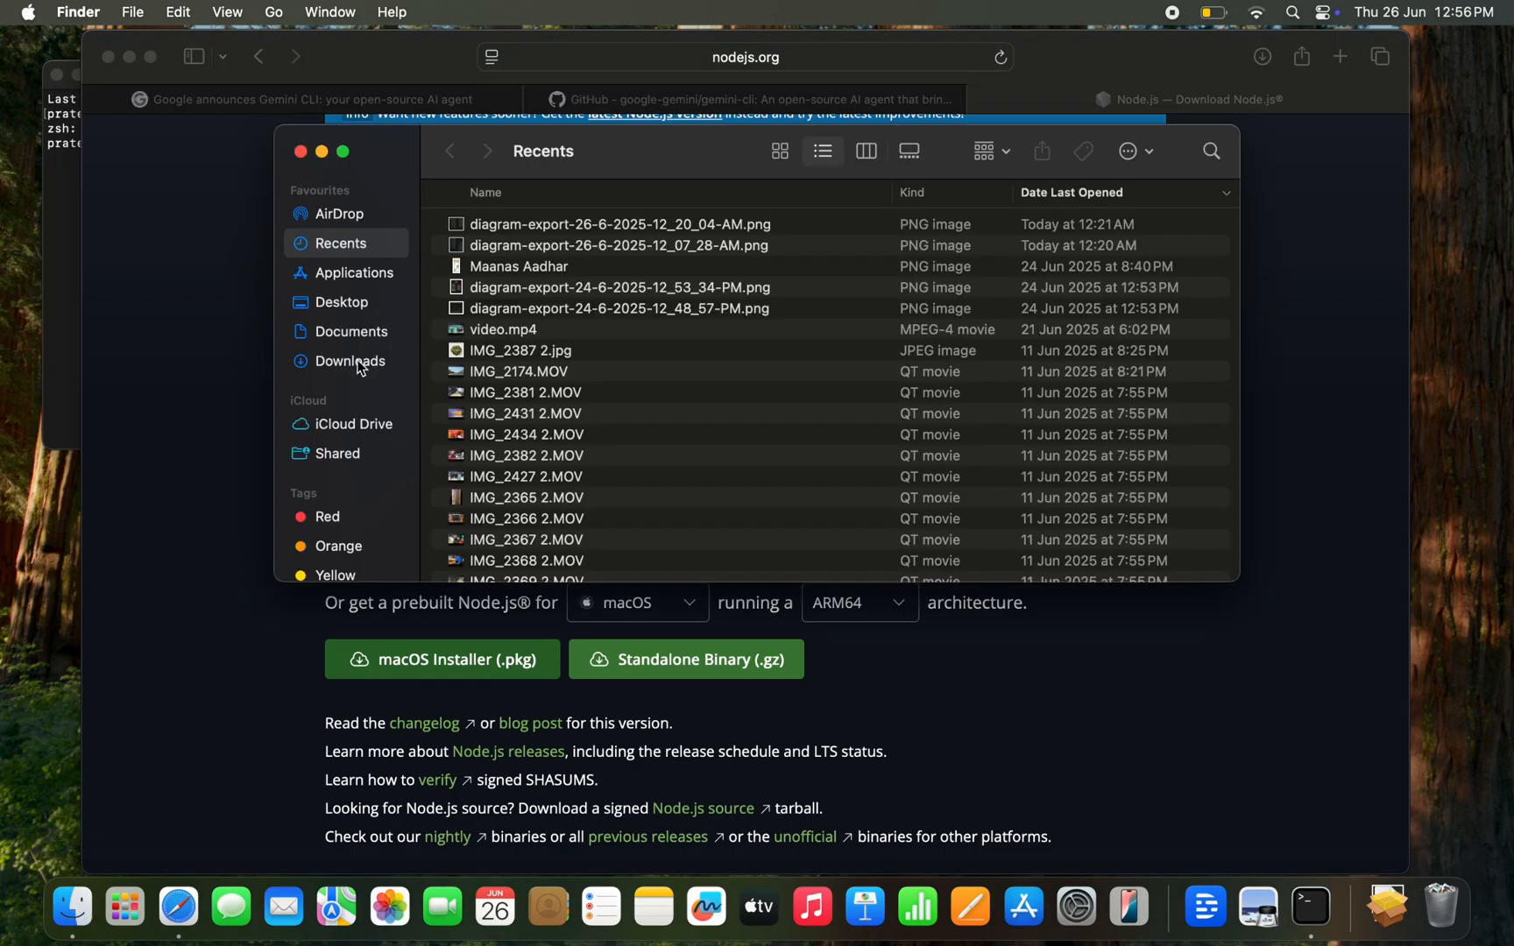
click(350, 361)
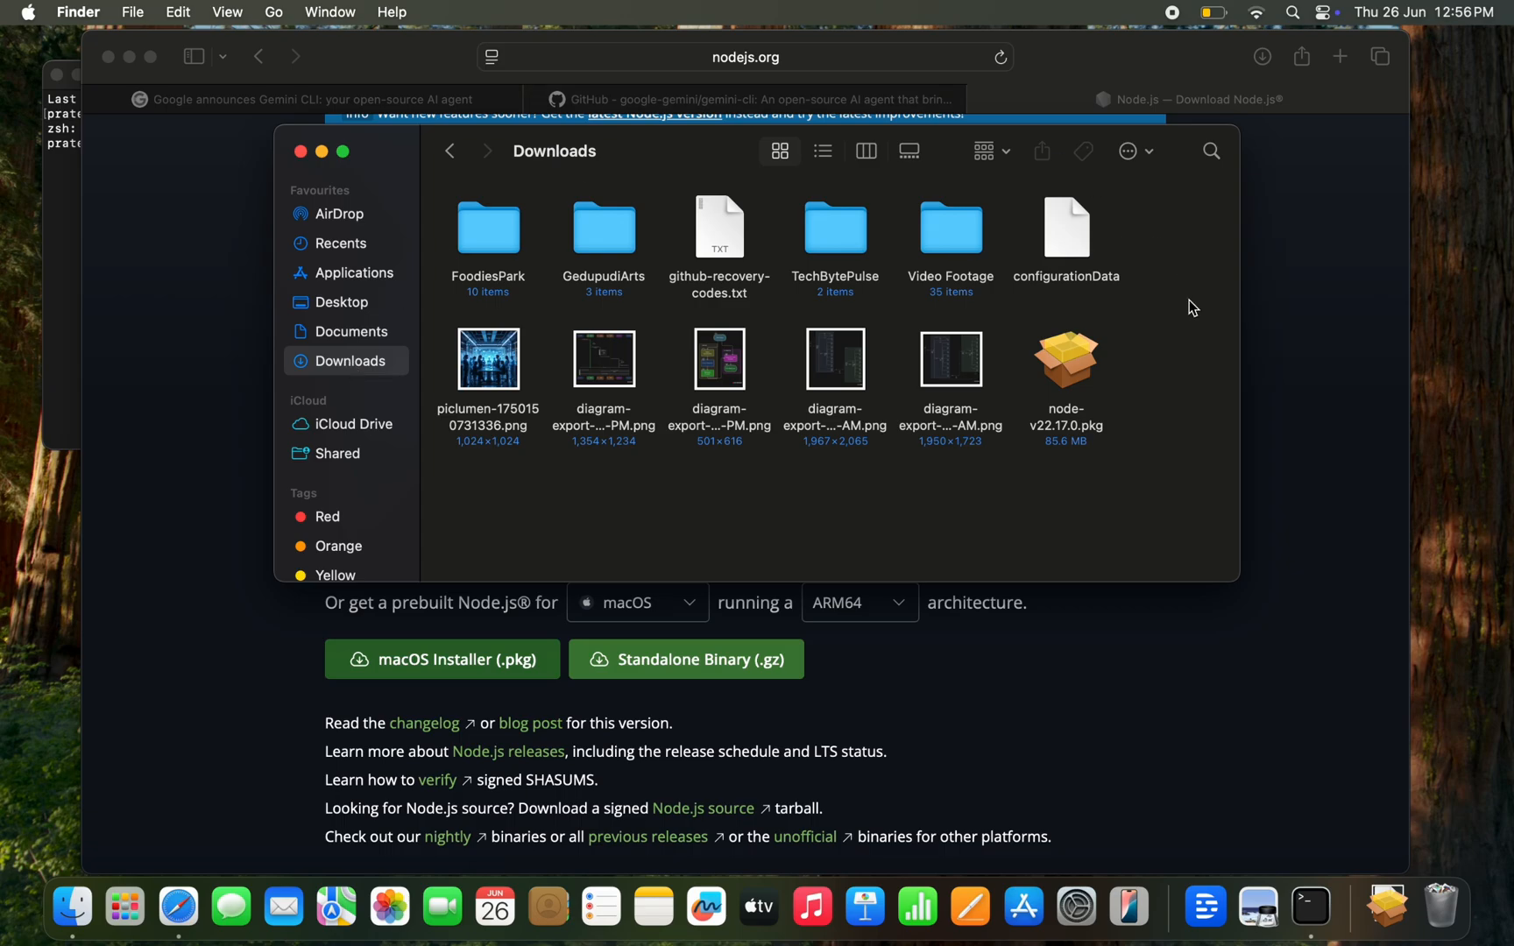
mouse_move(1078, 369)
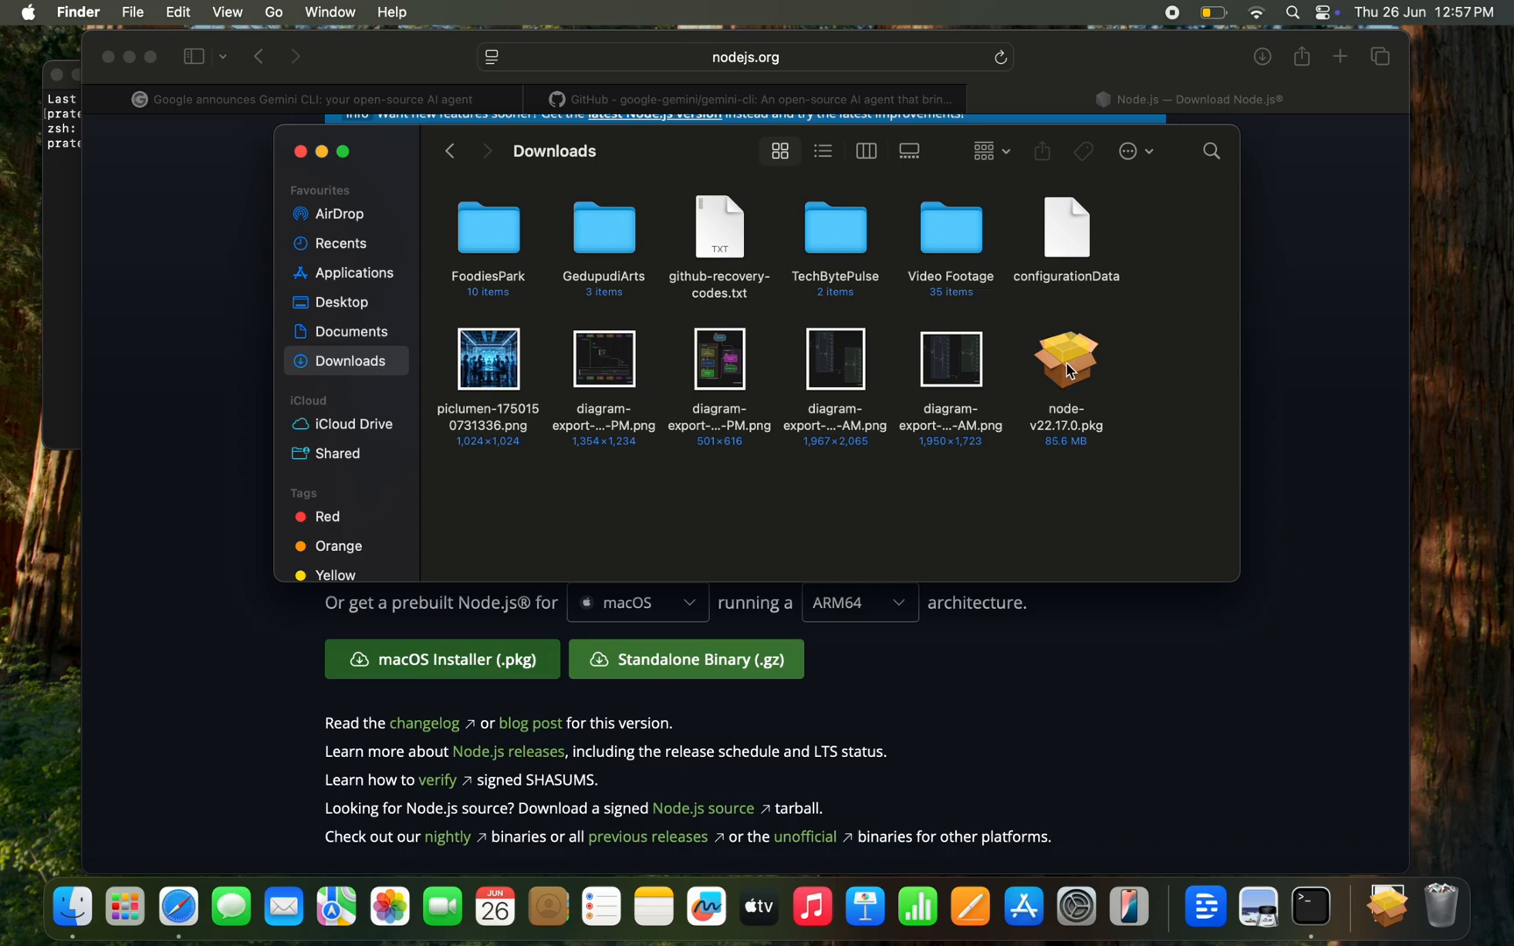
click(1066, 358)
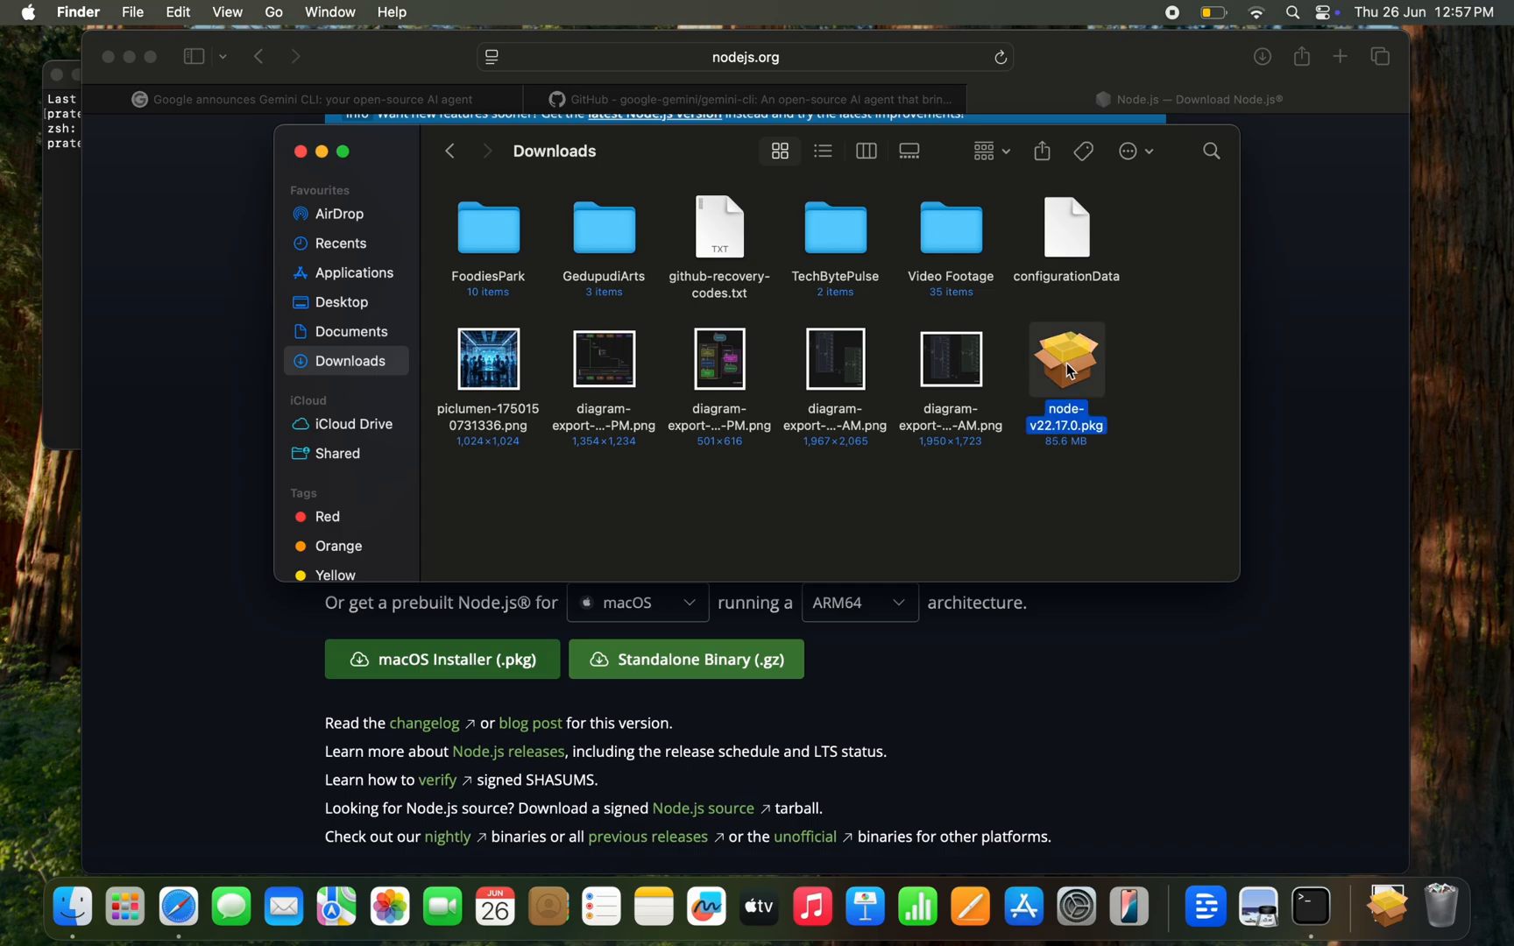
right_click(1067, 370)
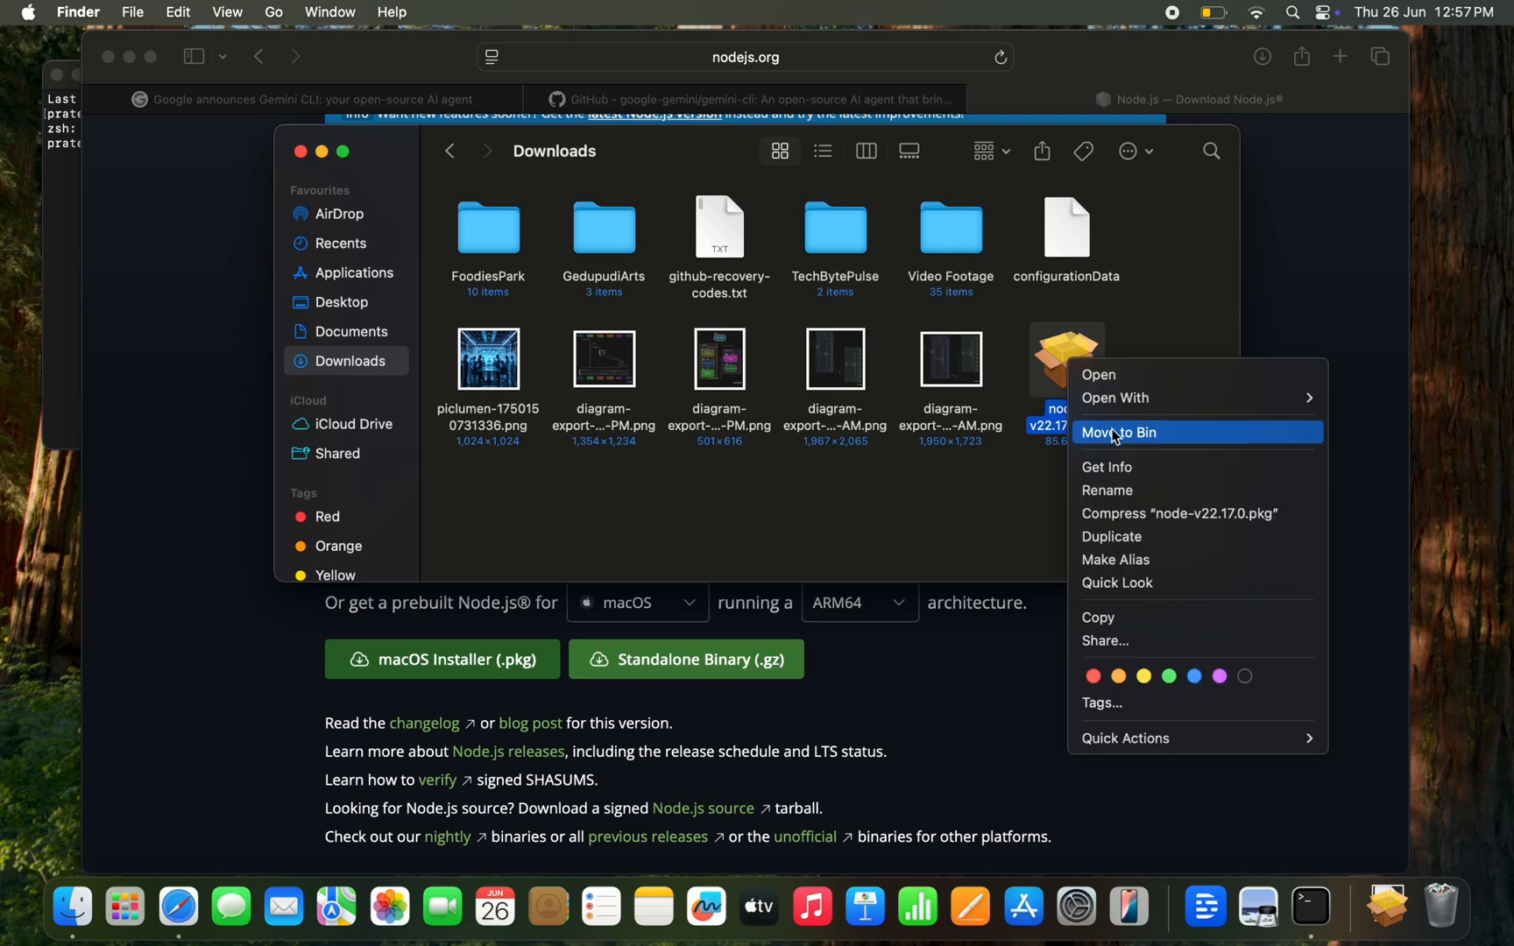
click(1119, 433)
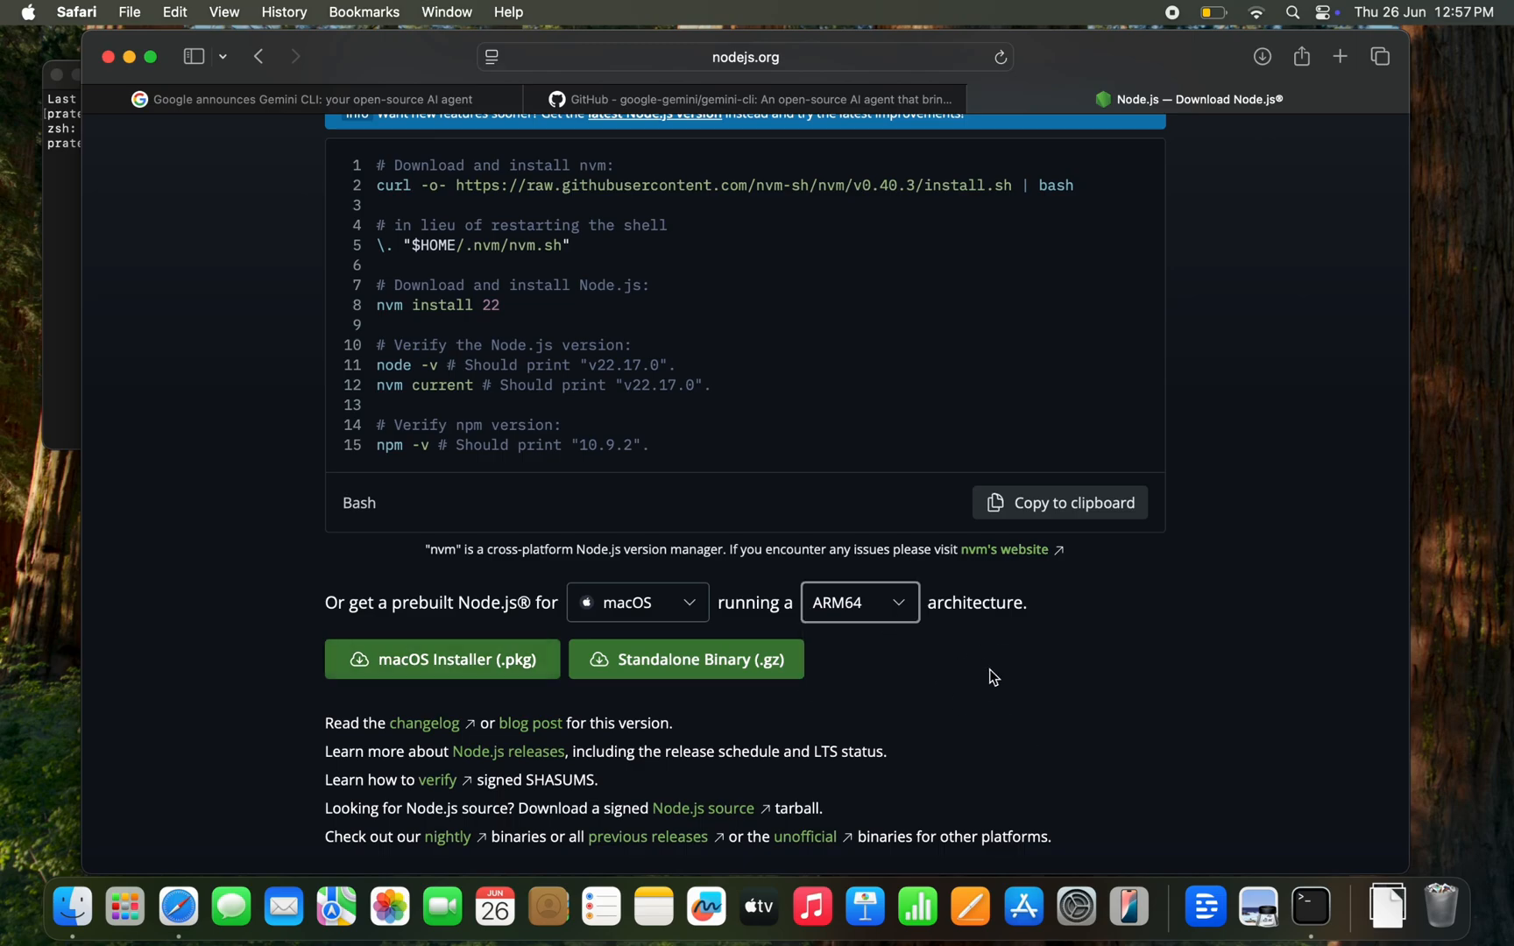
mouse_move(398, 666)
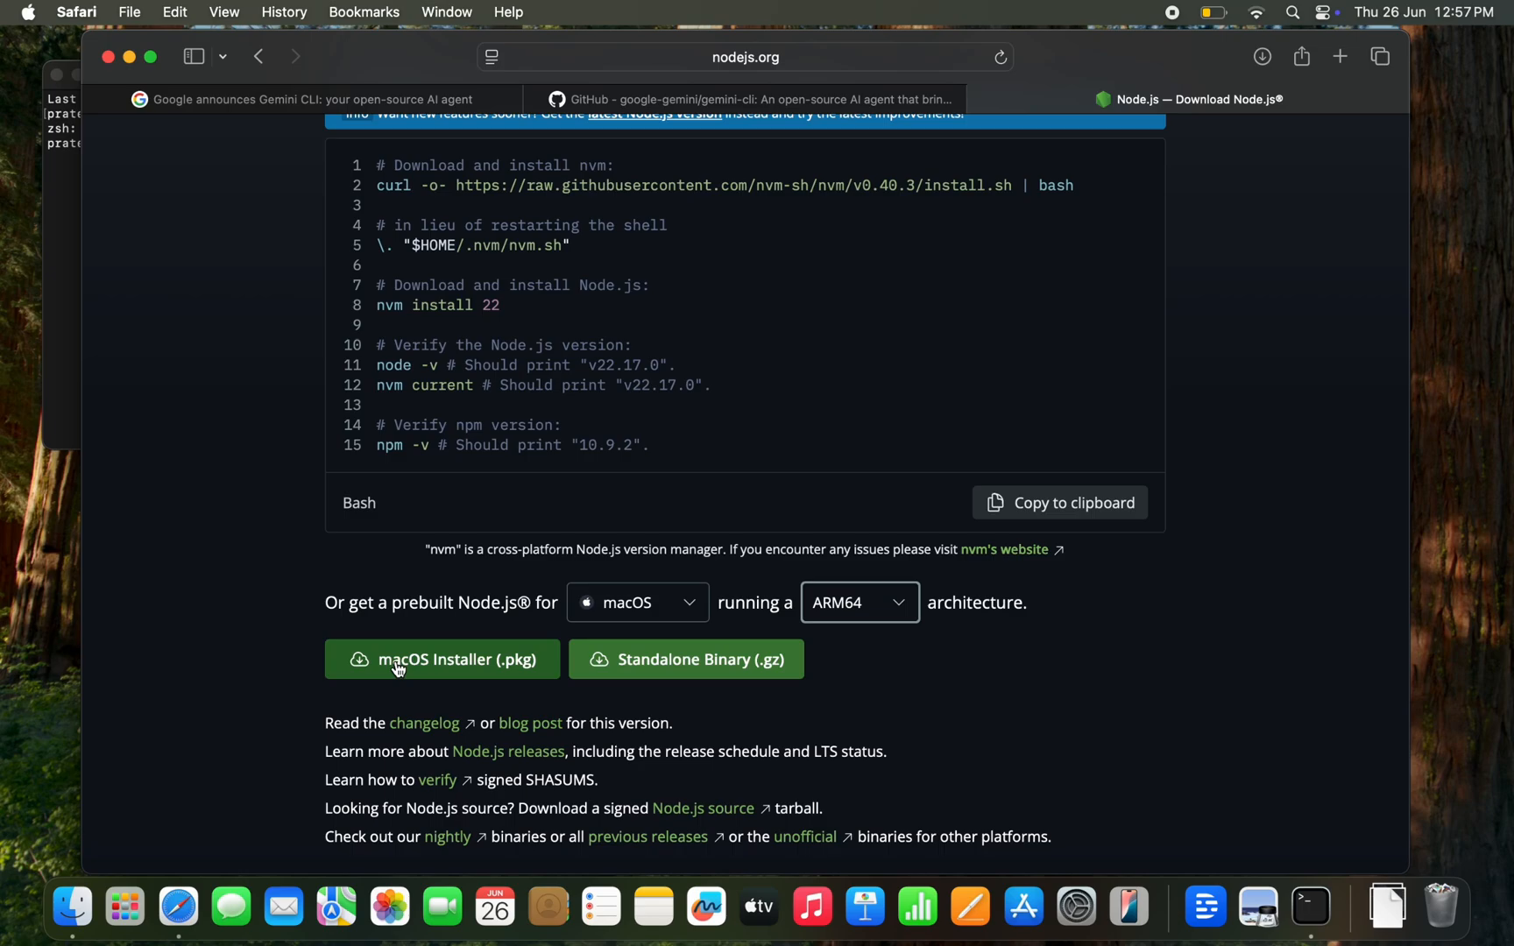
- Re-download the ARM64 macOS installer so node-v22.17.0.pkg returns to Downloads
click(401, 660)
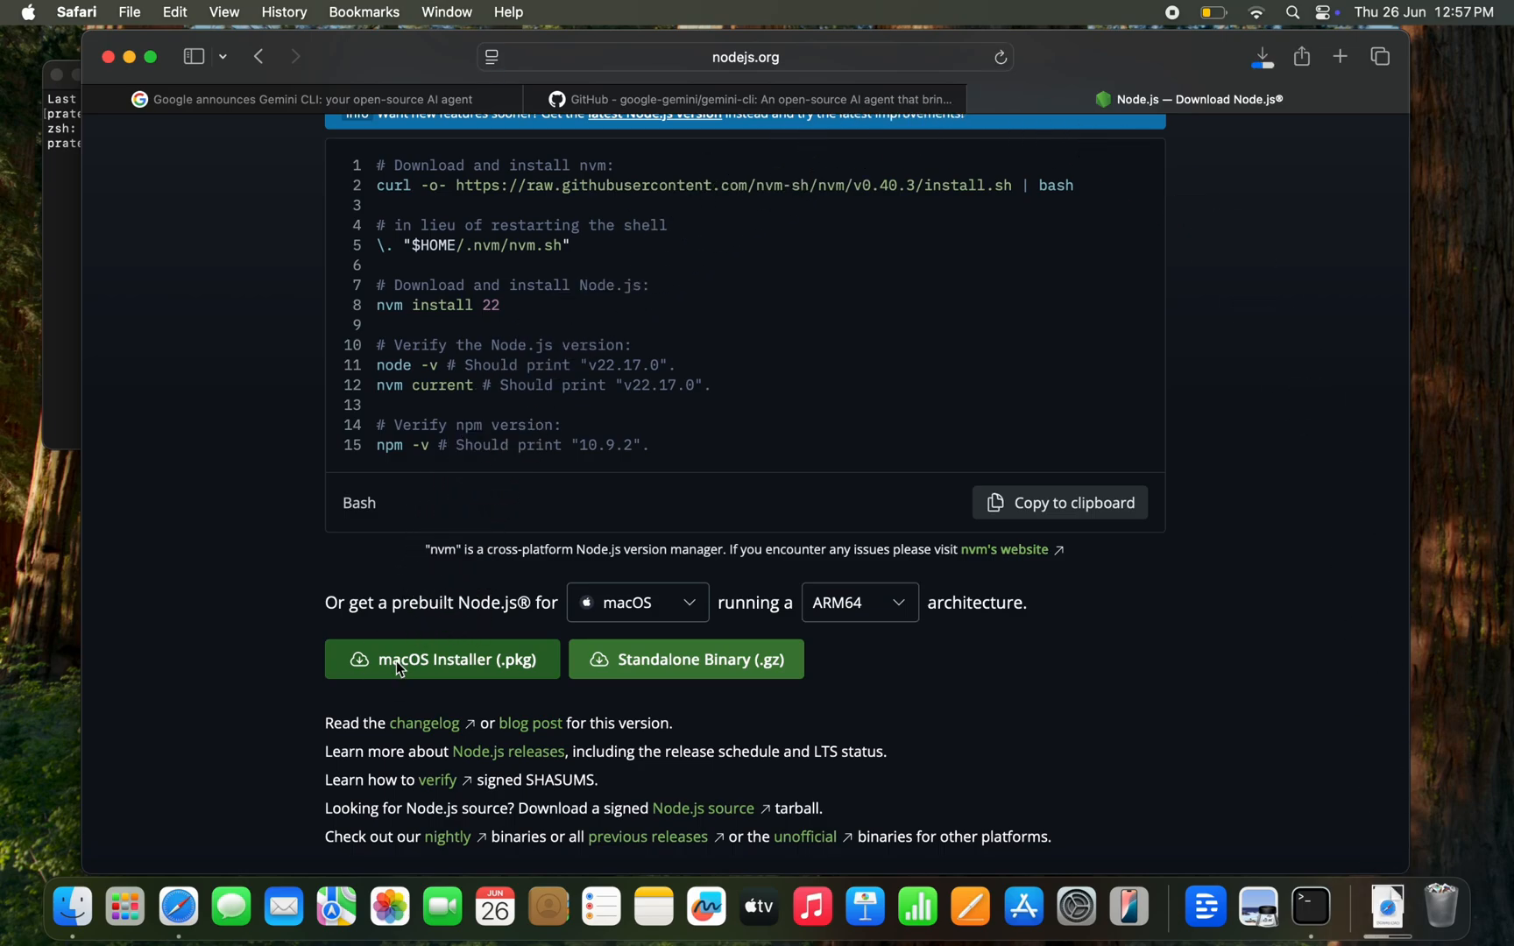
click(400, 660)
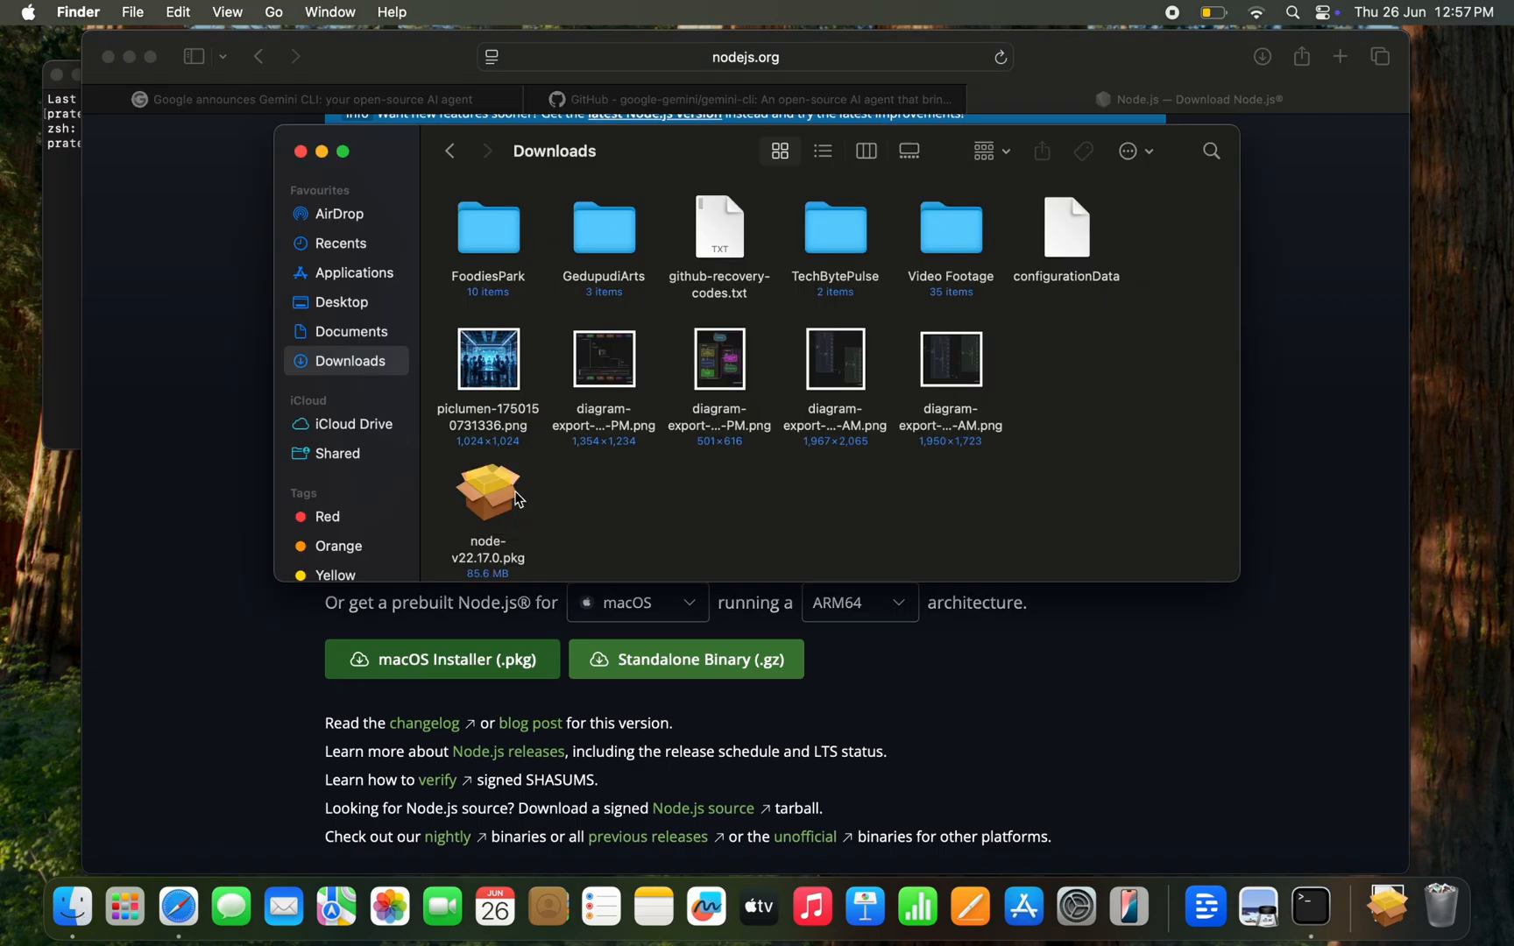
- Launch node-v22.17.0.pkg, accept the licence, and authorize the standard installation on Macintosh HD
click(488, 495)
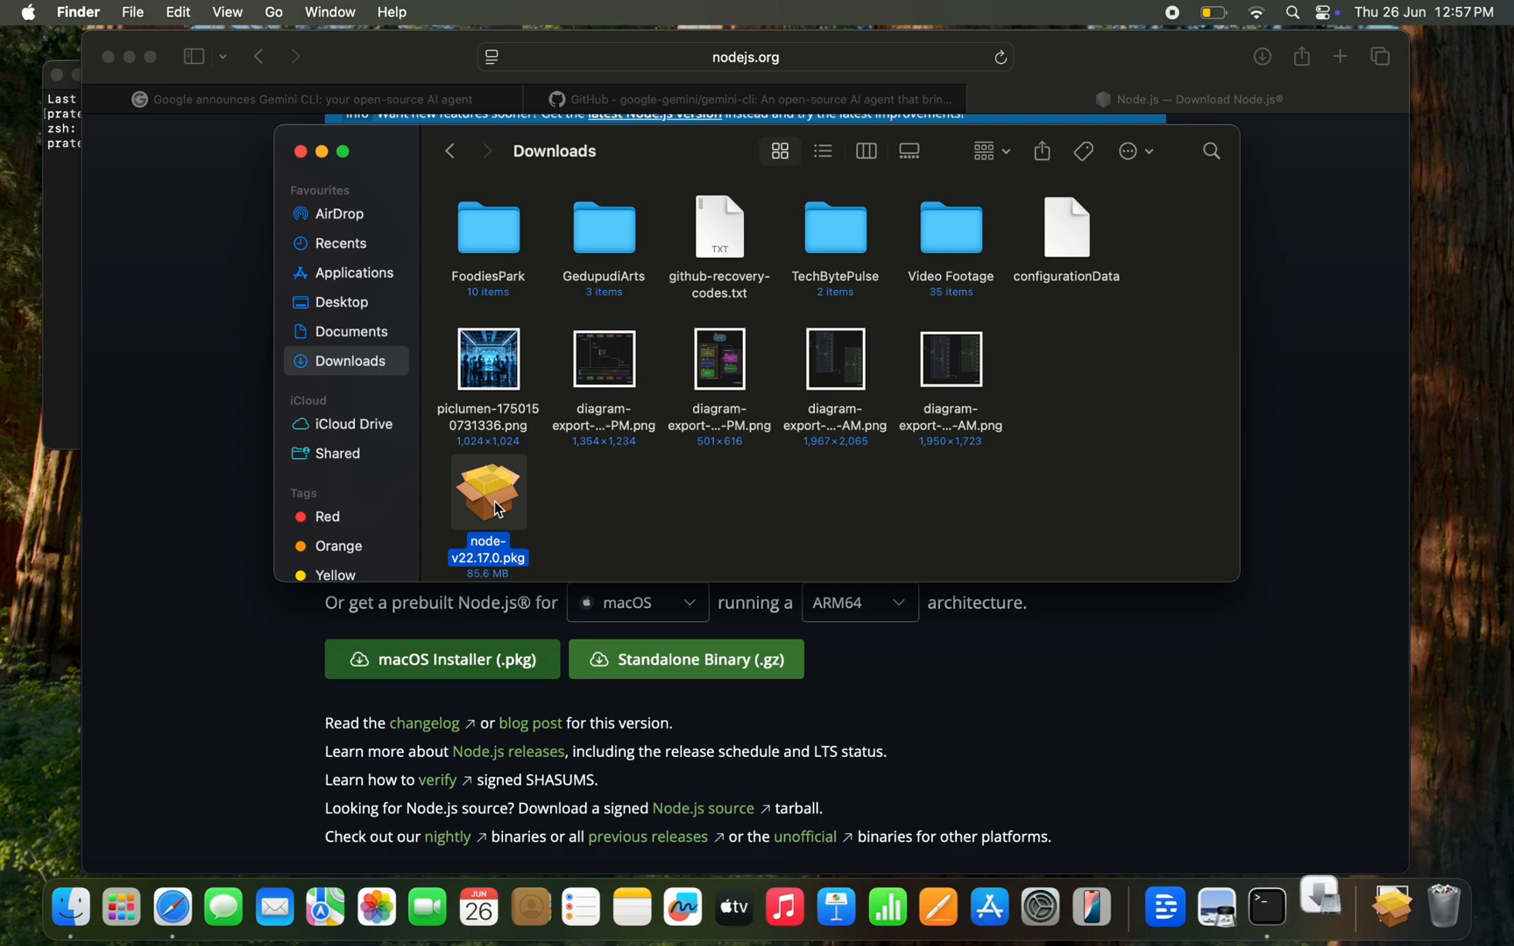
double_click(488, 491)
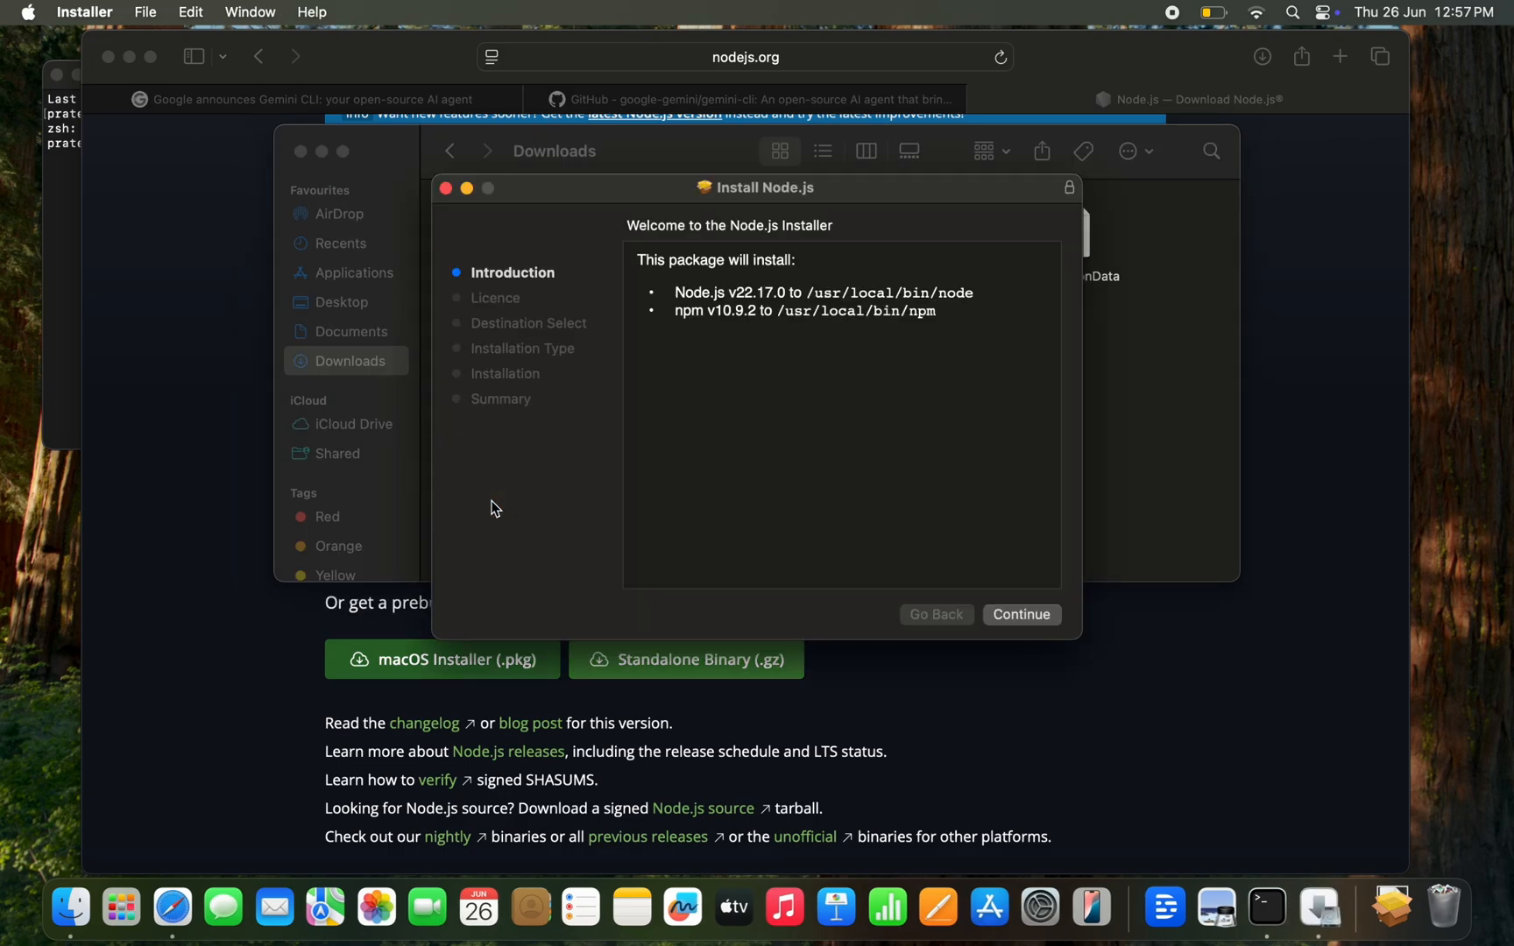
mouse_move(710, 438)
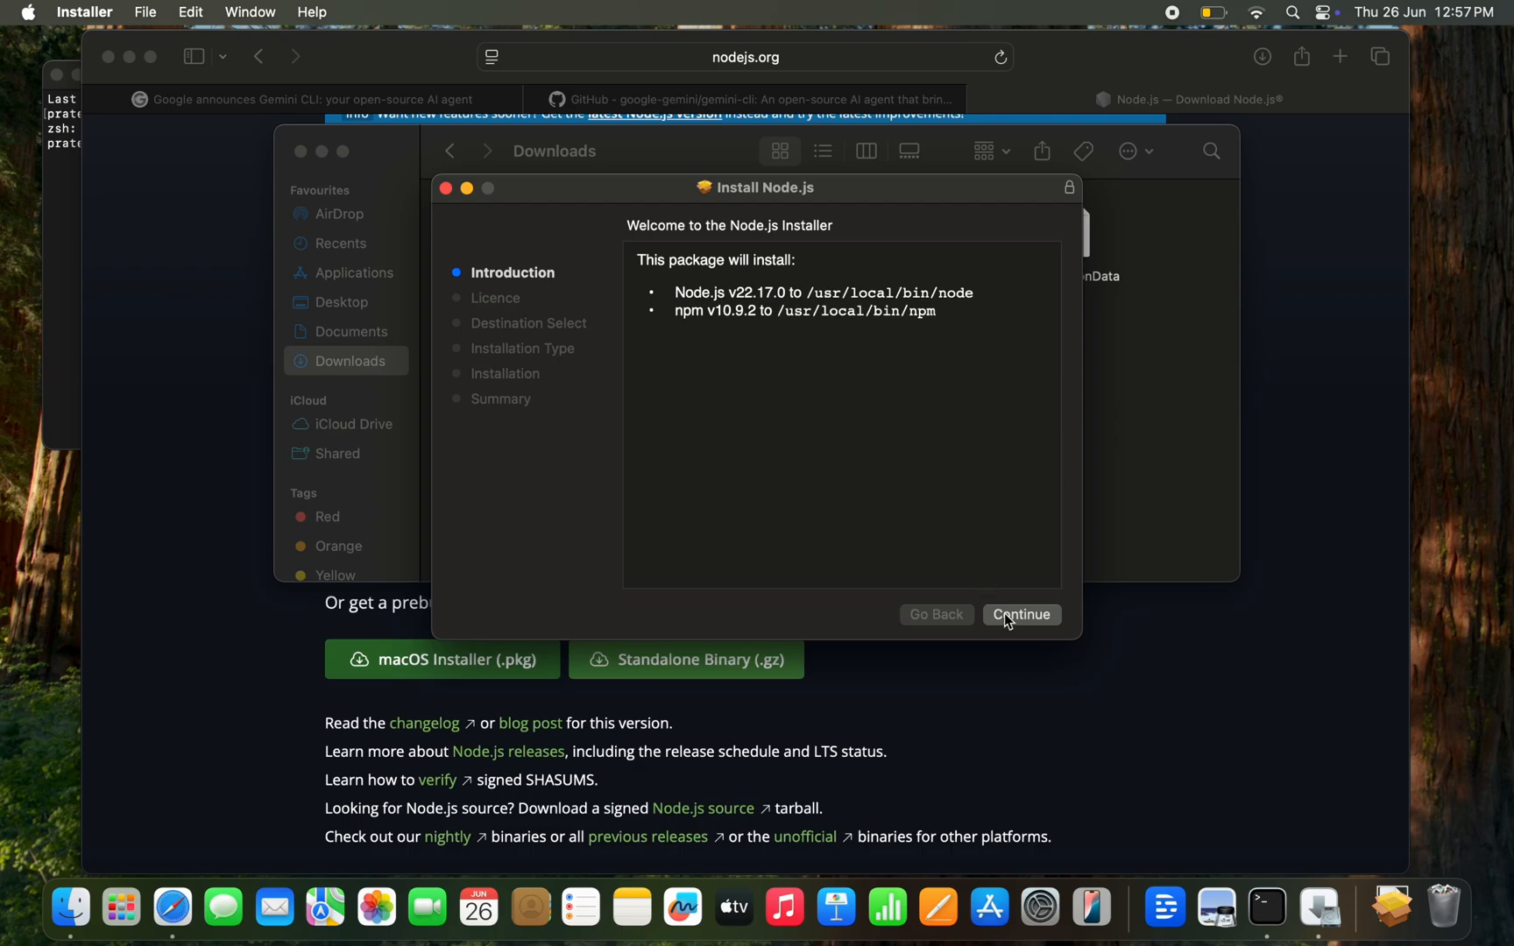
click(1022, 615)
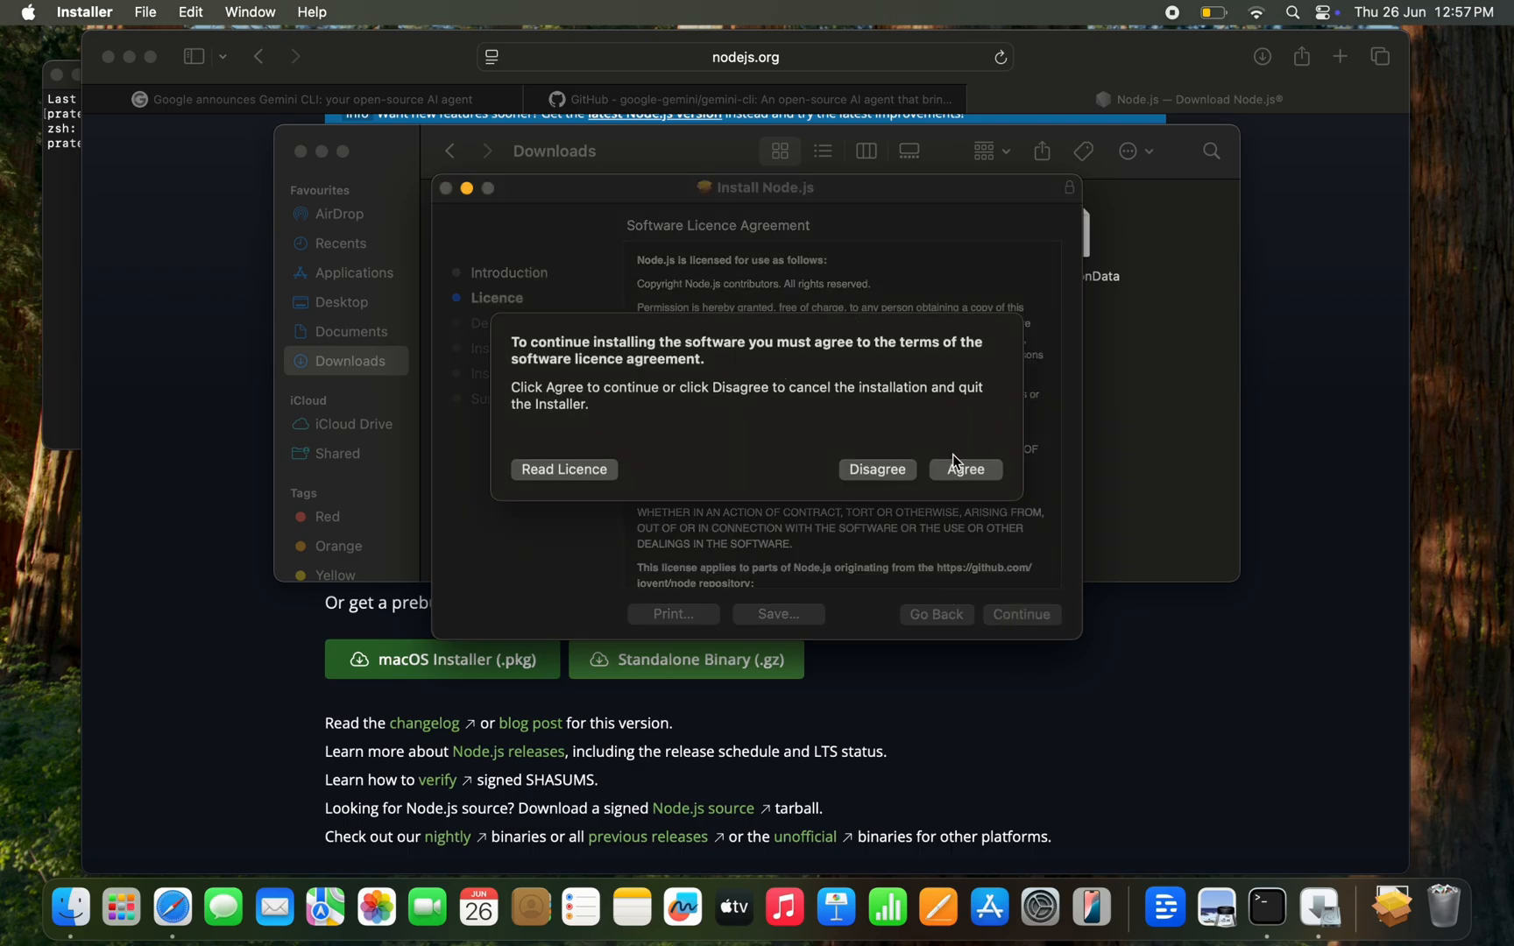
click(965, 468)
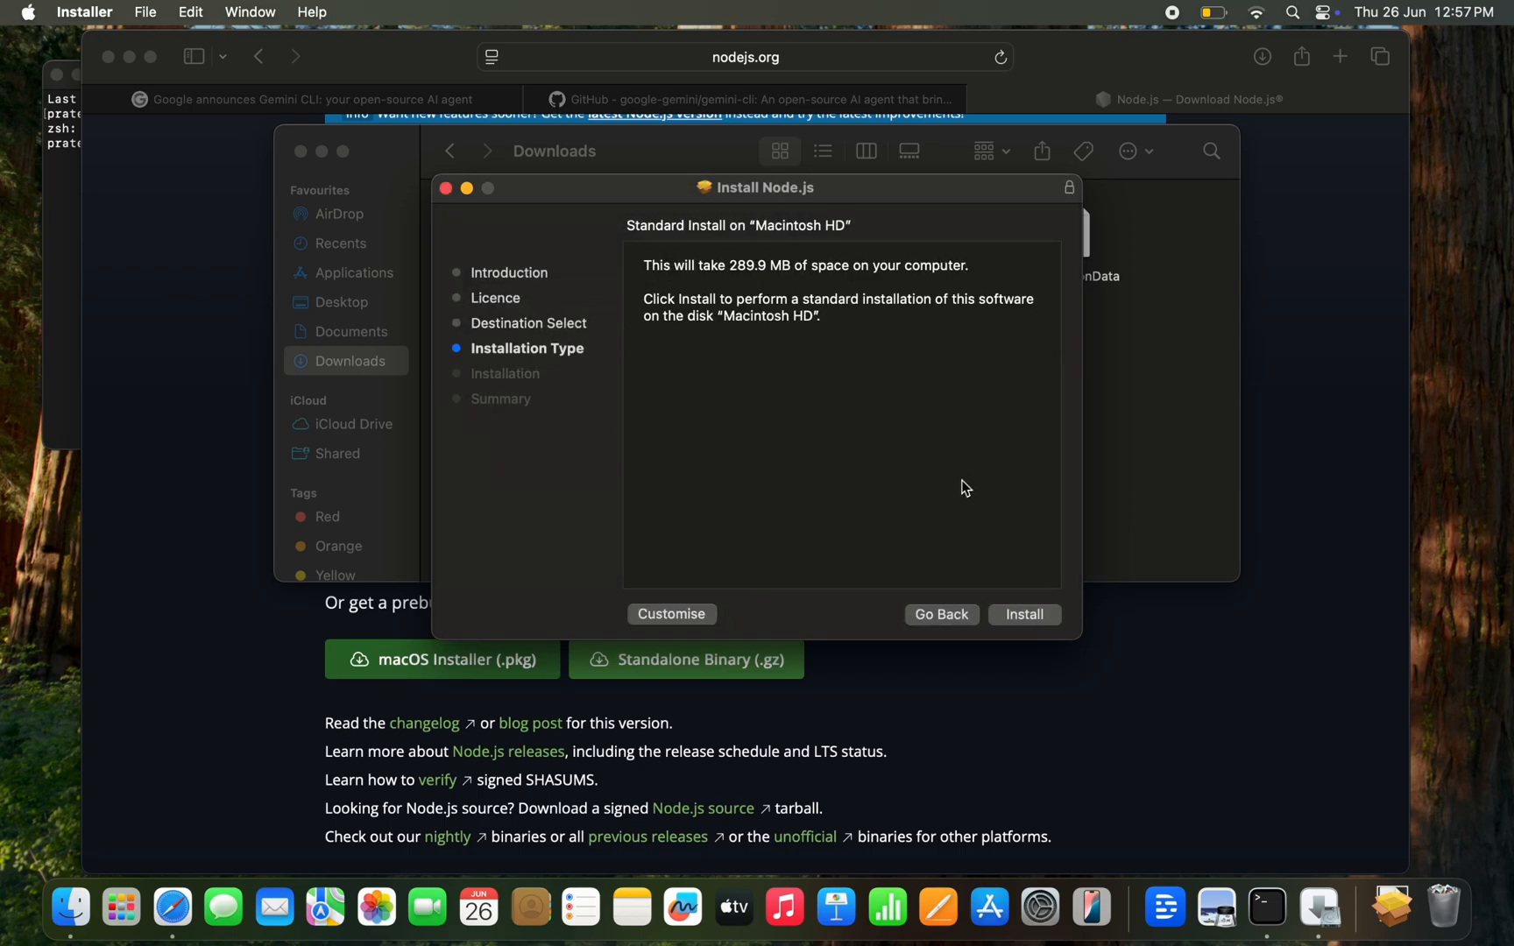
mouse_move(815, 454)
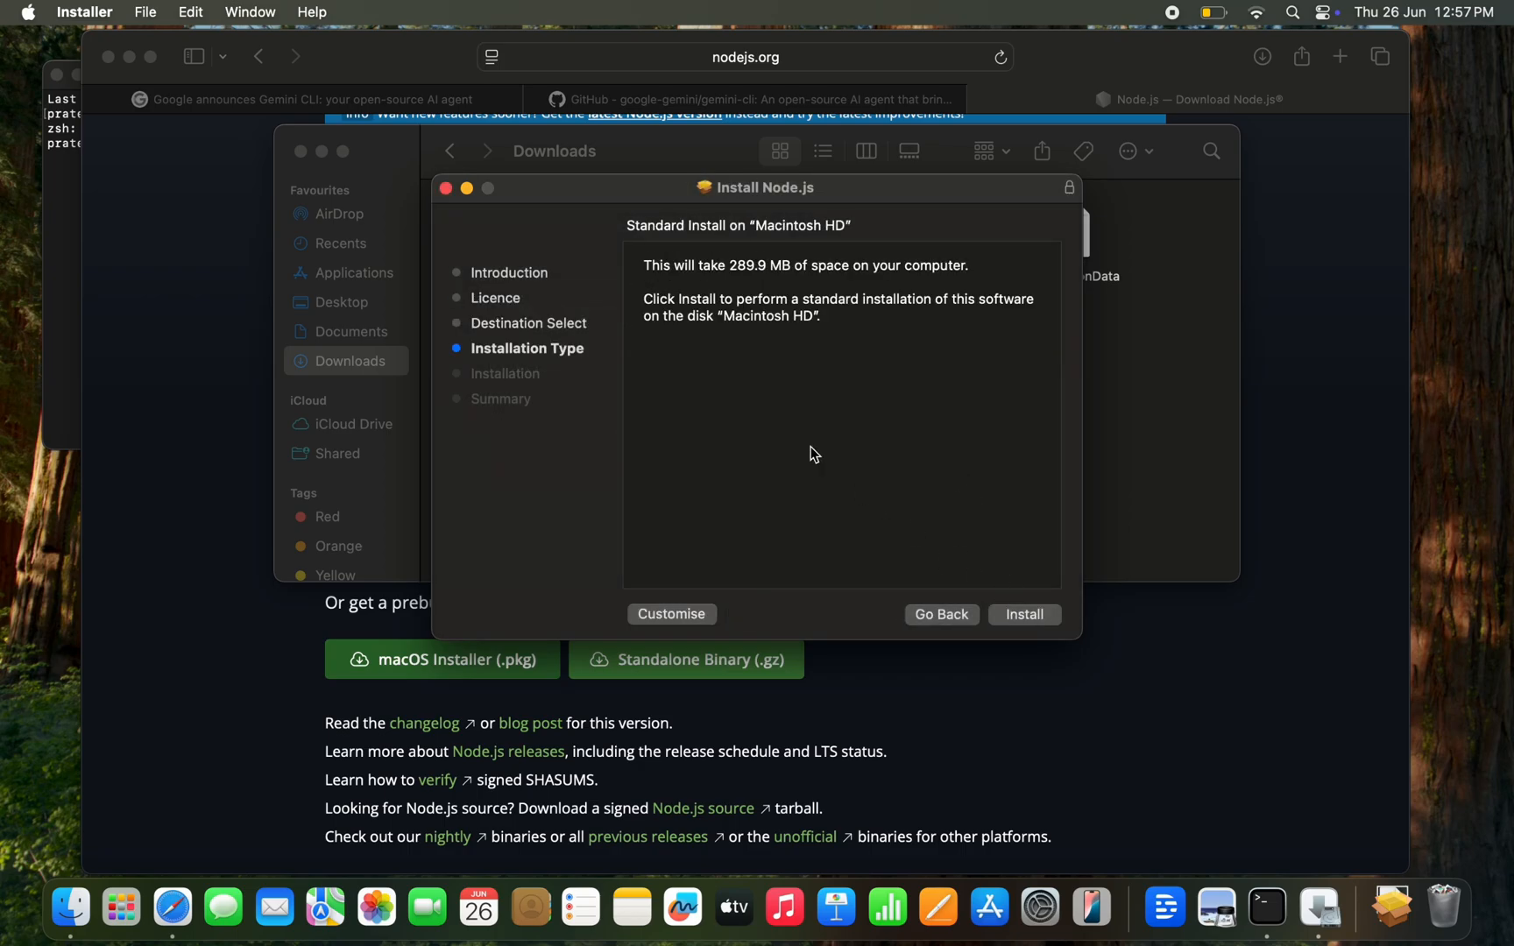
mouse_move(1024, 614)
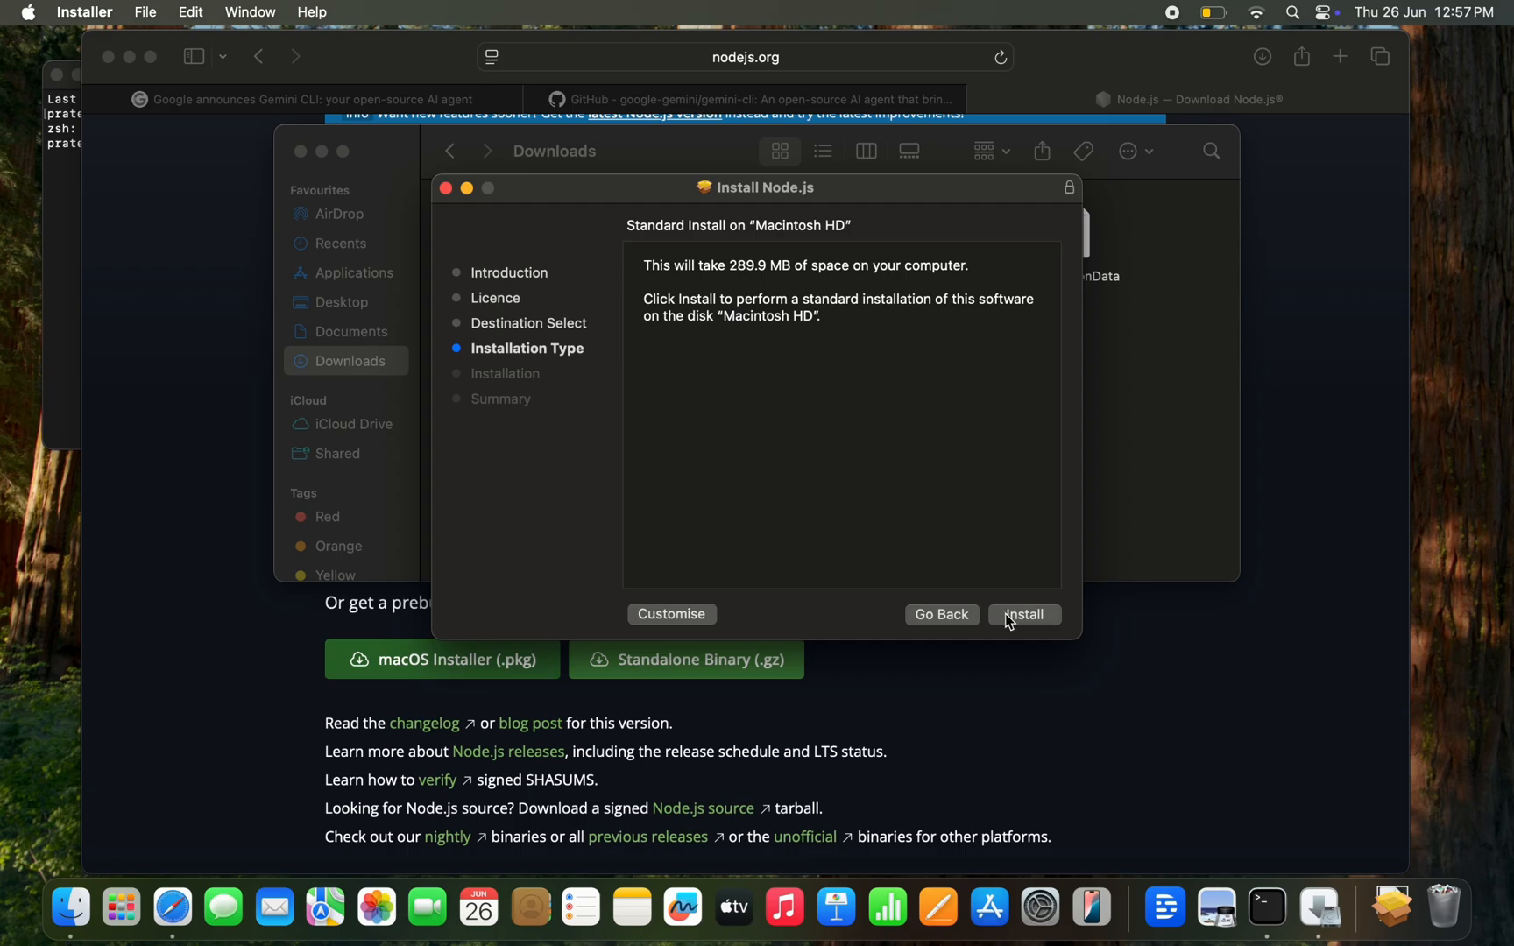
click(1023, 614)
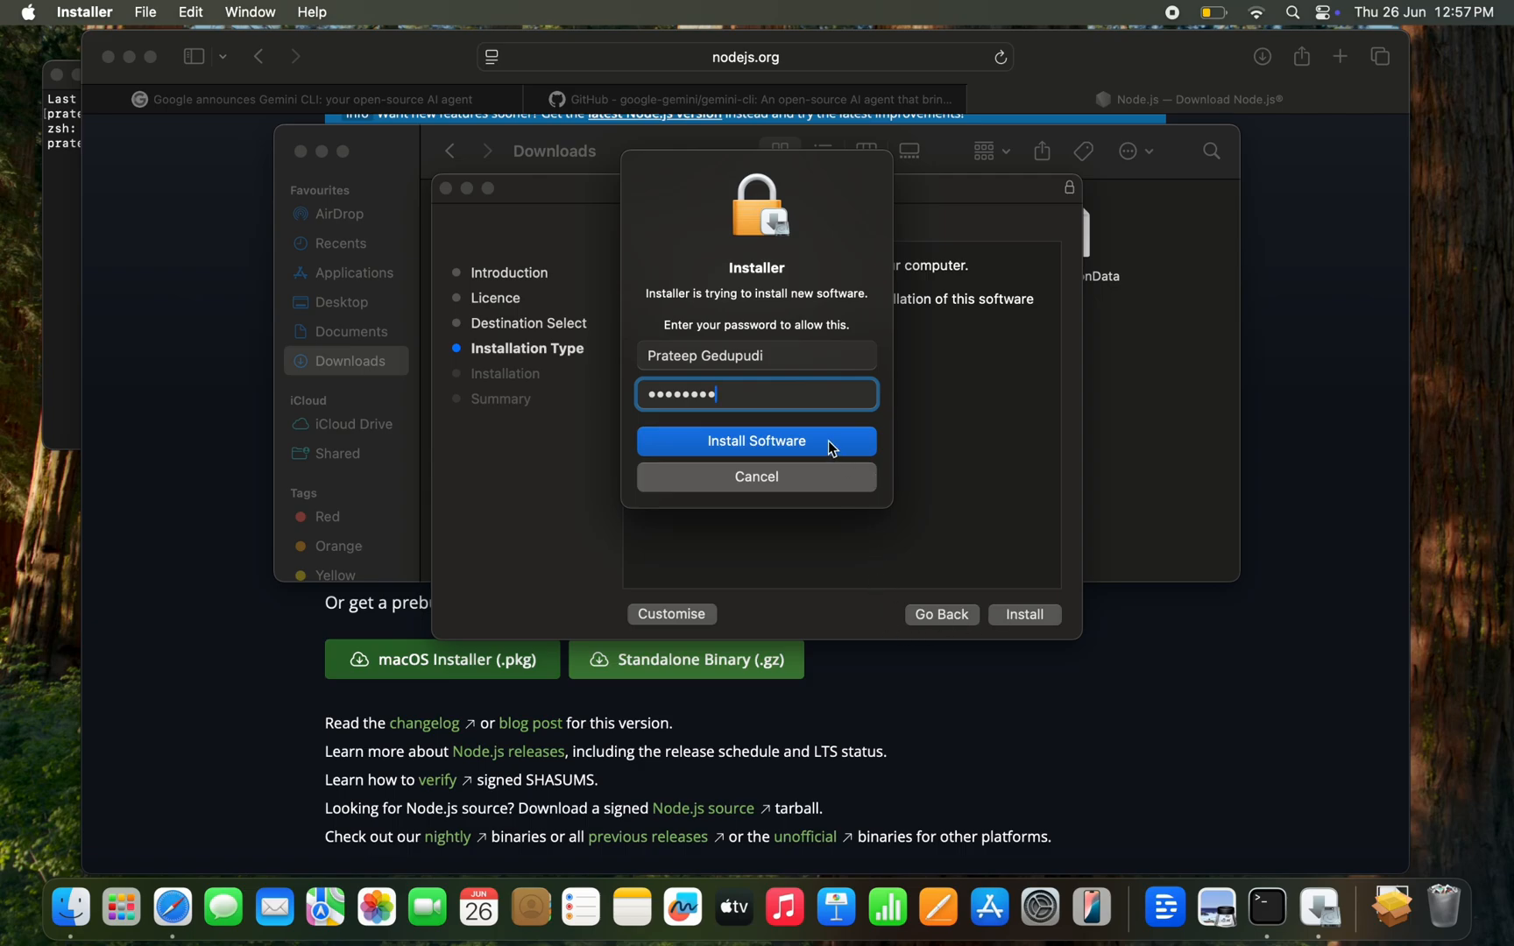
click(756, 441)
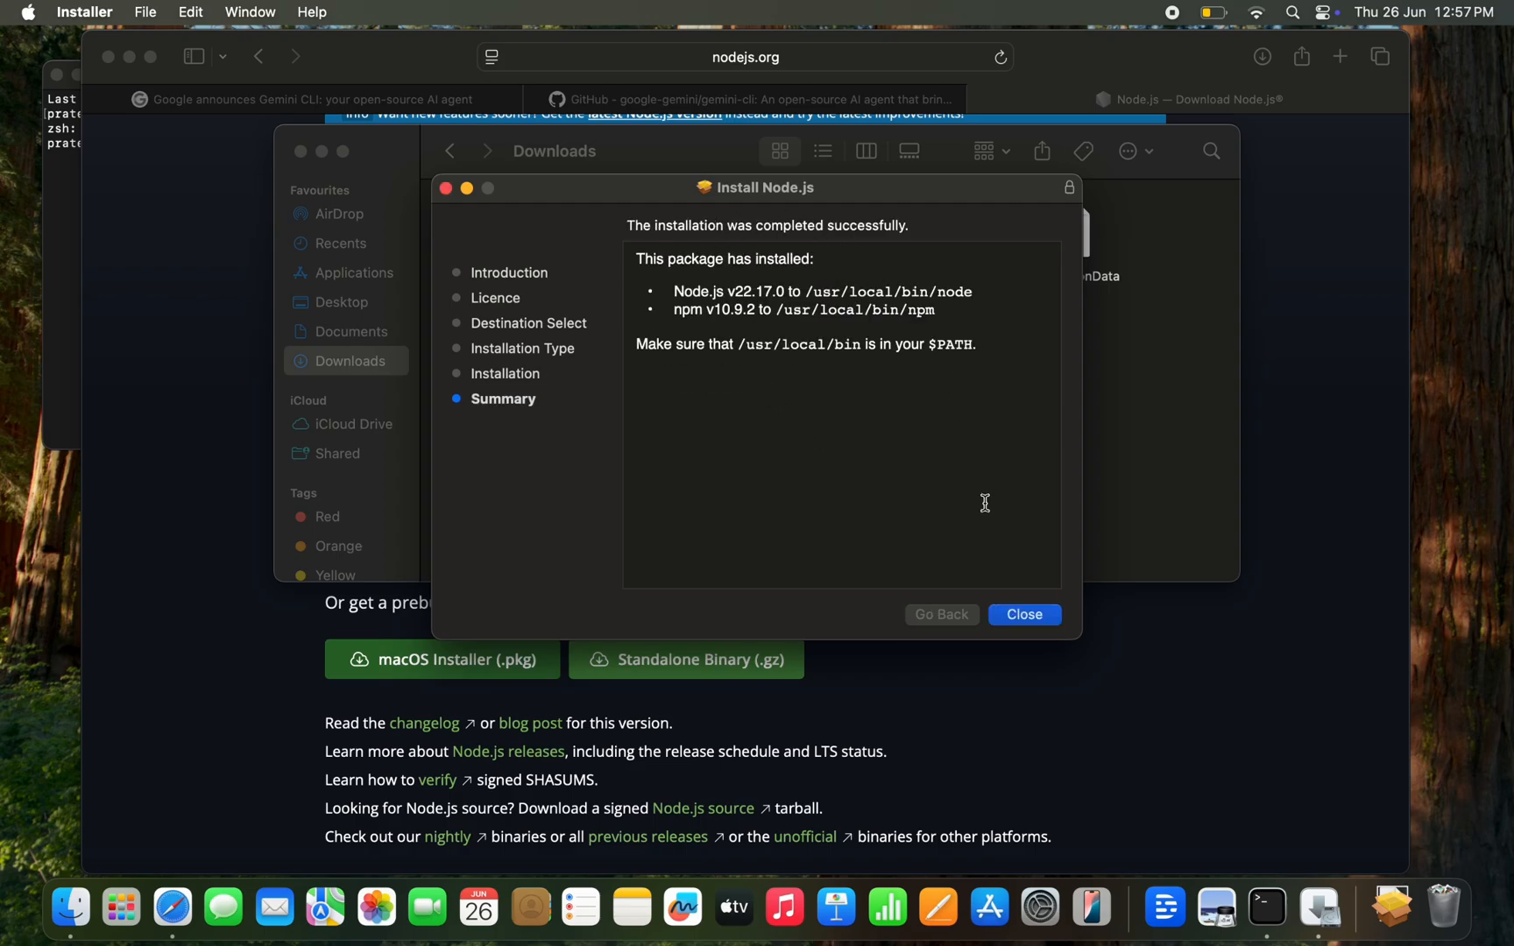
- Close the Installer, attempt Move to Bin, and dismiss the could-not-move warning
click(1025, 614)
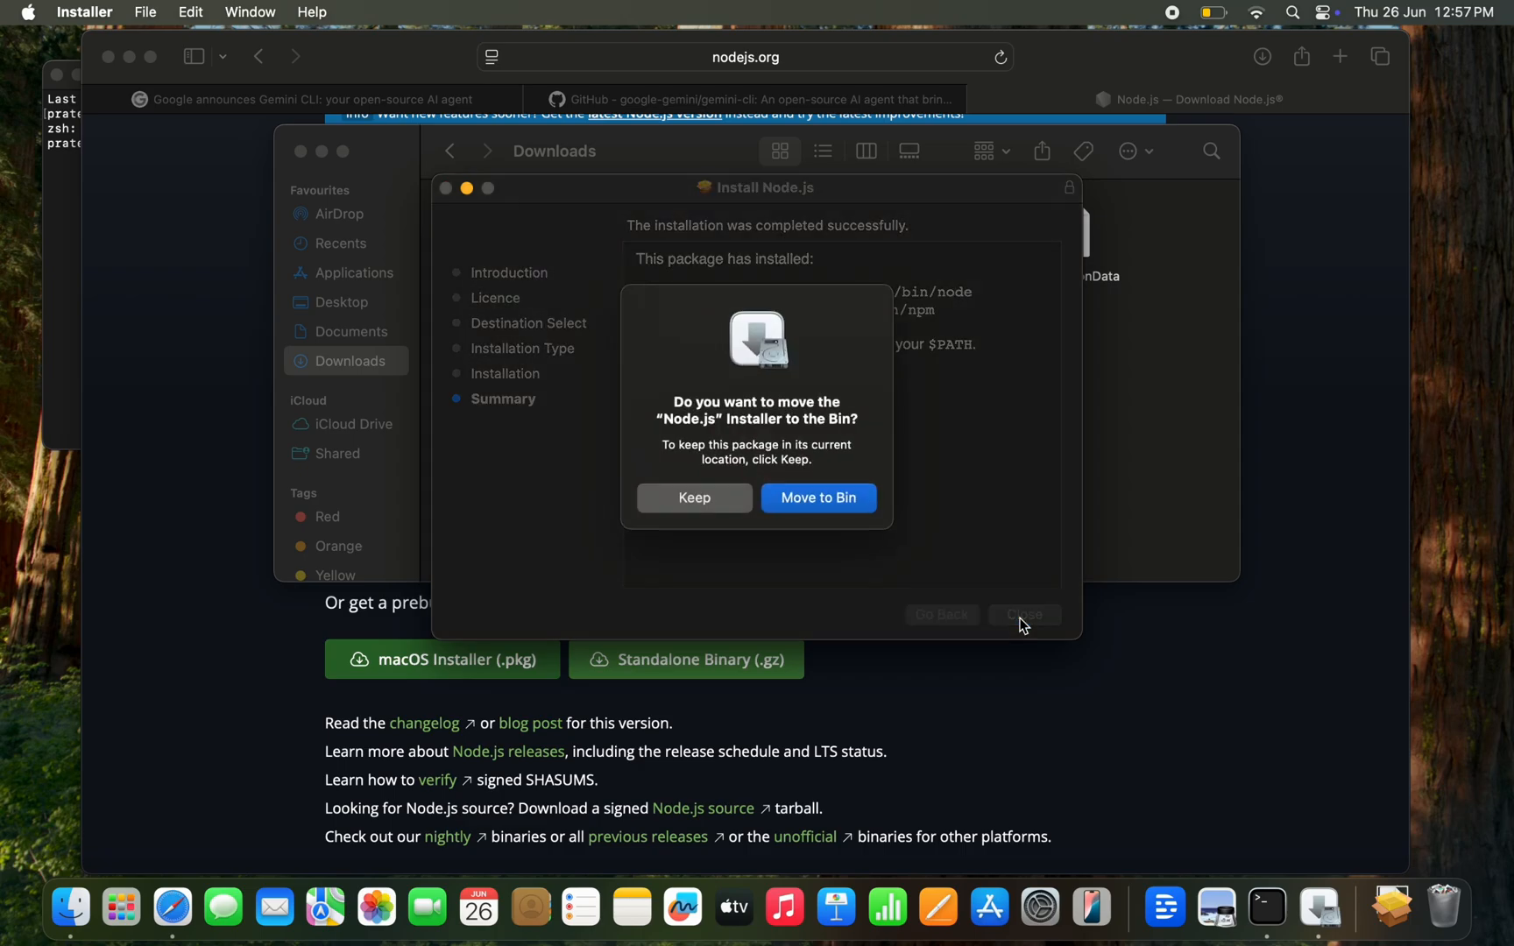
click(819, 498)
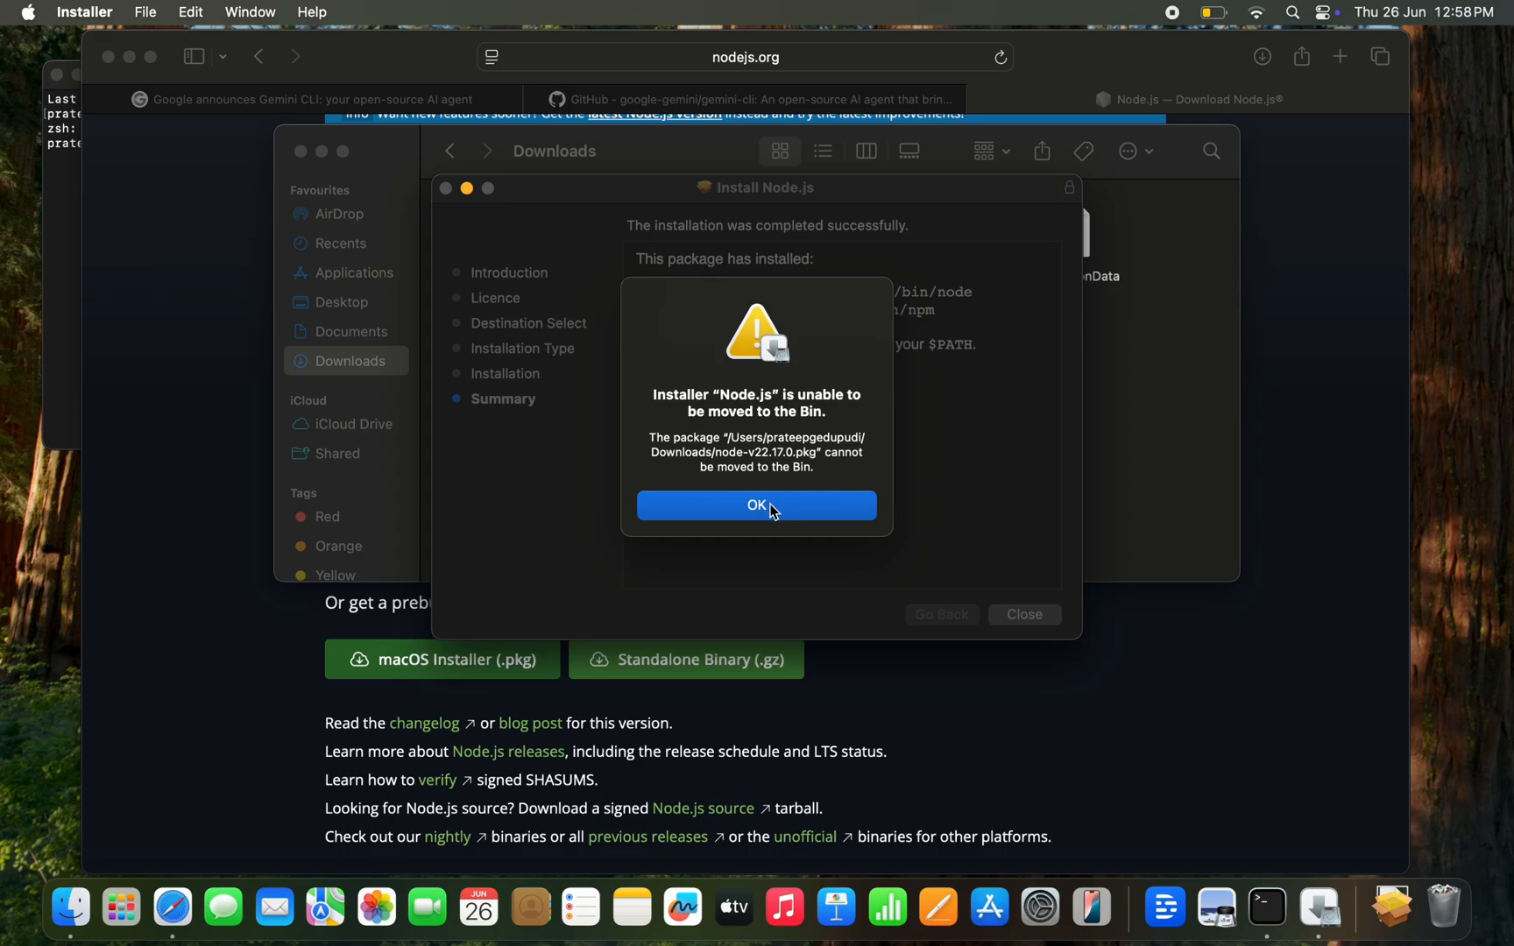
click(756, 505)
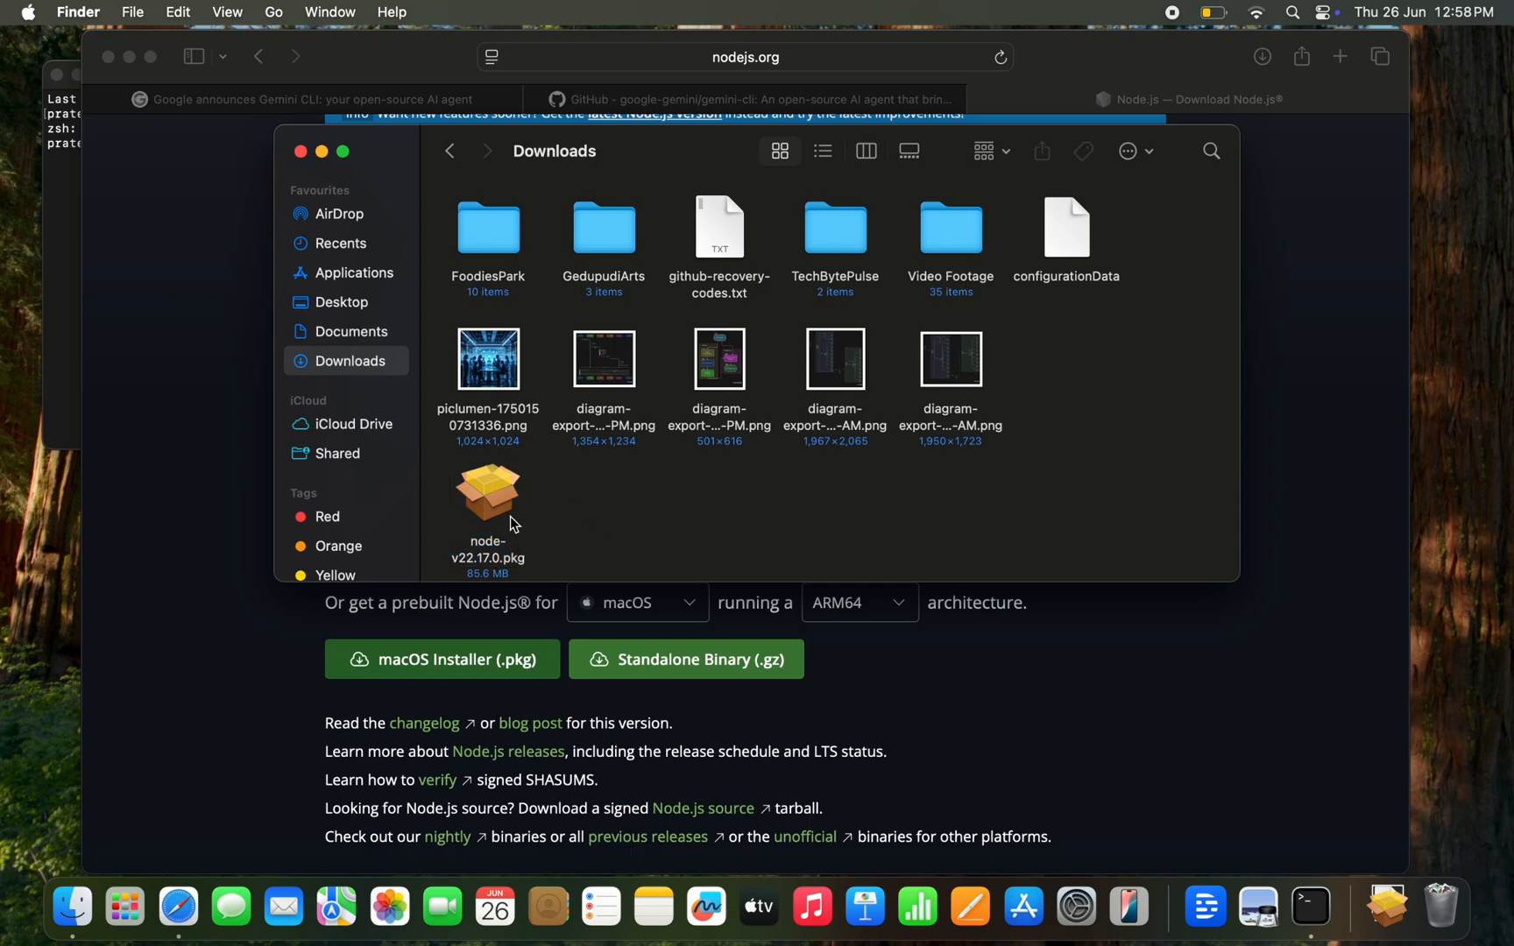
mouse_move(1310, 911)
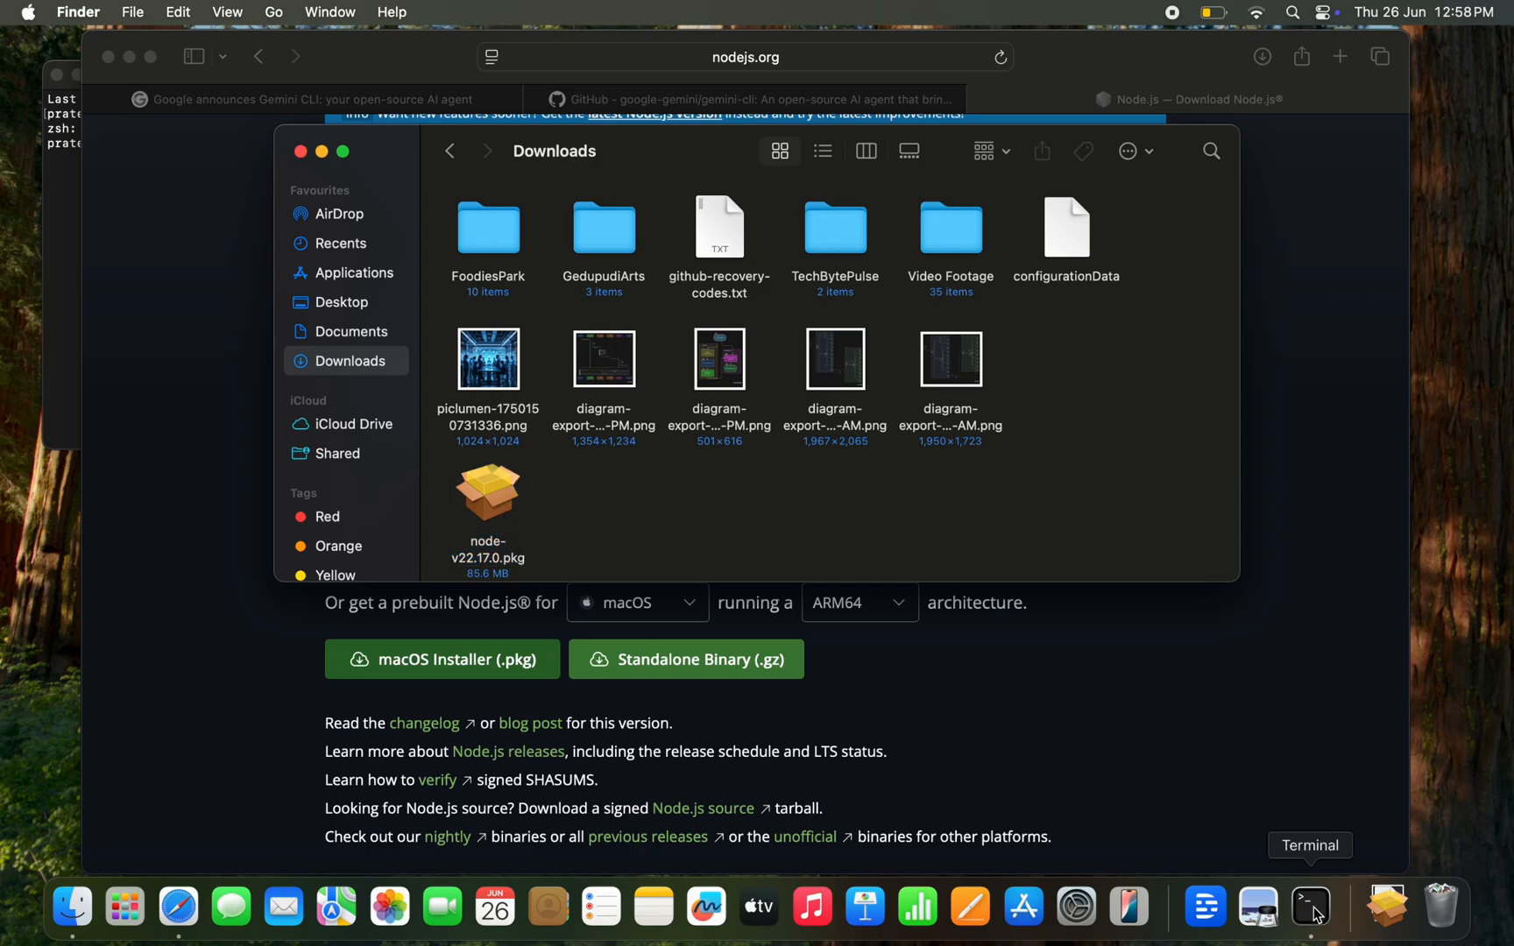
- Run node -v in Terminal and confirm it reports v22.17.0
click(1309, 902)
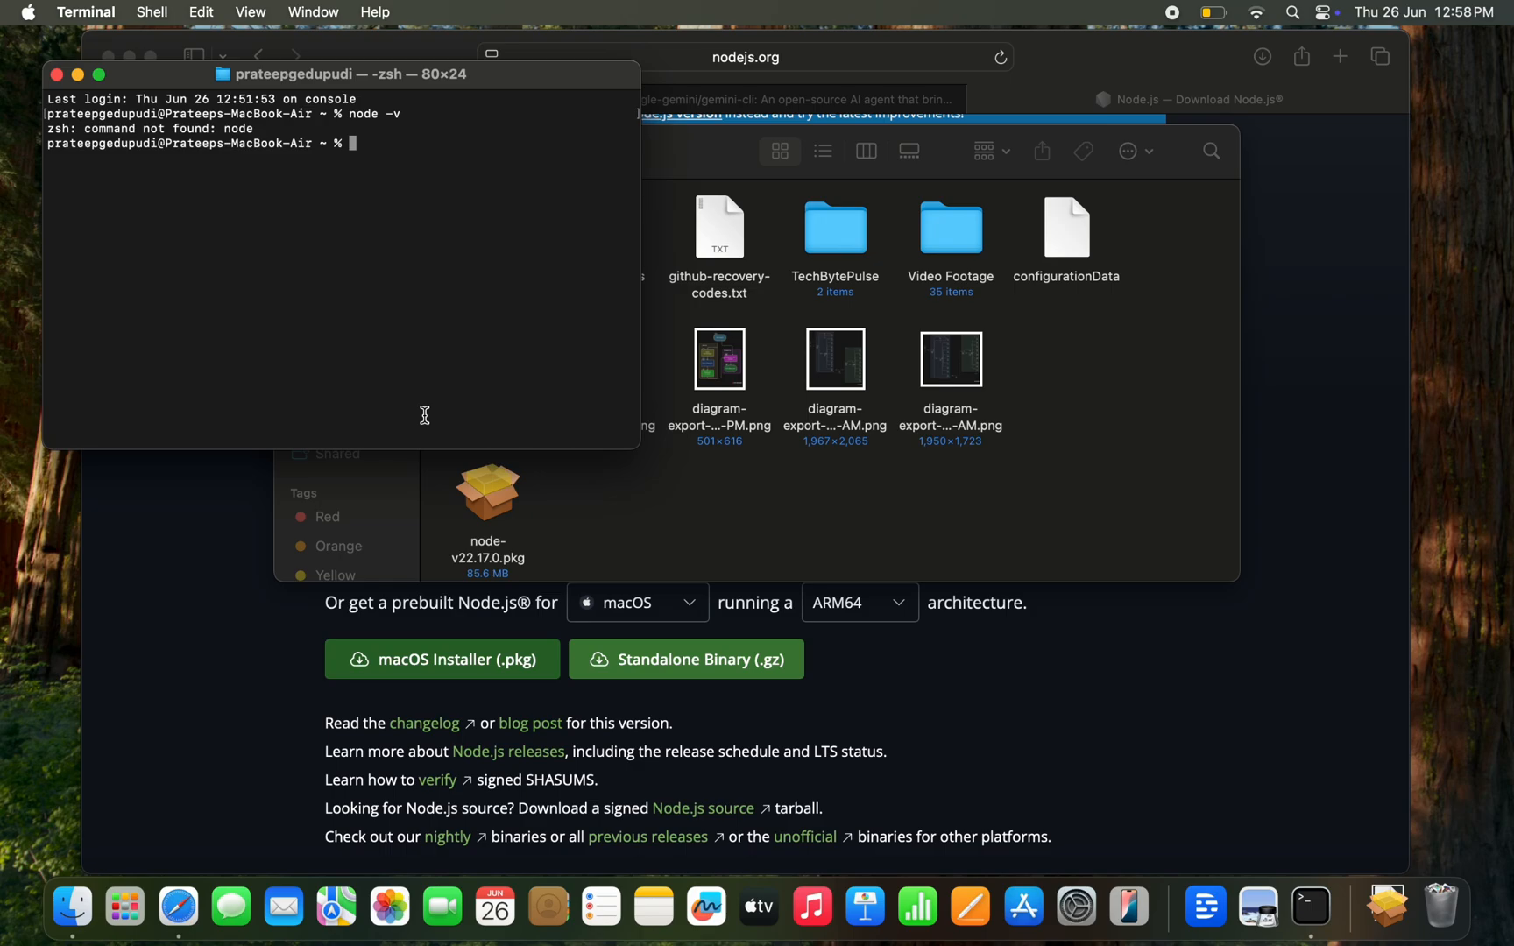
text(node -v)
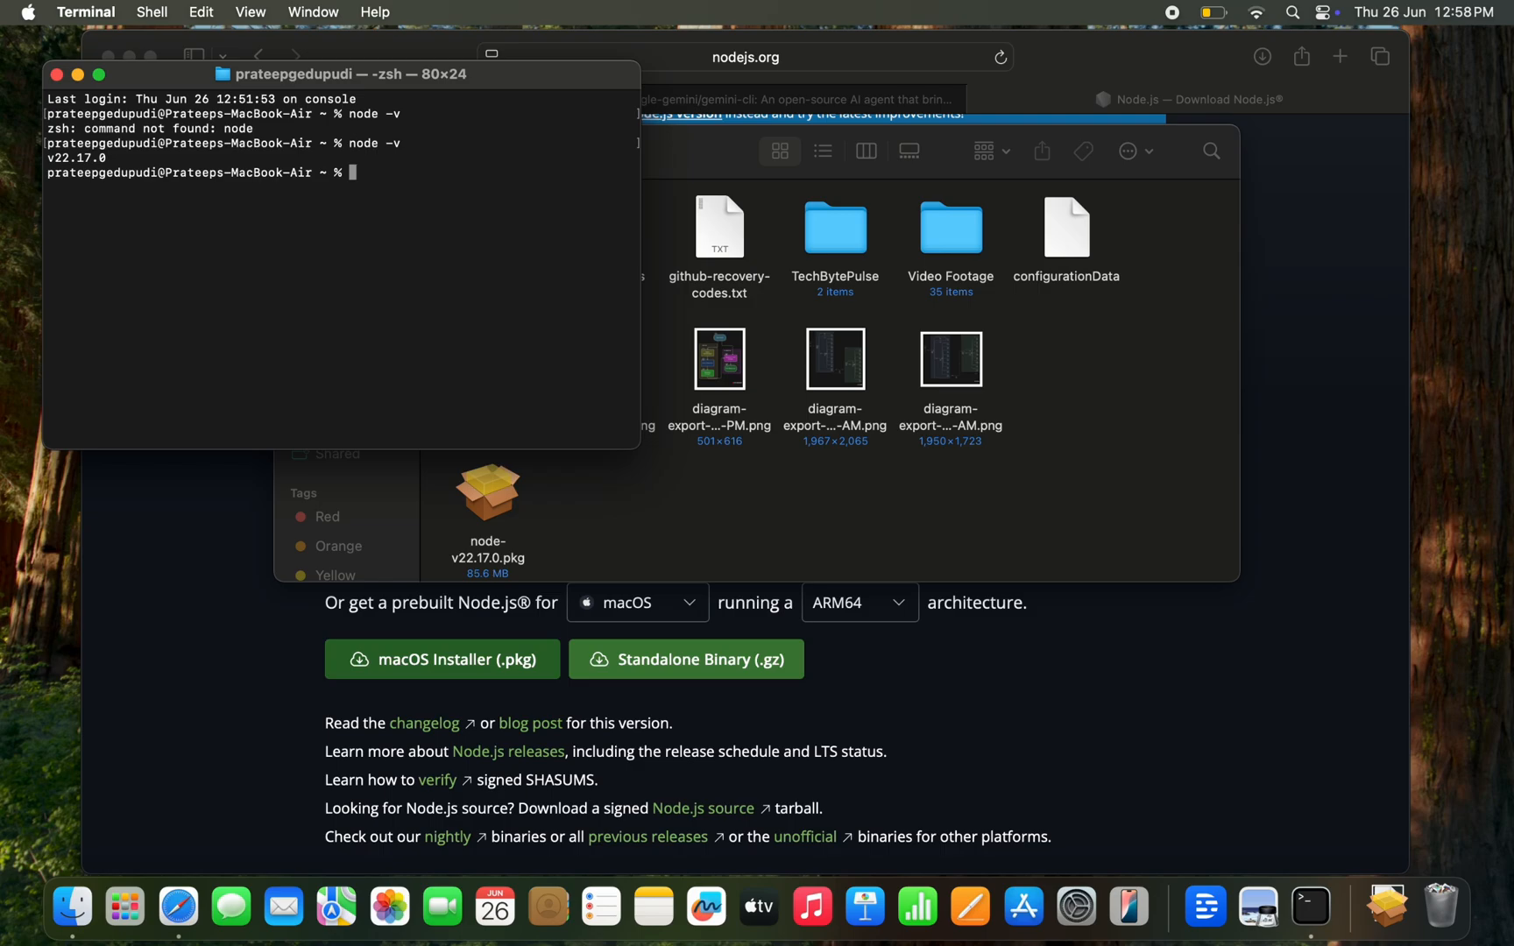
mouse_move(349, 308)
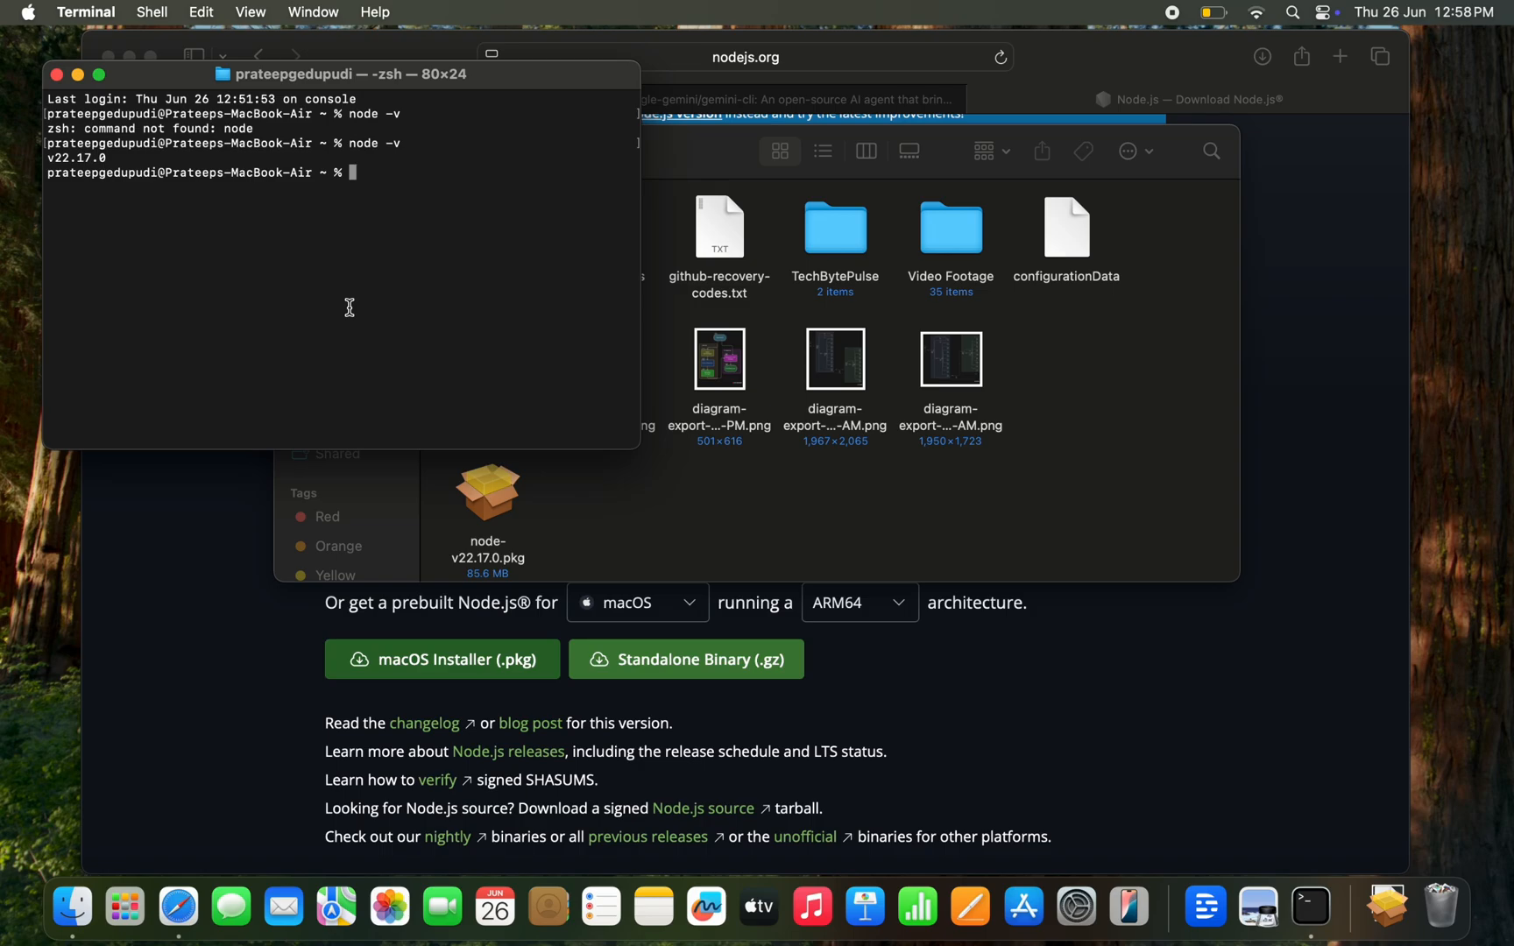
mouse_move(797, 9)
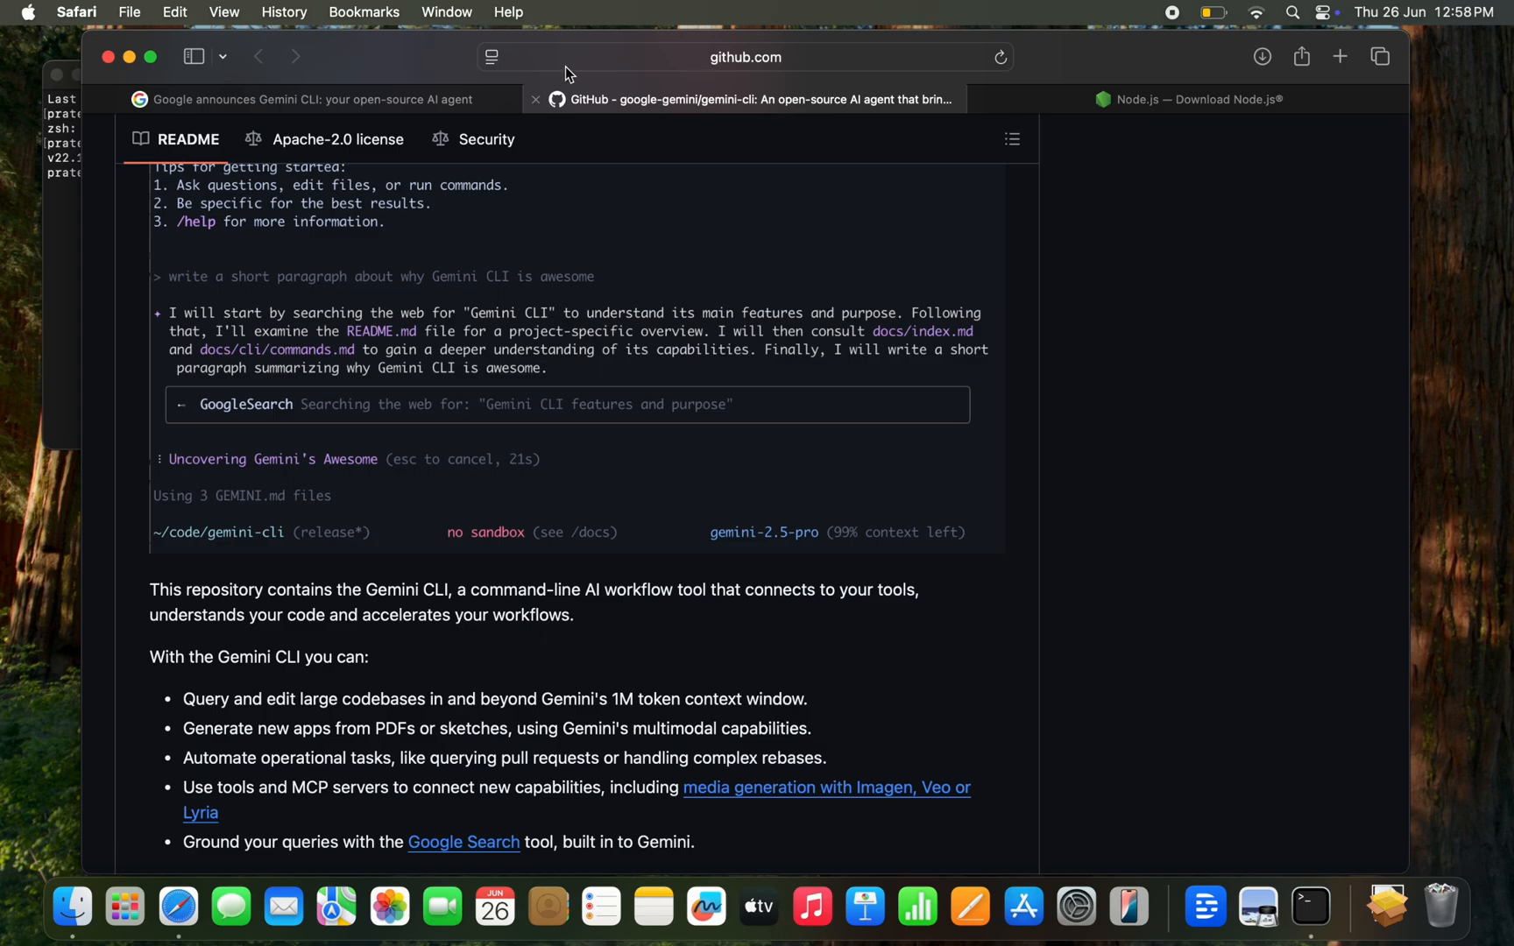
- Search Google for 'gemini cli' and open the 'Gemini CLI: your open-source AI agent' post
click(310, 99)
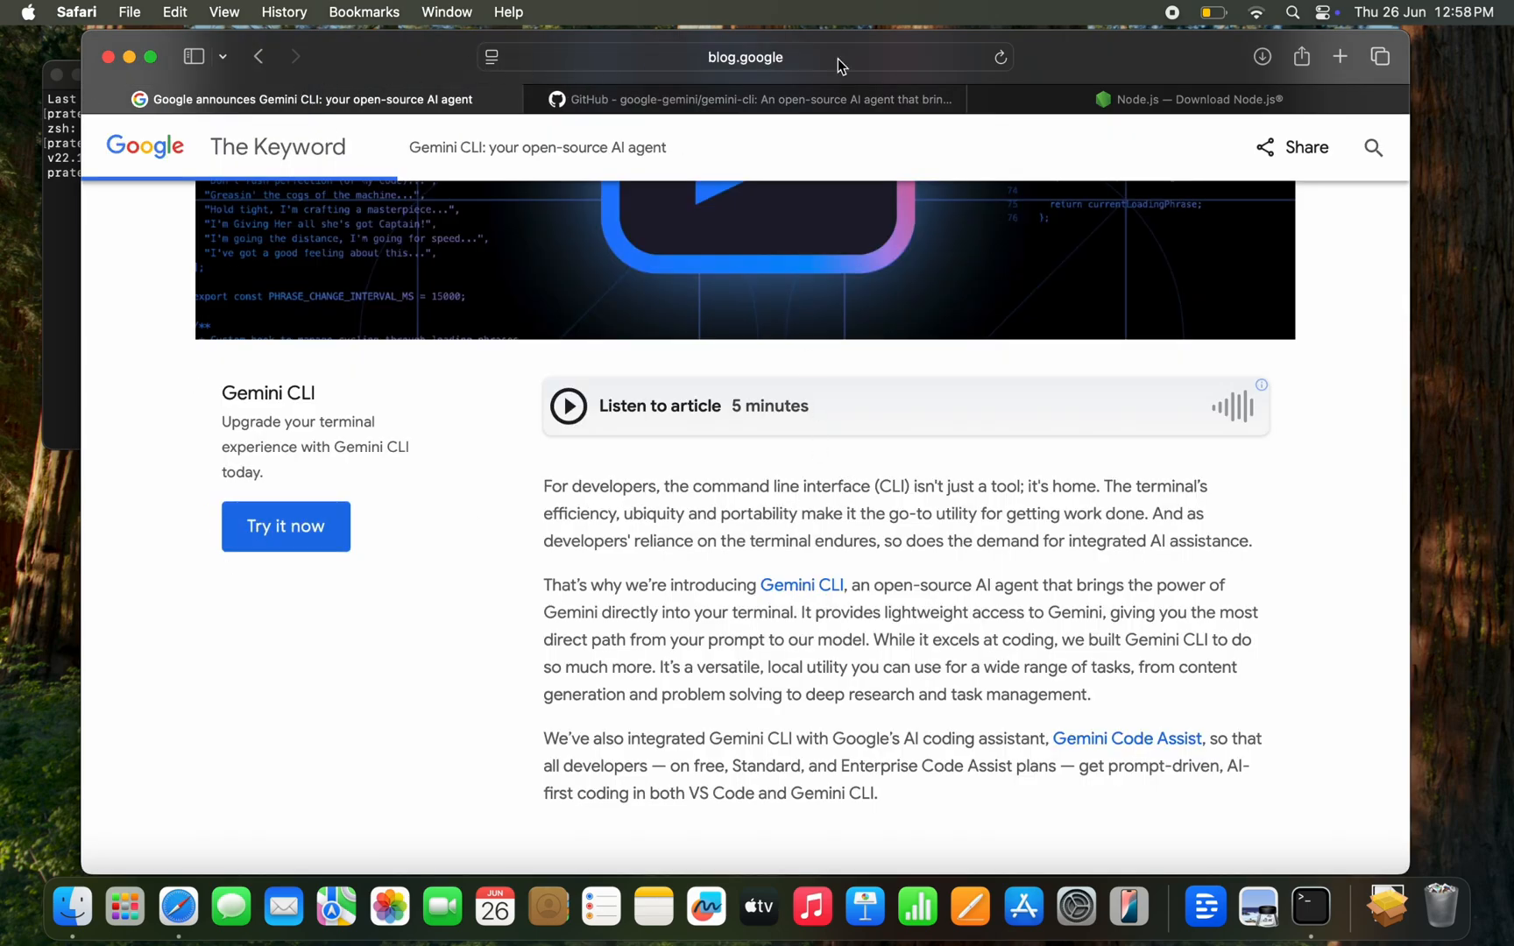
click(745, 56)
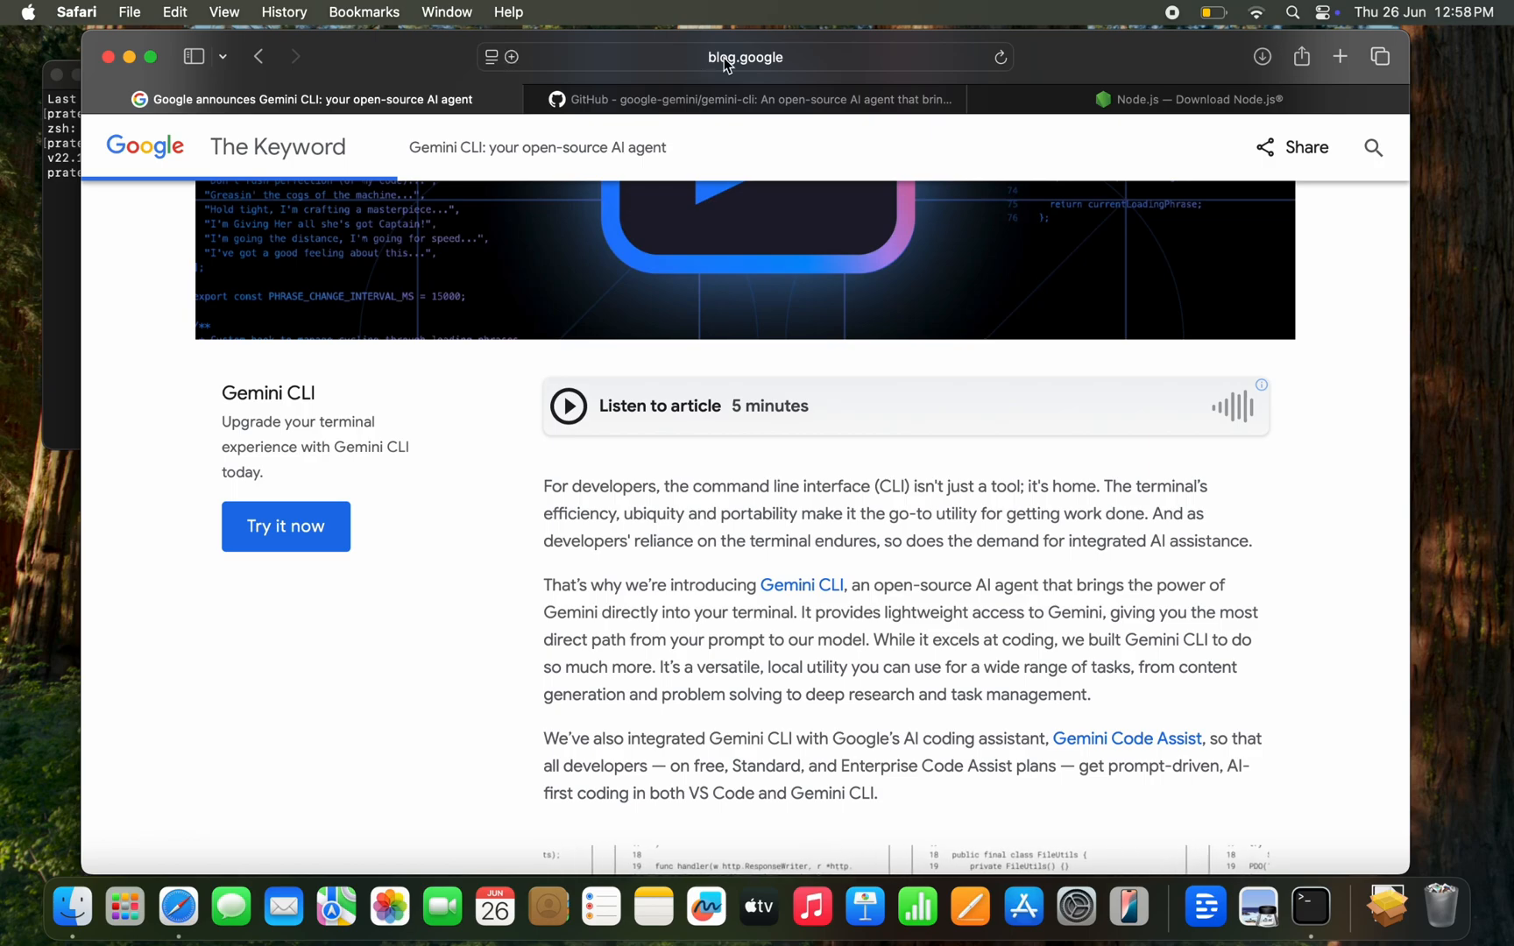
click(744, 57)
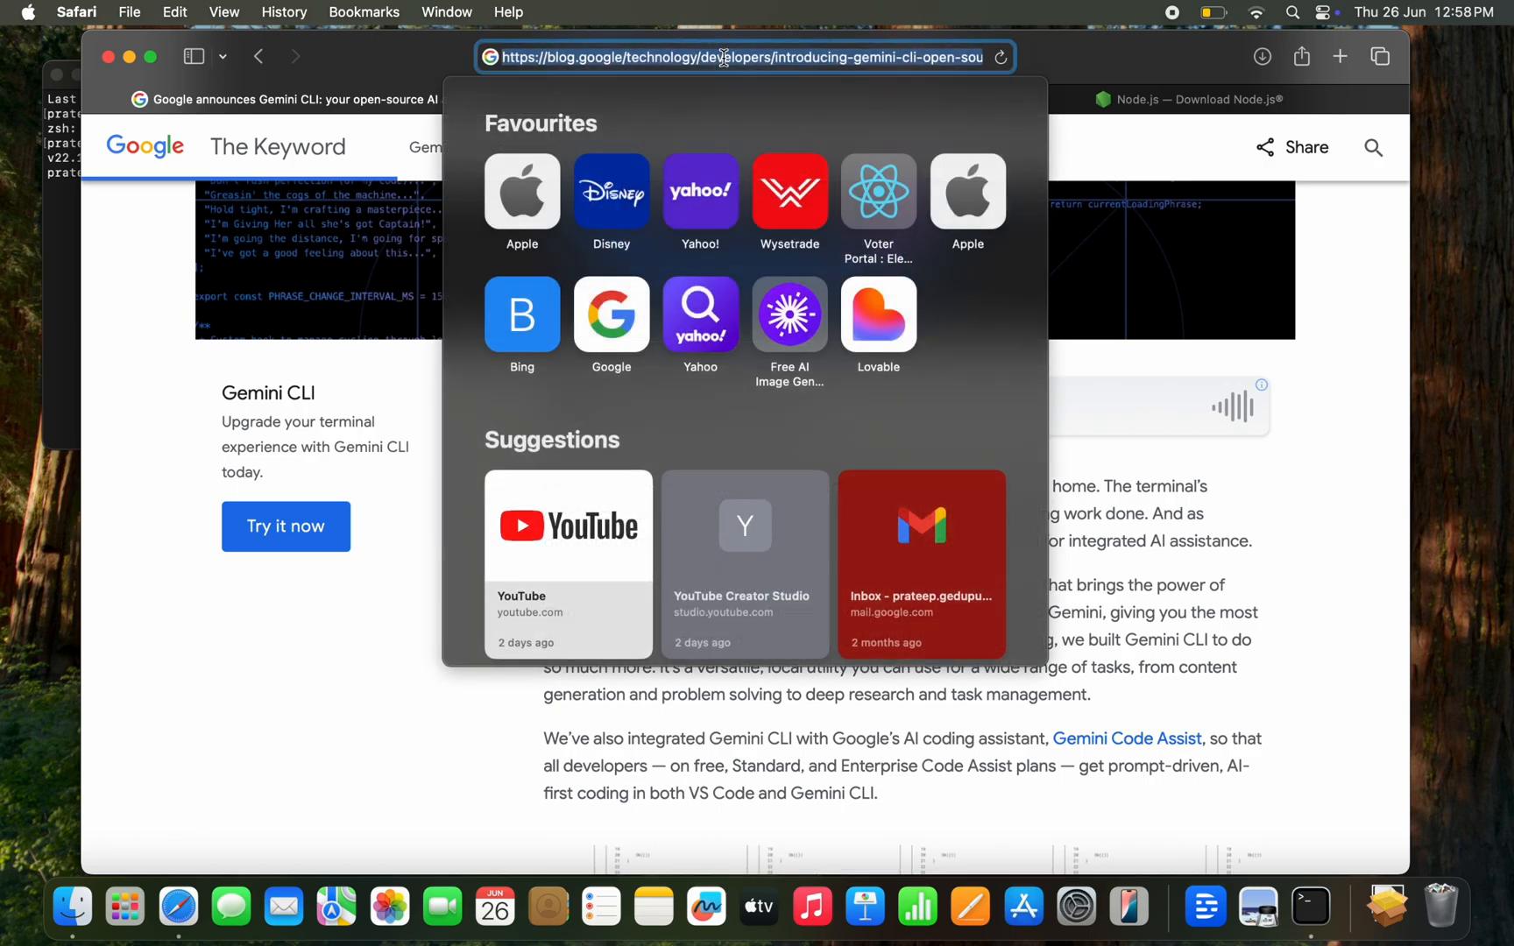
text(gemini.google)
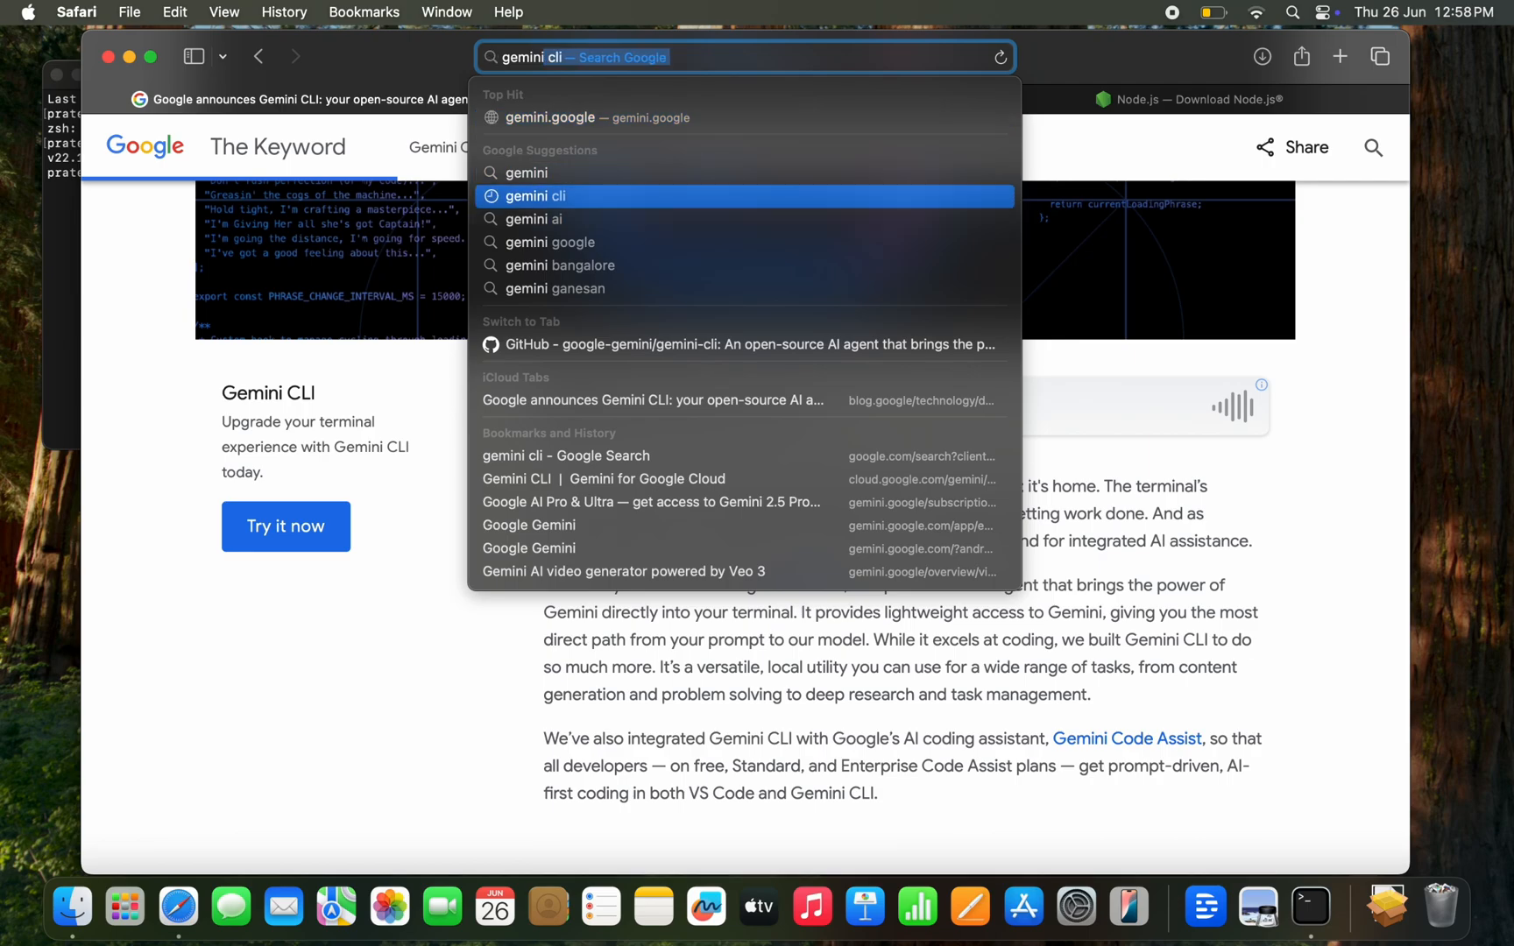
click(534, 196)
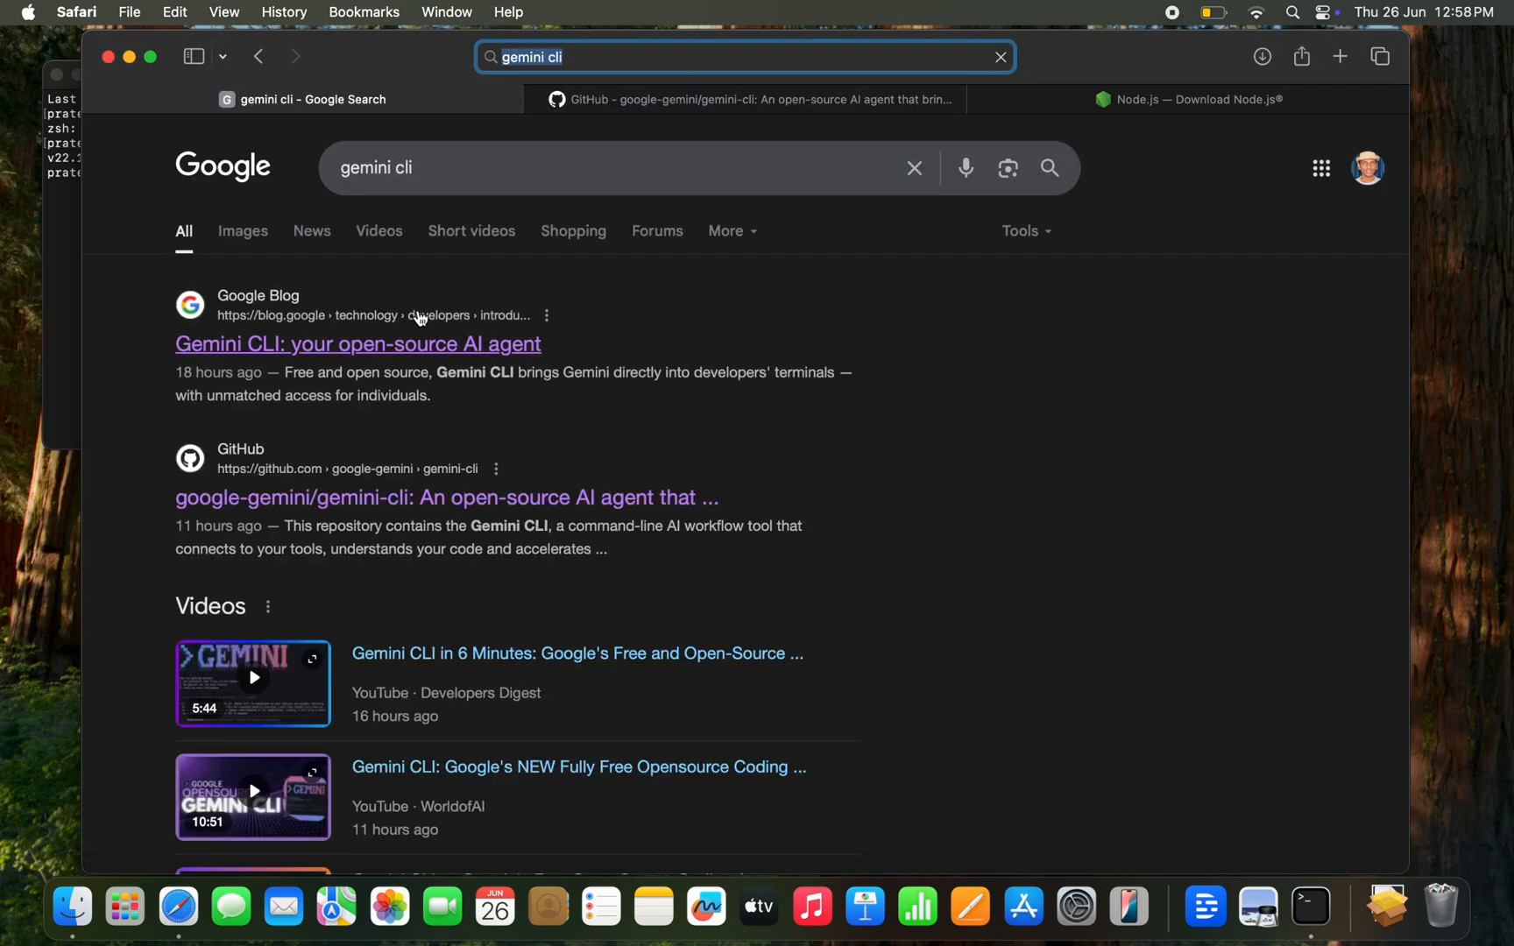
click(357, 344)
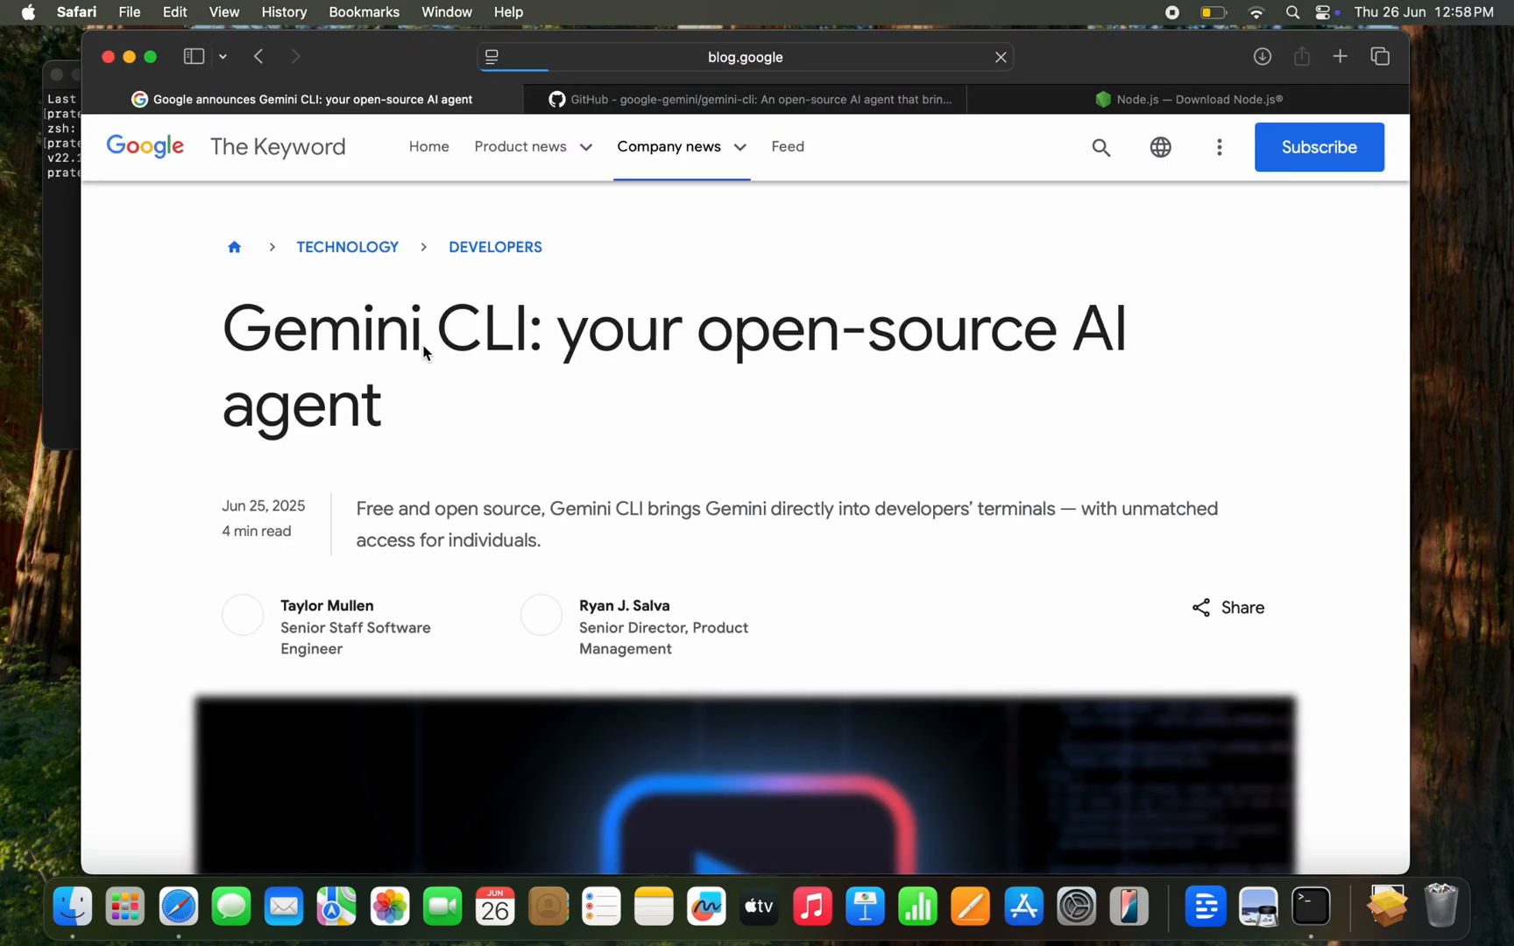
scroll(down, 3)
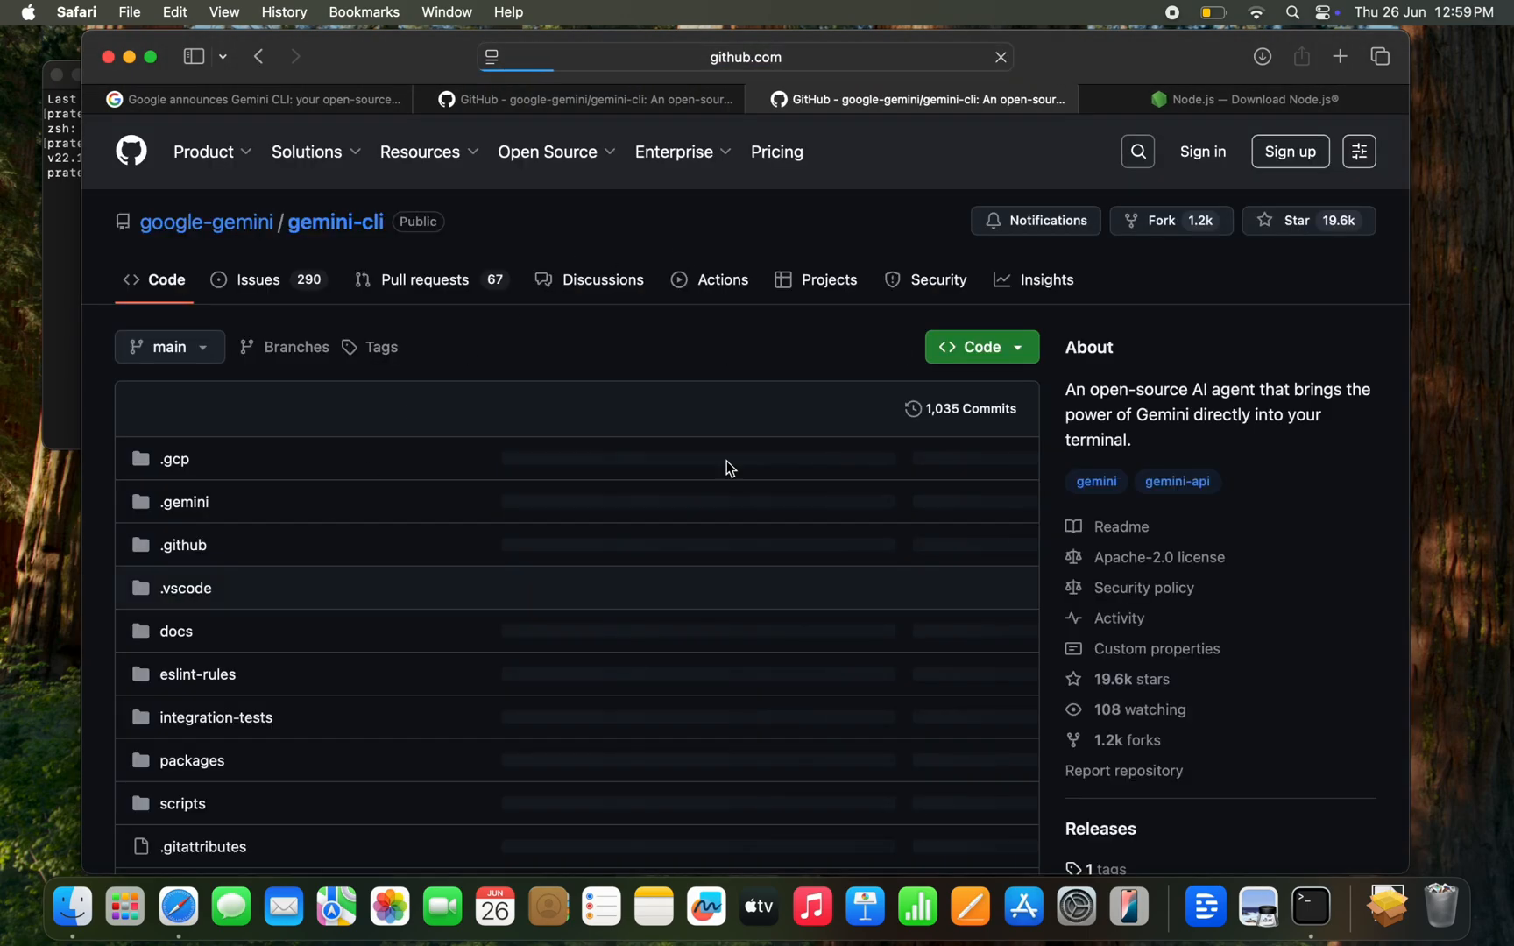
scroll(down, 3)
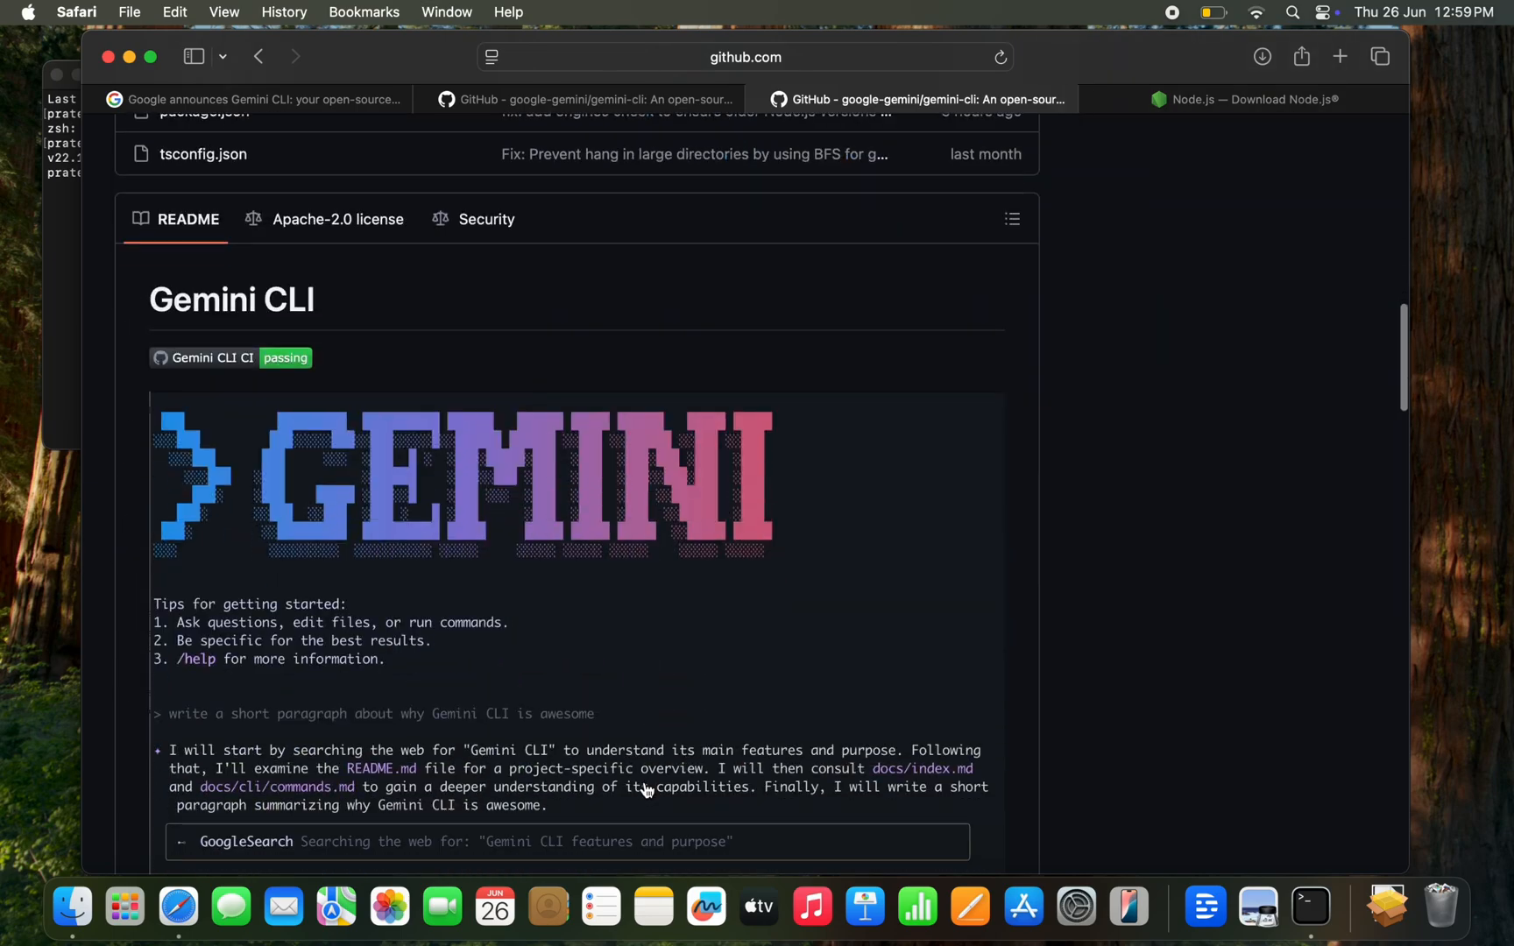
scroll(down, 3)
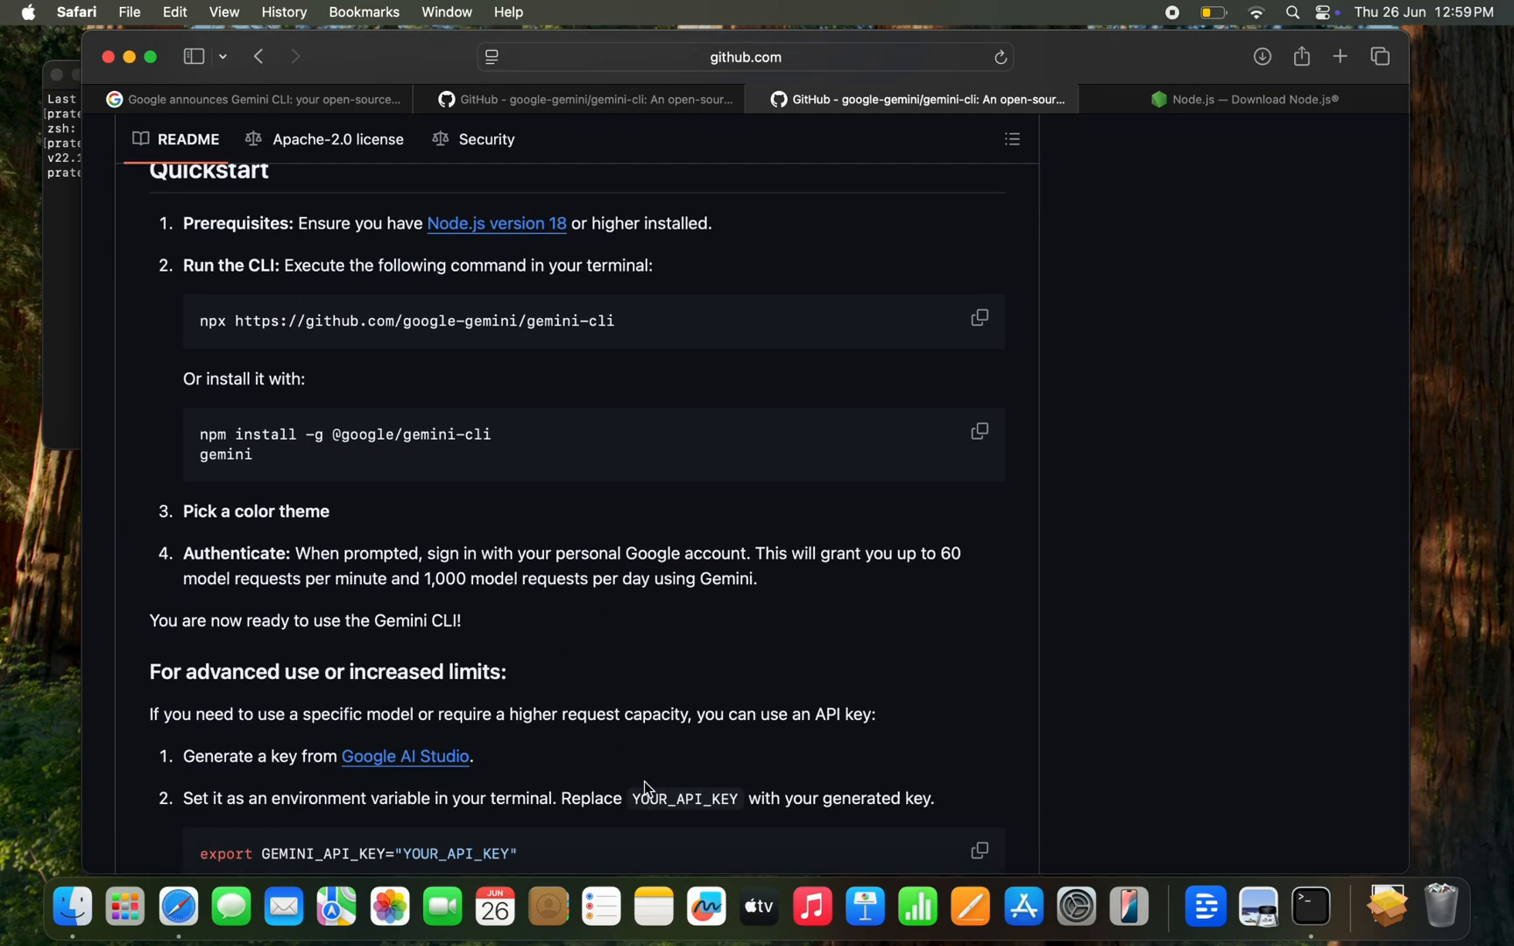
mouse_move(436, 492)
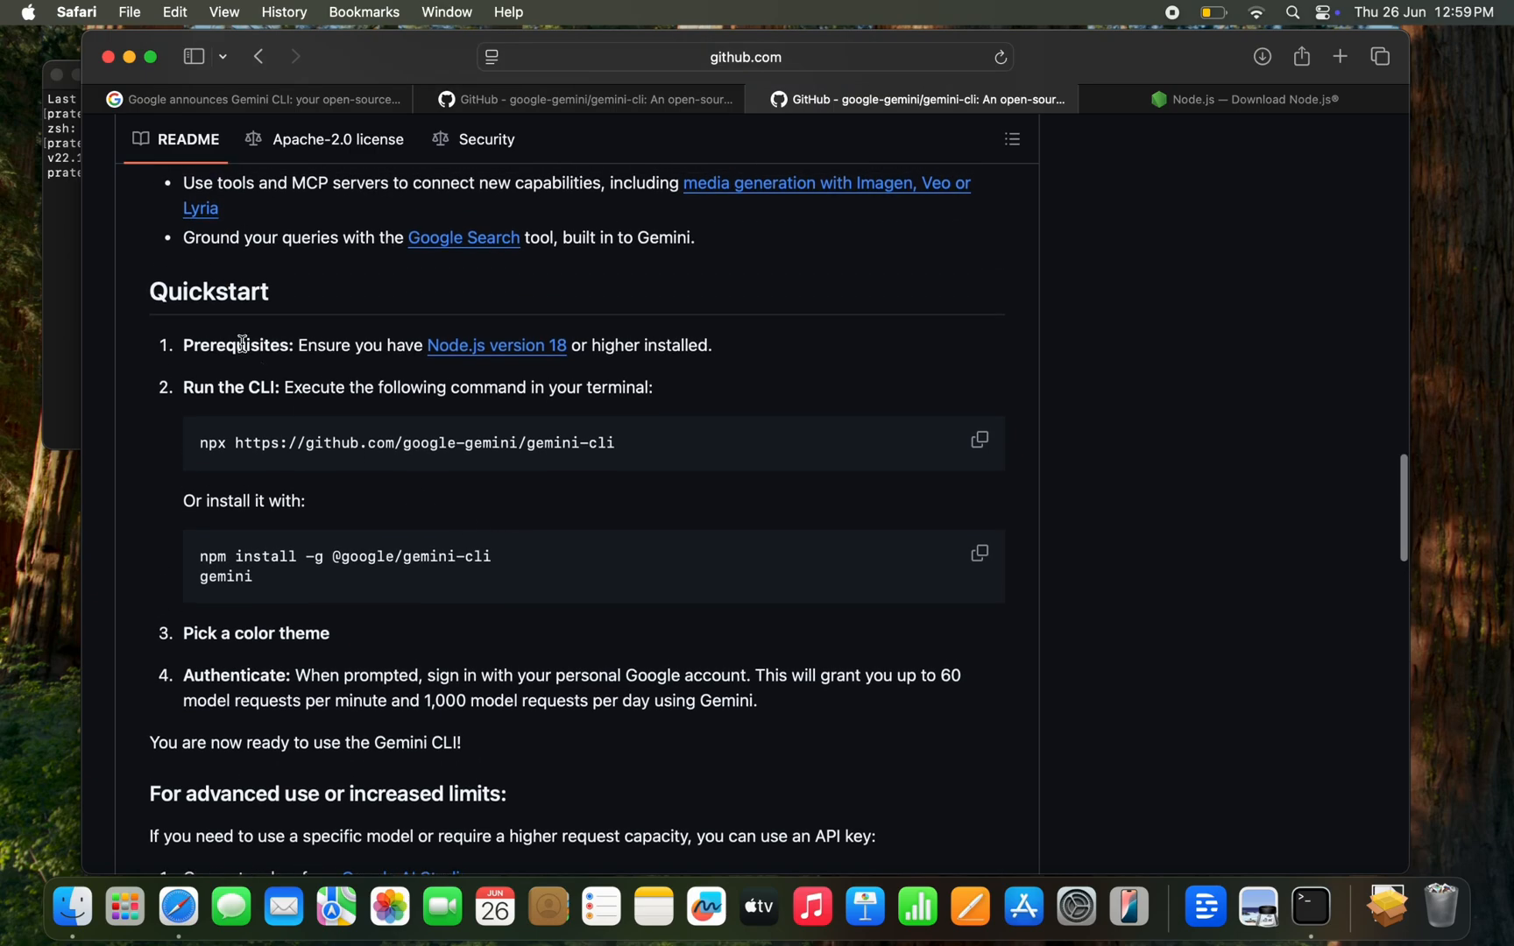
mouse_move(708, 339)
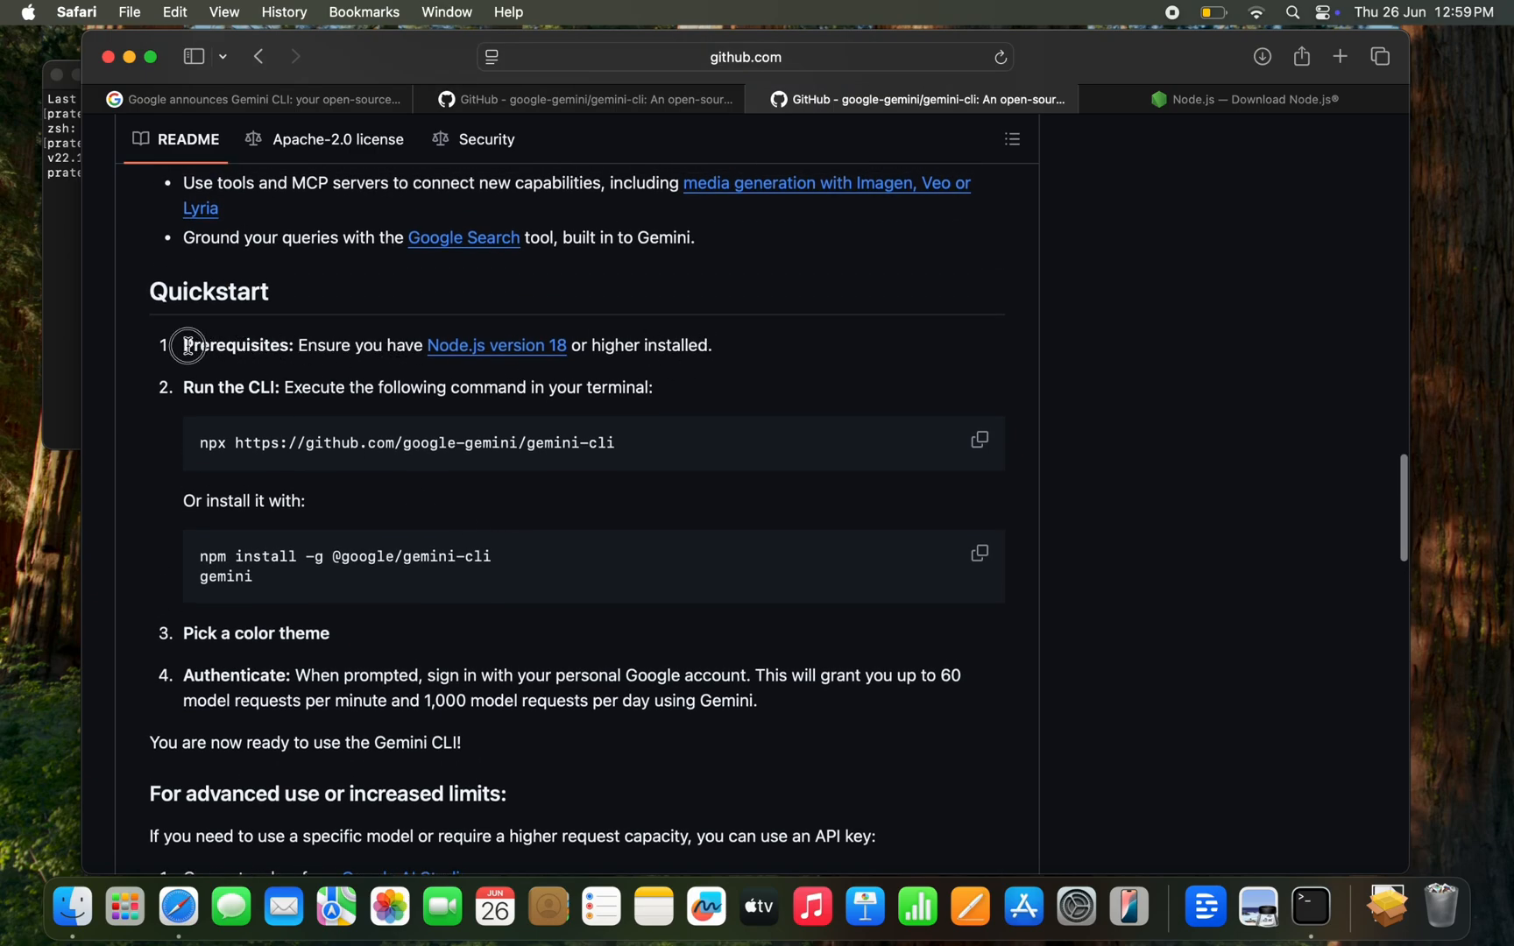
drag(187, 346, 723, 350)
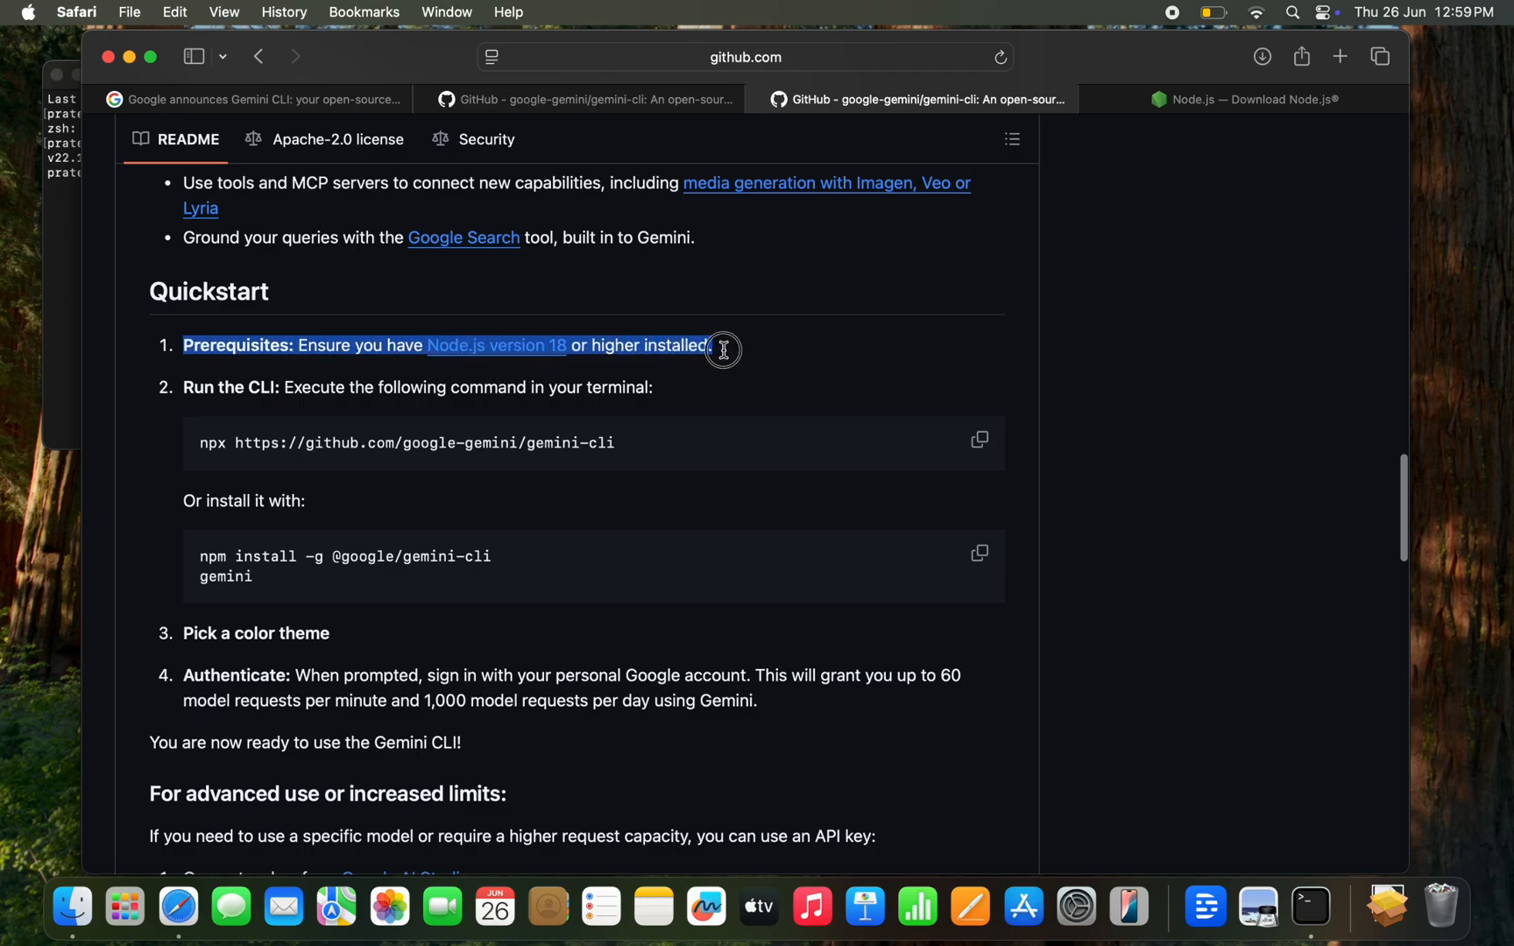
click(184, 391)
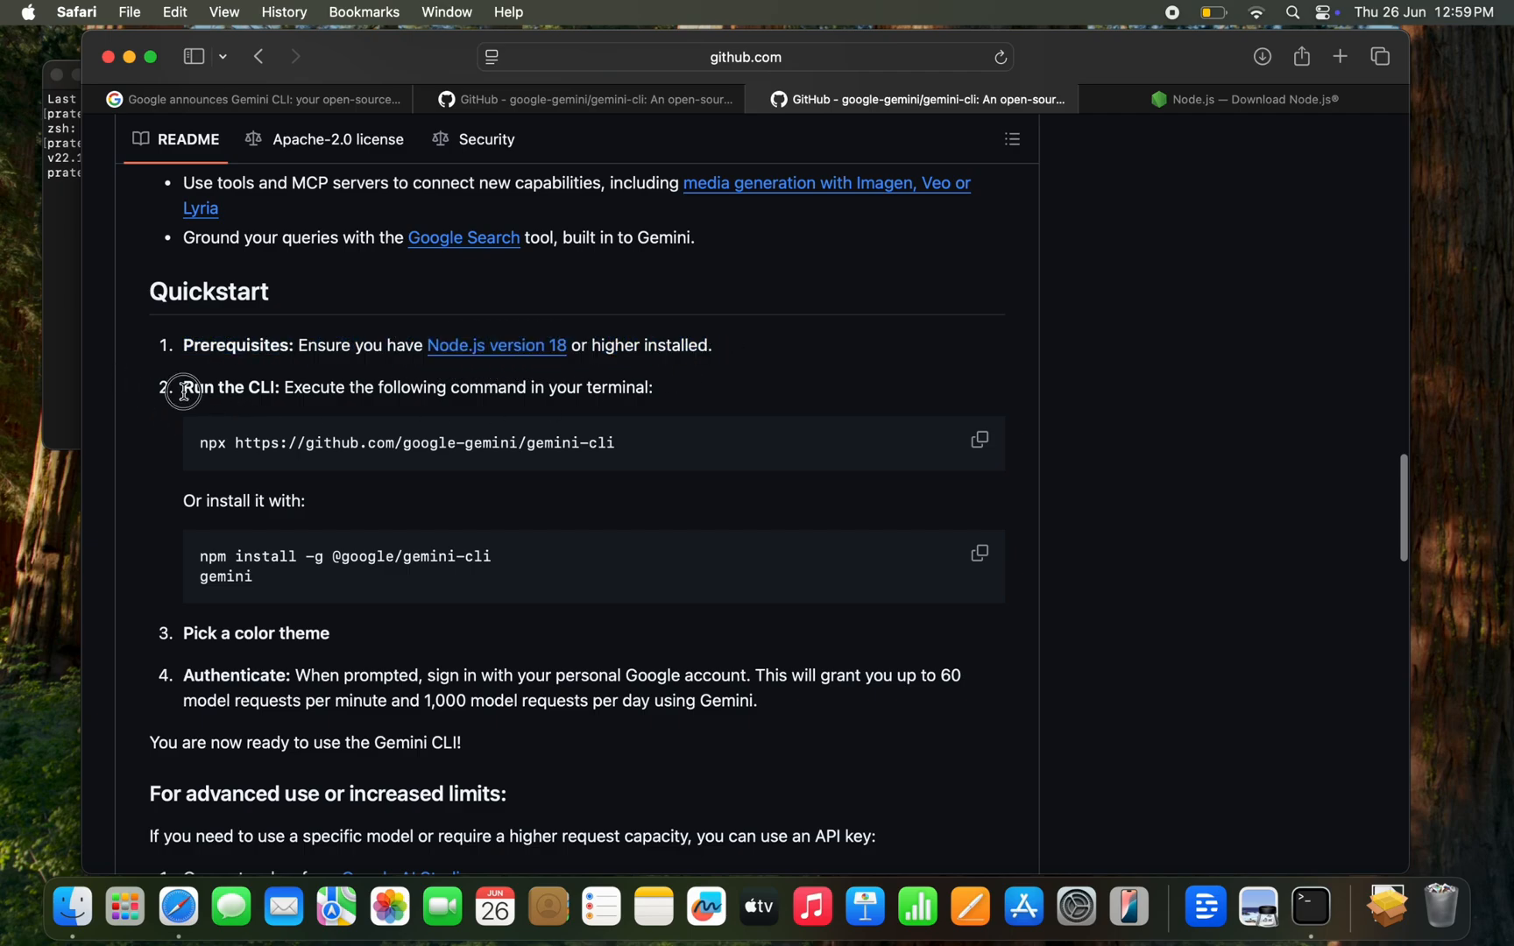
mouse_move(306, 528)
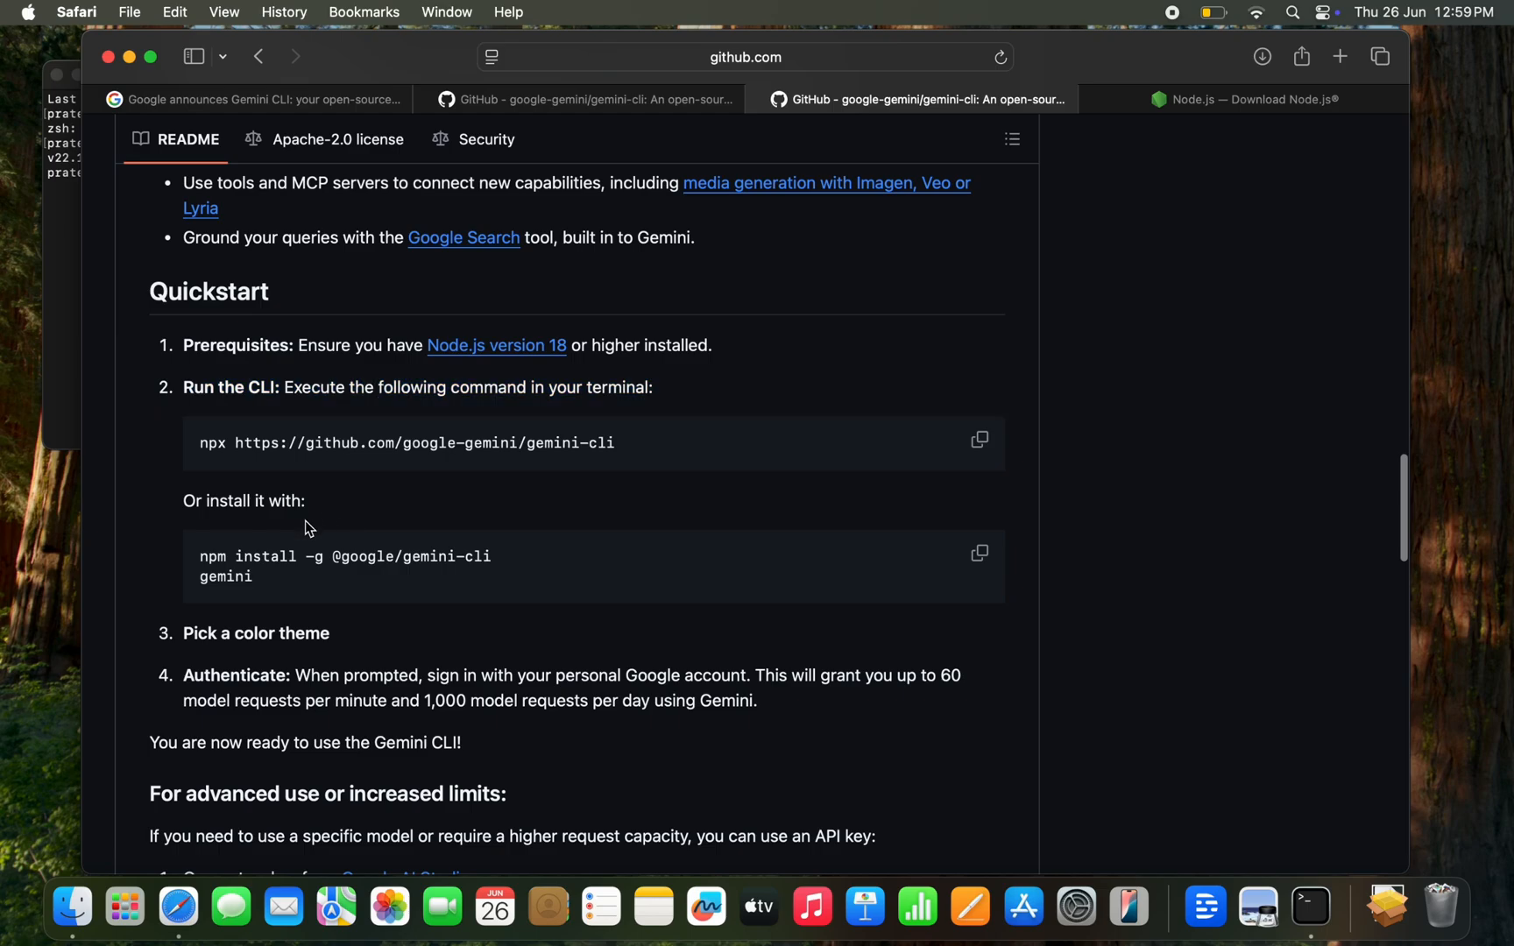
double_click(213, 556)
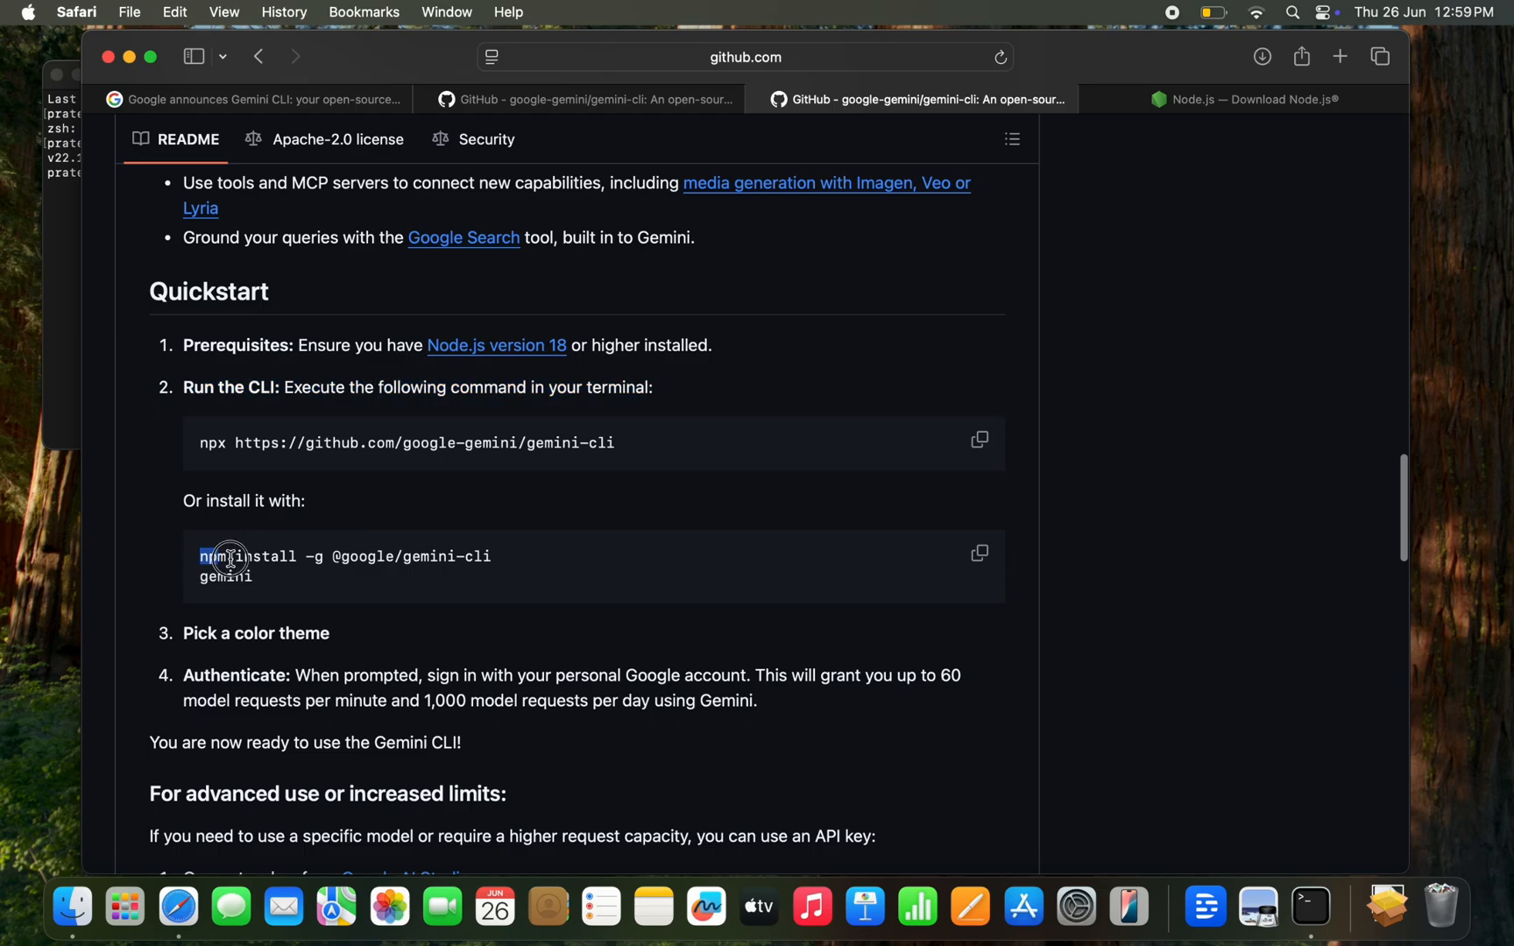
drag(200, 556, 492, 556)
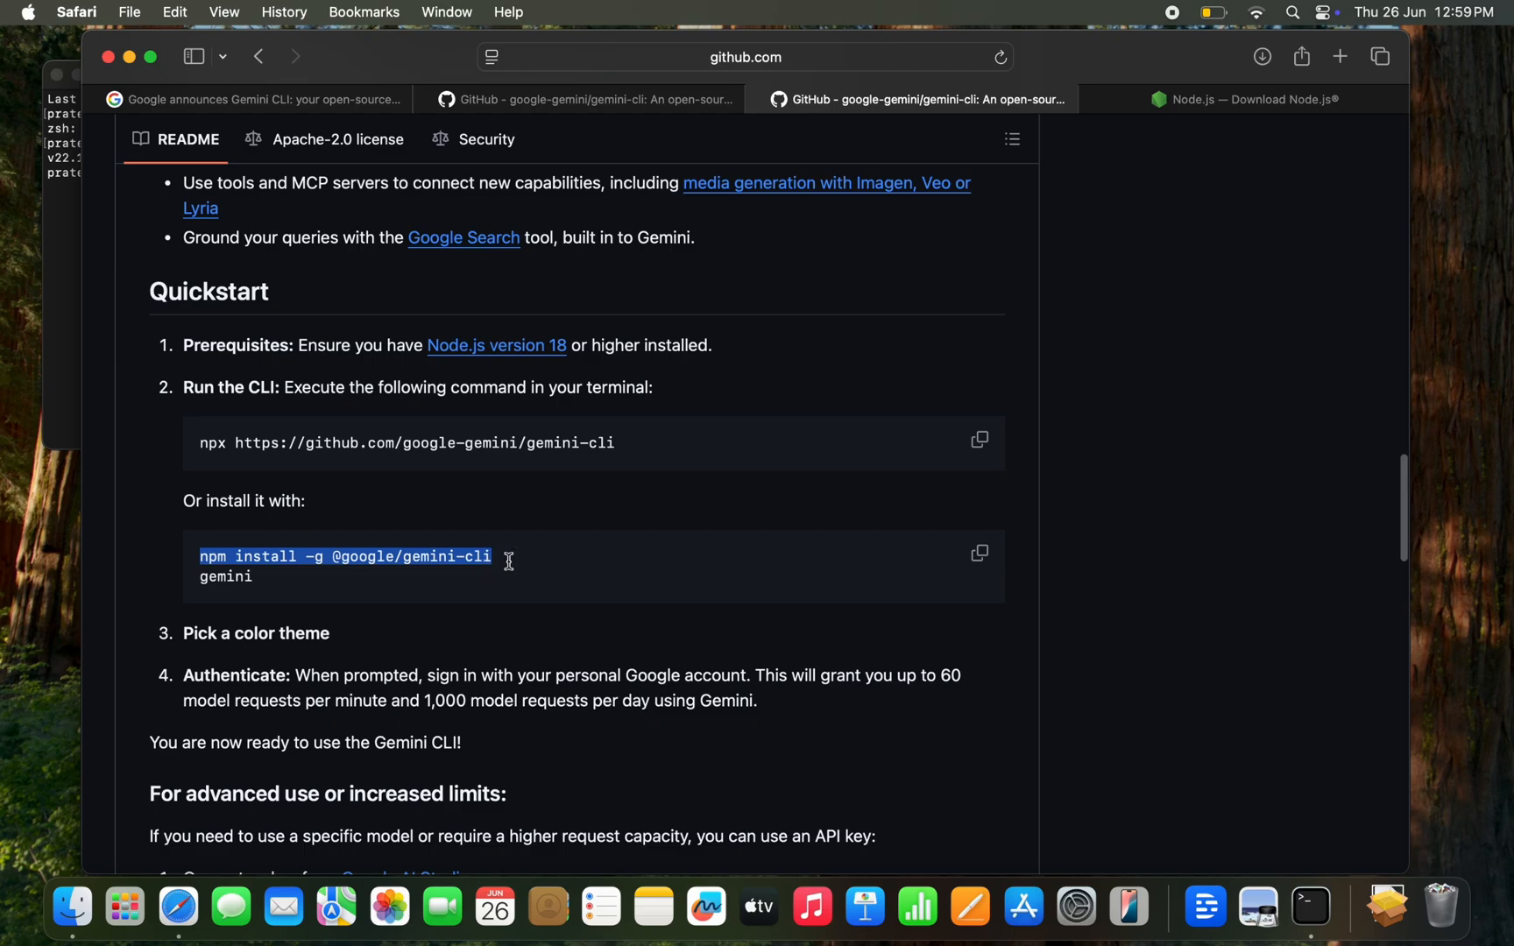
click(980, 553)
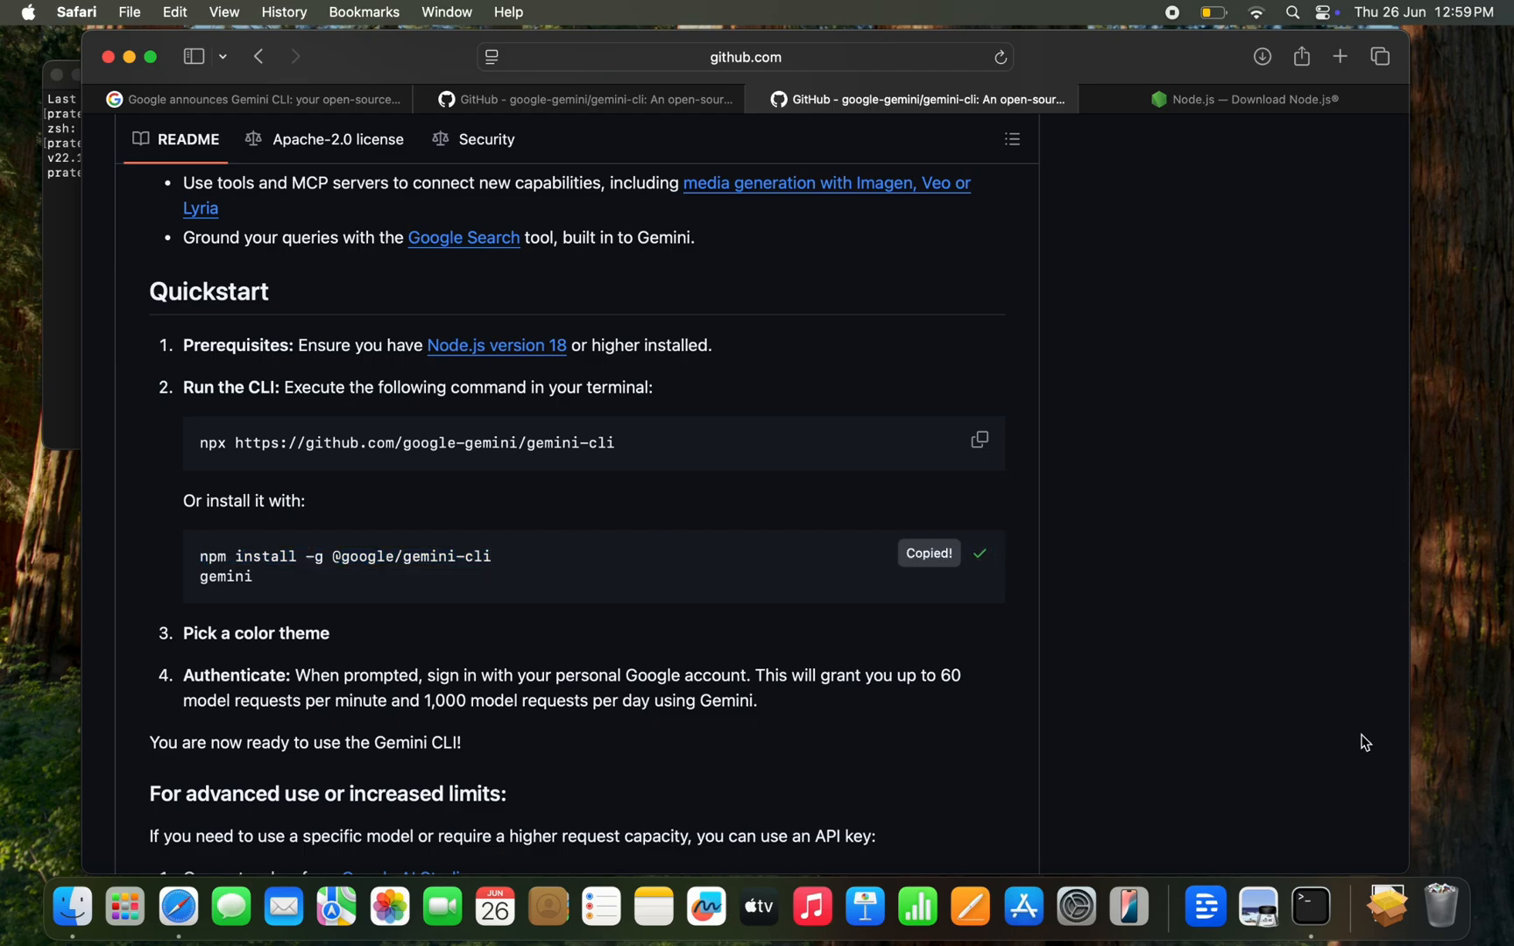
click(1311, 906)
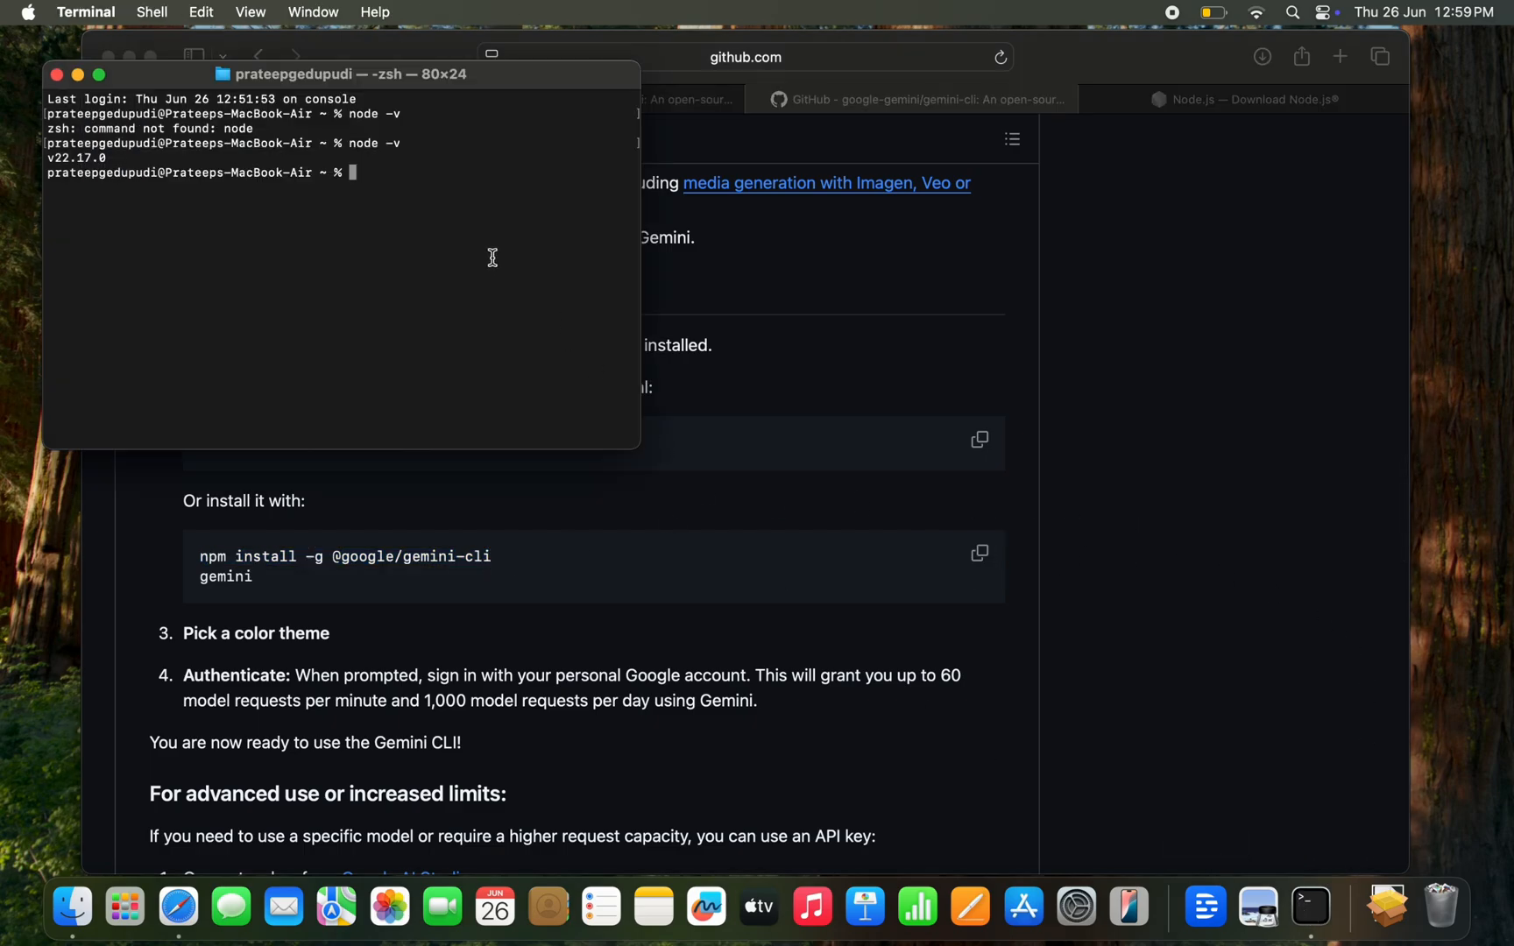
right_click(492, 258)
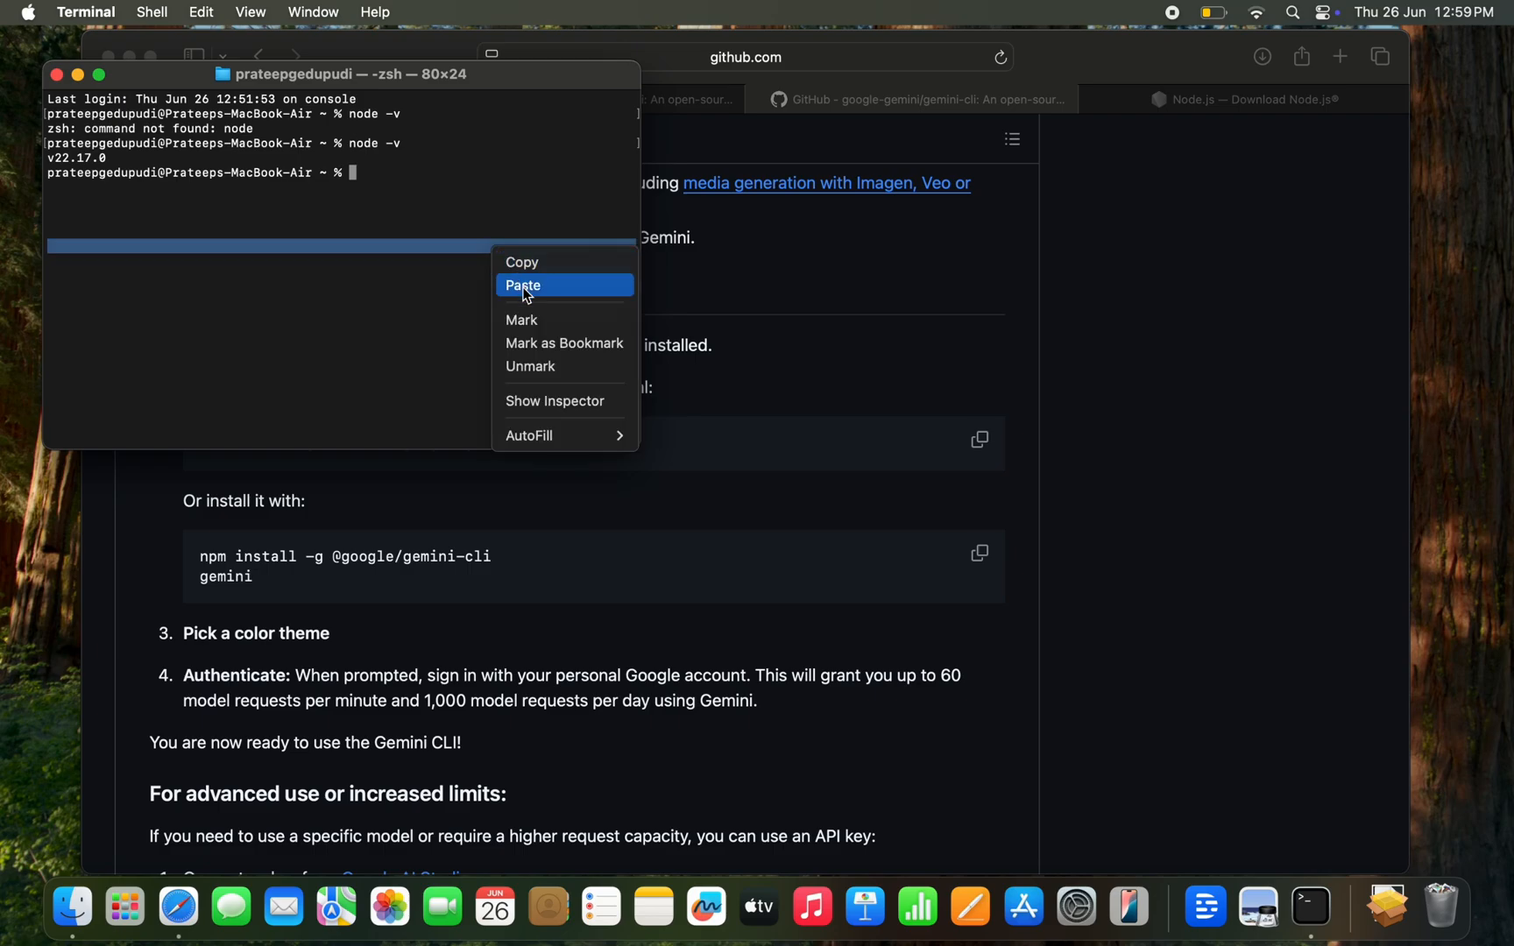
click(521, 285)
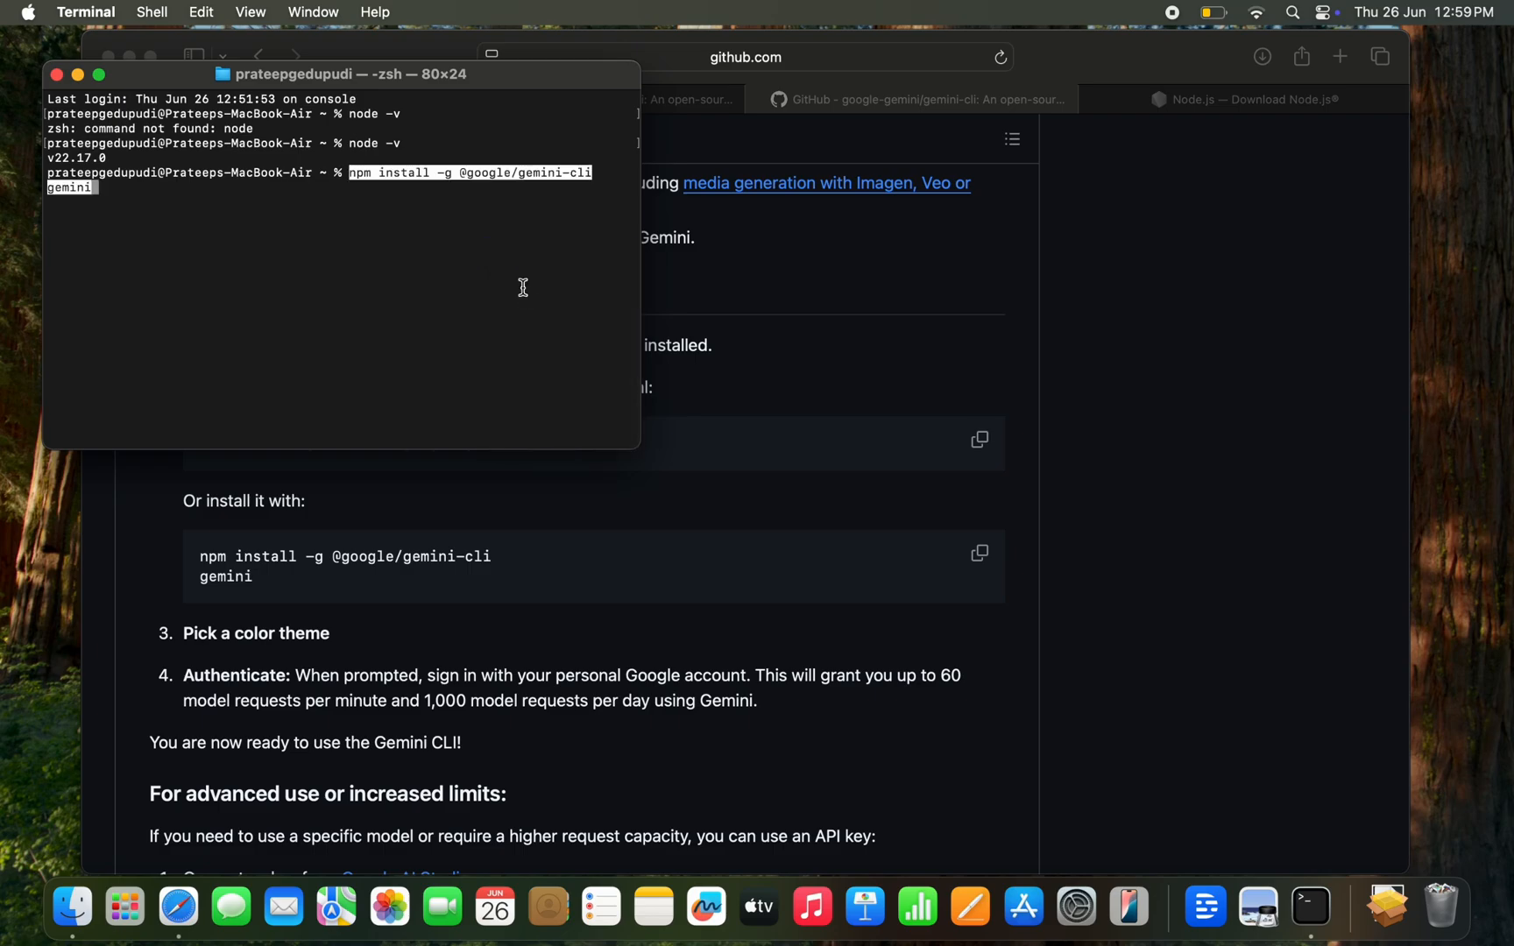
key(Return)
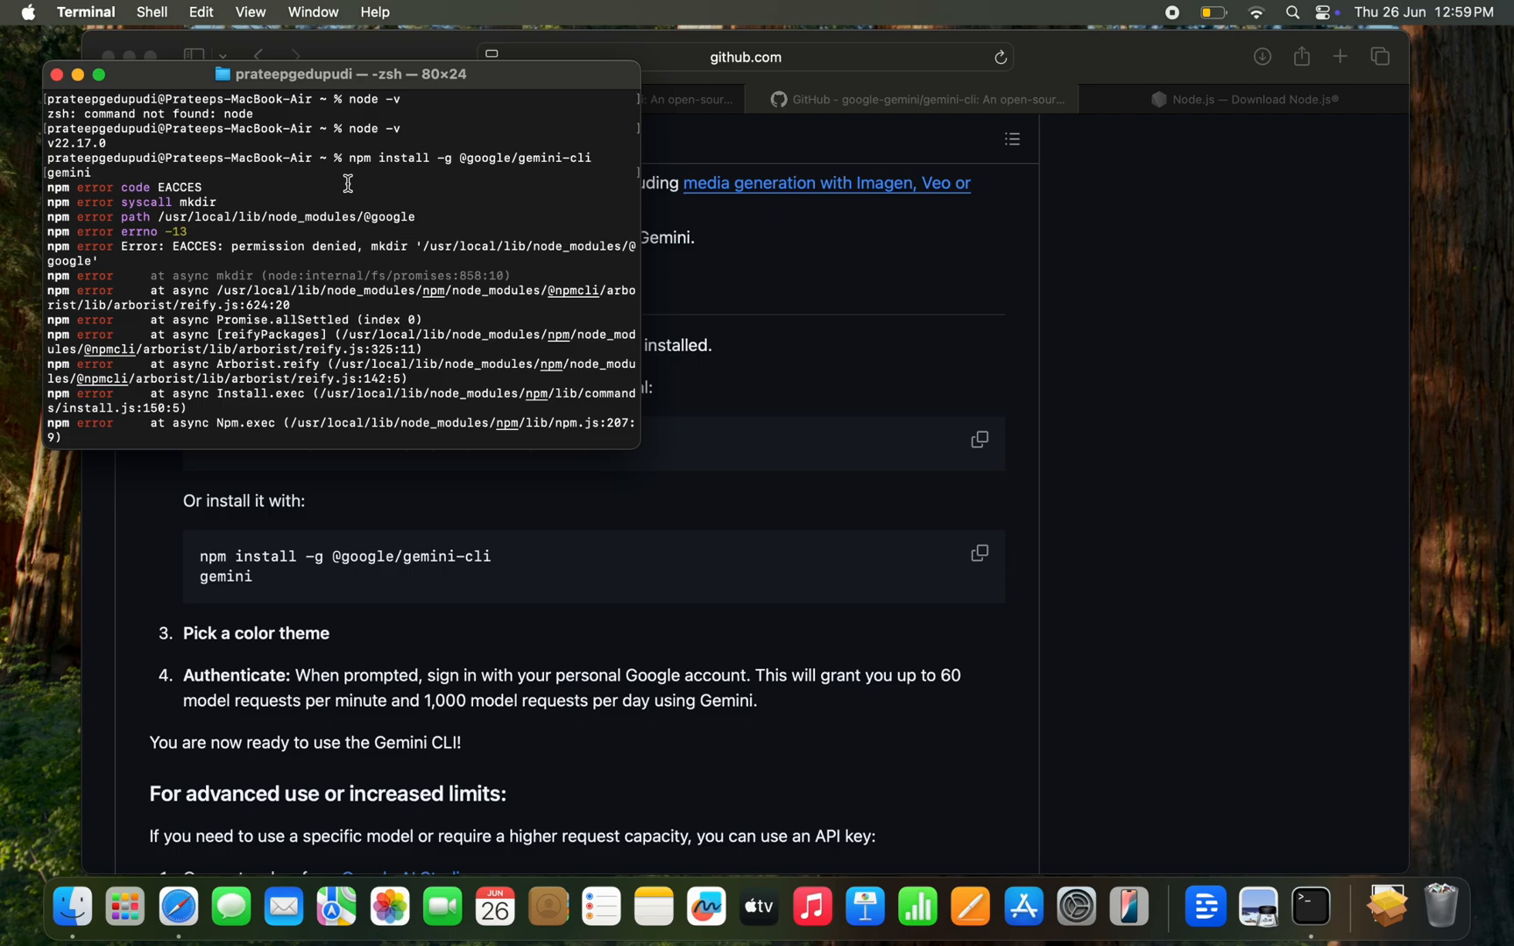
mouse_move(449, 275)
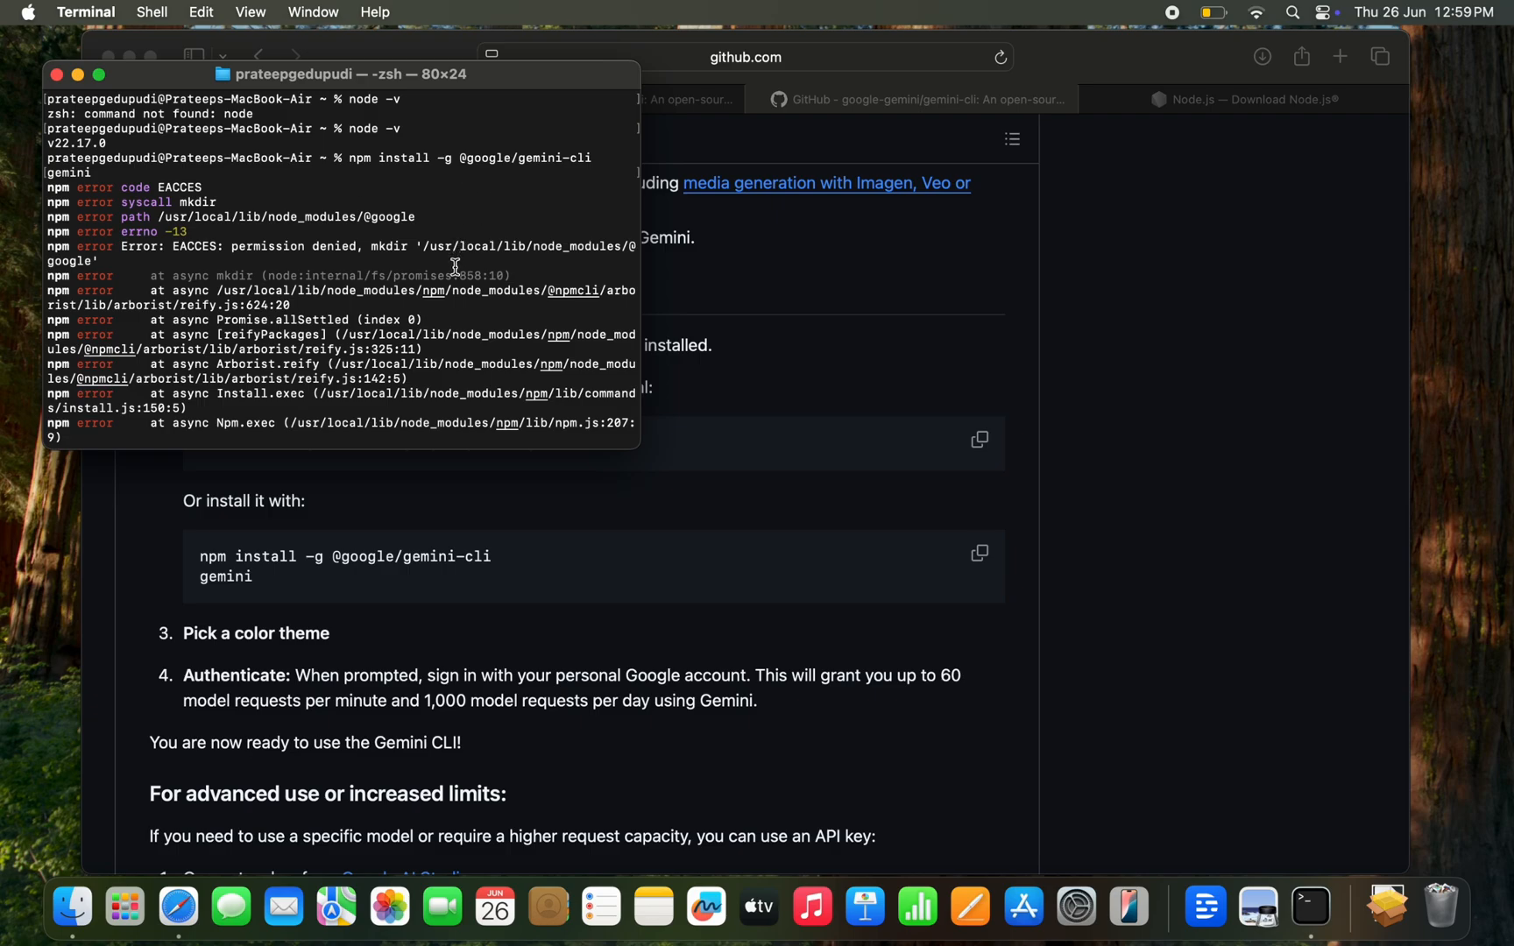
mouse_move(341, 246)
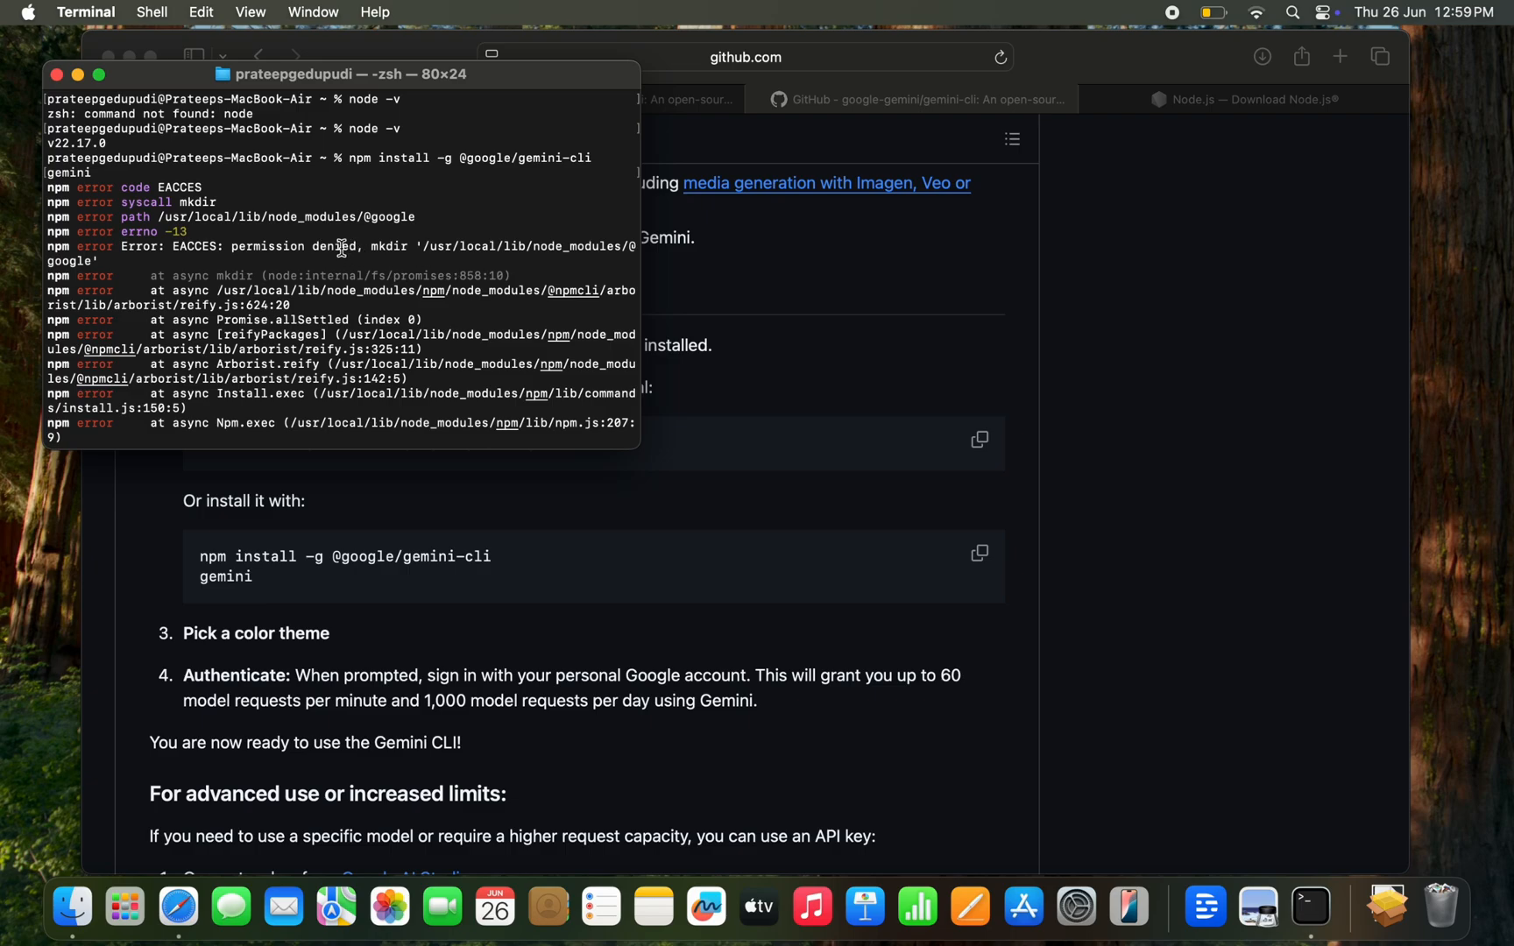
mouse_move(173, 247)
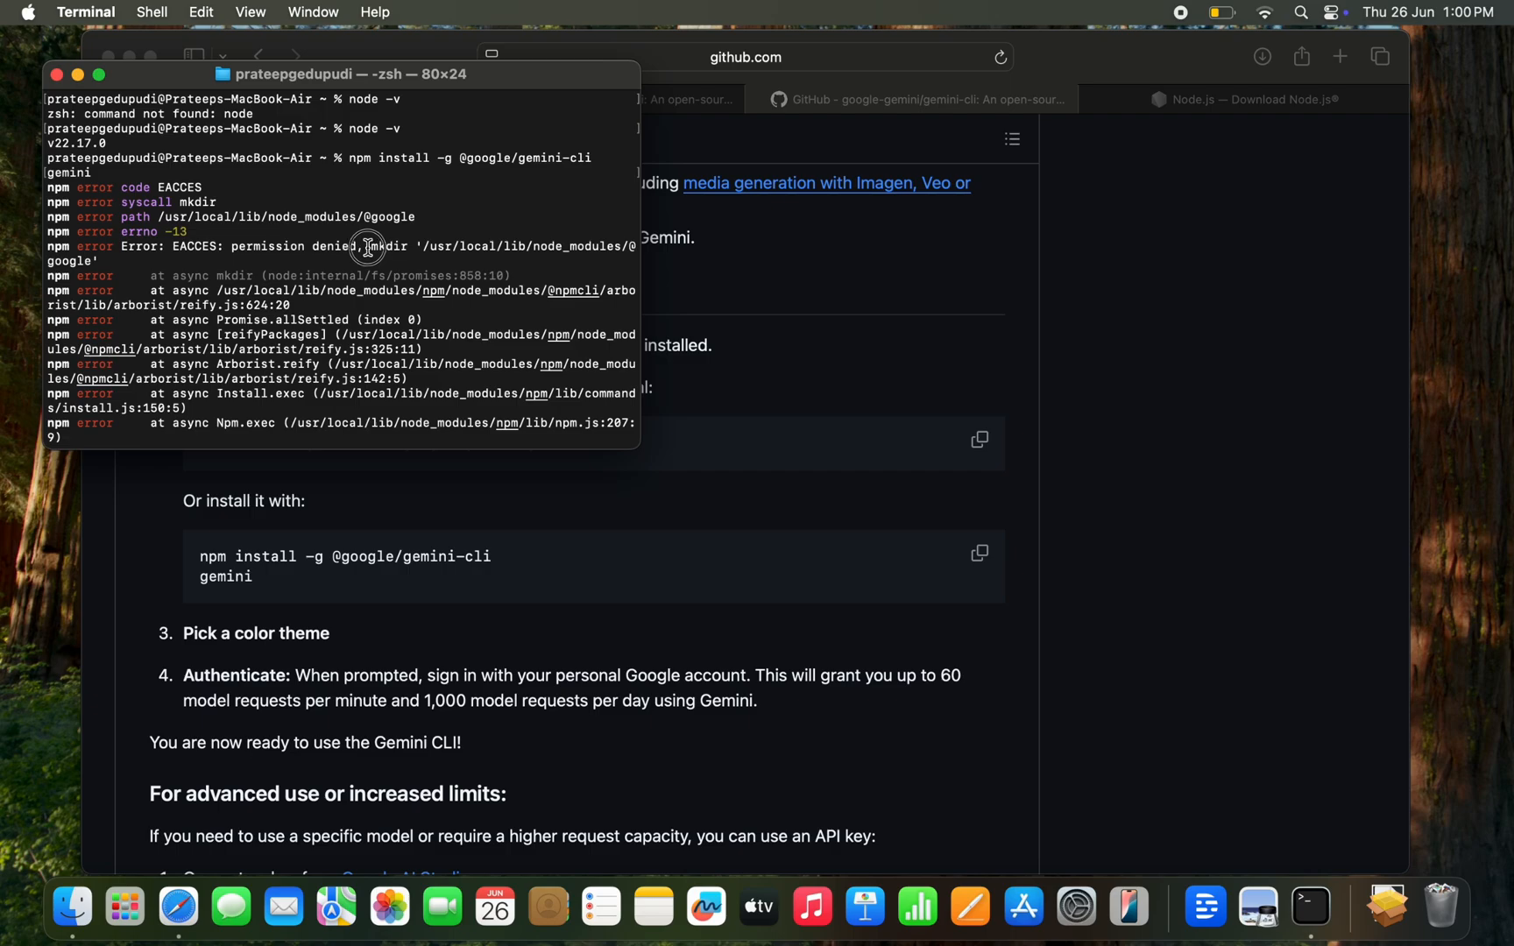
scroll(down, 3)
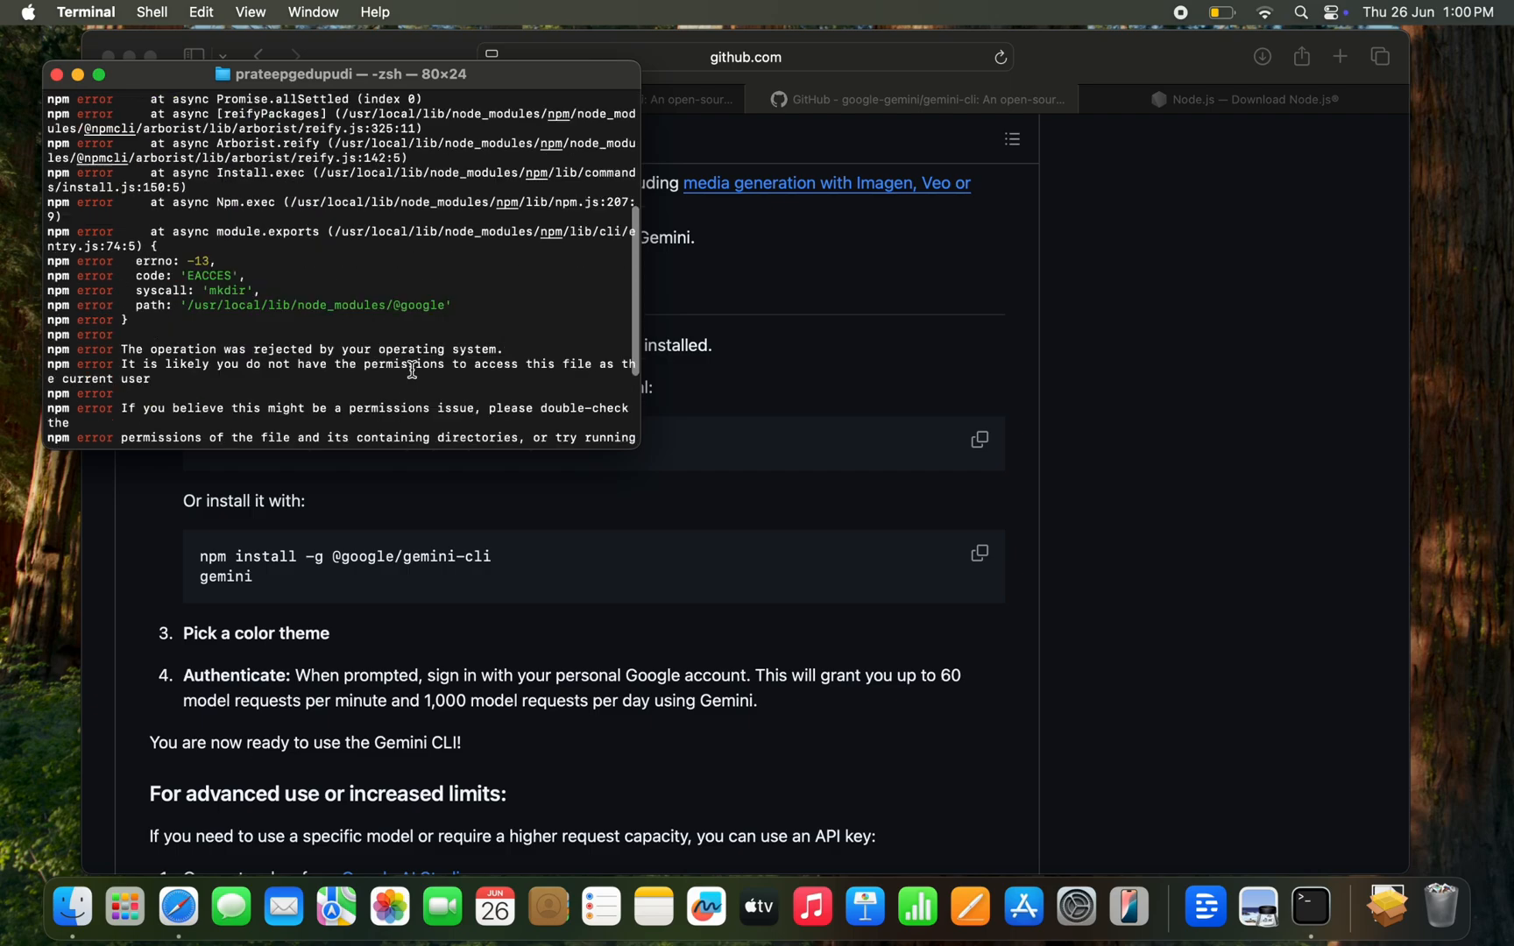
- Rerun the Gemini CLI global npm install prefixed with sudo
text(sudo)
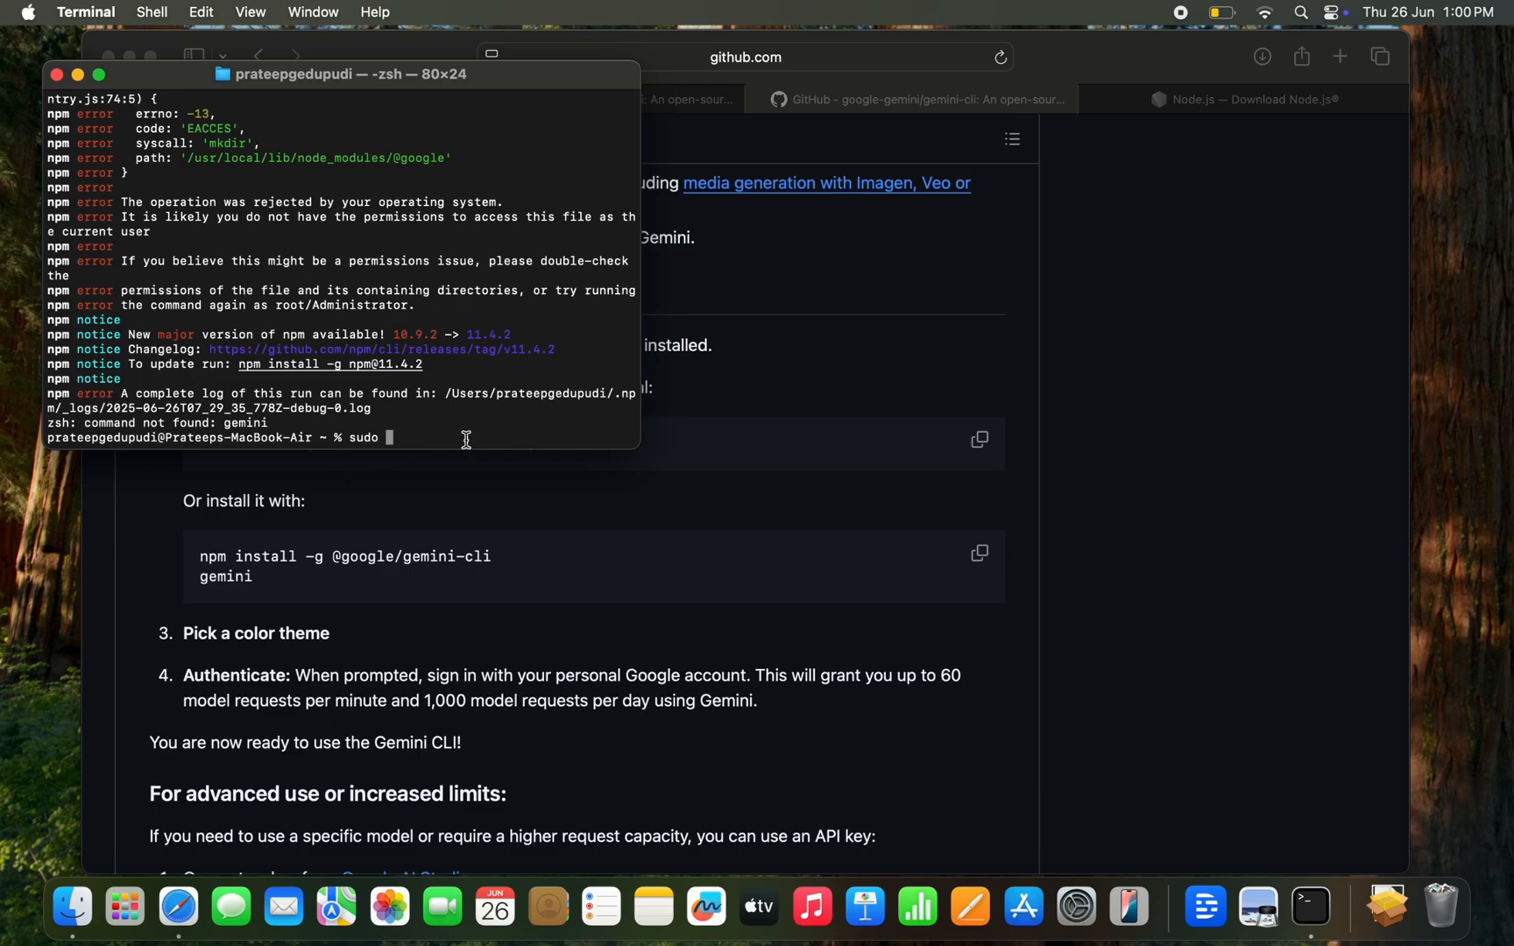
right_click(467, 438)
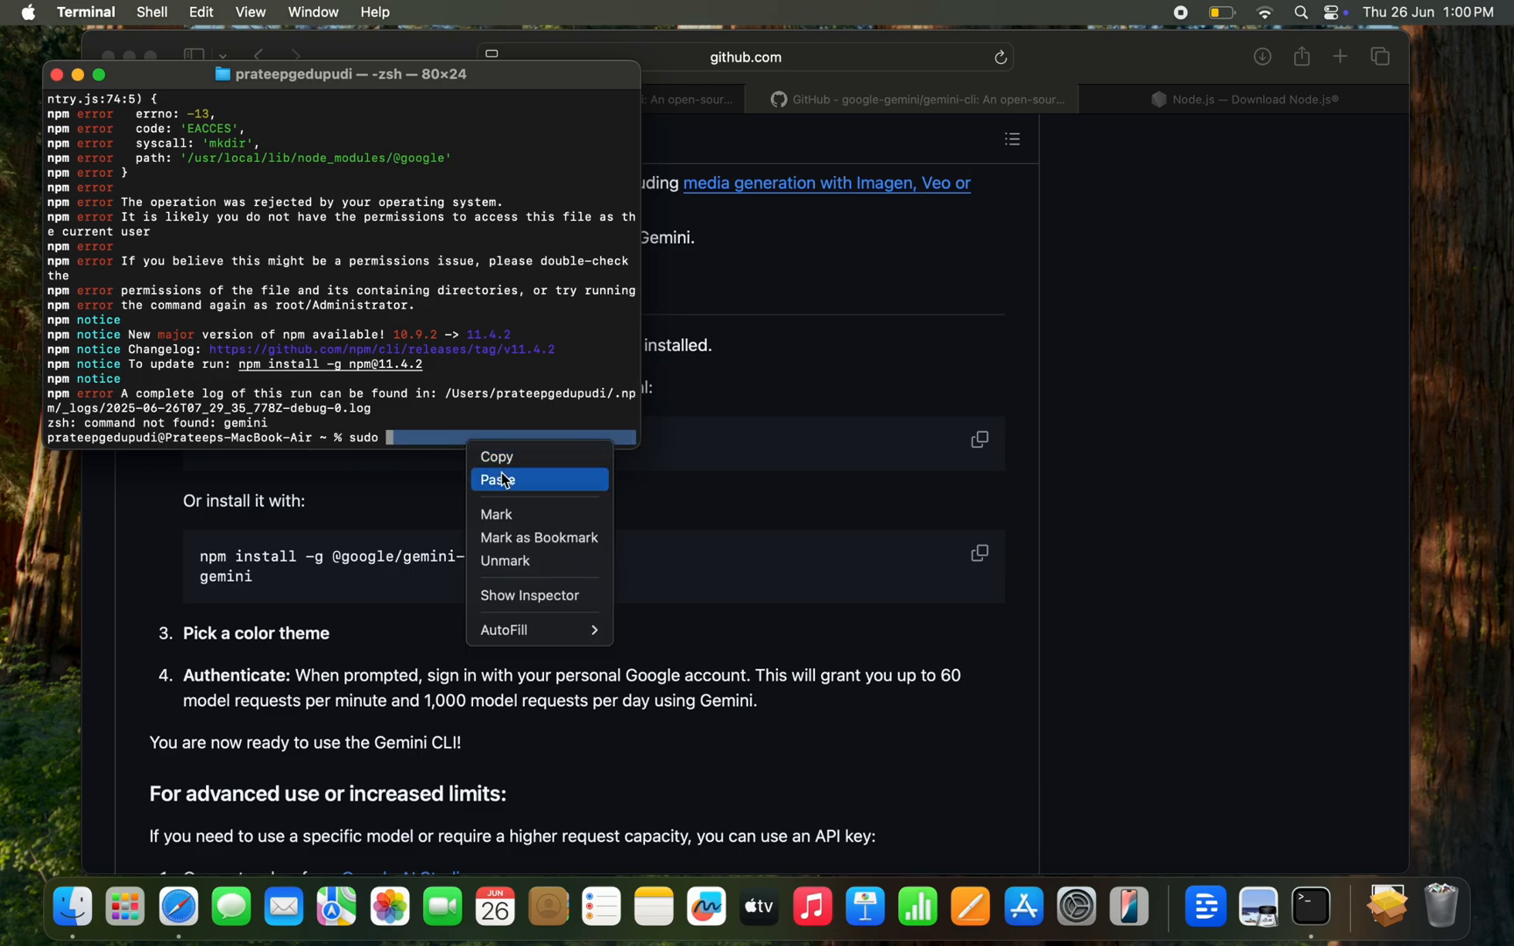
click(499, 479)
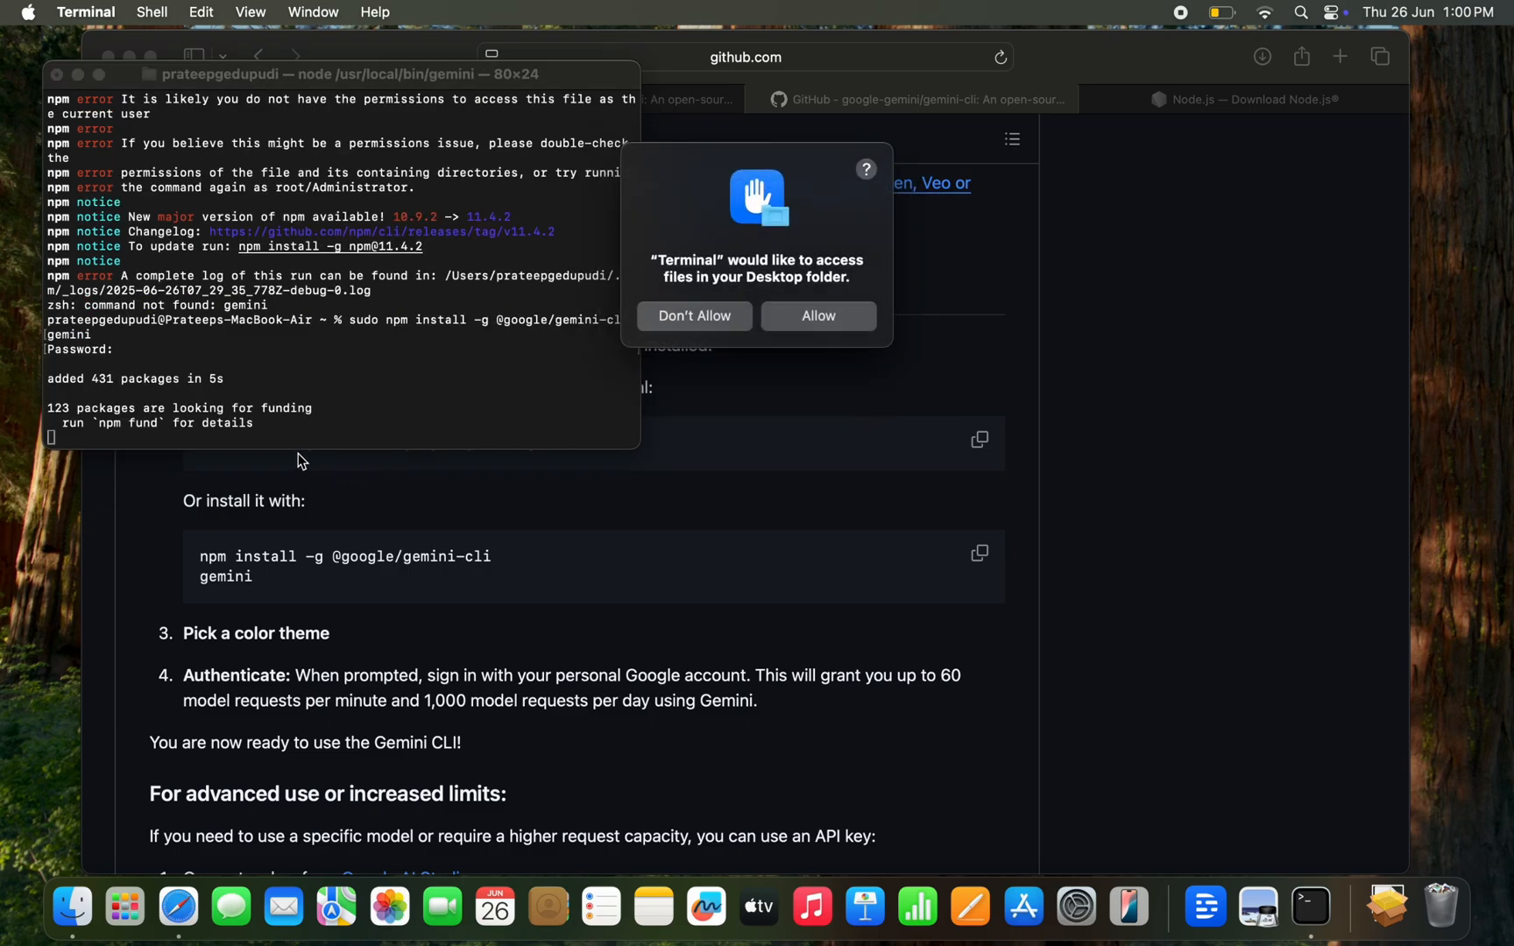
mouse_move(701, 279)
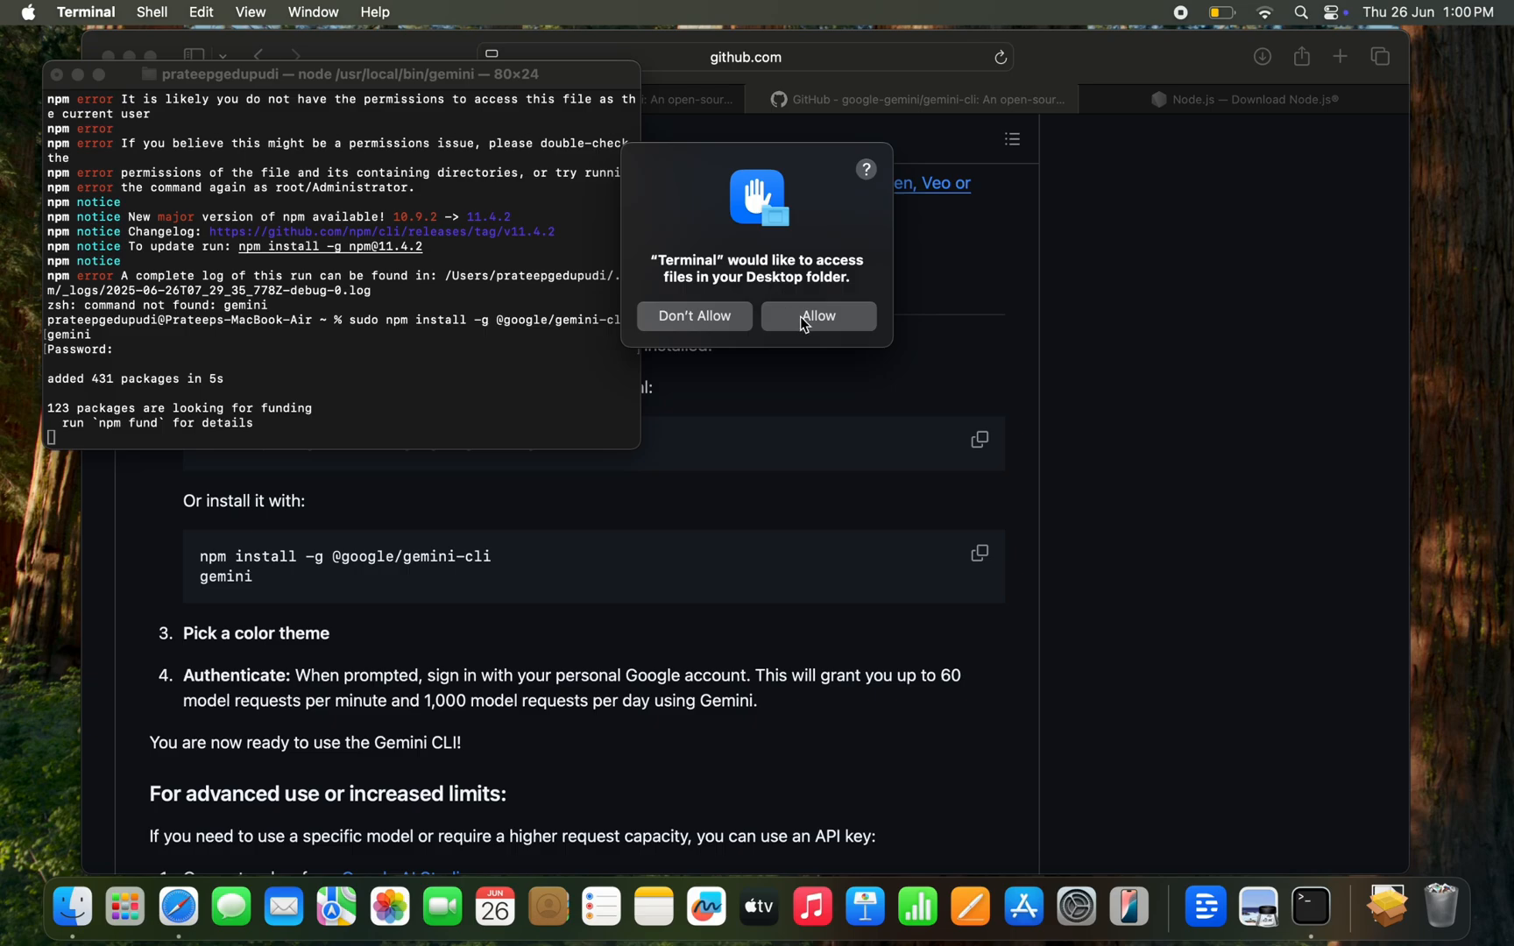
- Allow Desktop, Documents, Downloads and iCloud Drive access; deny Photo Library and Apple Music
click(818, 316)
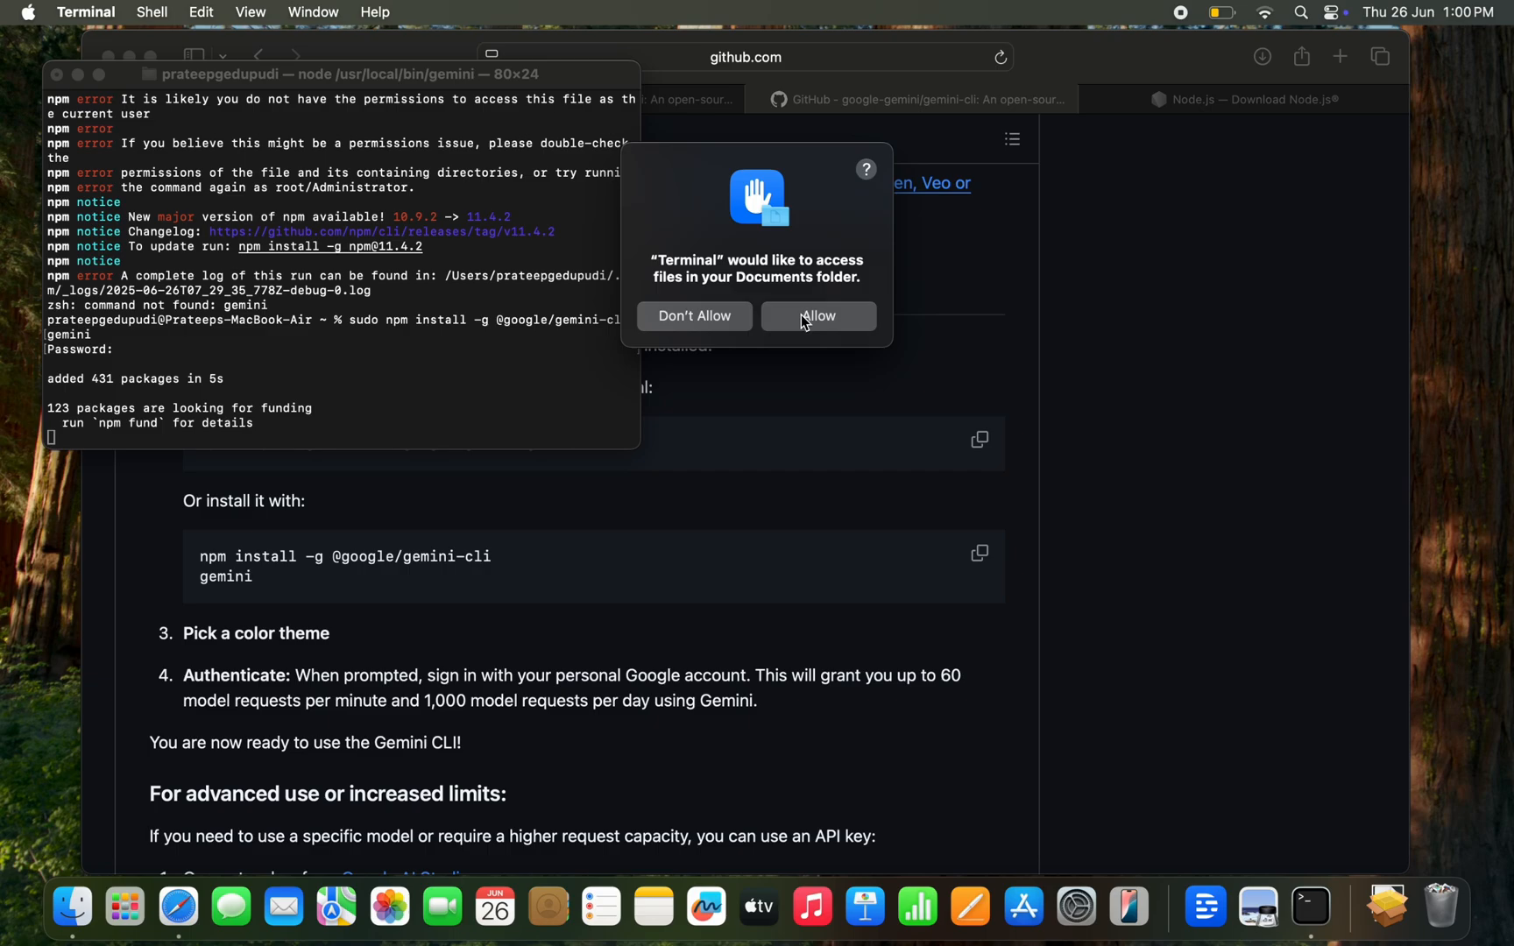
click(818, 316)
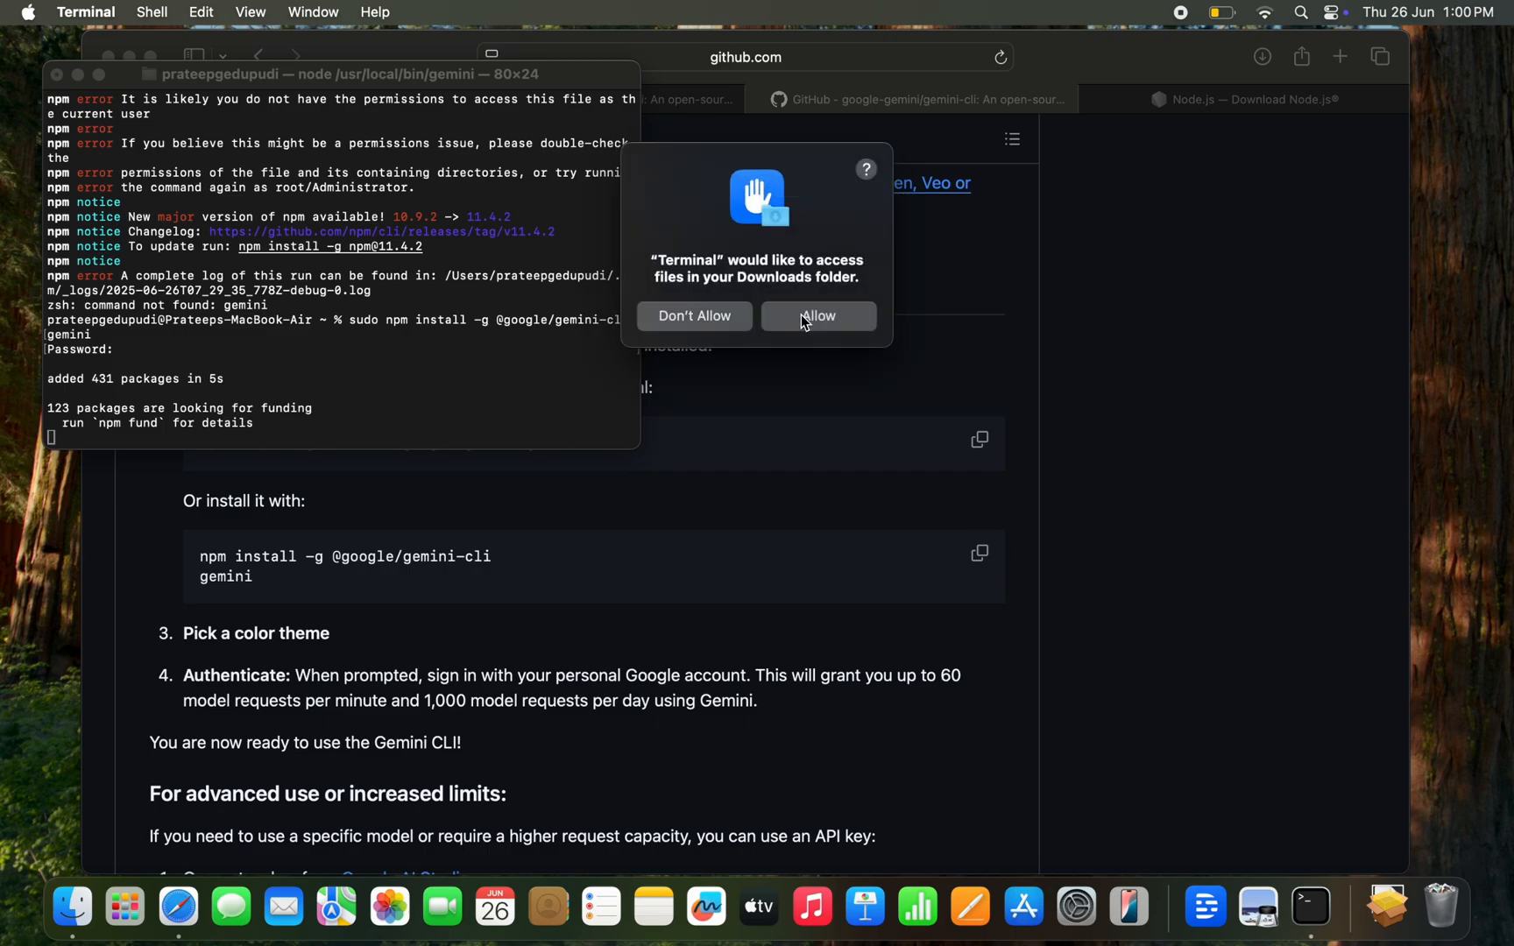
click(818, 316)
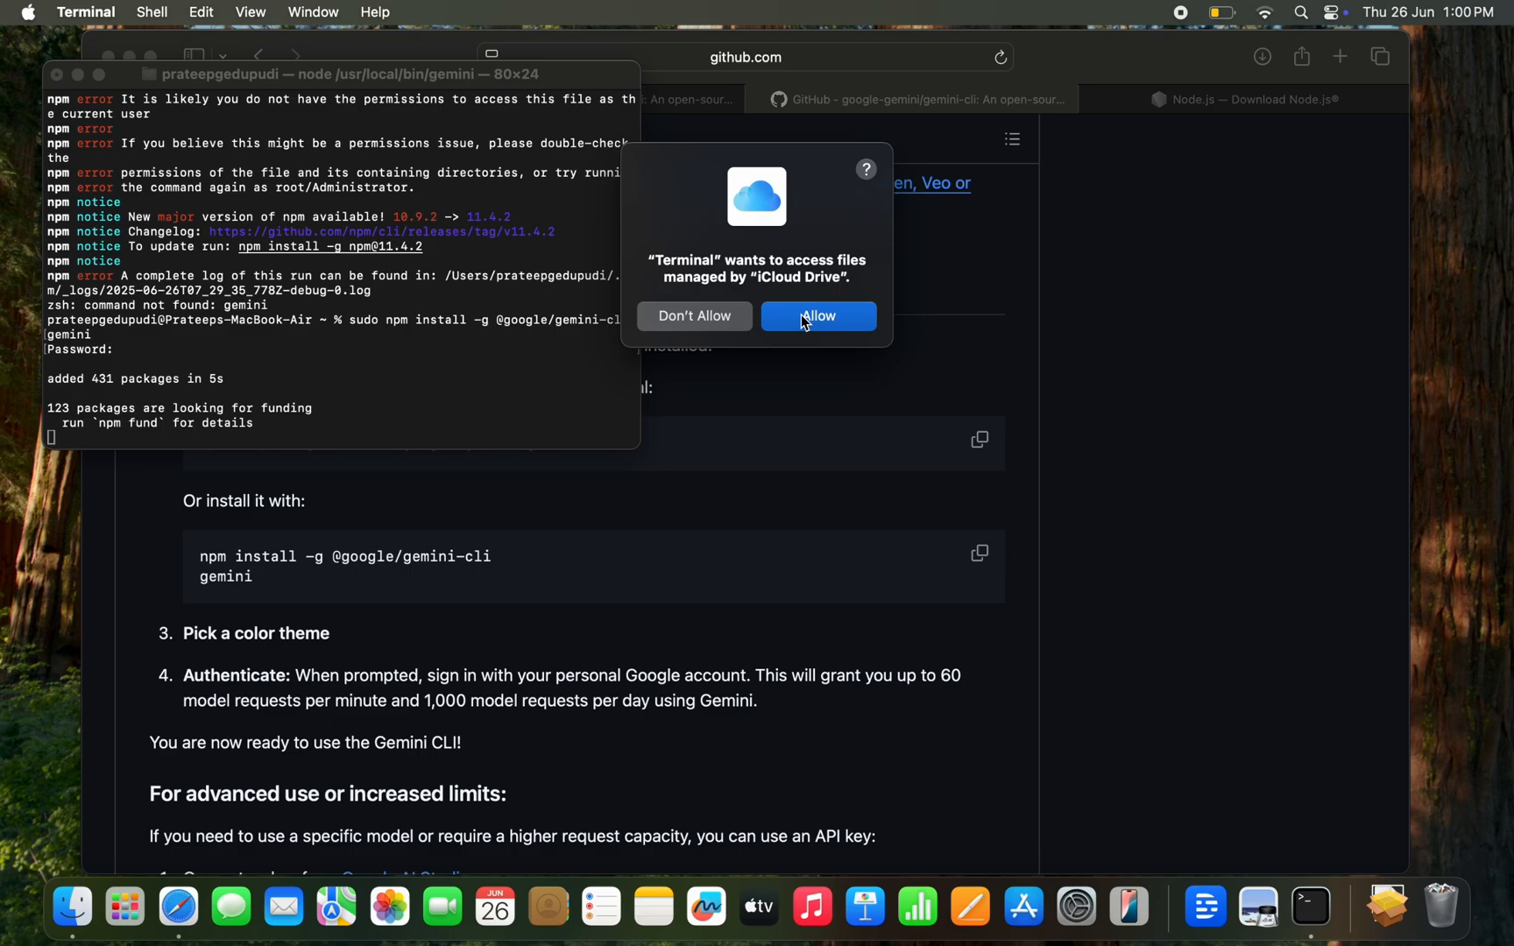
click(818, 316)
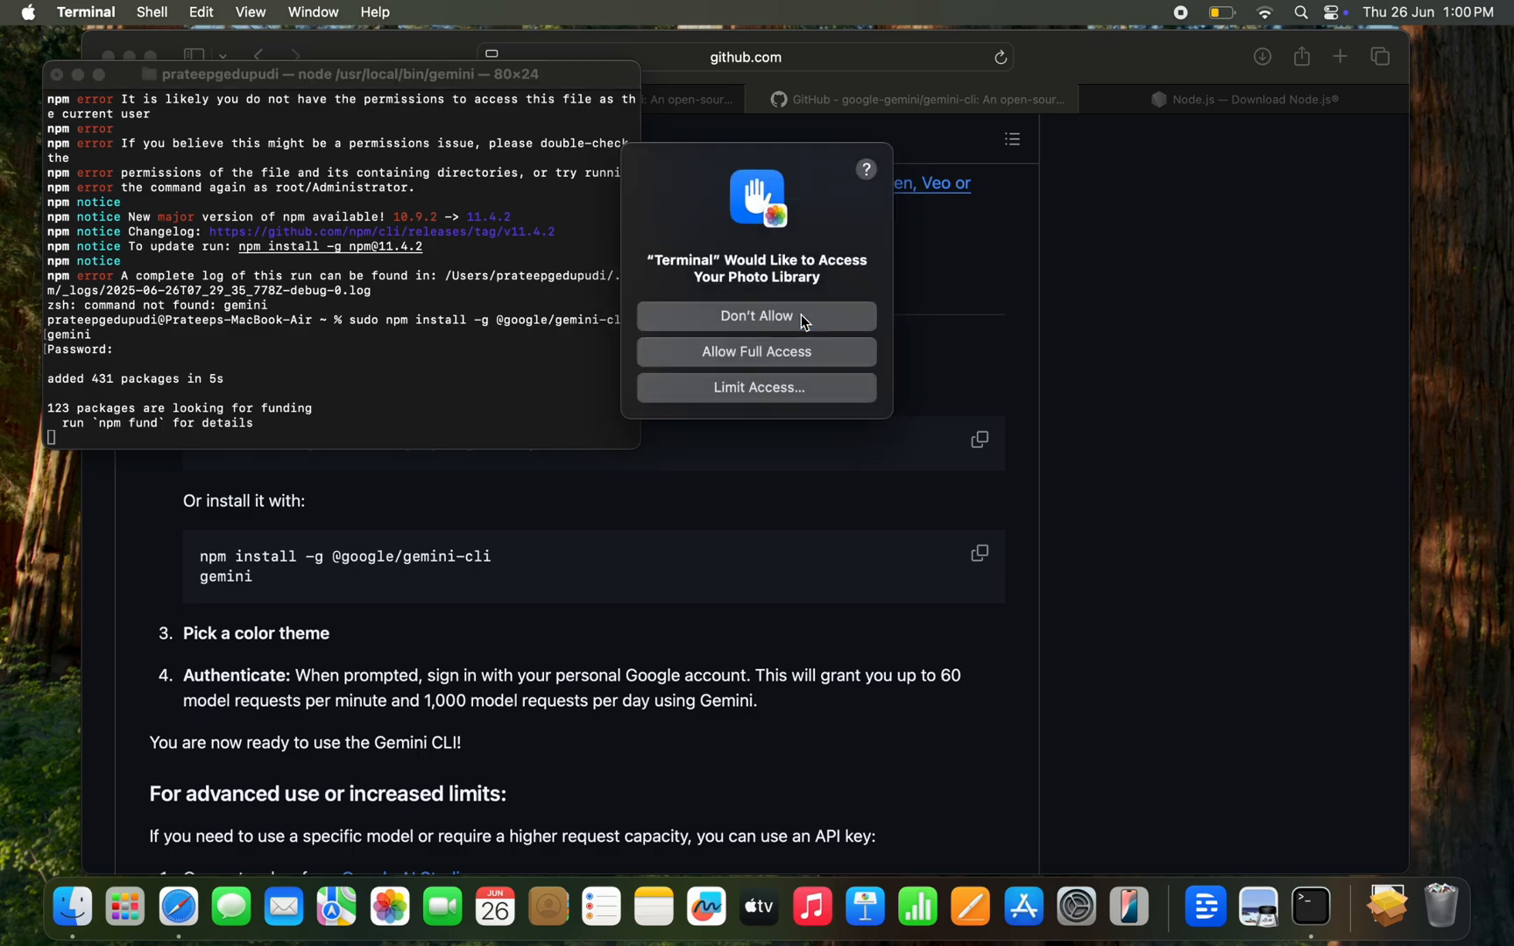
mouse_move(685, 304)
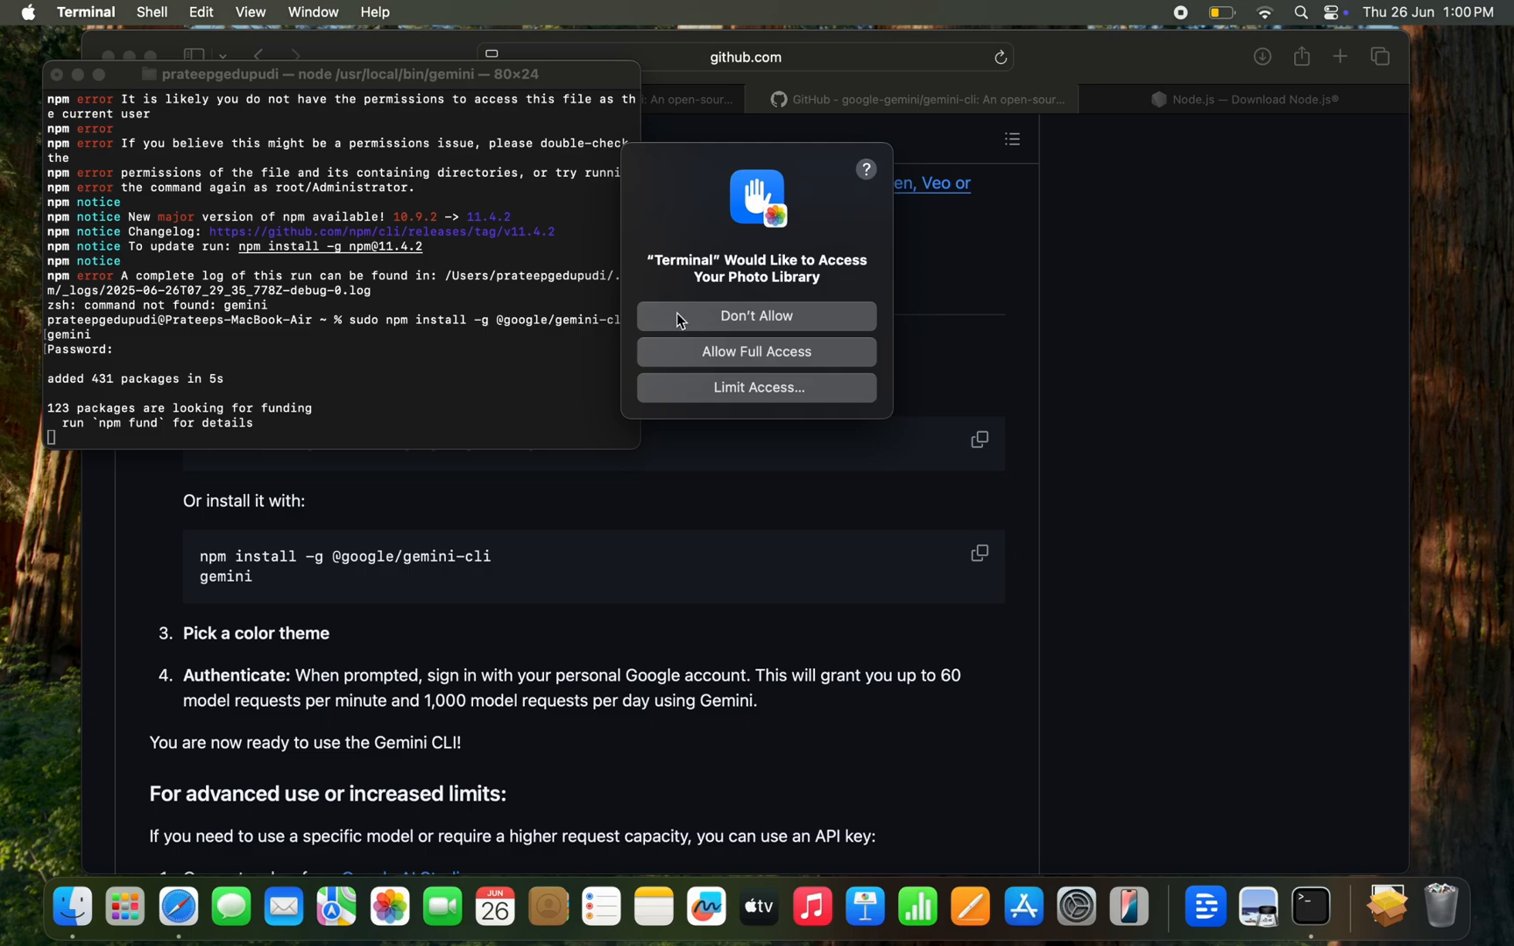
mouse_move(710, 365)
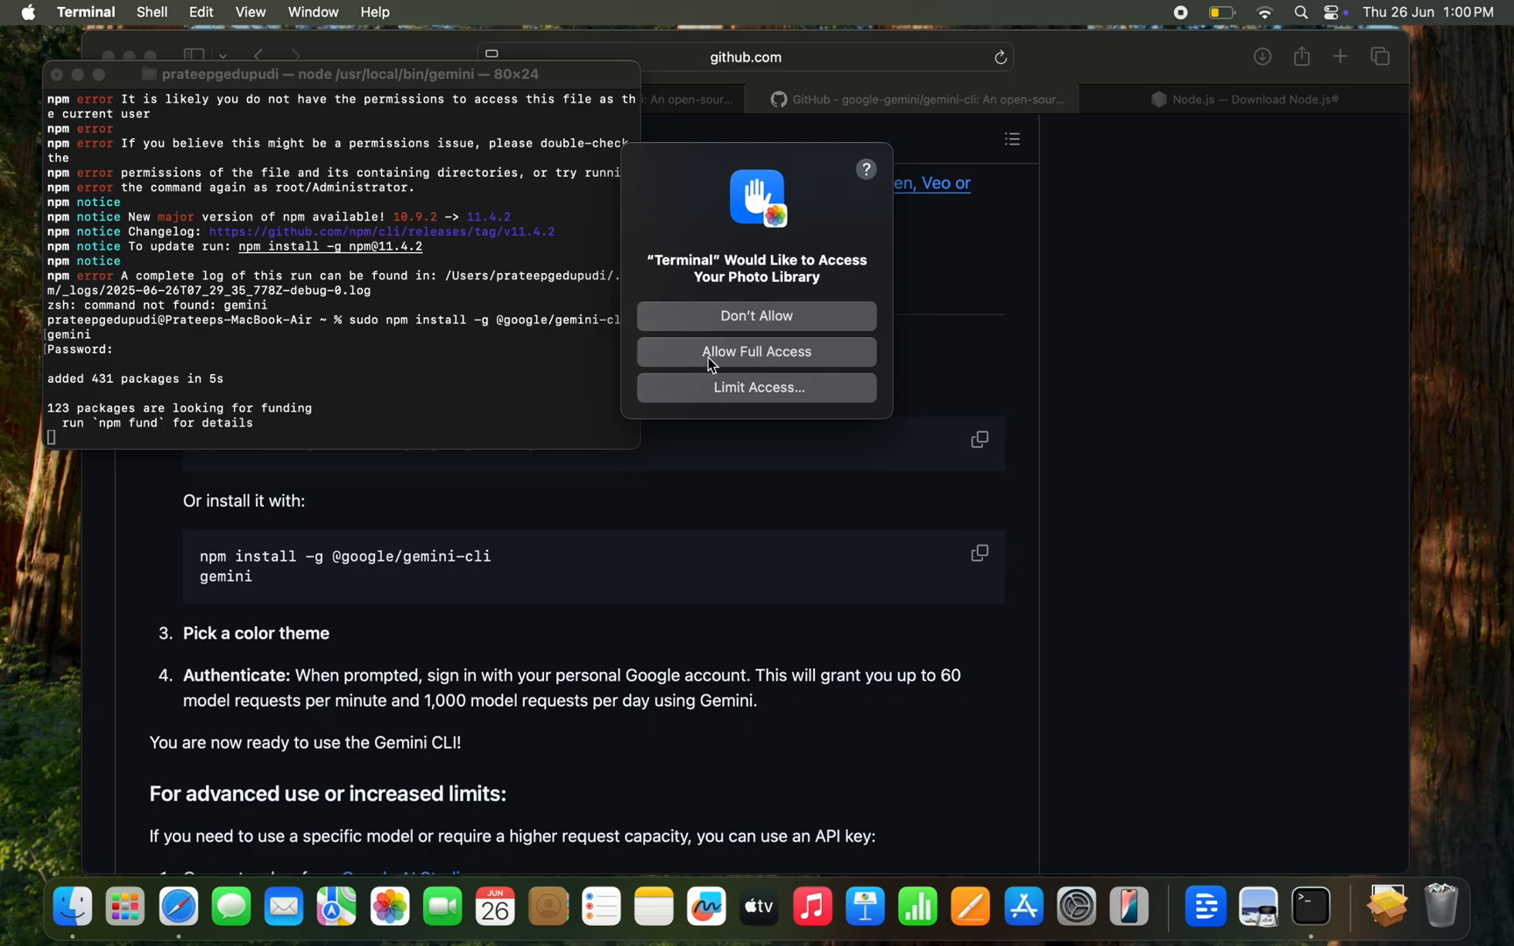
mouse_move(733, 396)
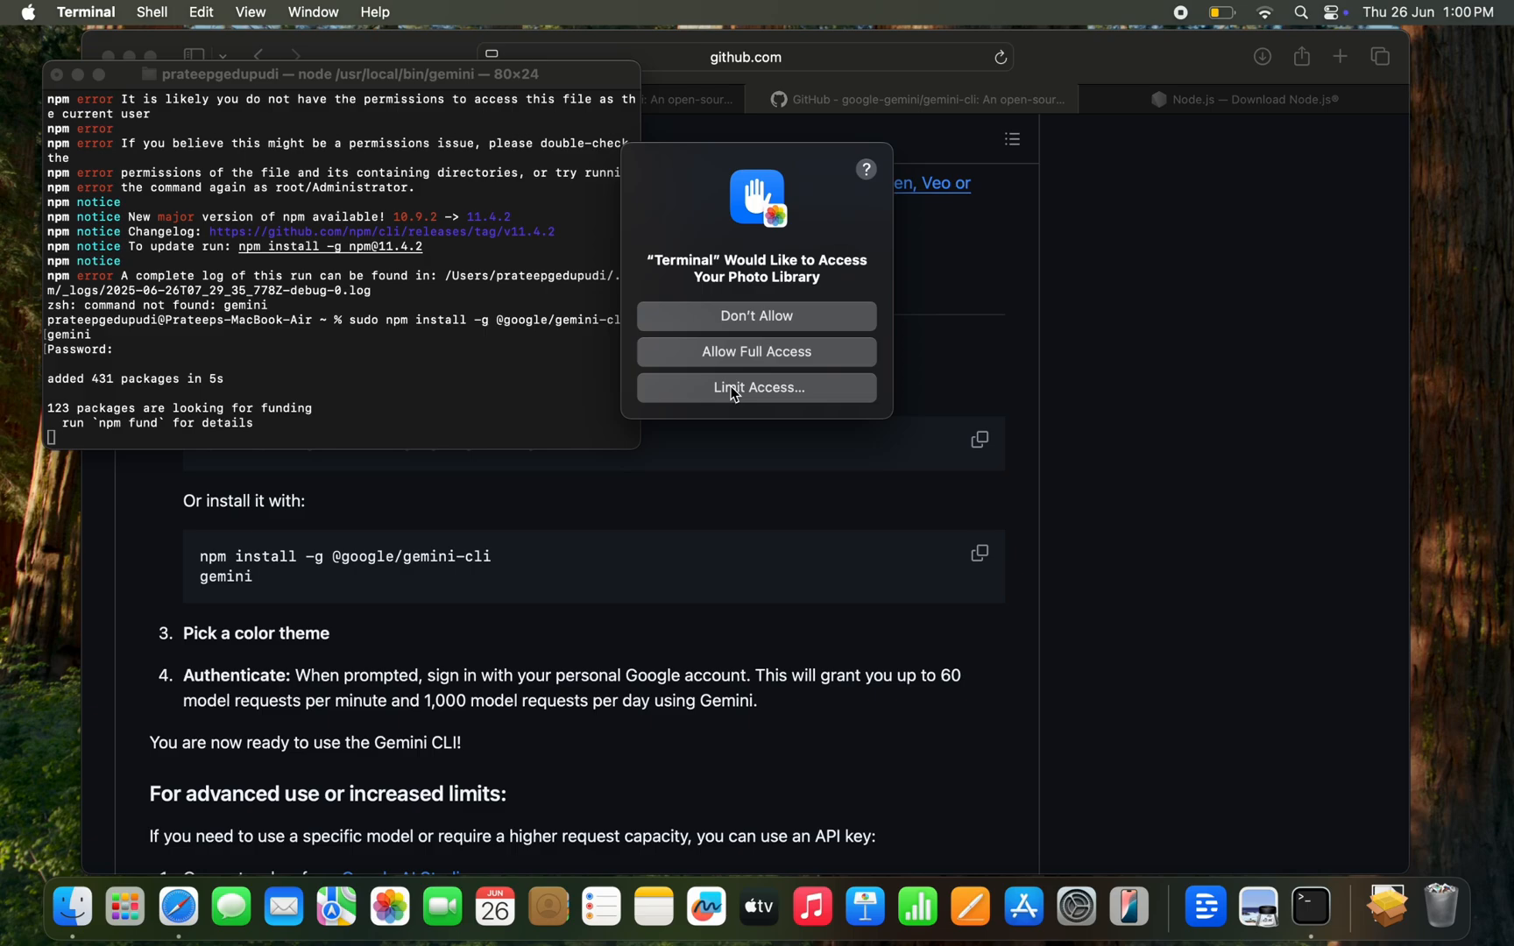
mouse_move(774, 309)
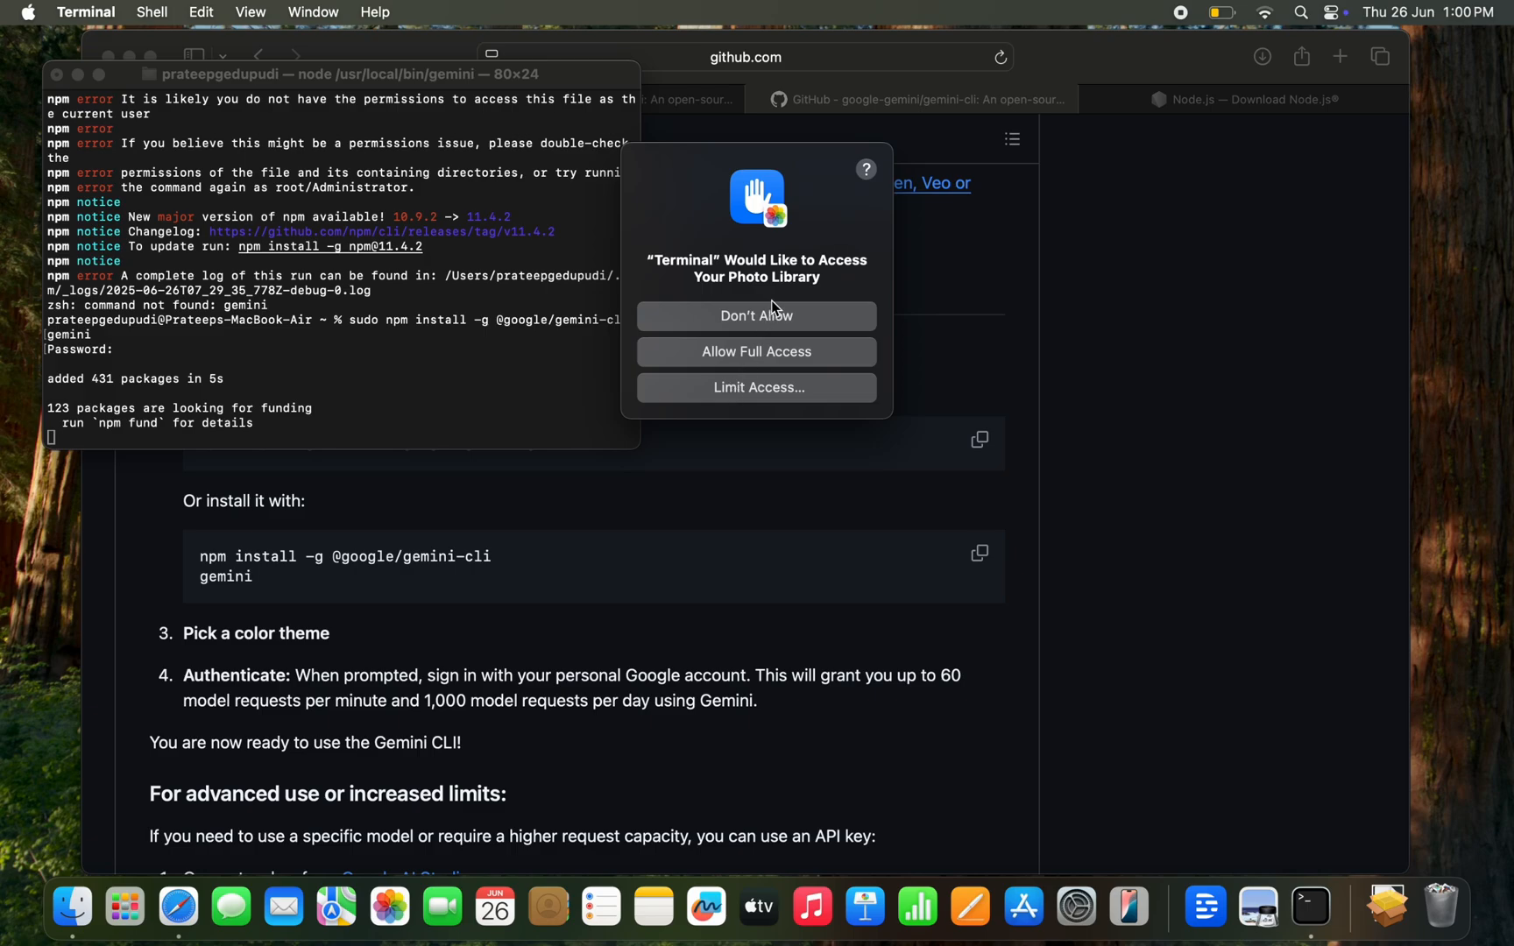
click(756, 316)
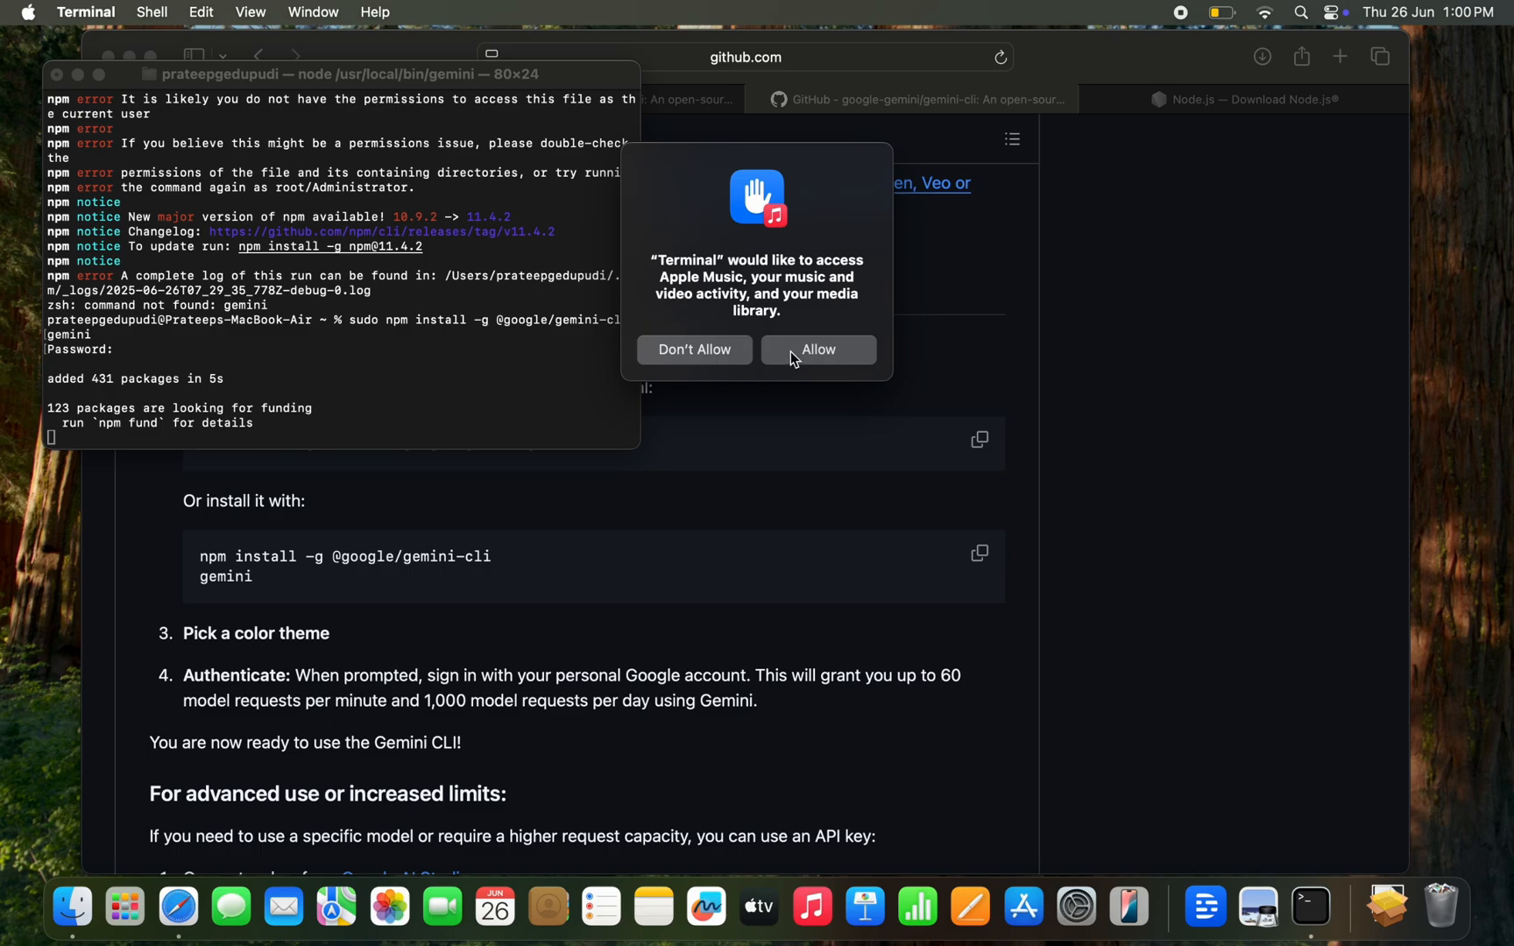
mouse_move(721, 363)
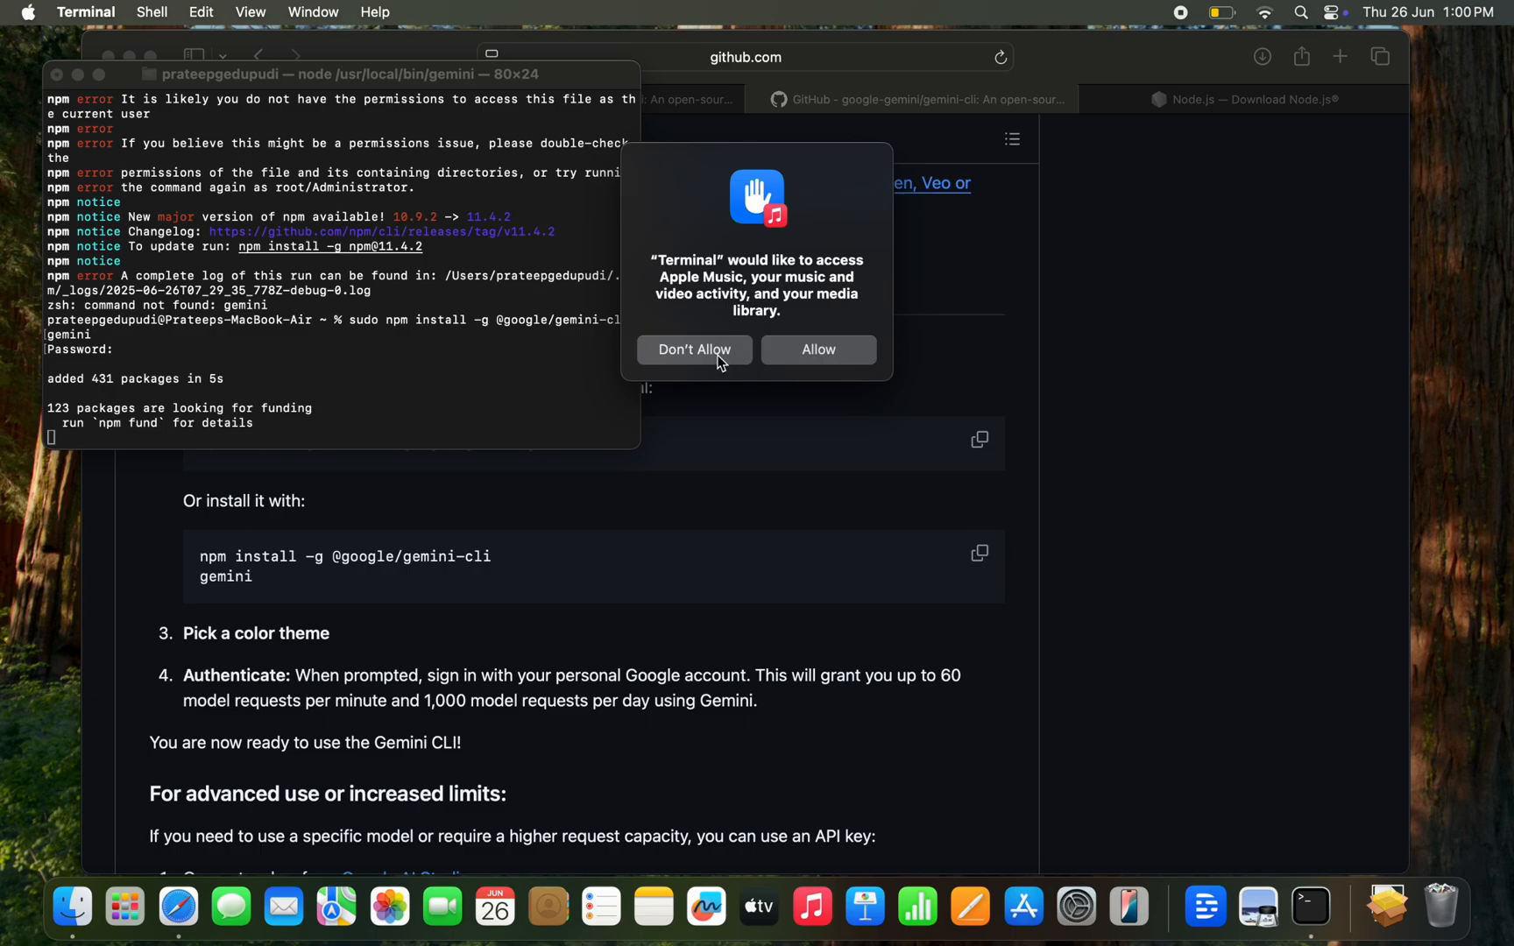
click(694, 350)
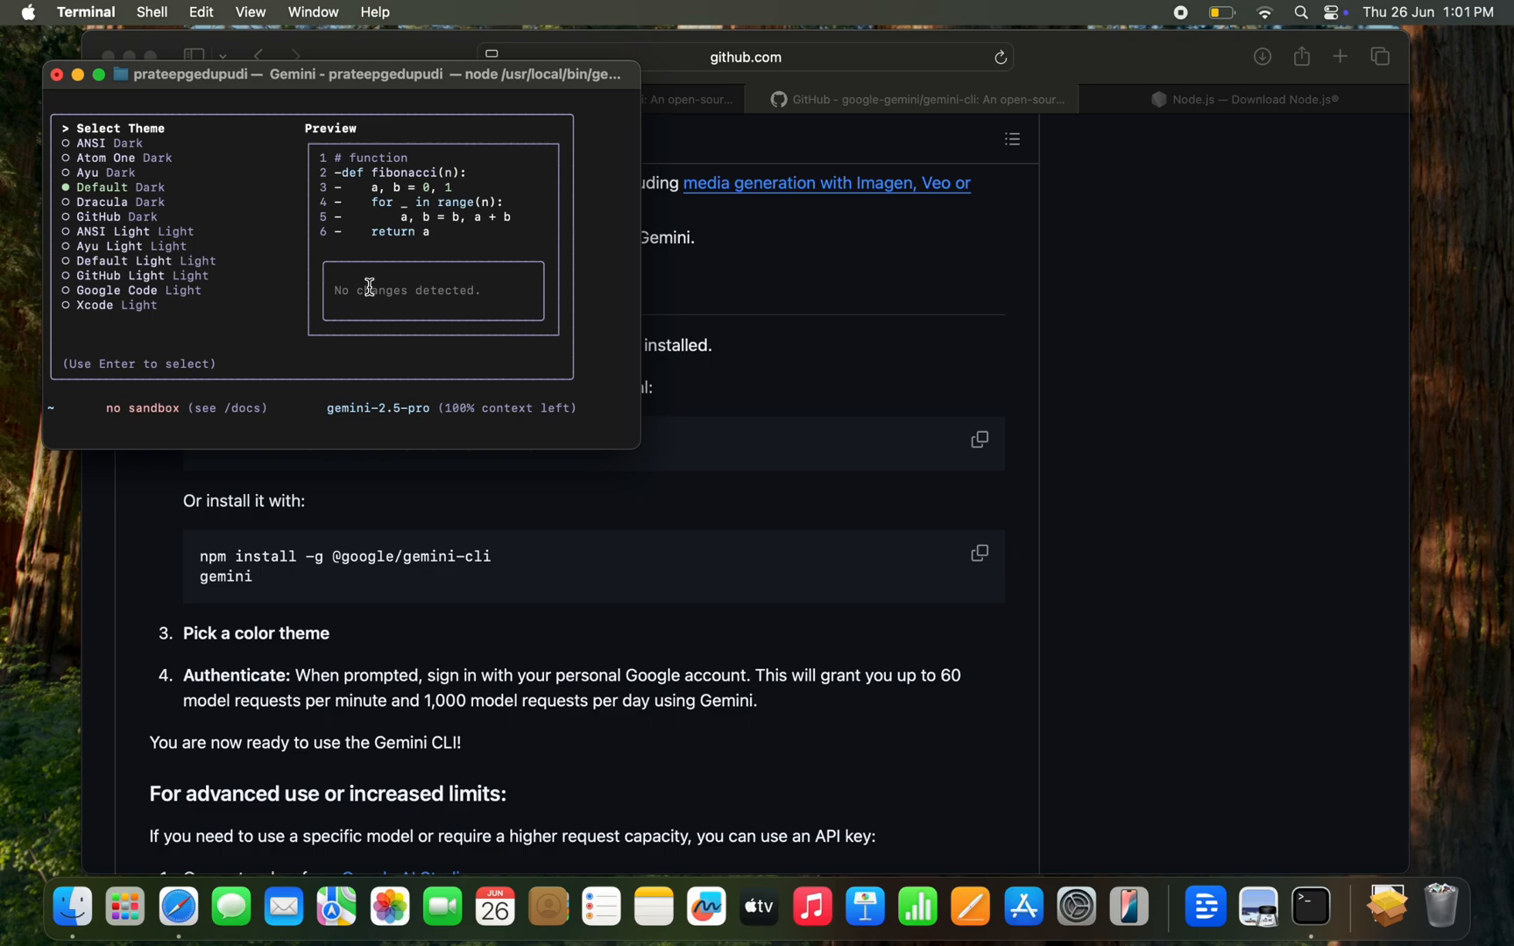
mouse_move(464, 316)
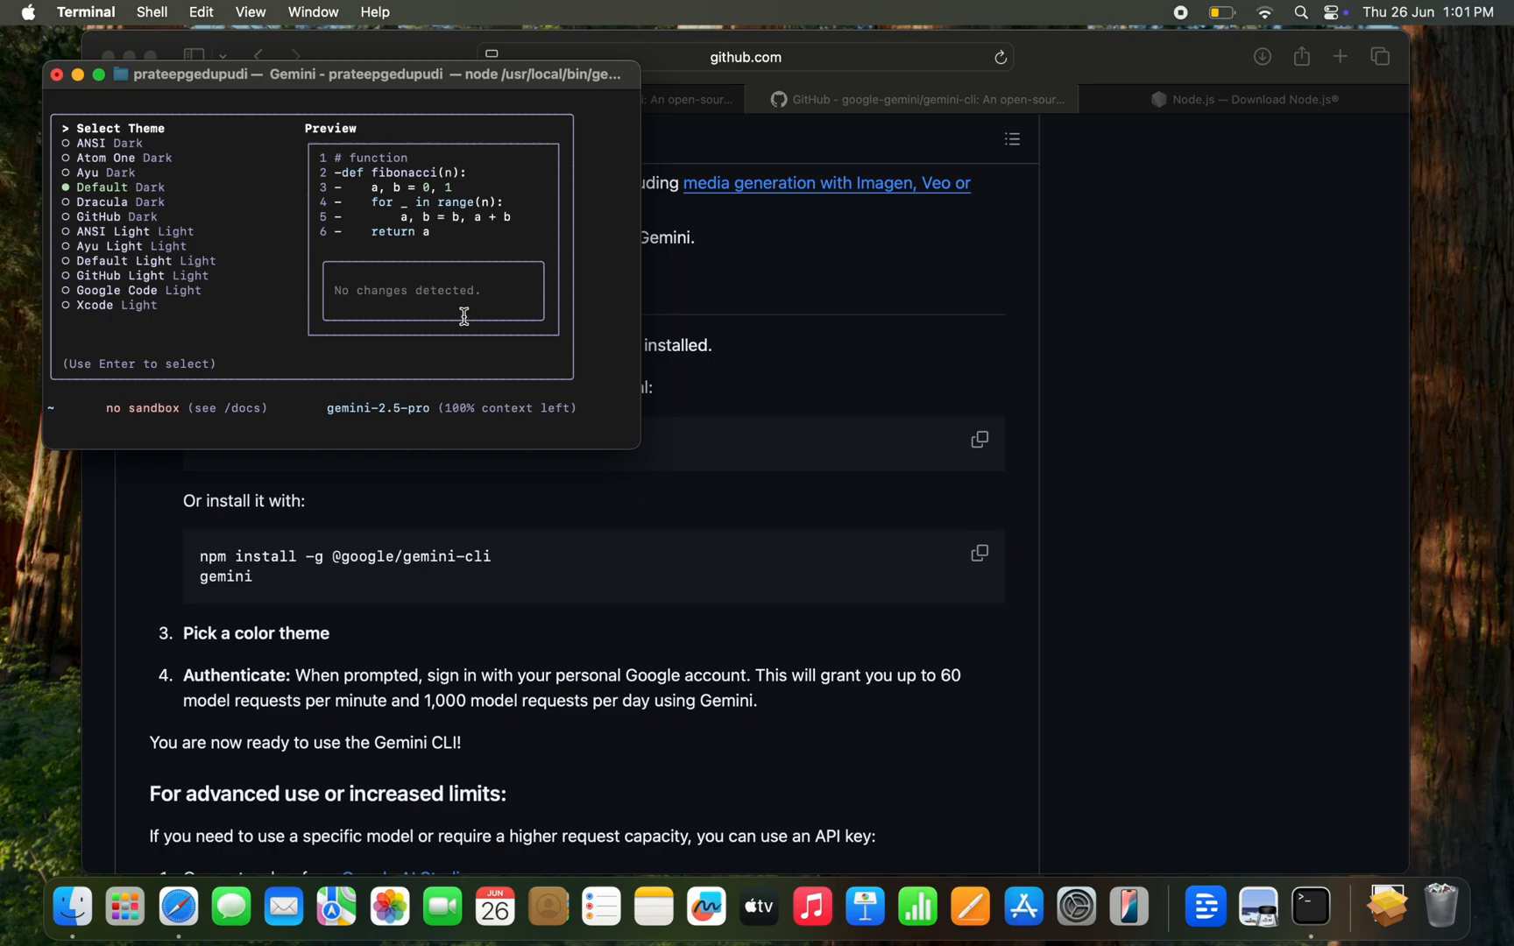
mouse_move(166, 287)
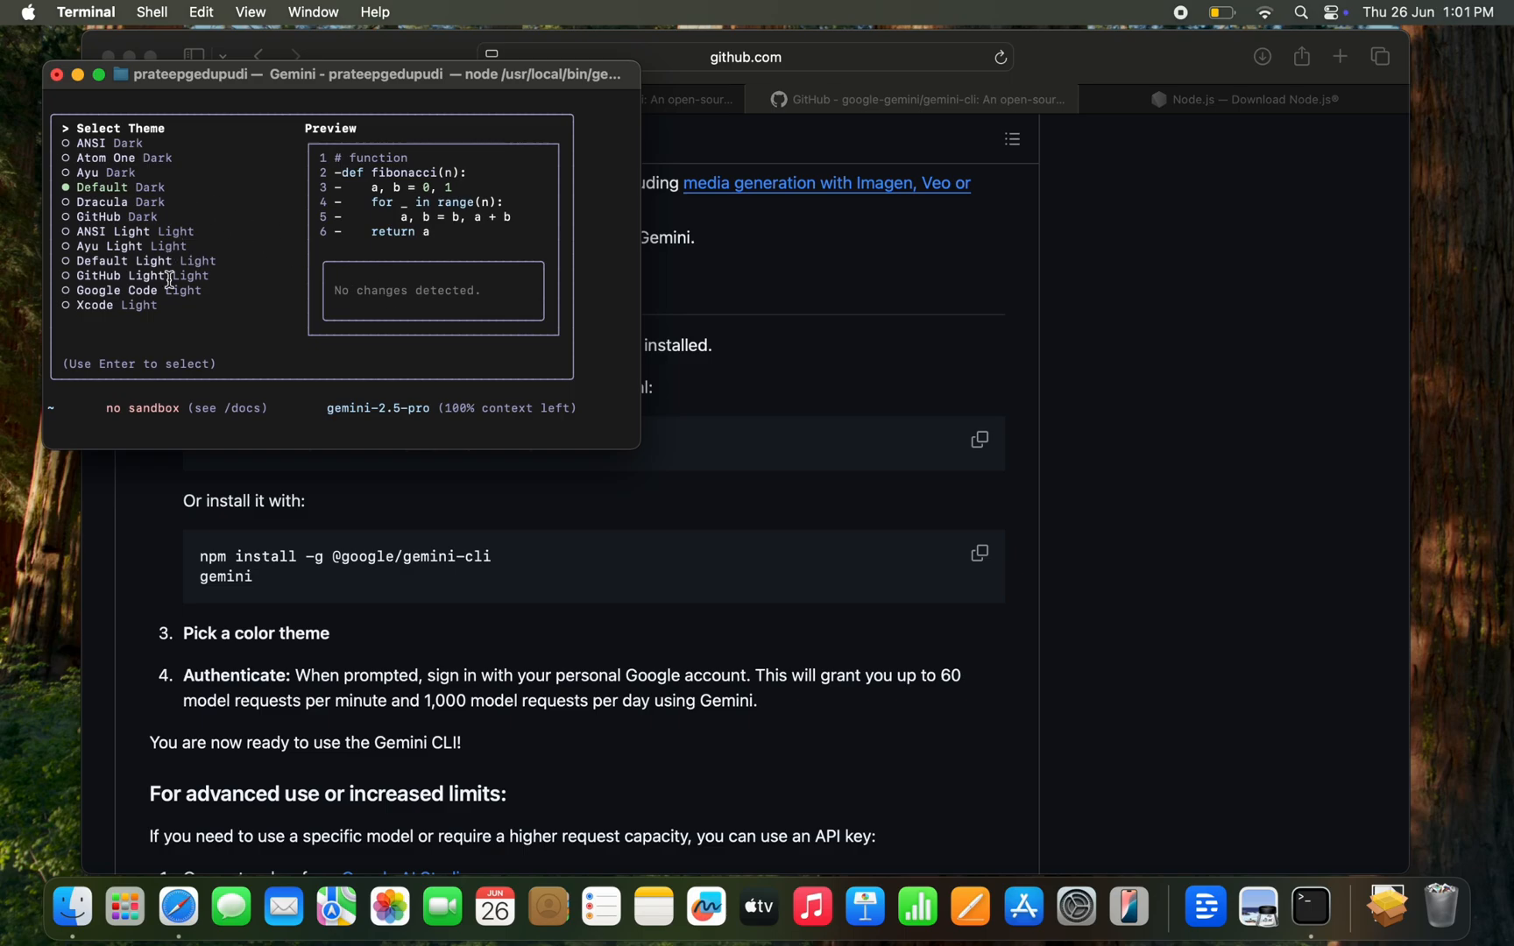
mouse_move(185, 364)
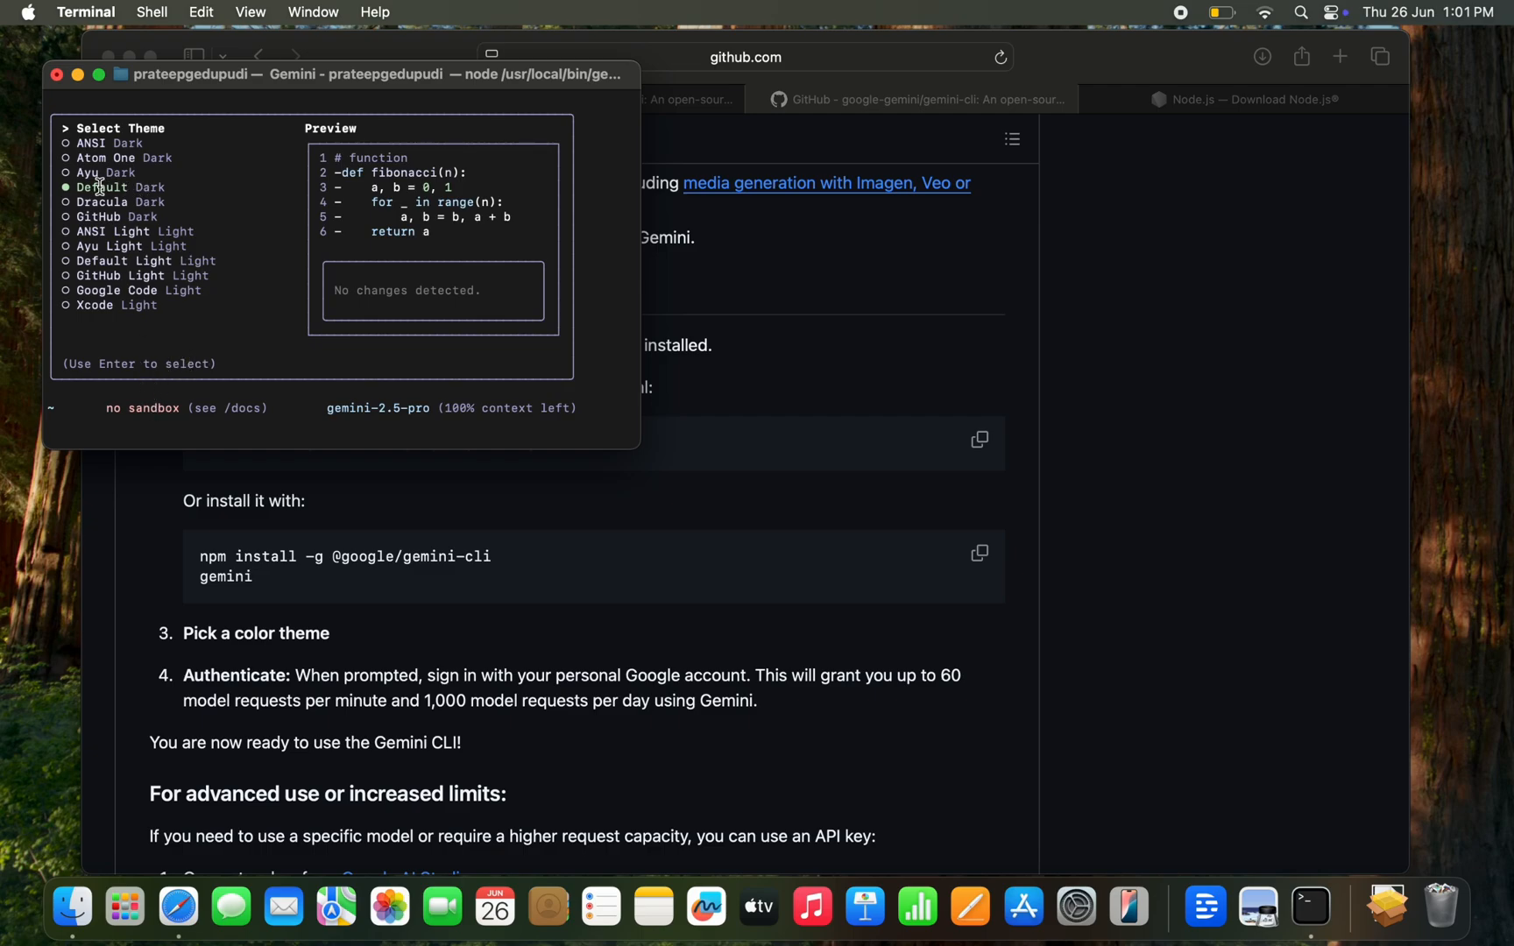
mouse_move(130, 187)
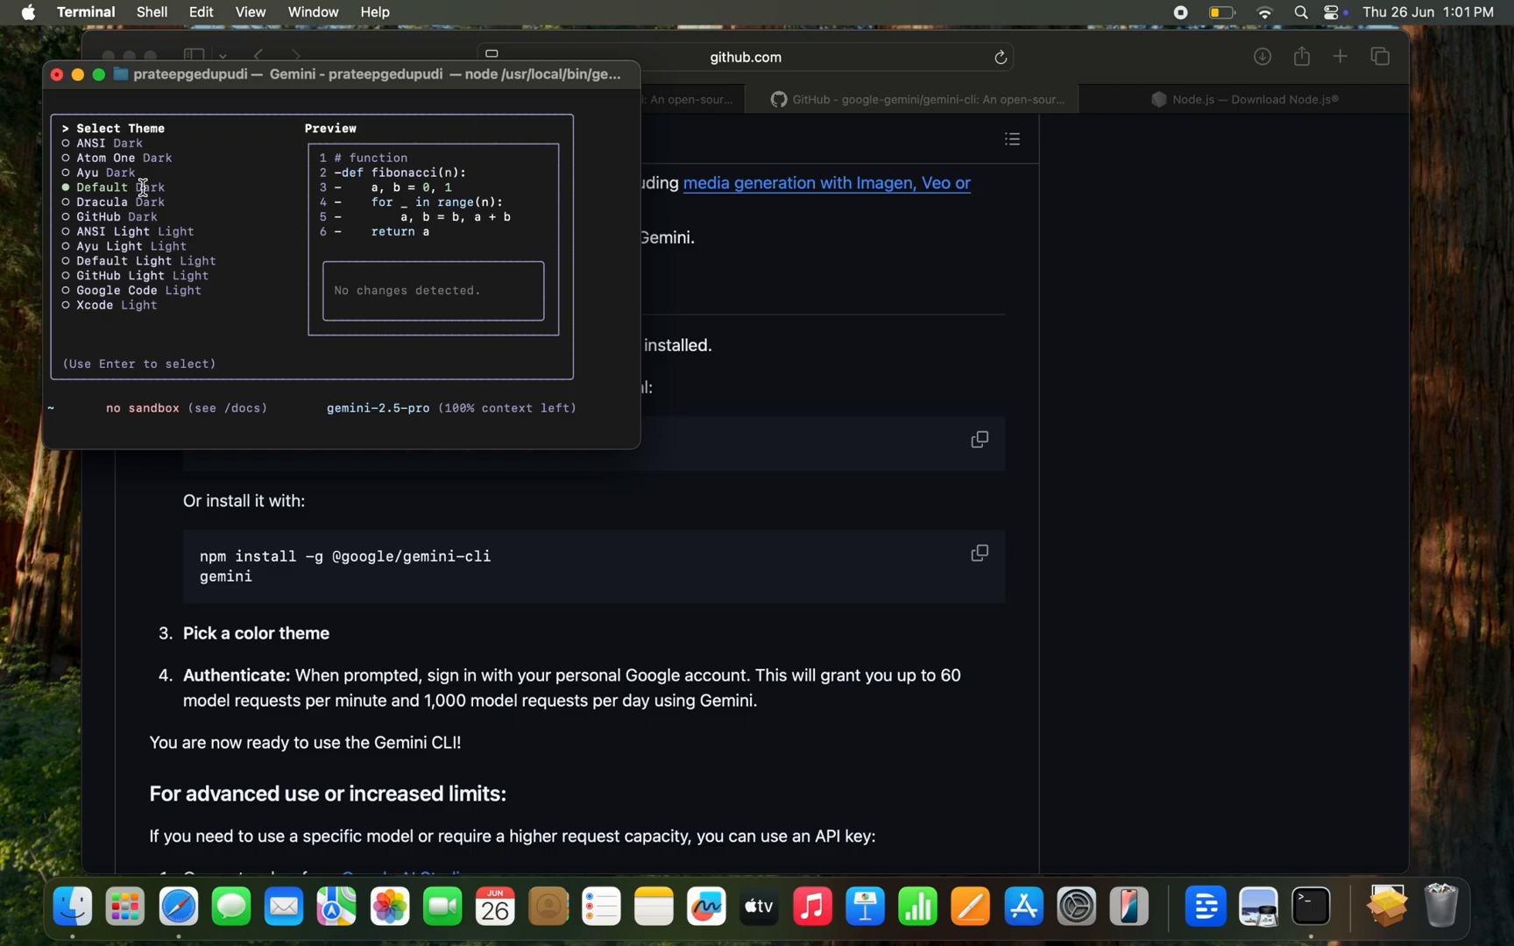
mouse_move(205, 351)
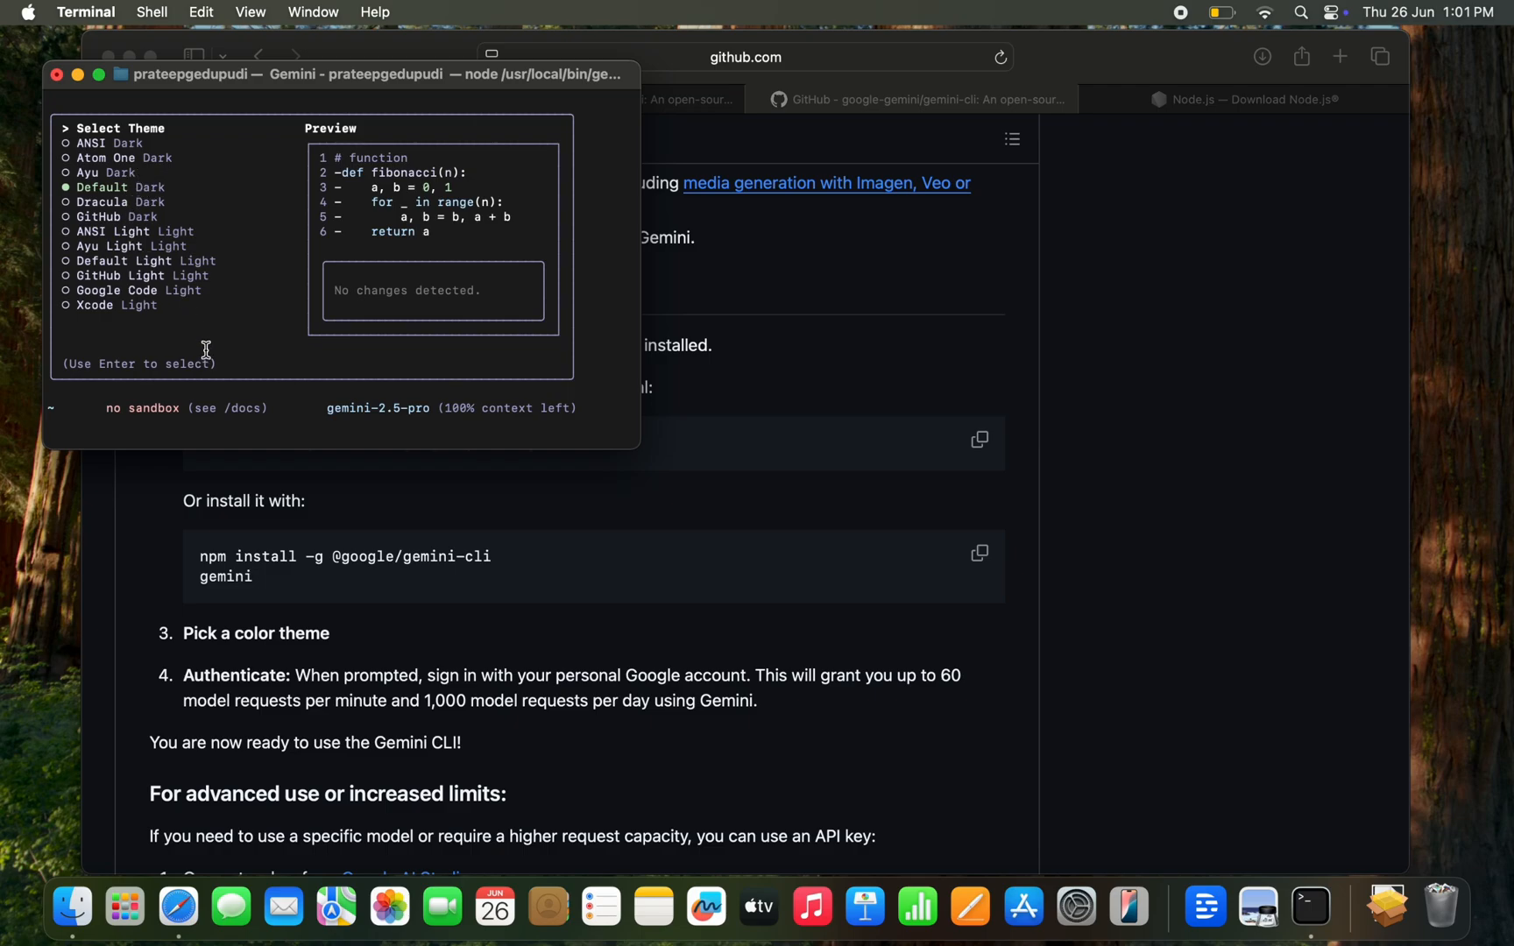
mouse_move(90, 368)
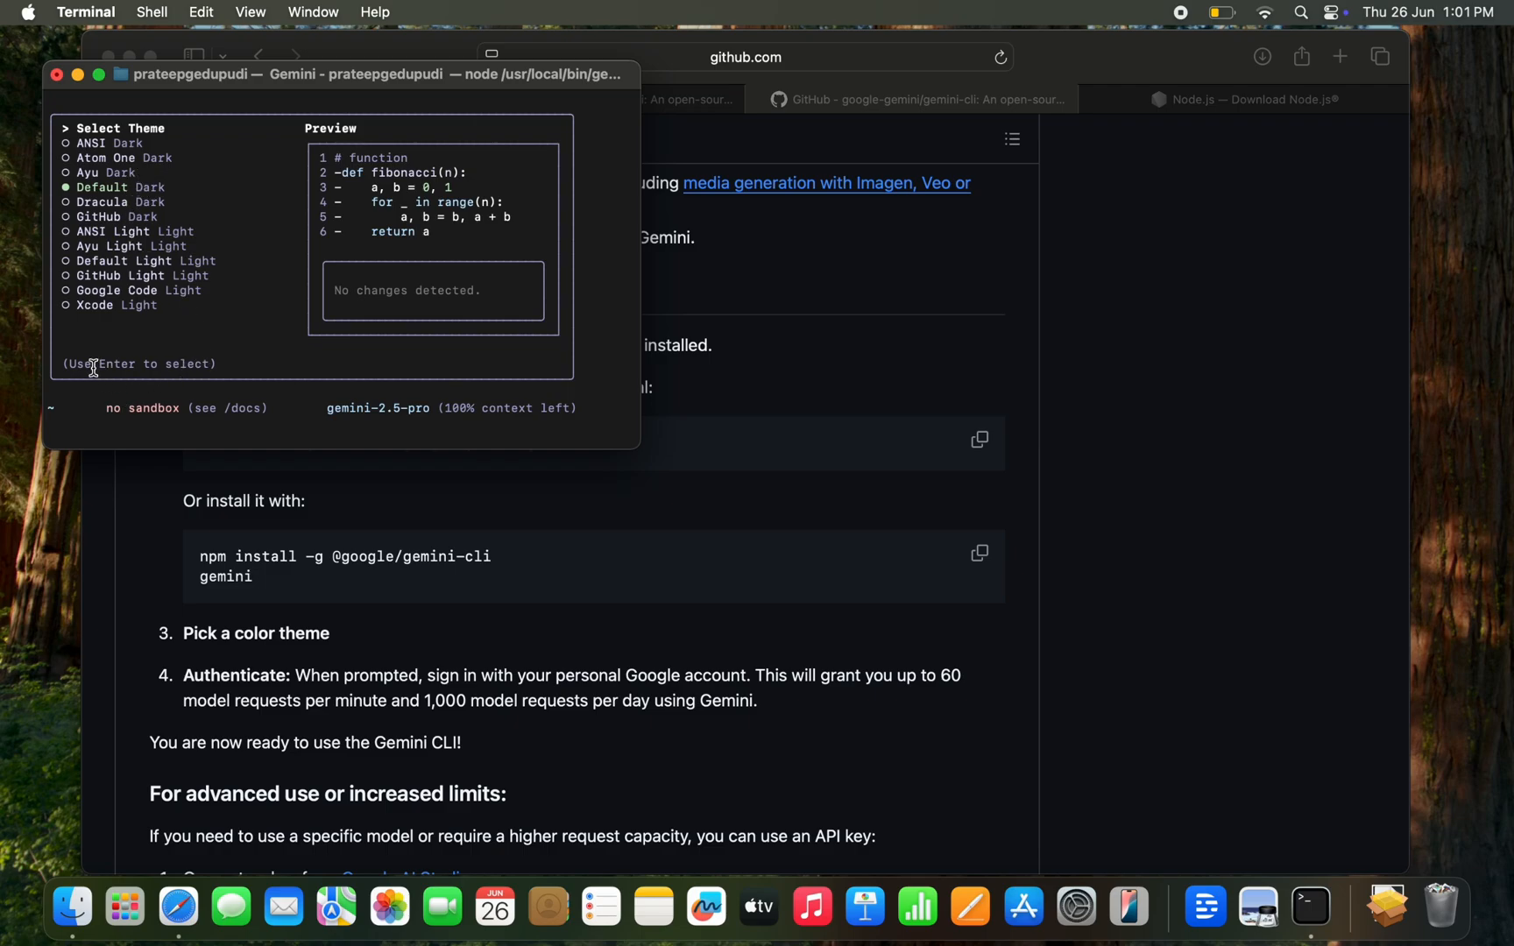
mouse_move(84, 365)
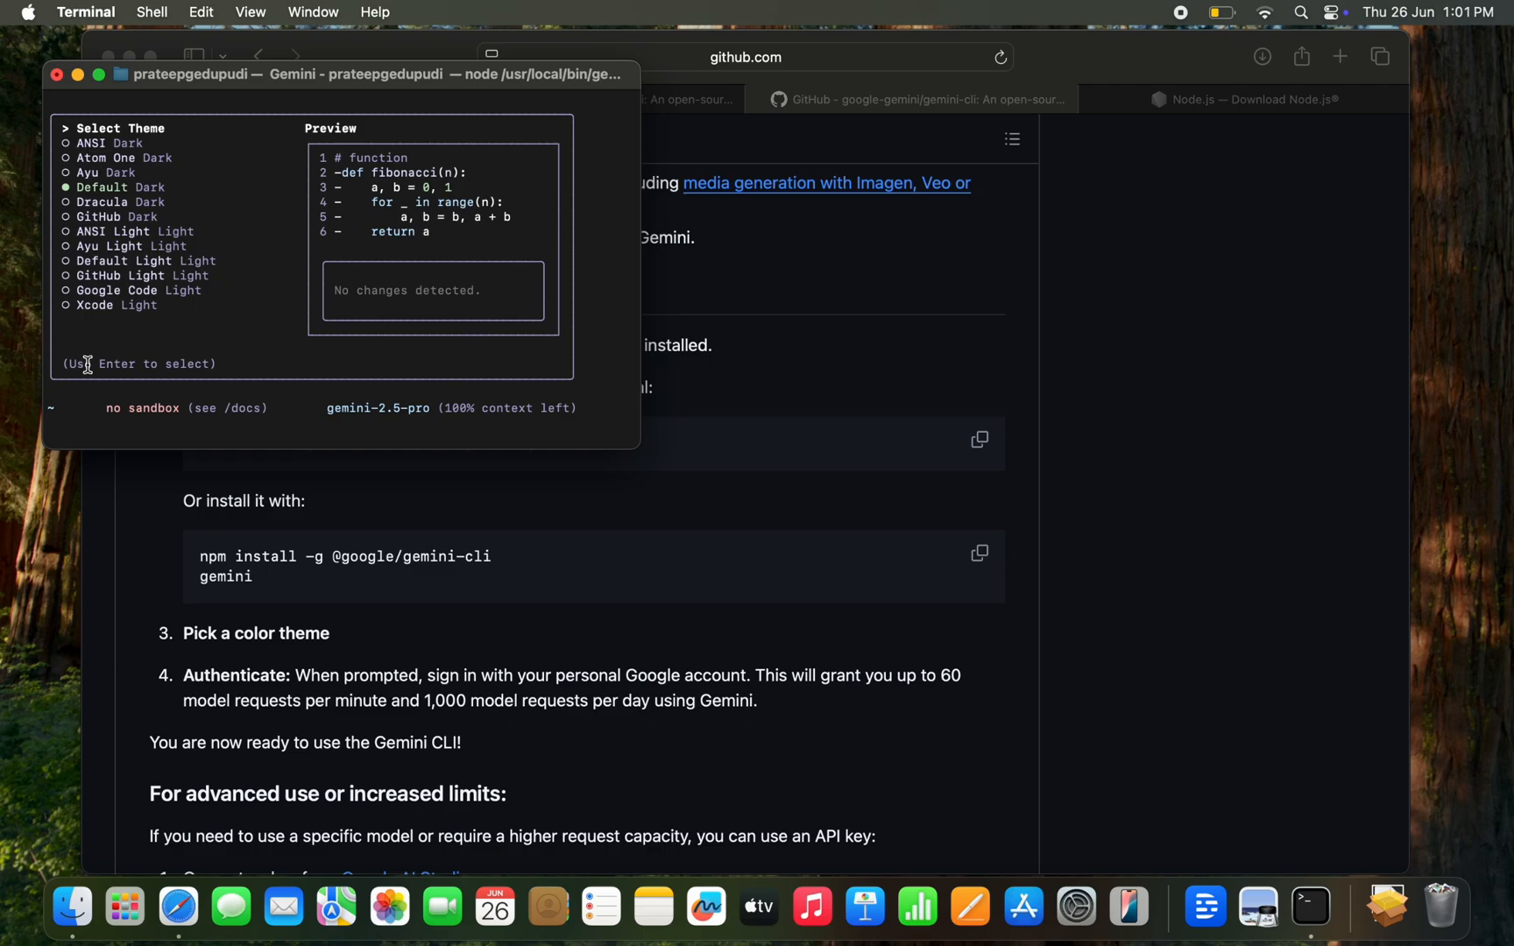
- Confirm Default Dark as the Gemini CLI colour theme
key(enter)
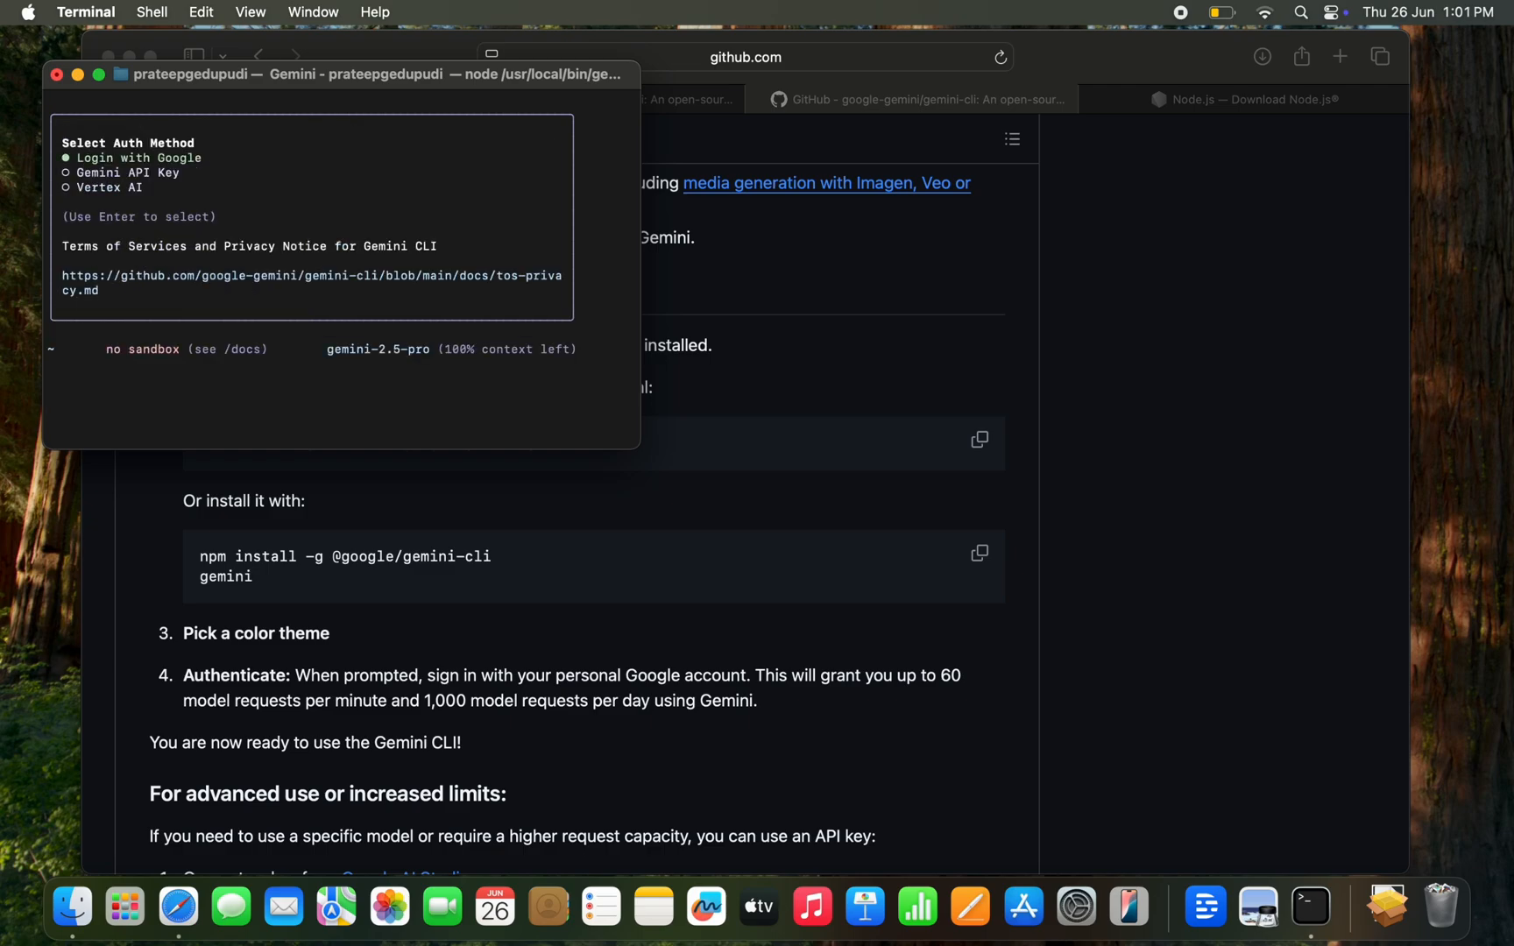
mouse_move(84, 326)
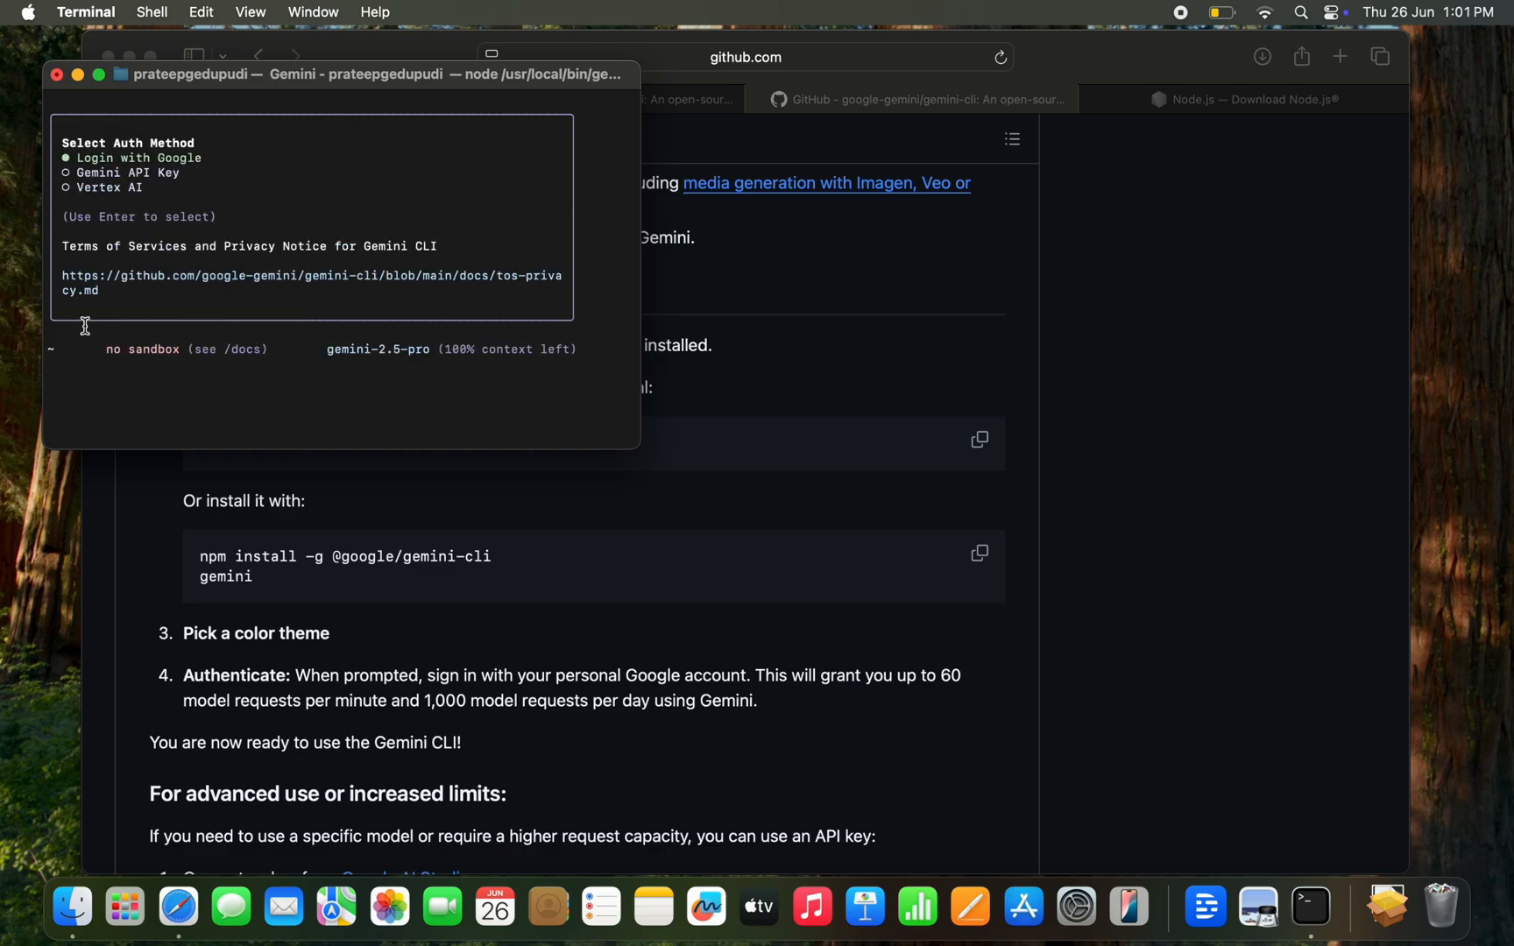
mouse_move(97, 376)
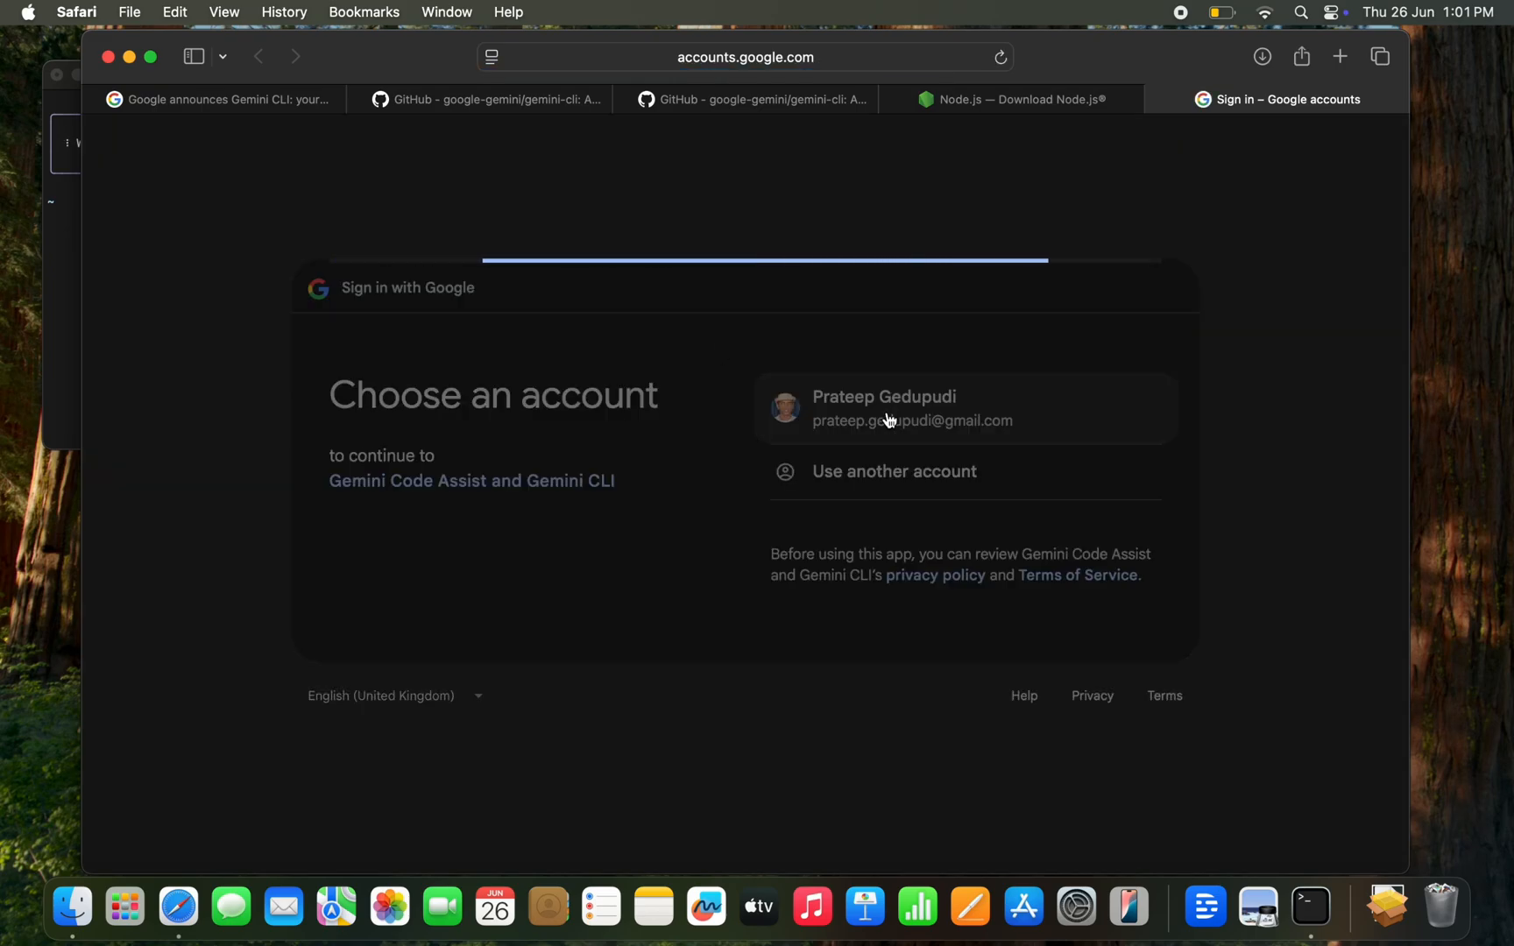
- Pick the Google account and confirm sign-in for Gemini Code Assist and Gemini CLI
click(912, 408)
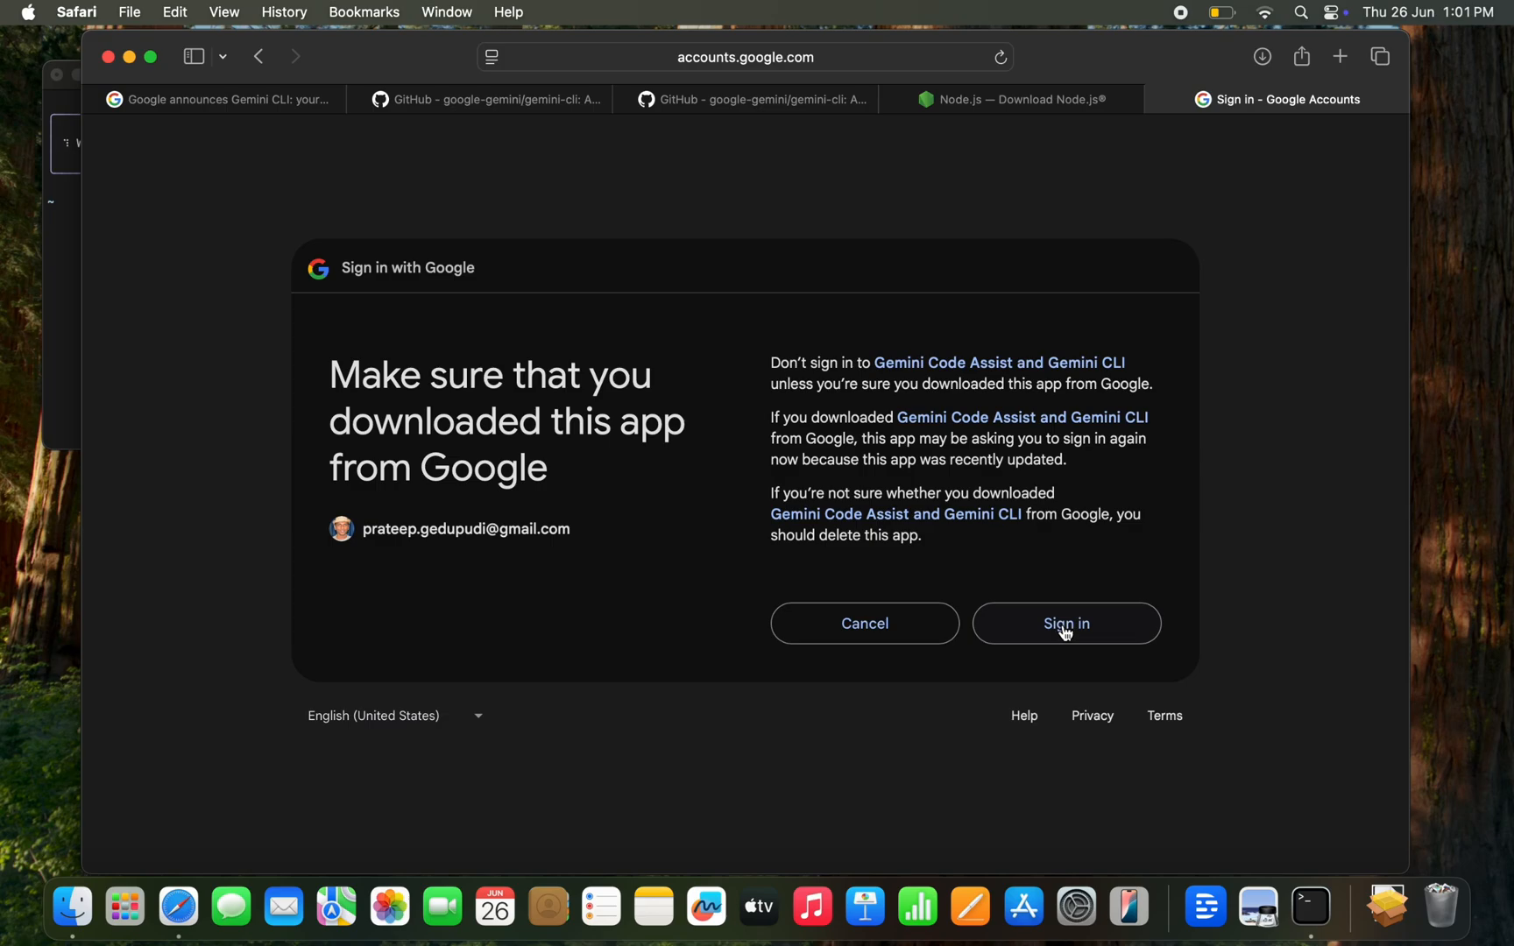
click(1067, 624)
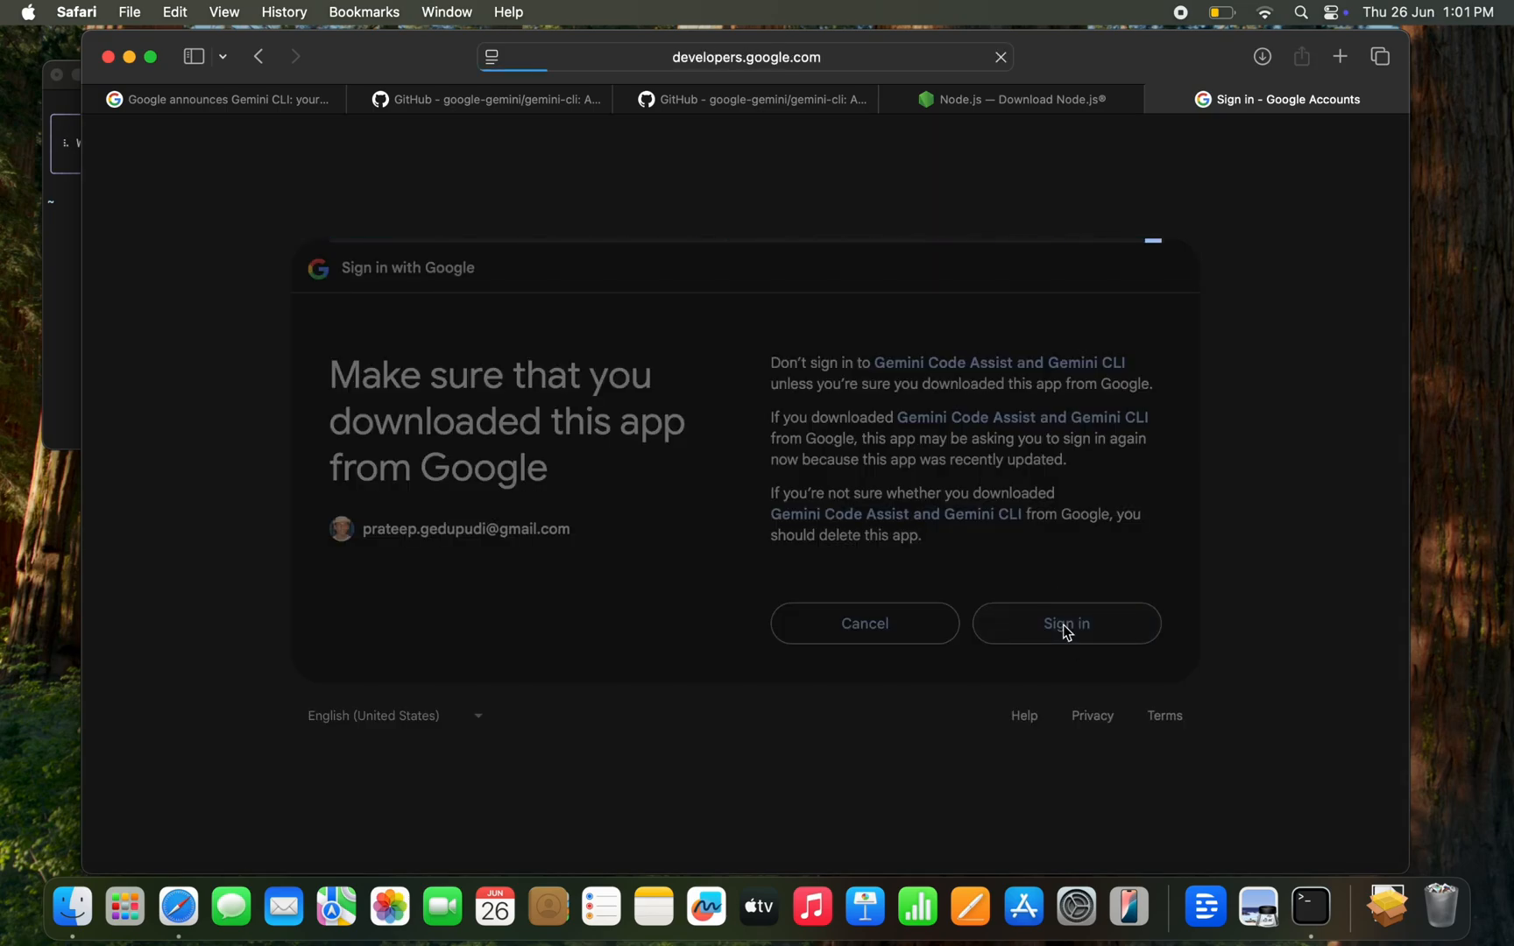
click(1066, 623)
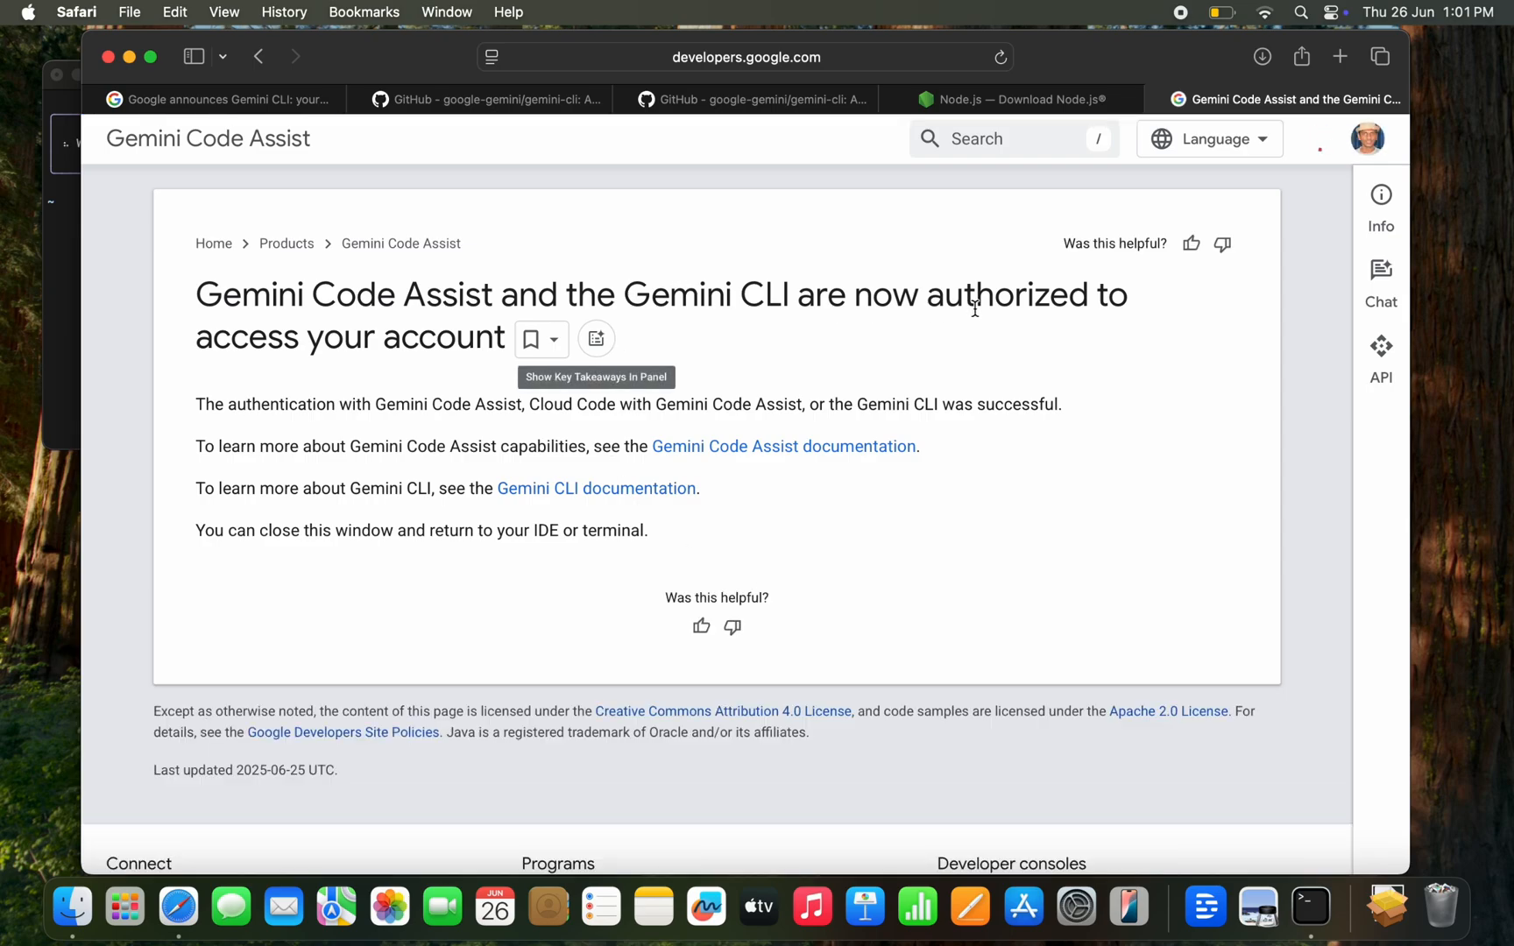
mouse_move(725, 543)
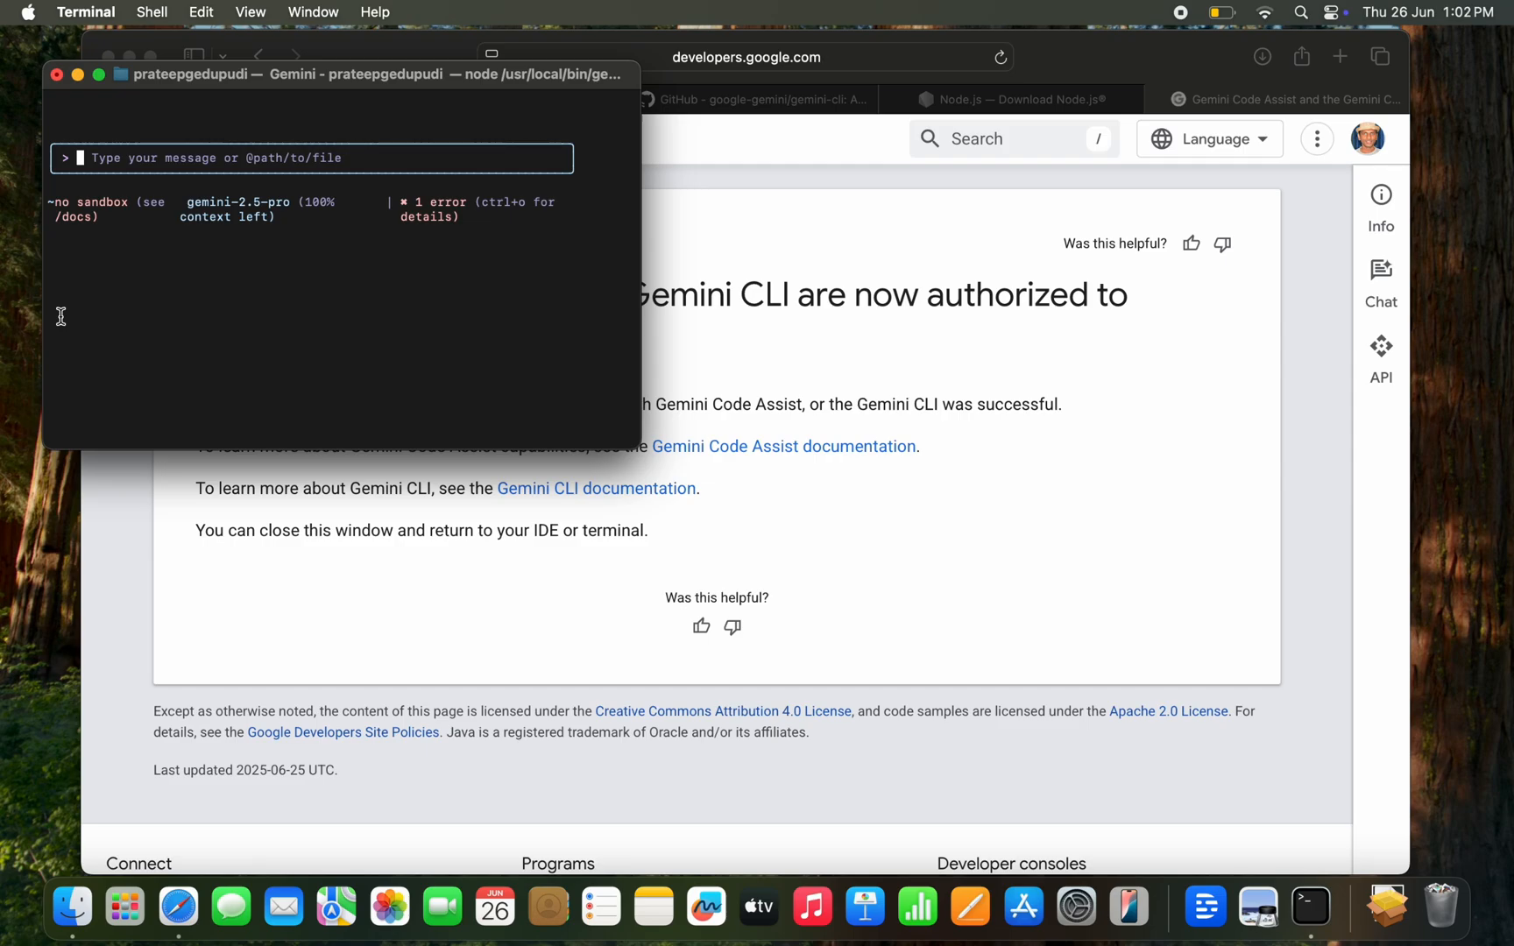
mouse_move(166, 281)
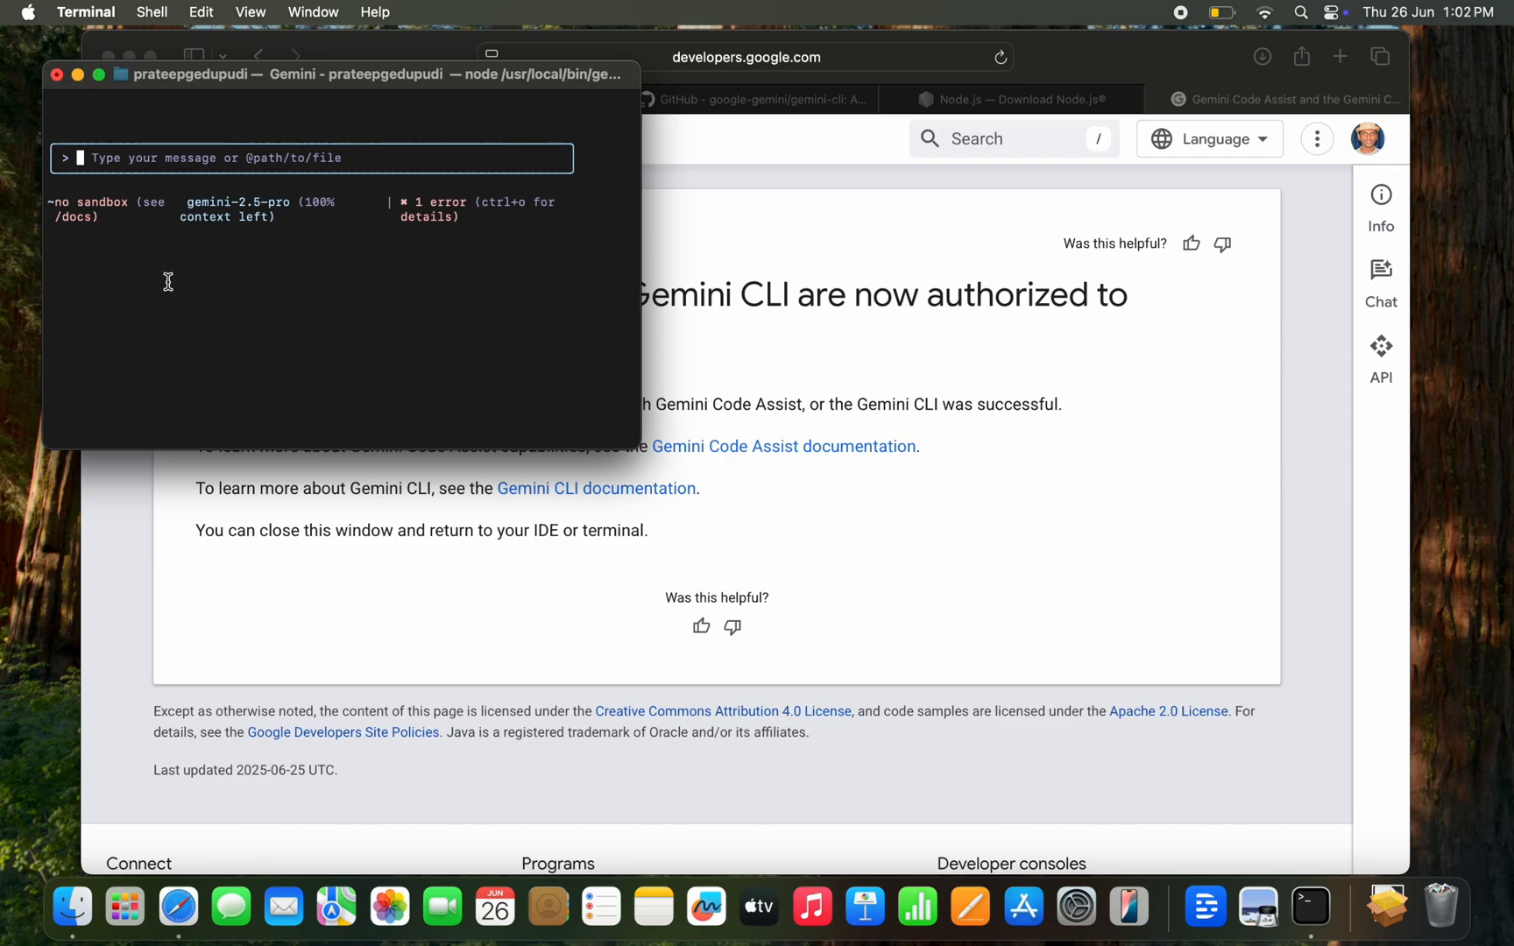
mouse_move(219, 285)
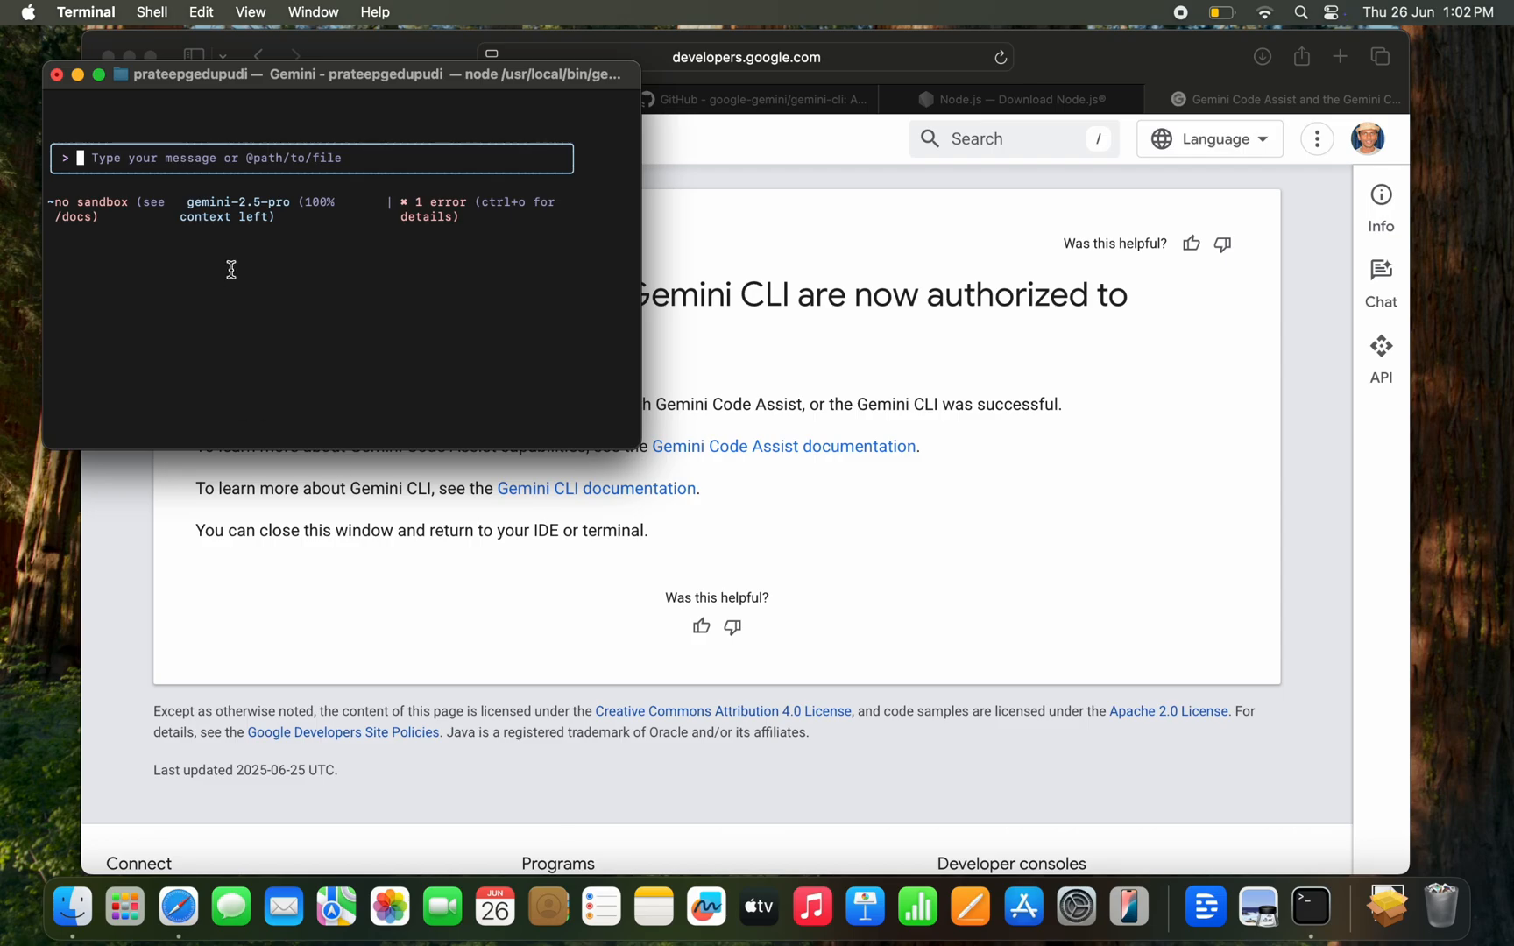
mouse_move(131, 159)
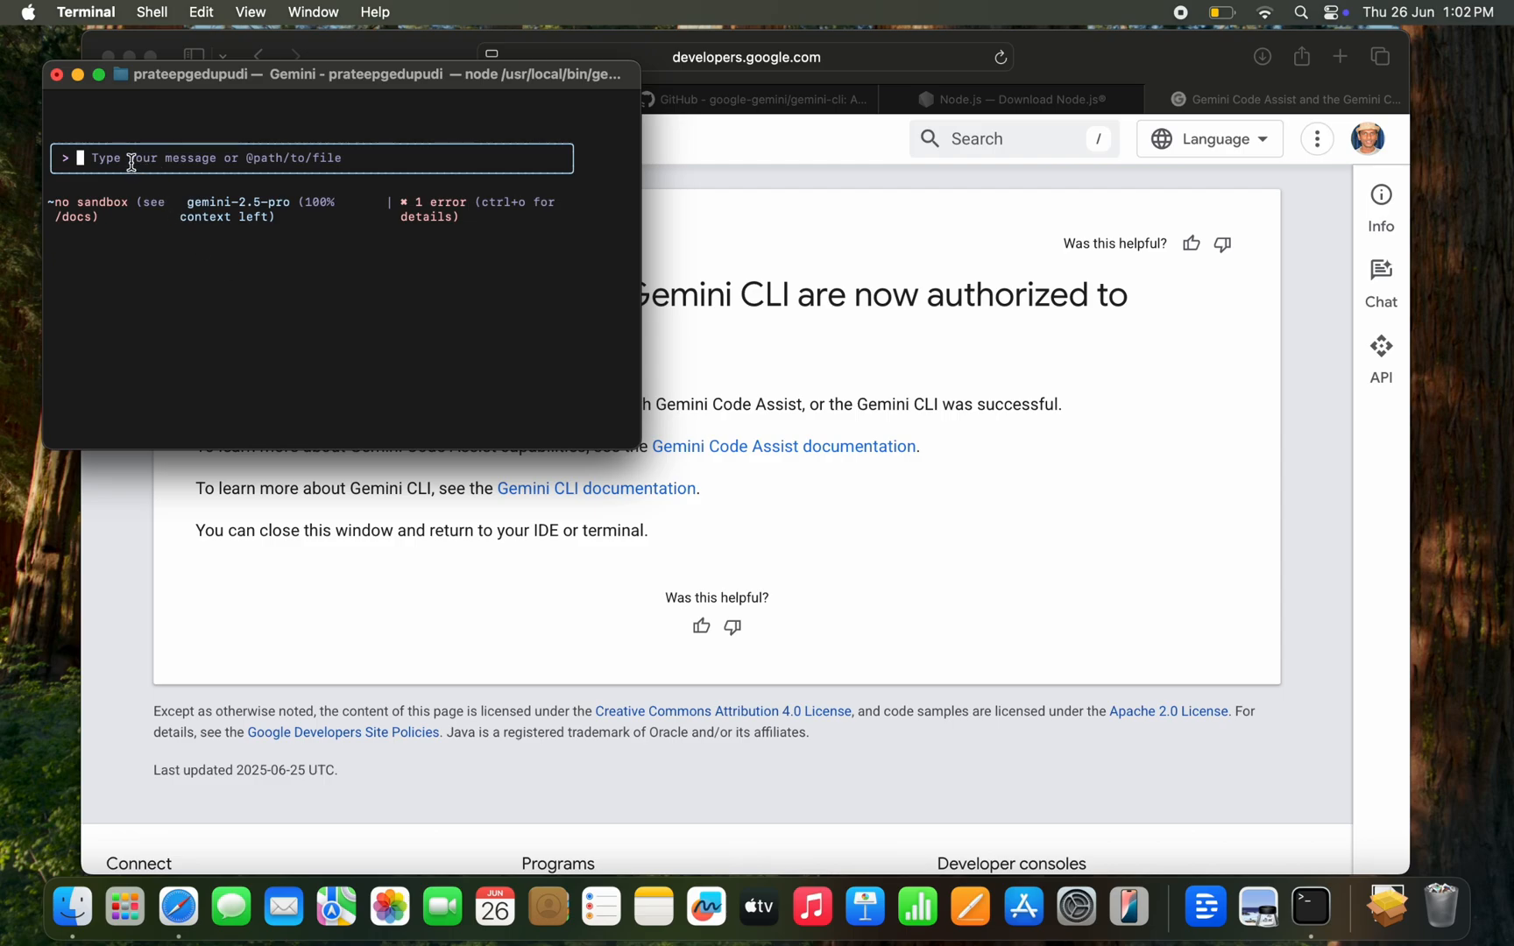
mouse_move(180, 377)
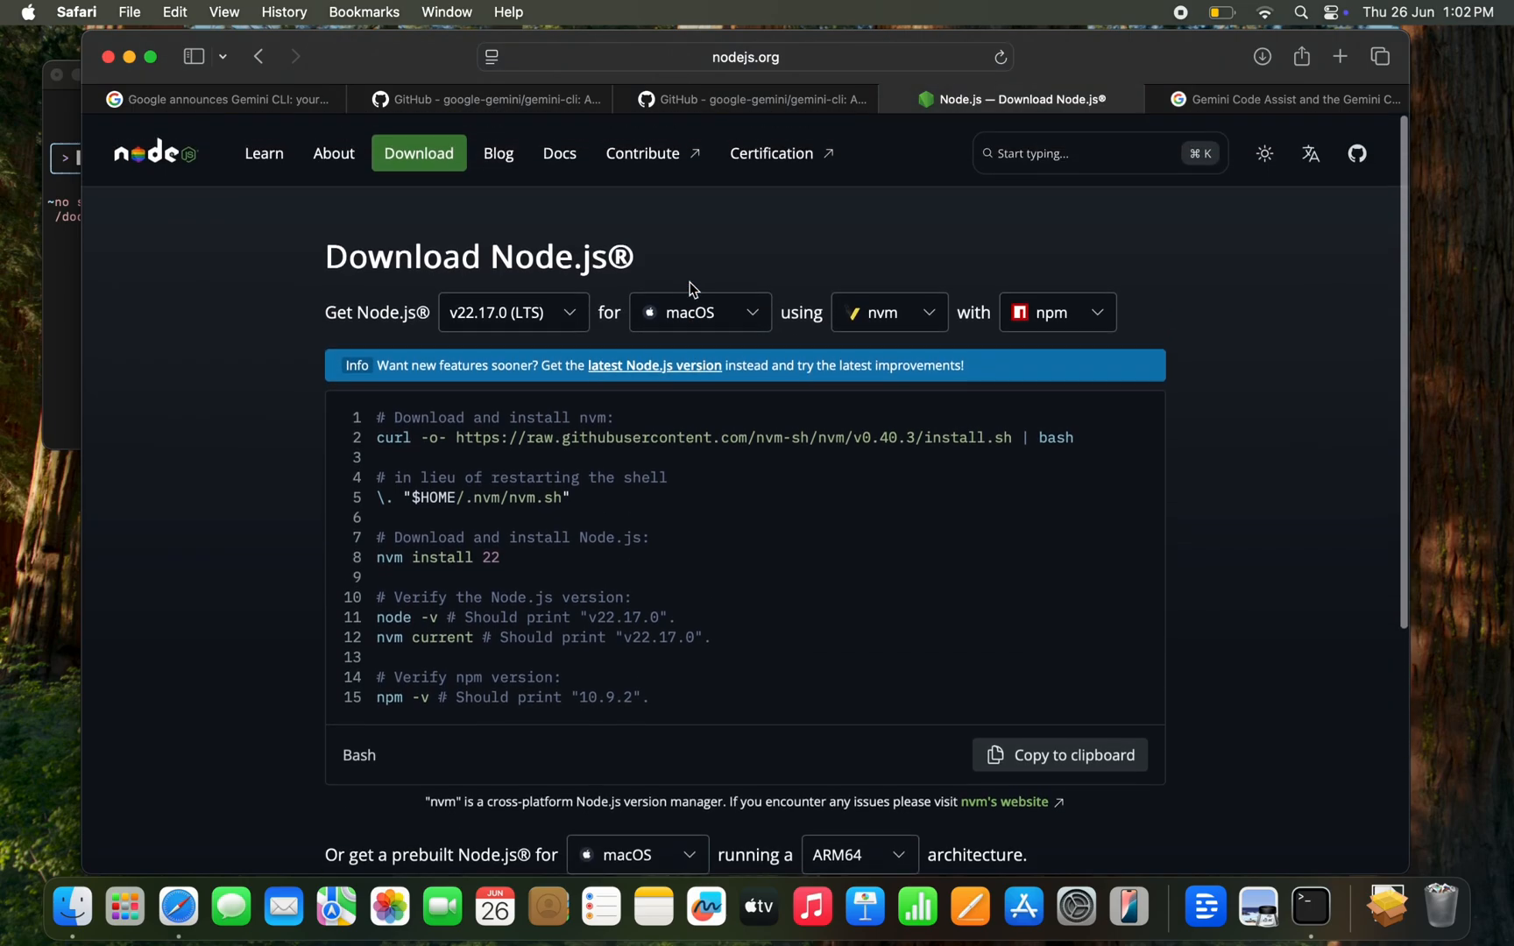
- Read the gemini-cli README's Examples section on GitHub, then return to Terminal
scroll(down, 3)
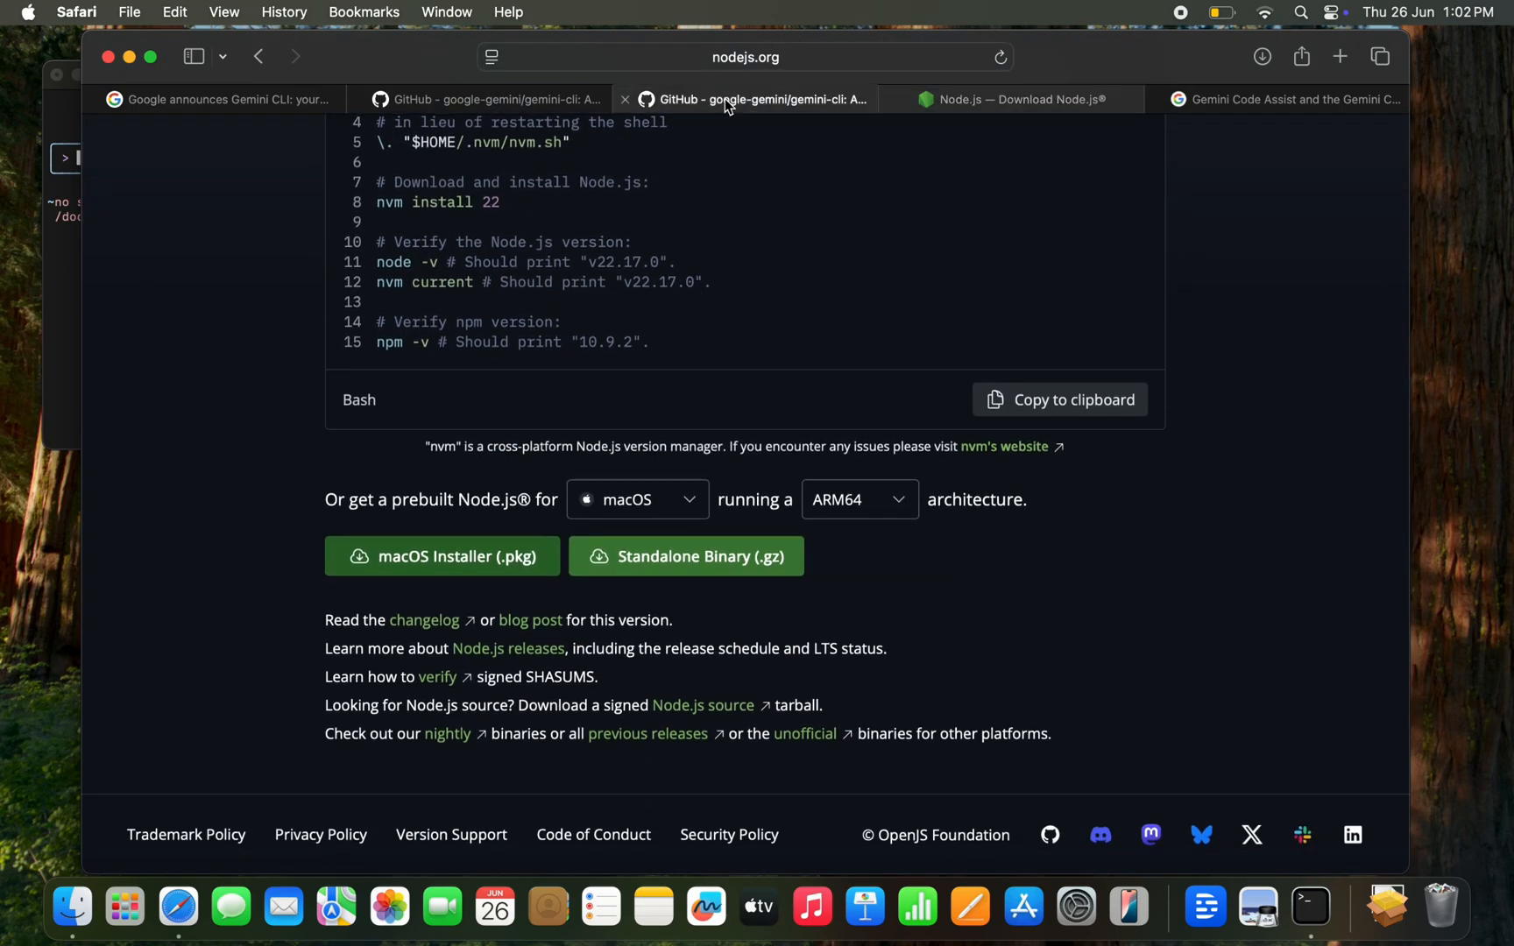
click(744, 99)
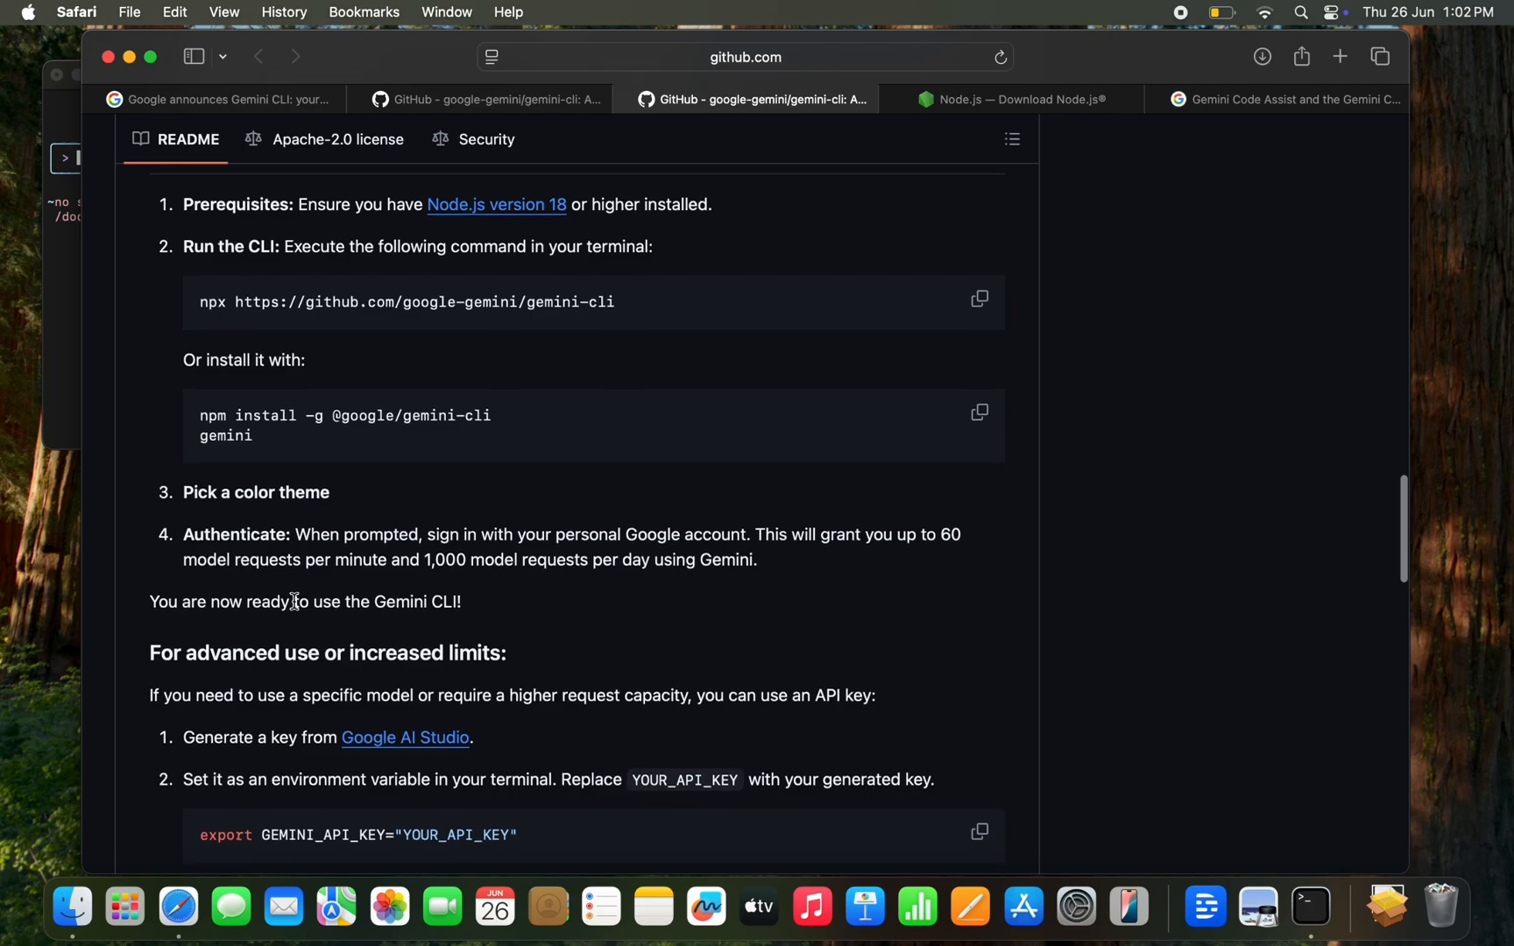
scroll(down, 3)
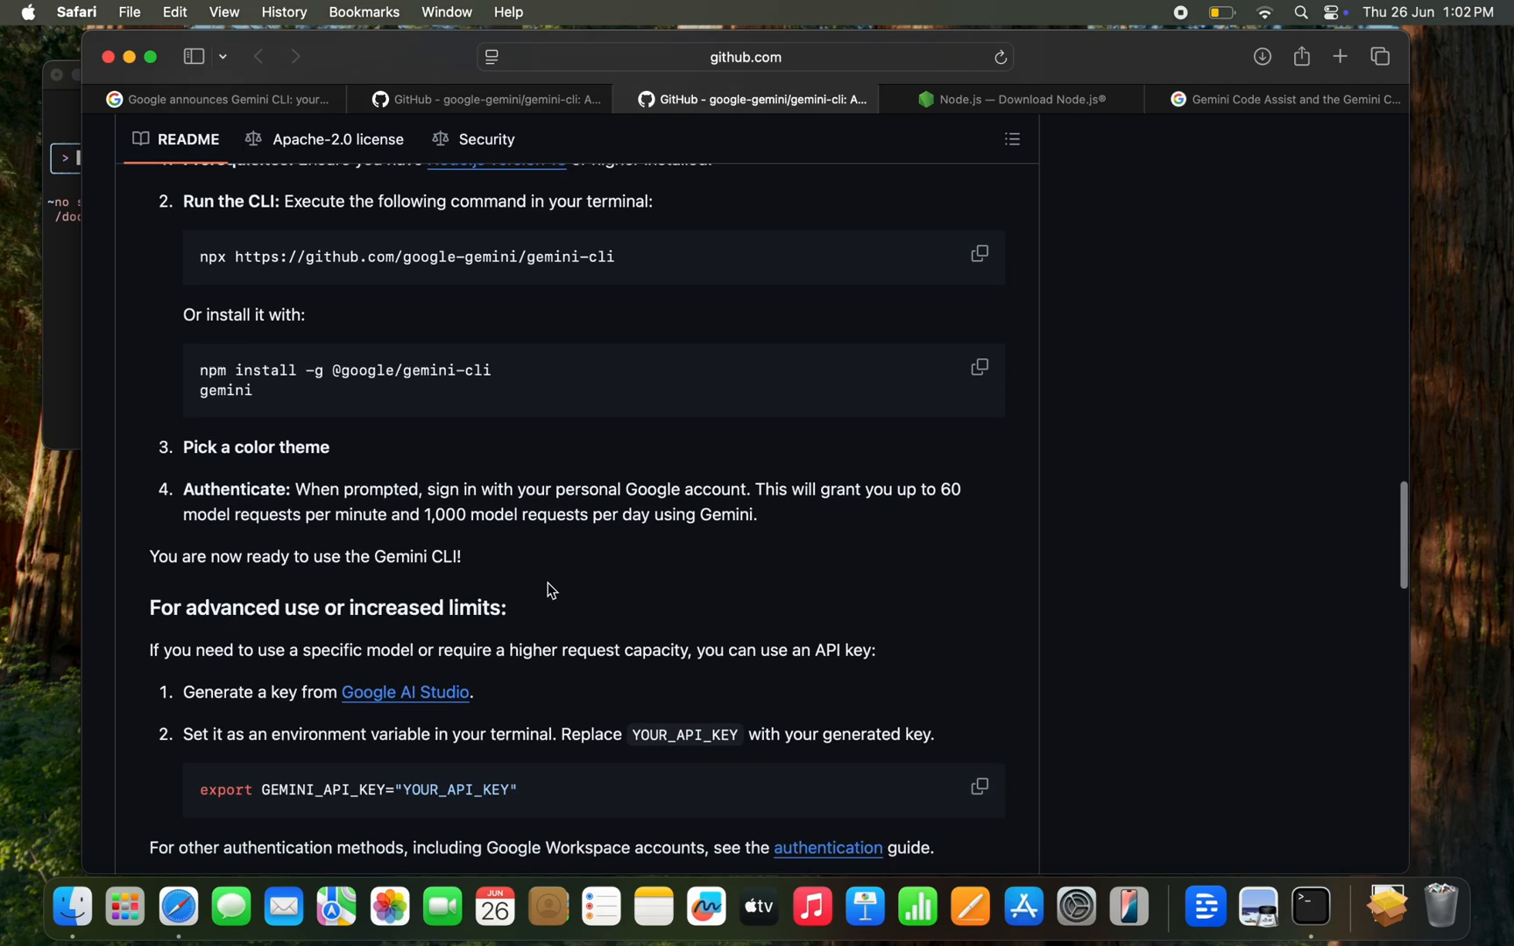
scroll(down, 3)
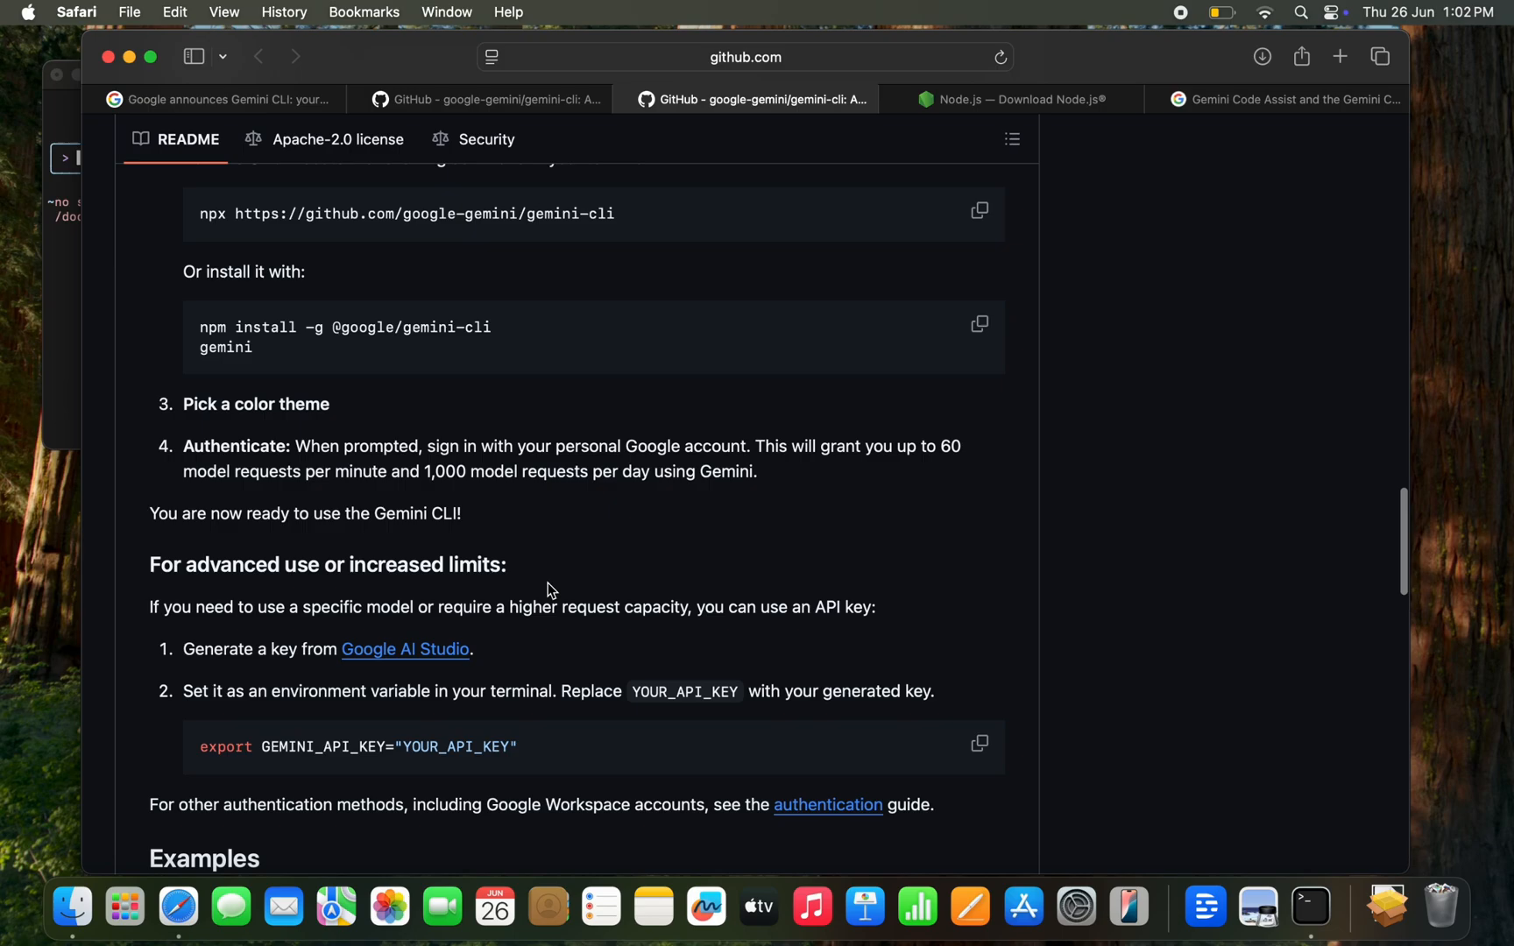
scroll(down, 3)
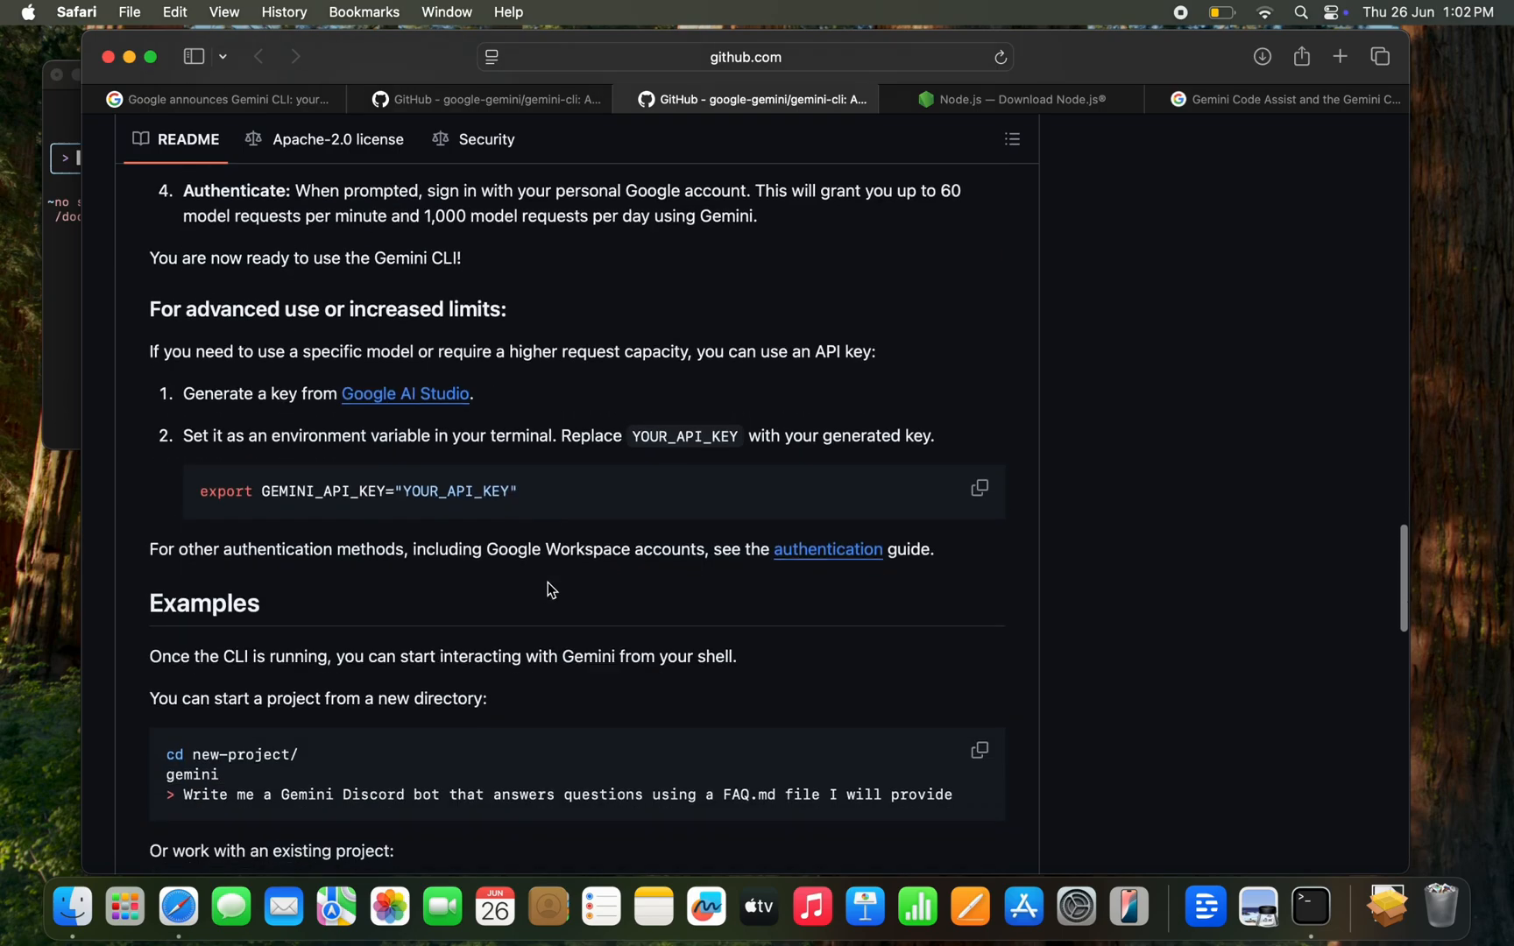
scroll(down, 3)
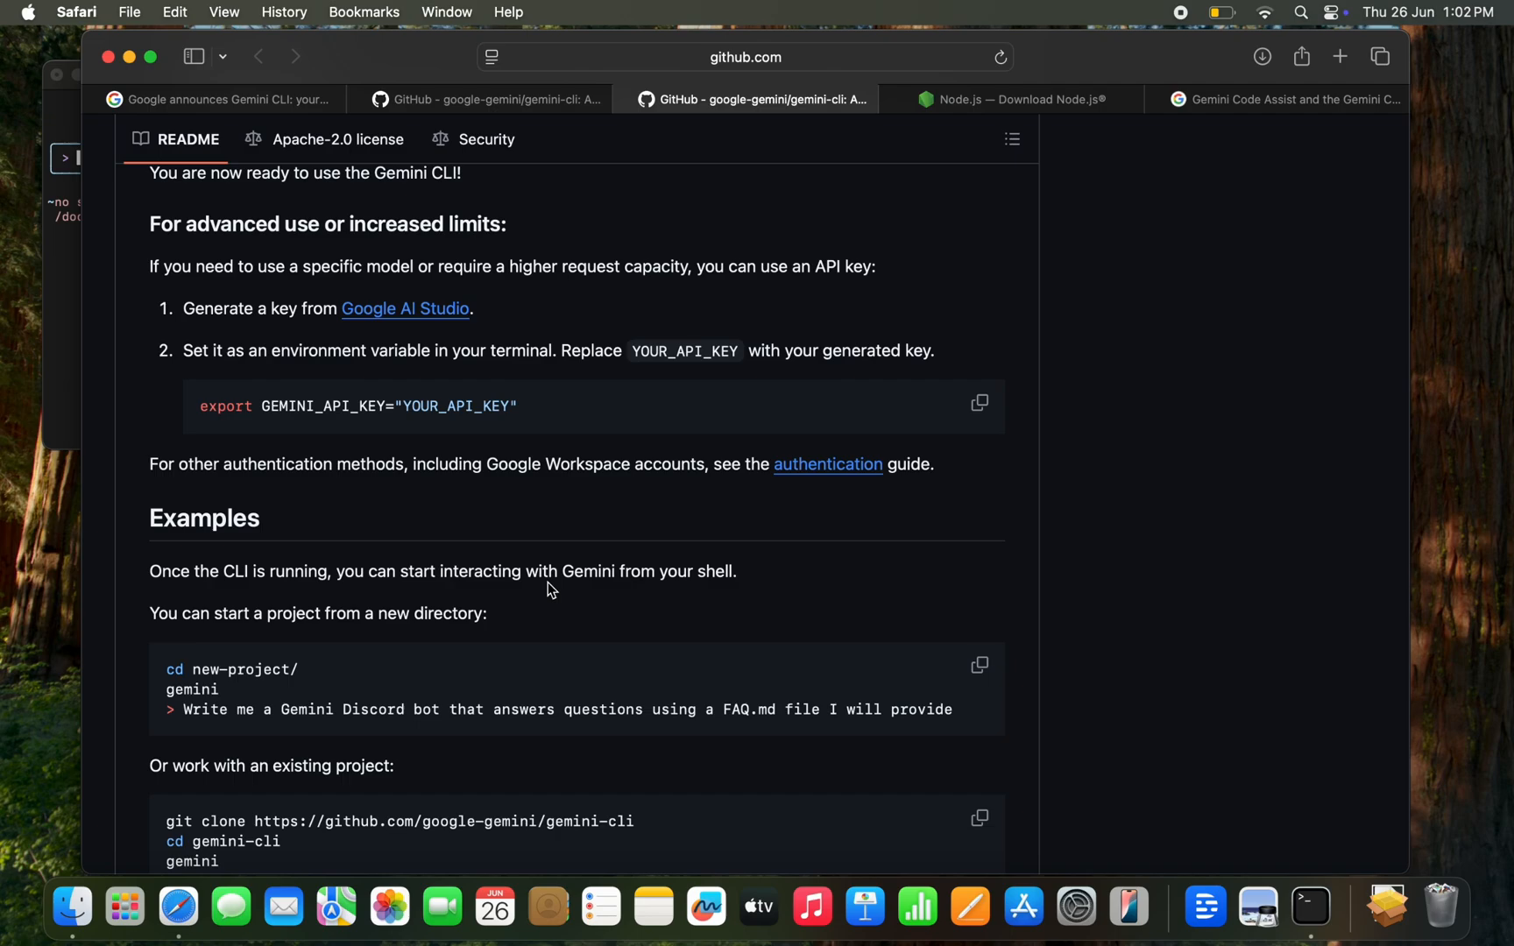
mouse_move(1102, 724)
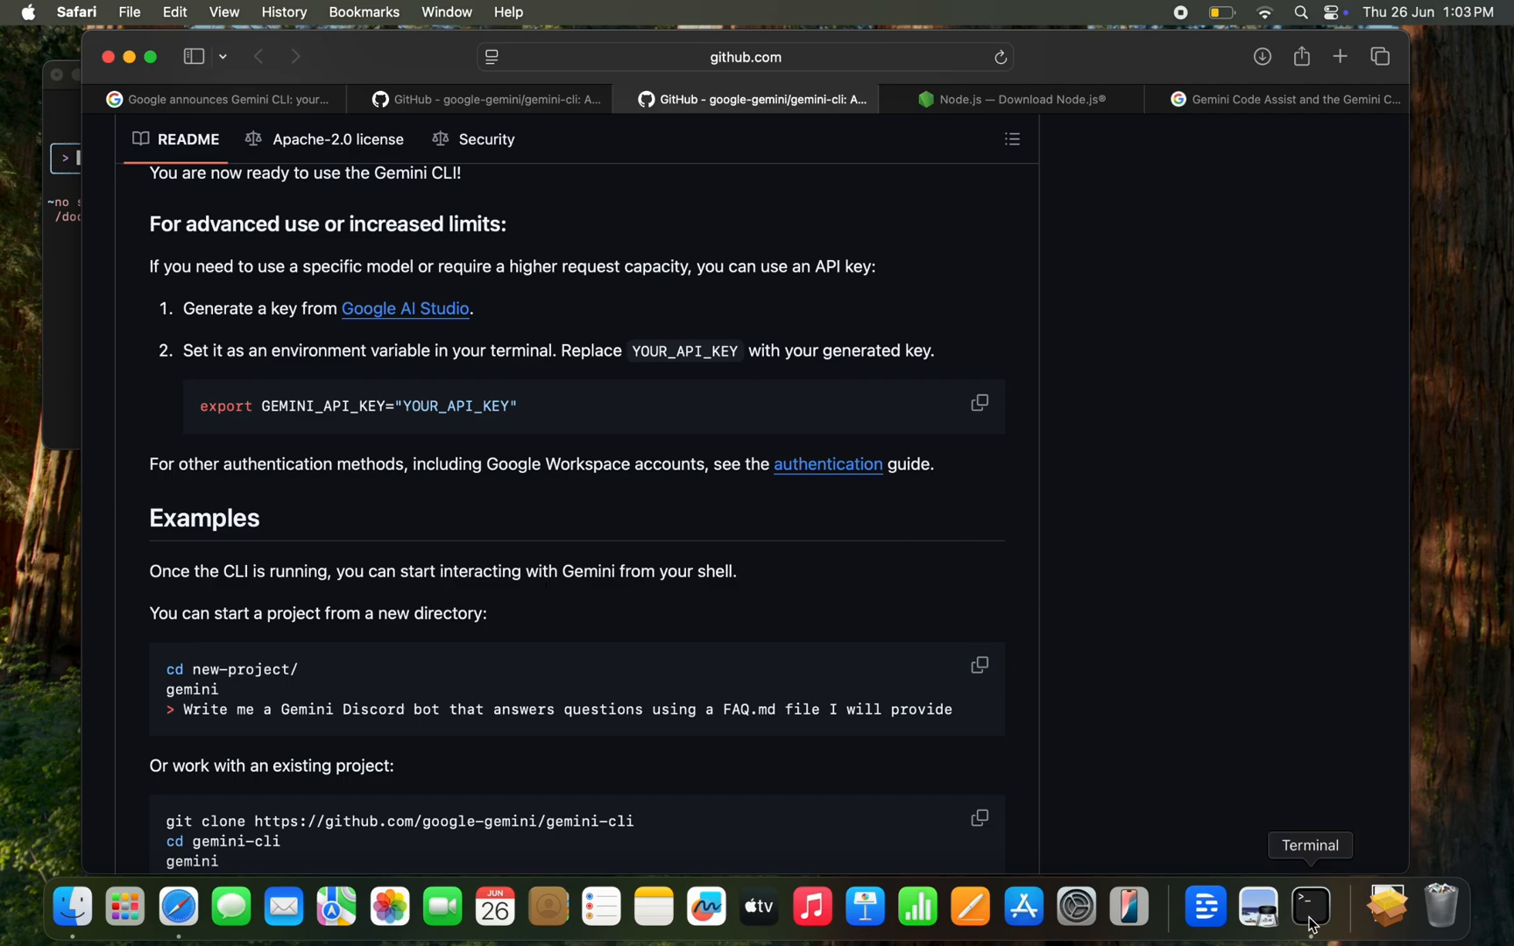
click(1309, 906)
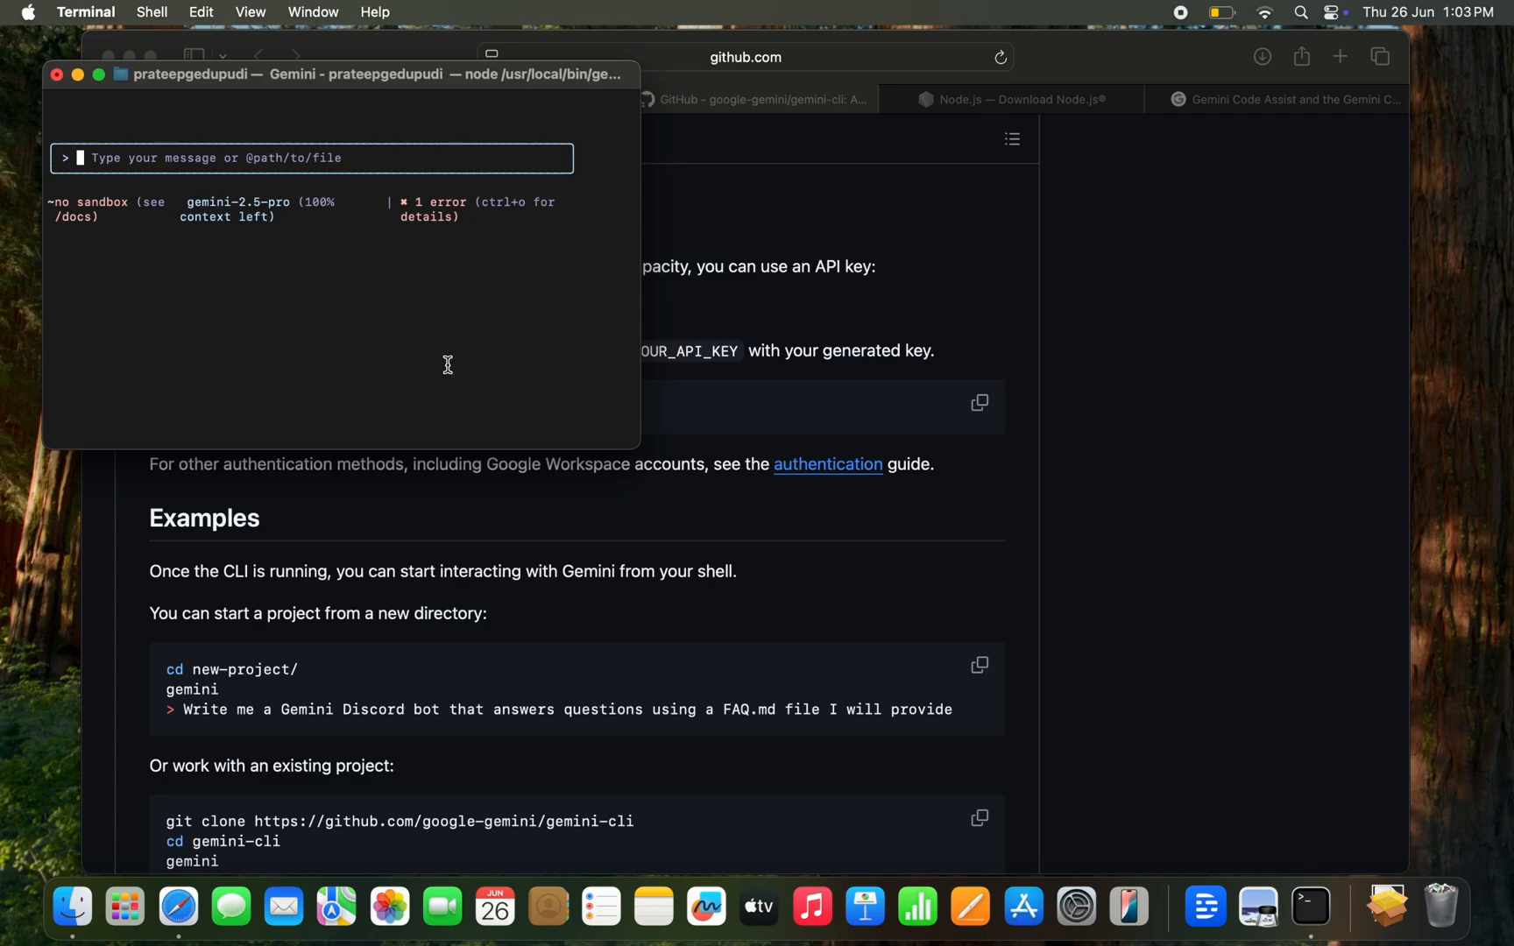
- Send 'Hello' to Gemini CLI, then begin typing a cd command
text(H)
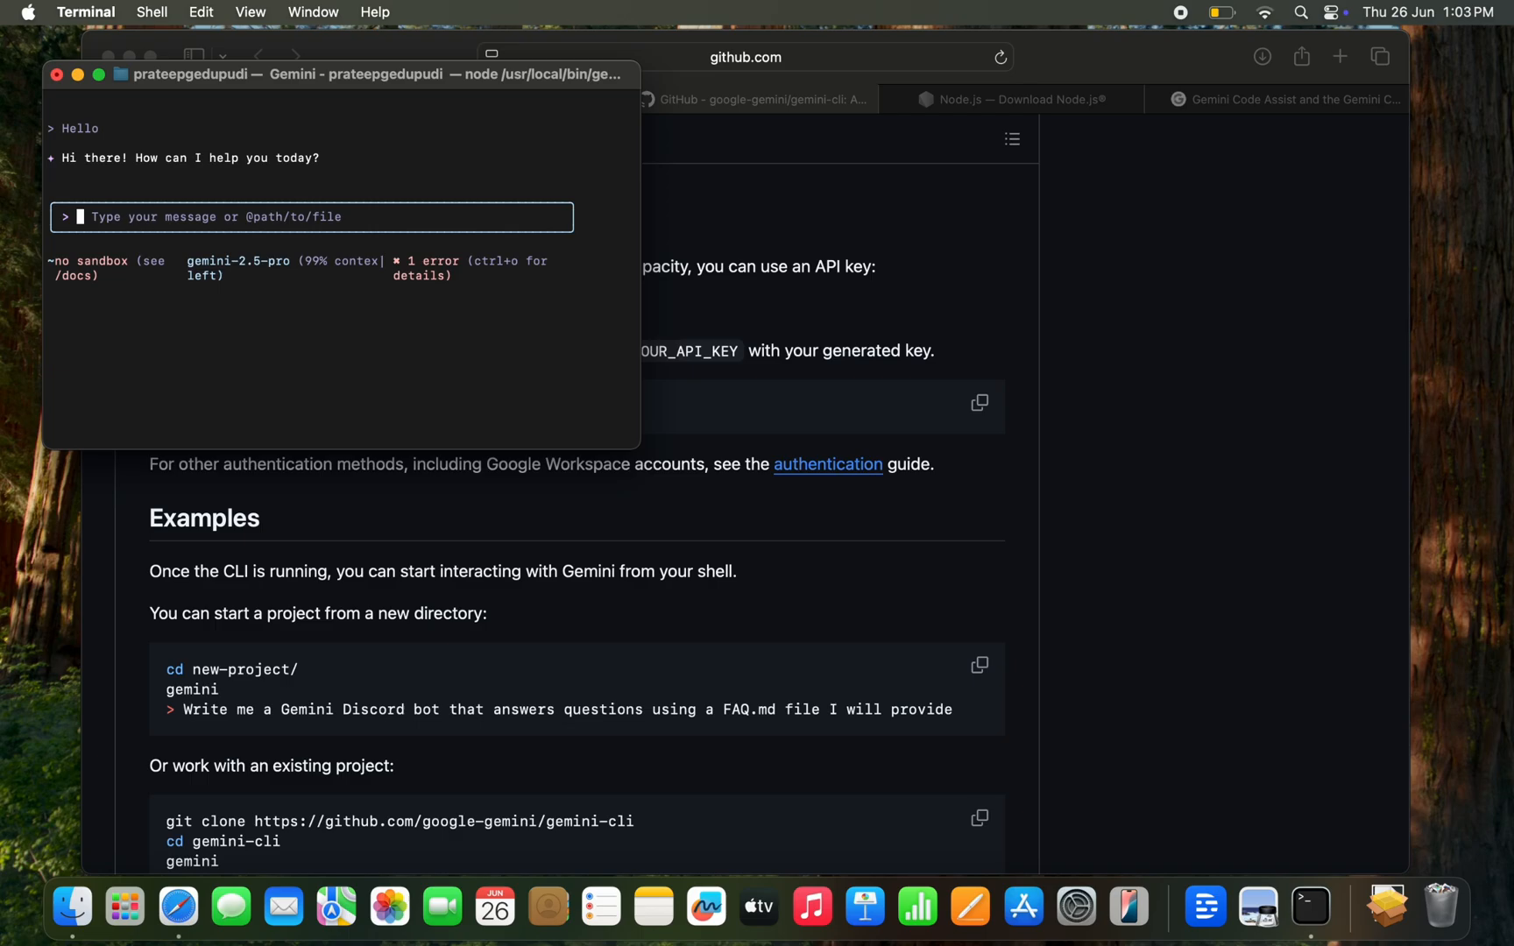
text(cd)
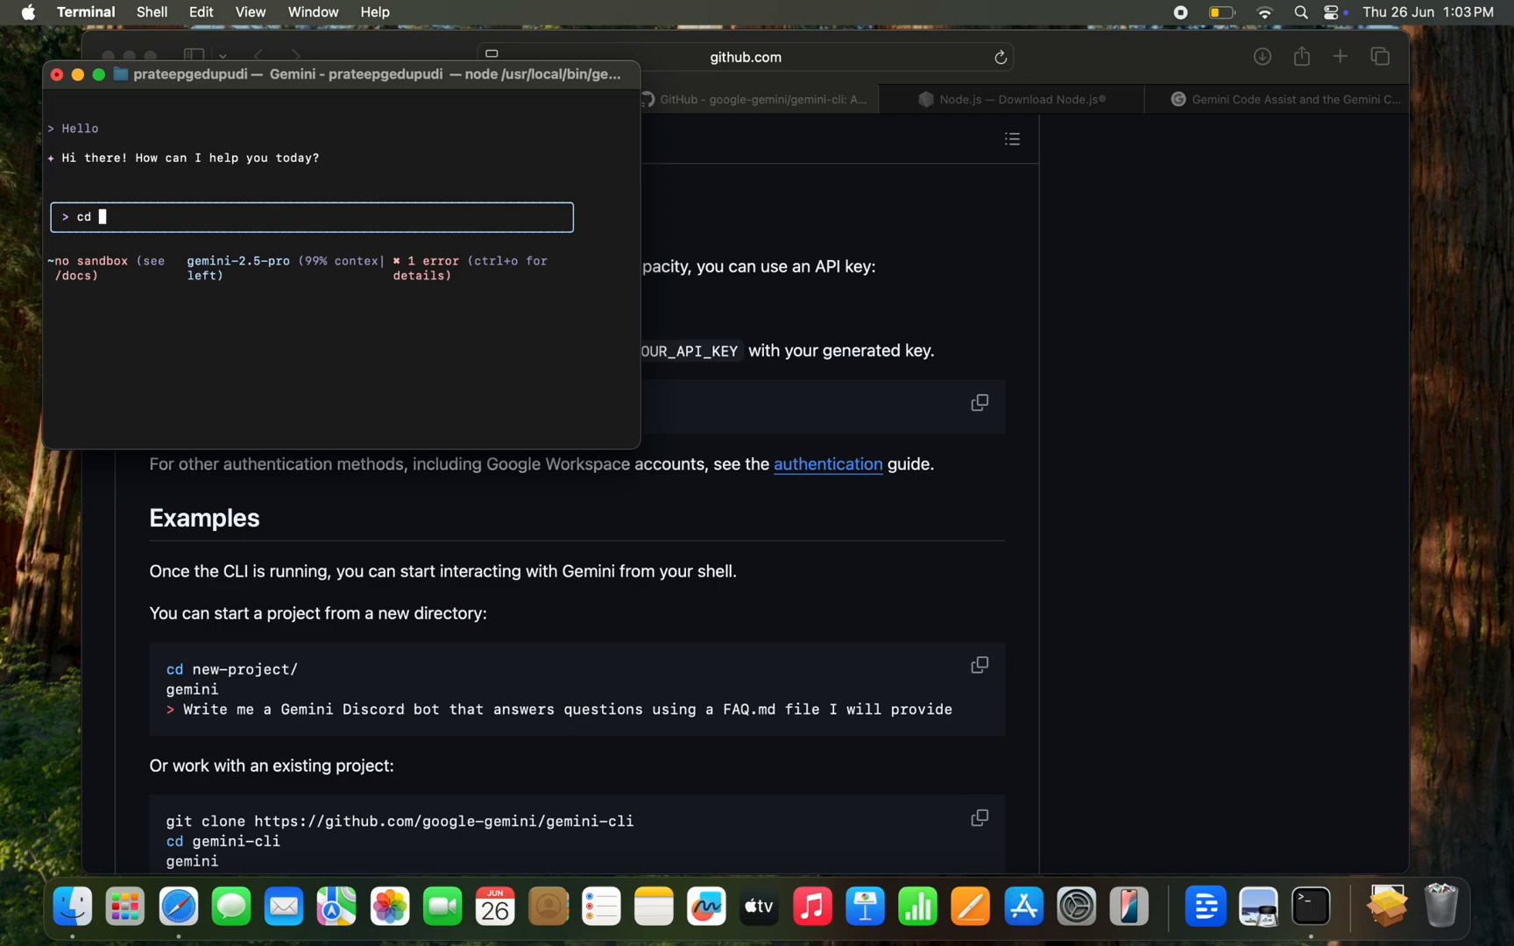
- Send 'cd new-project' to Gemini and answer 'yes' to create the directory
text(new)
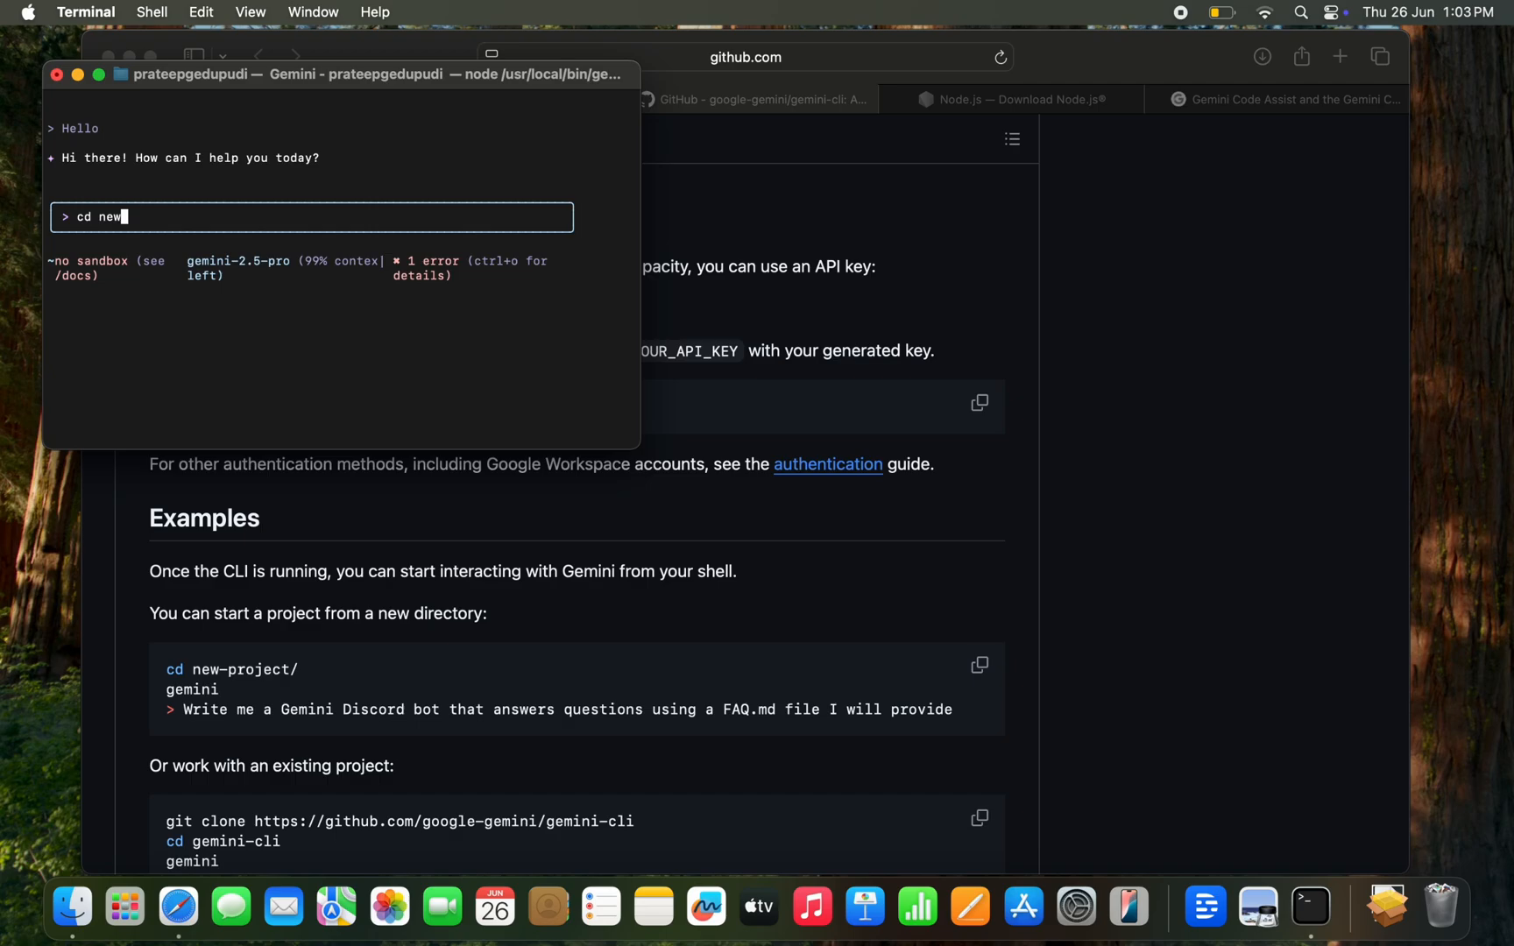
text(-pro)
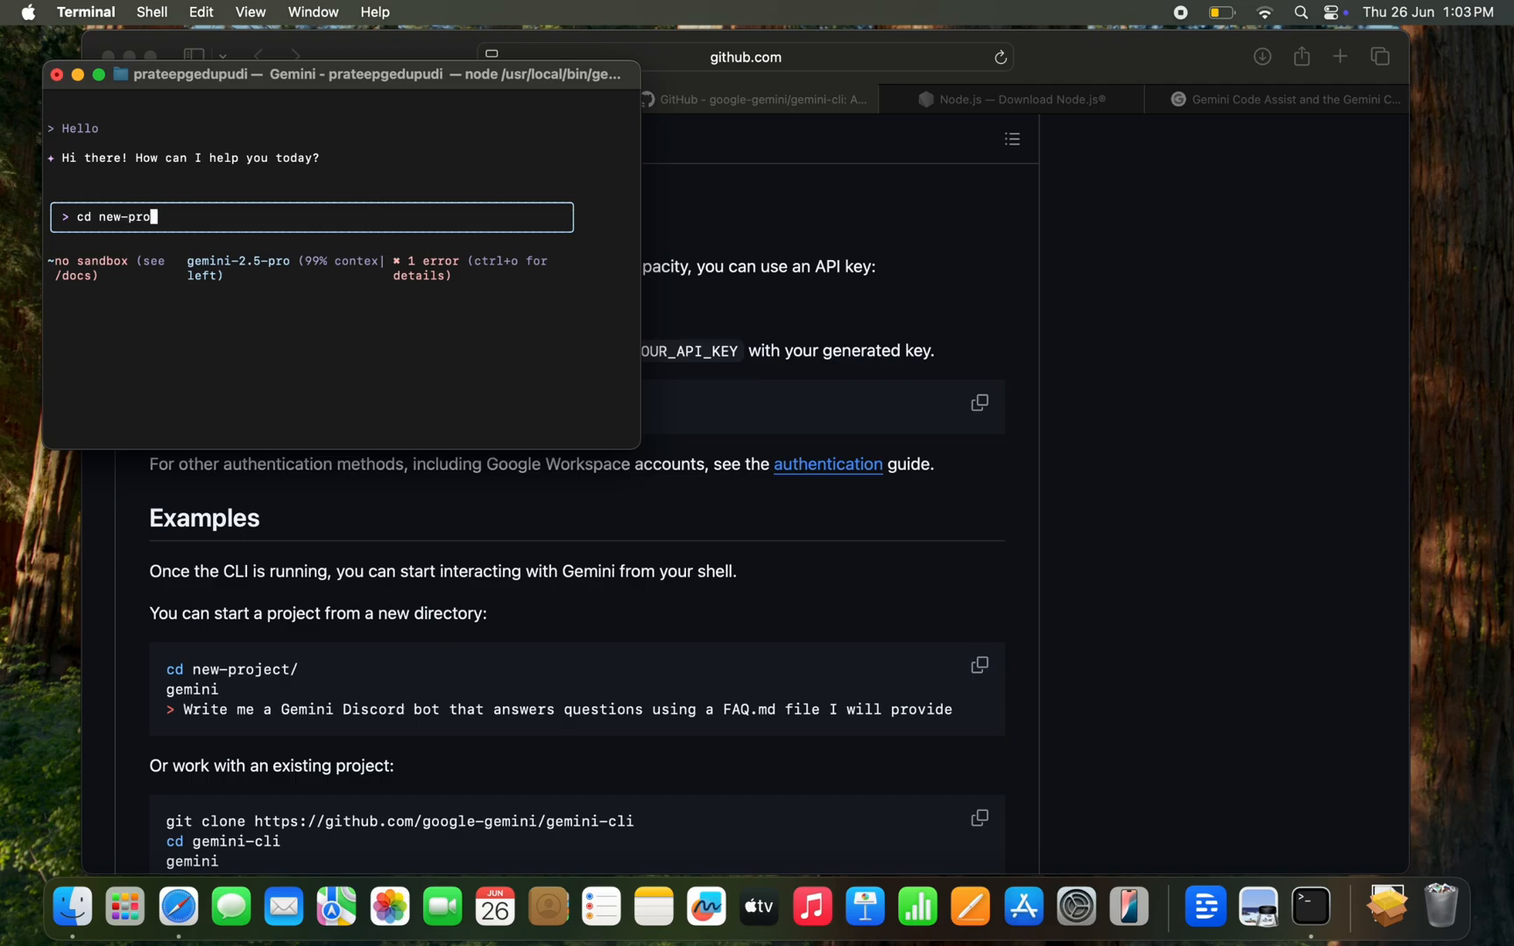
text(ject)
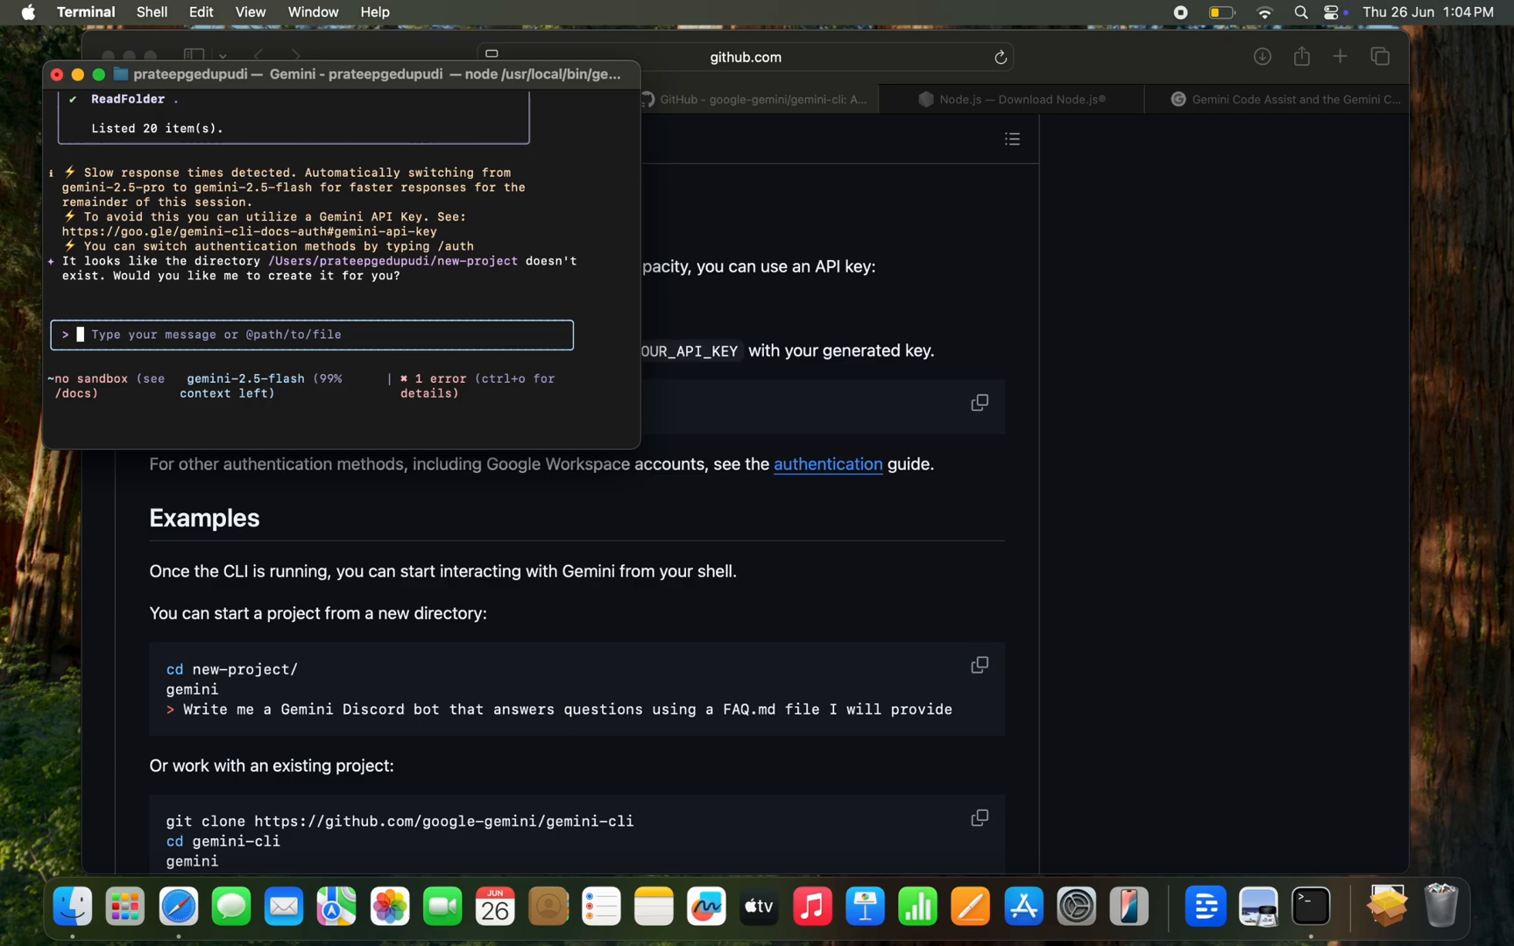
text(ye)
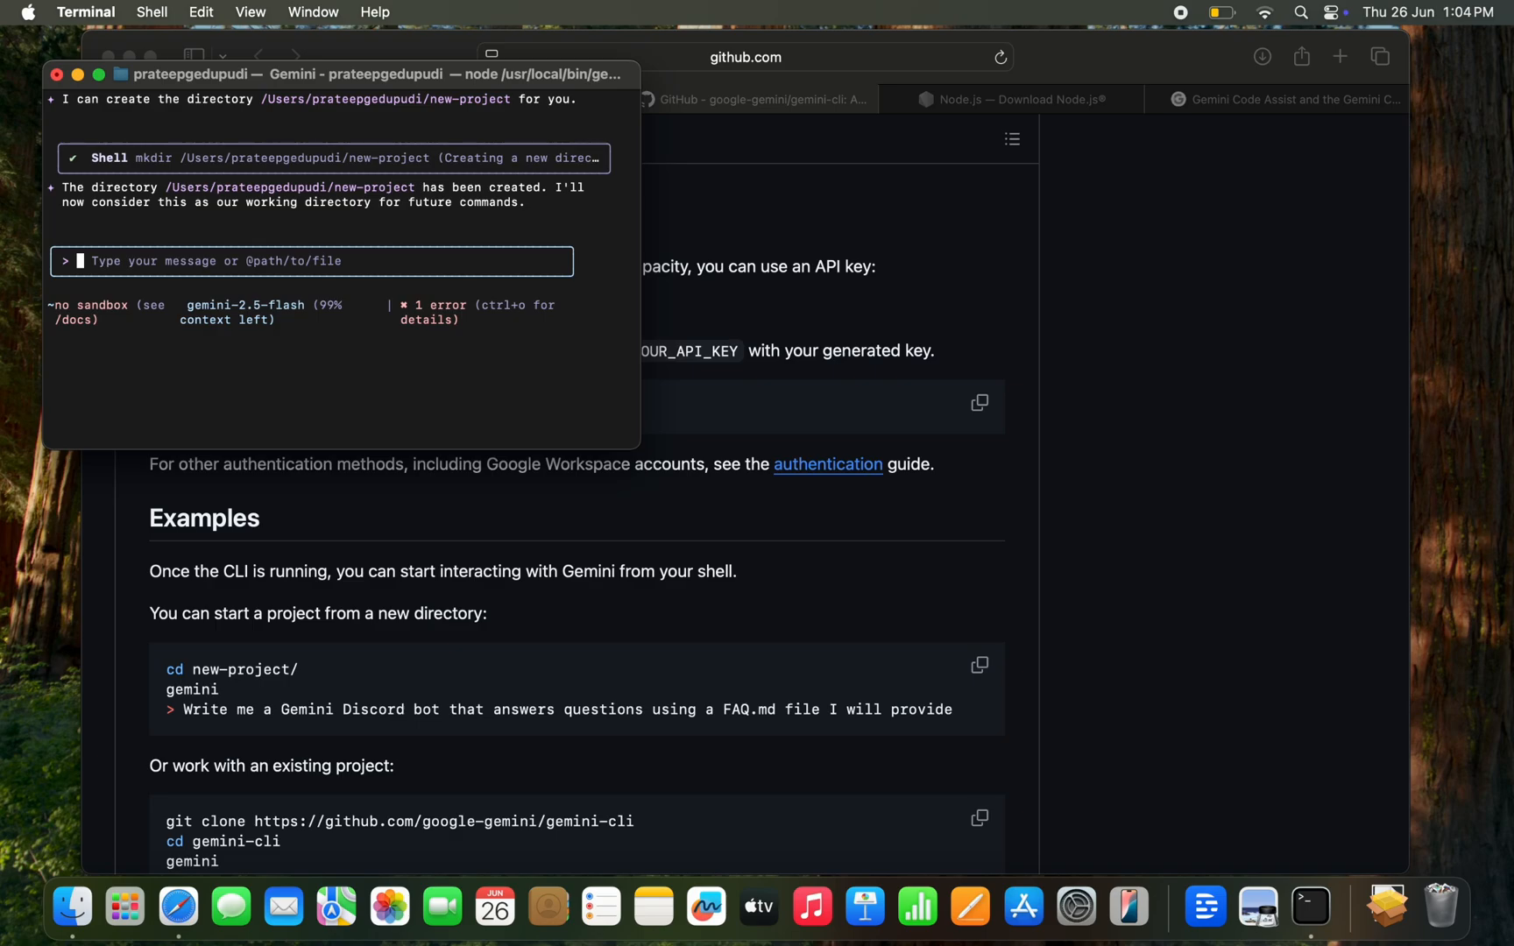
text(write)
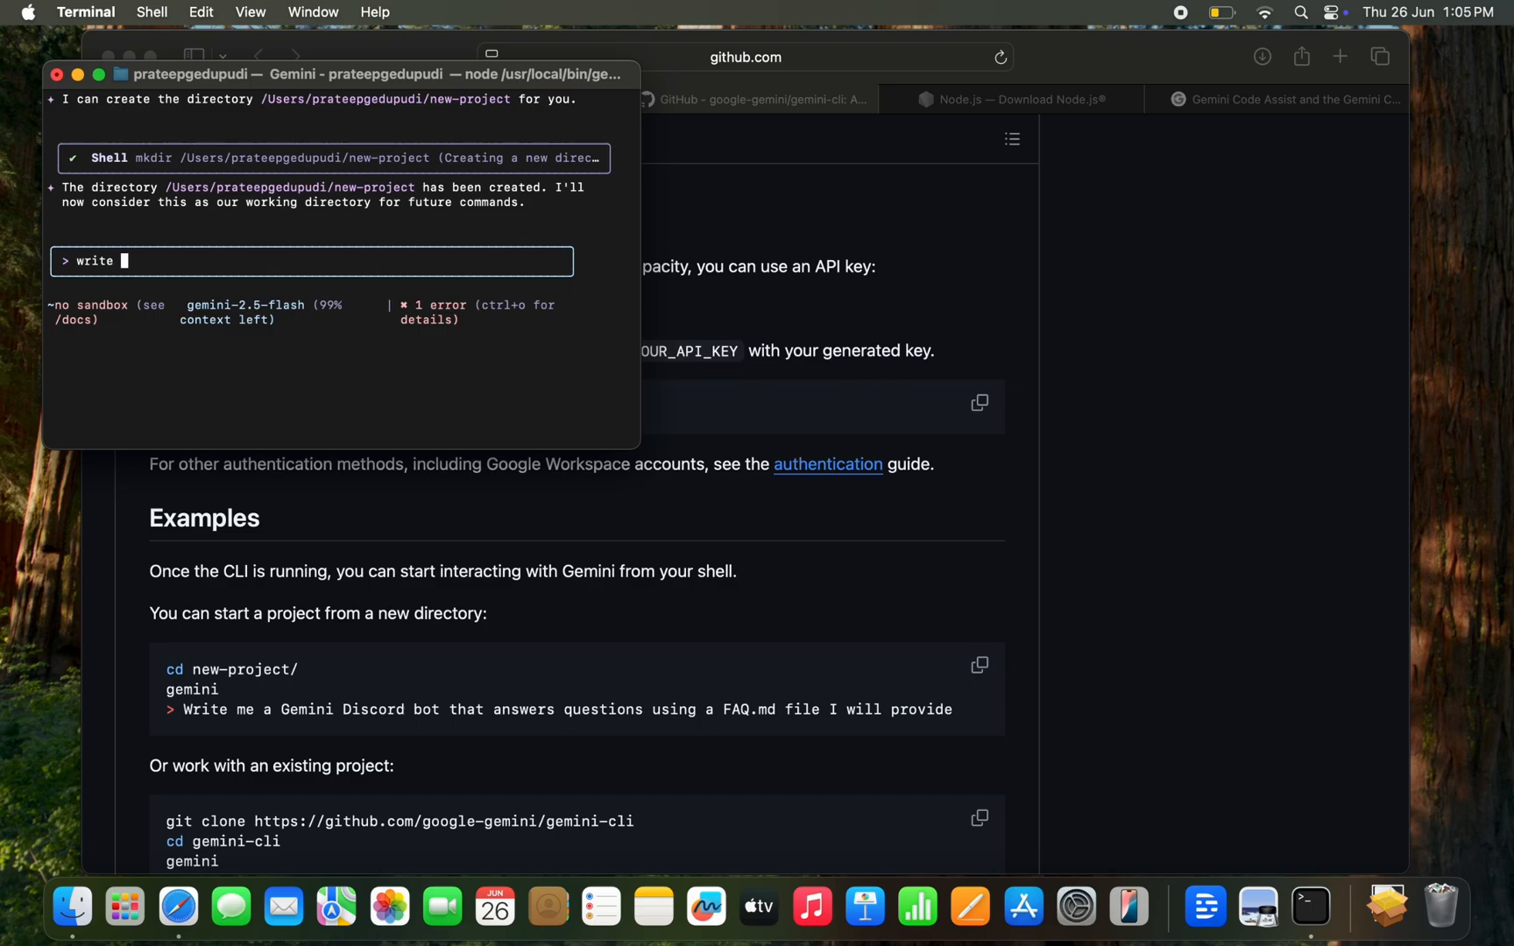
- Type 'write me a' and scroll the README down to the Discord bot example prompt
text(me a)
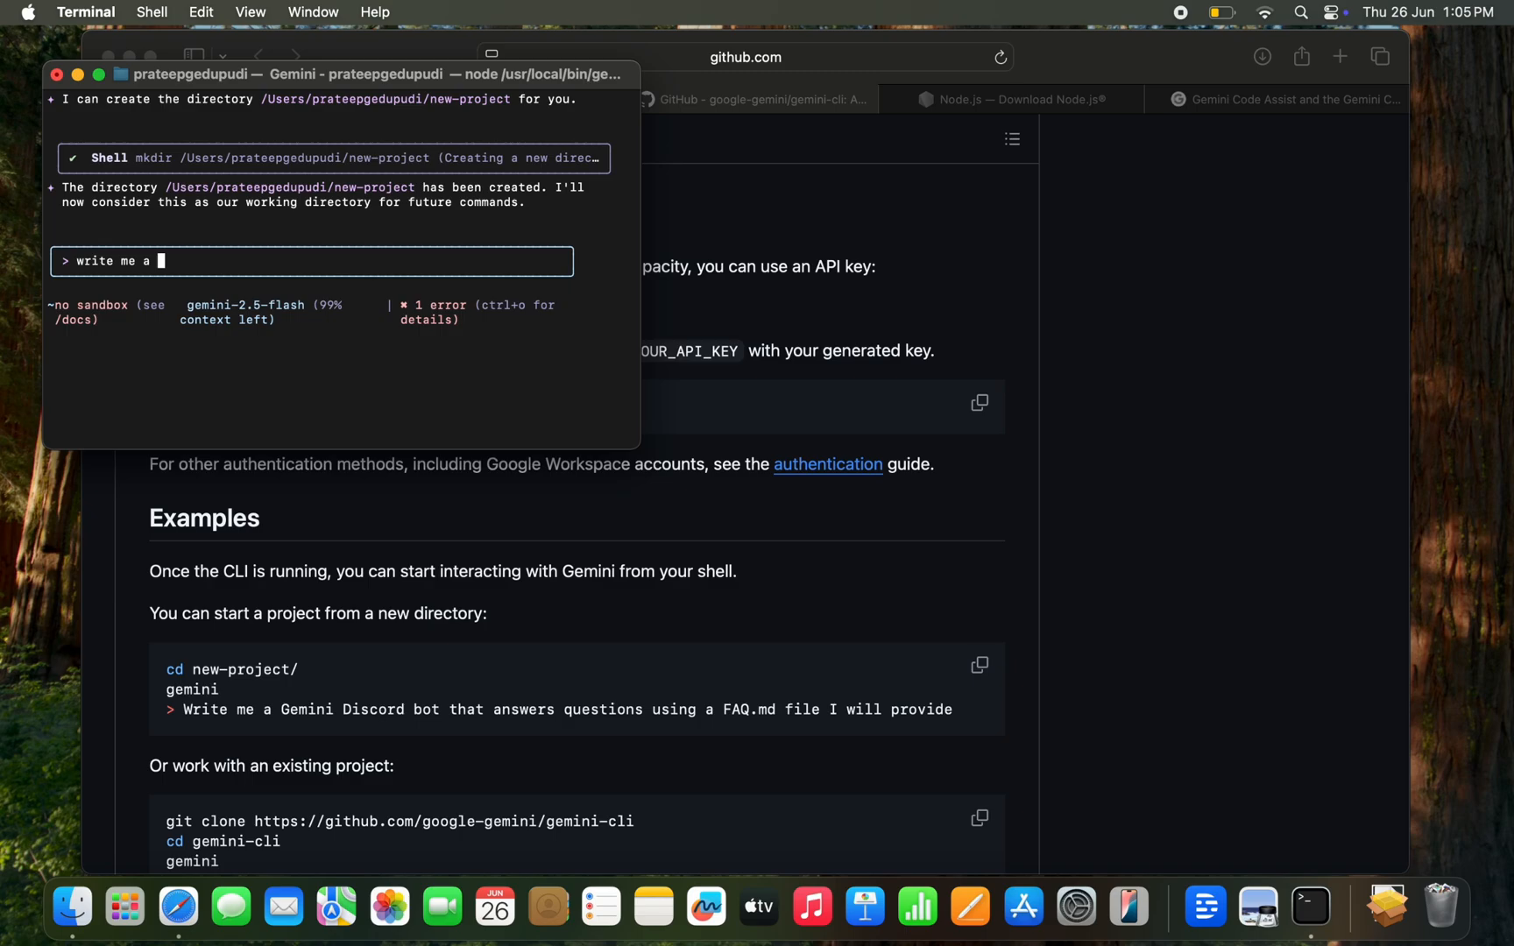
mouse_move(457, 619)
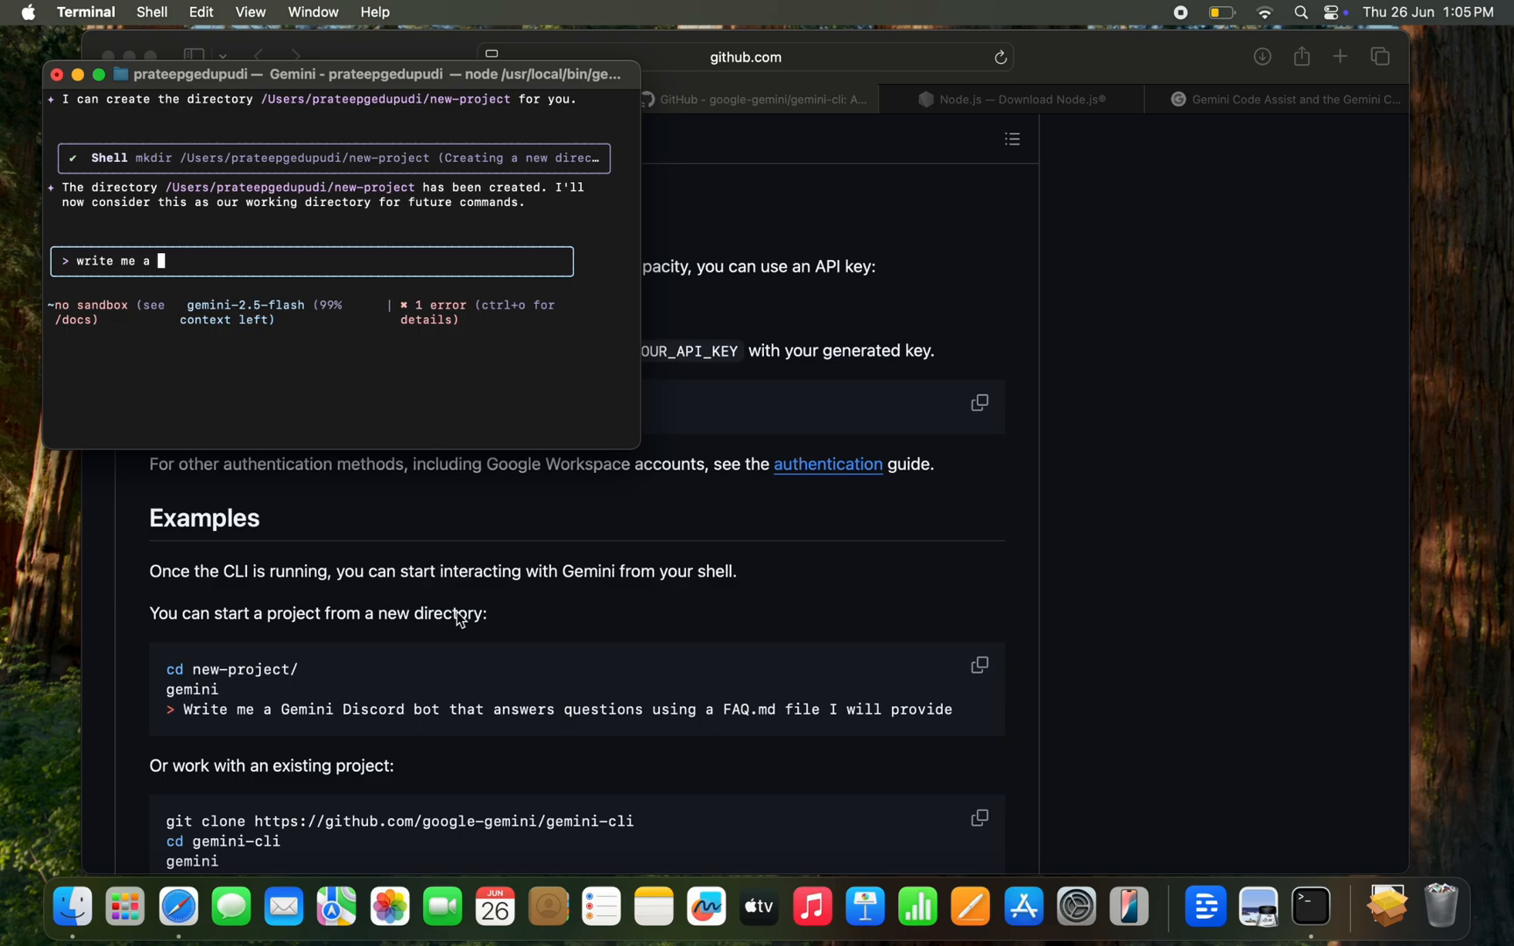
scroll(down, 3)
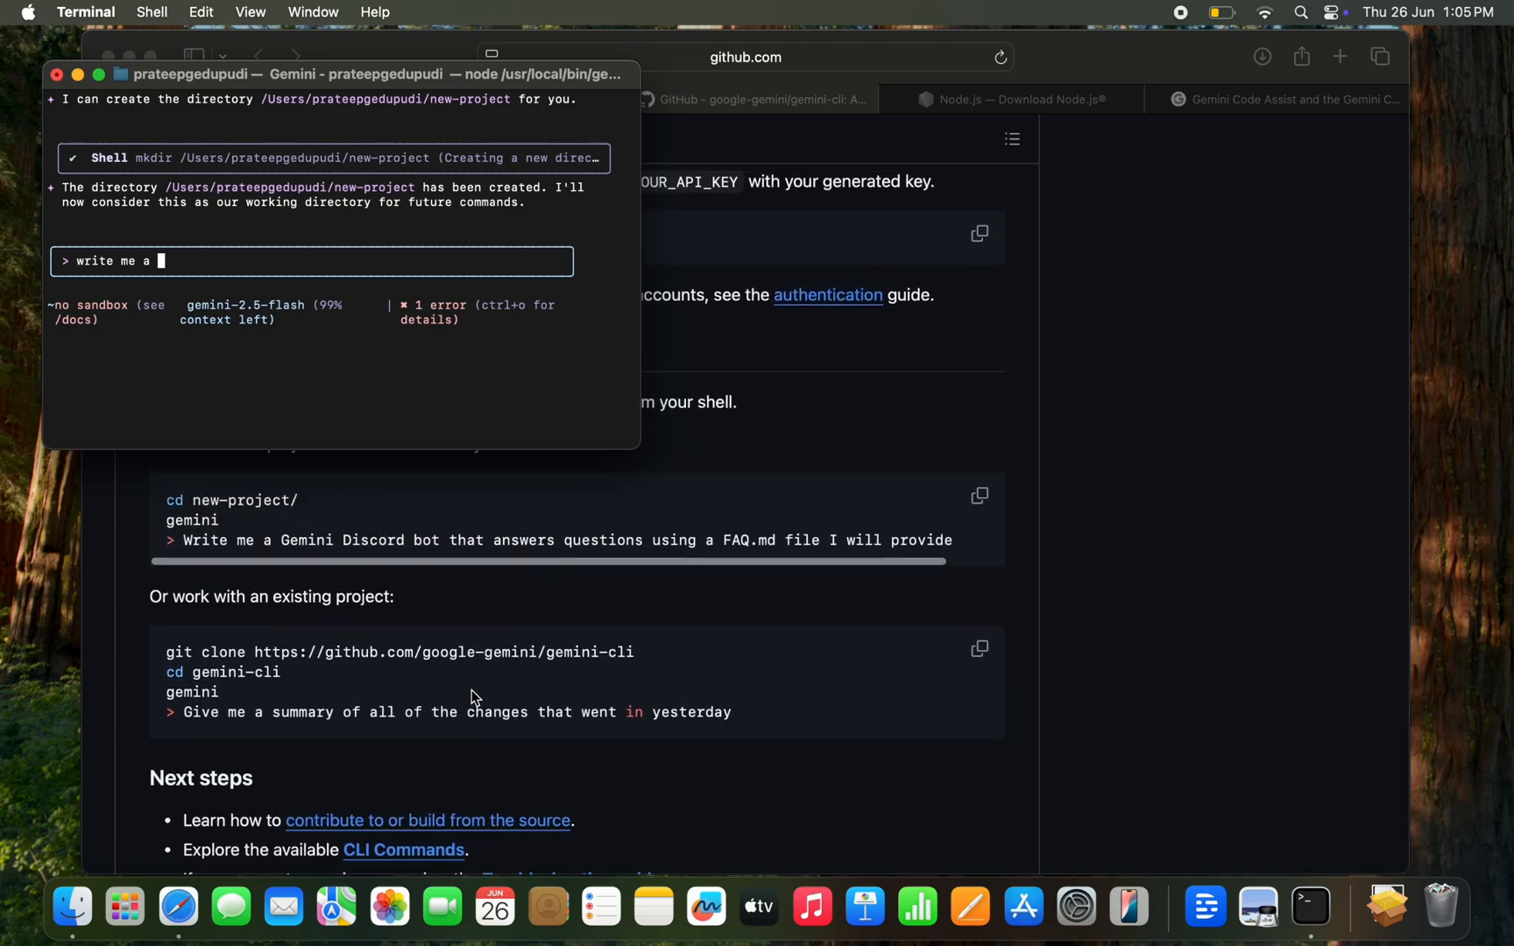
scroll(down, 3)
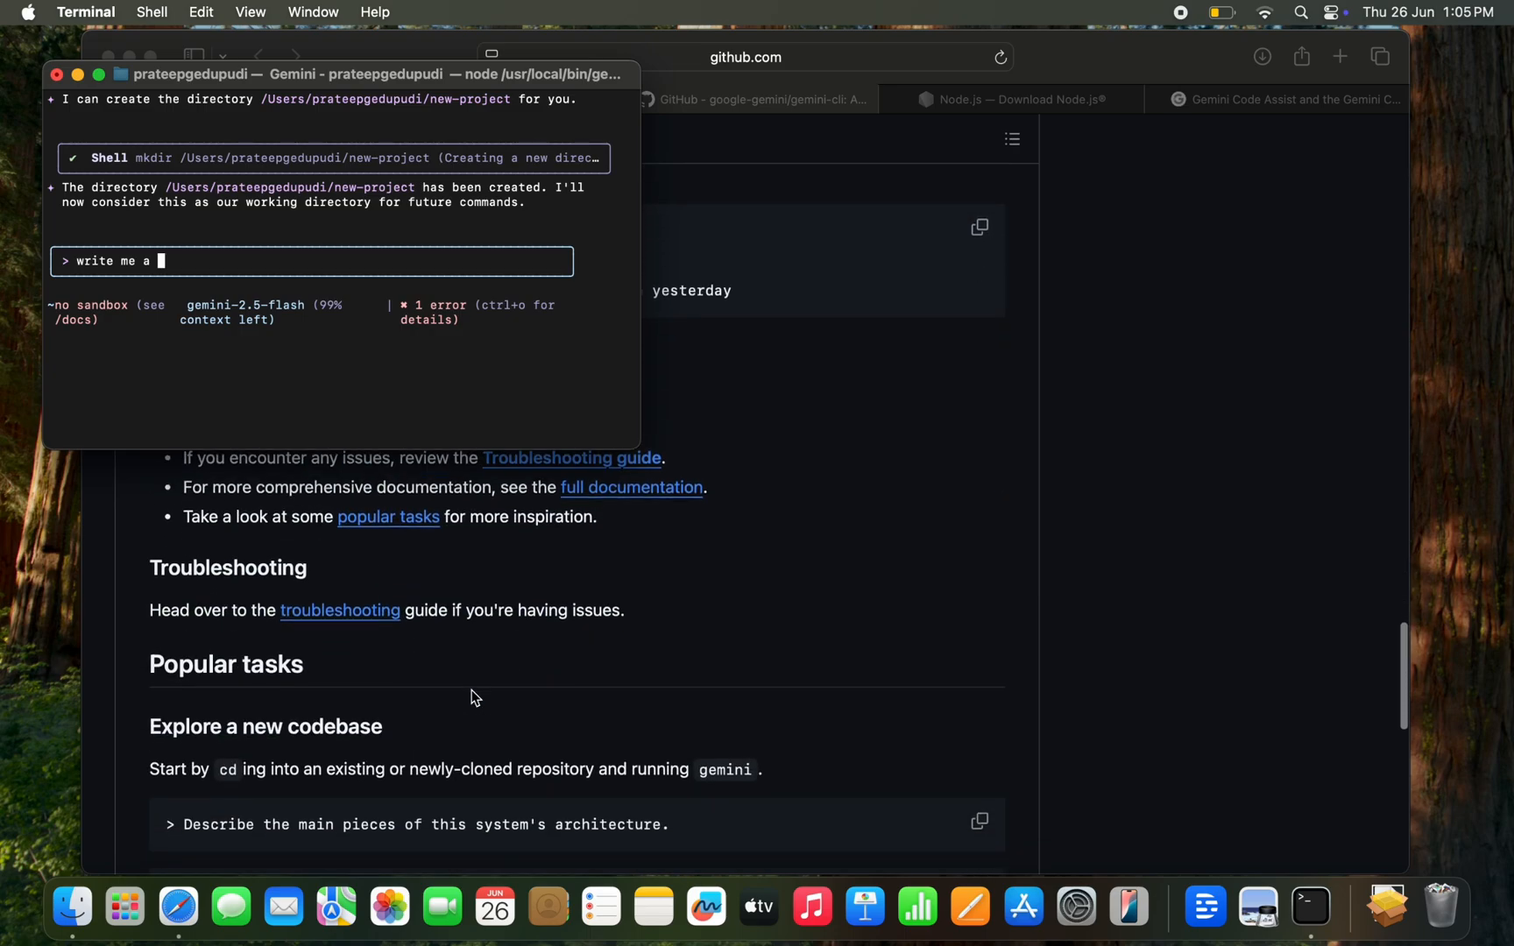
scroll(down, 3)
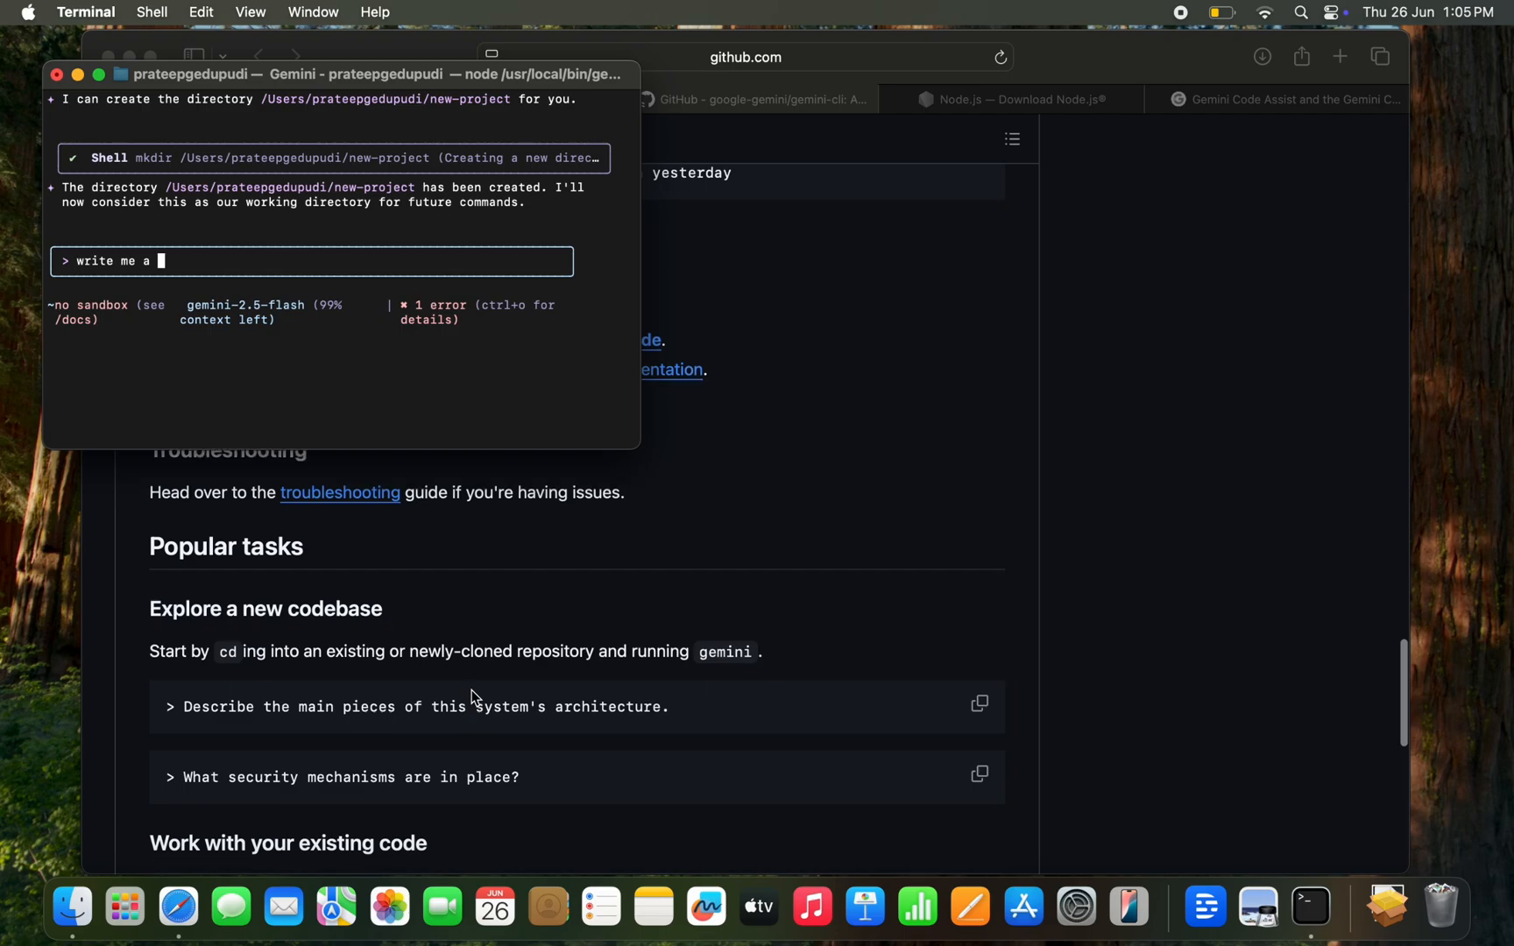
scroll(down, 3)
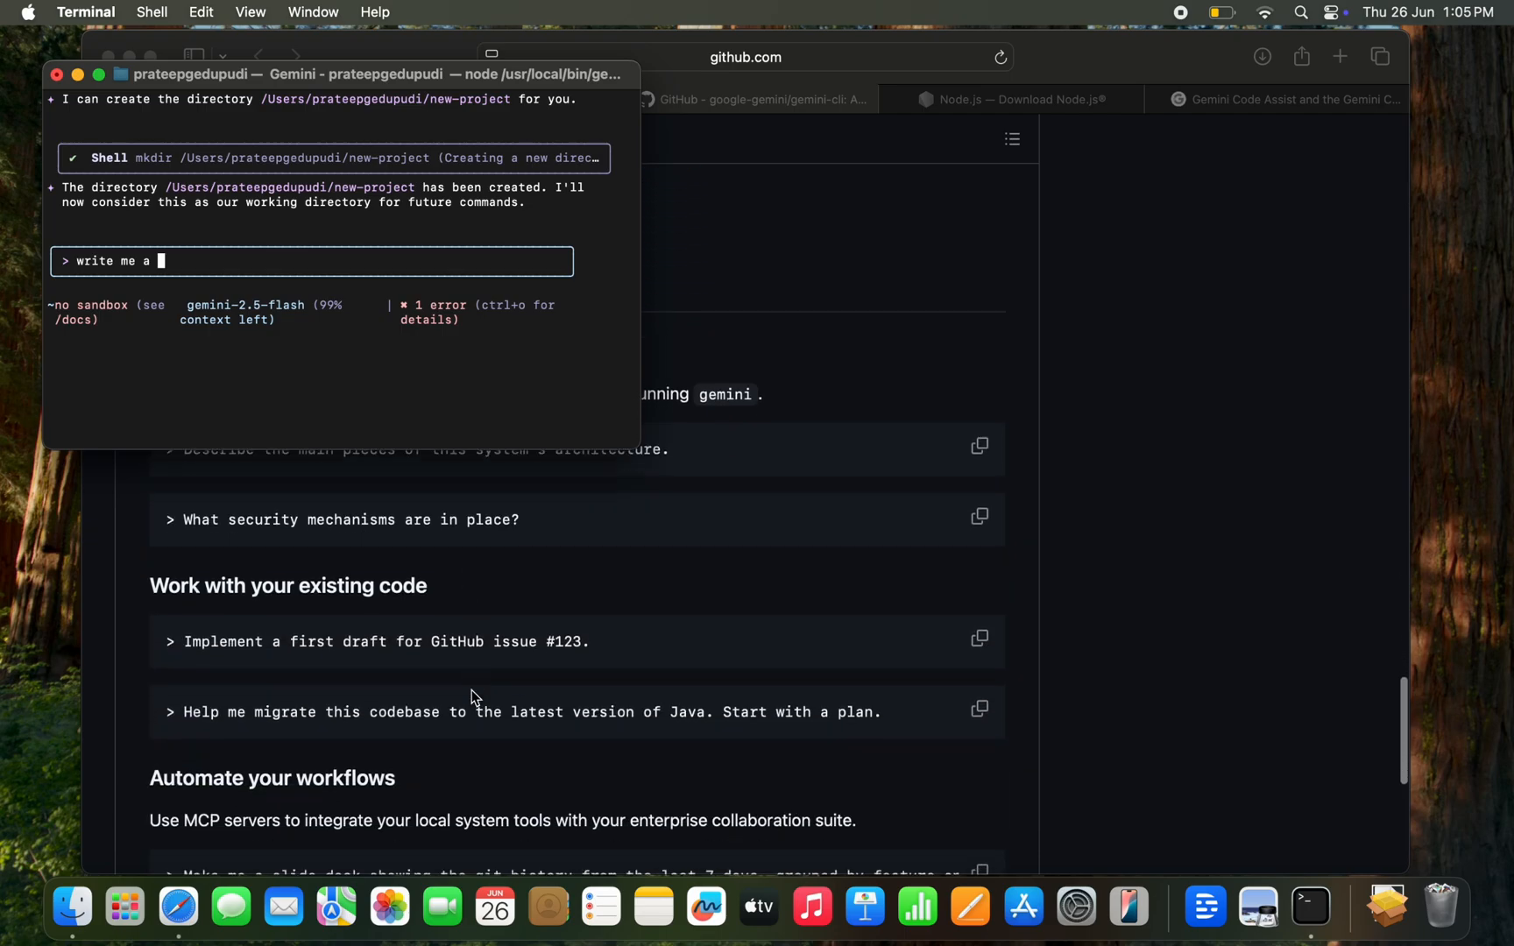
scroll(down, 3)
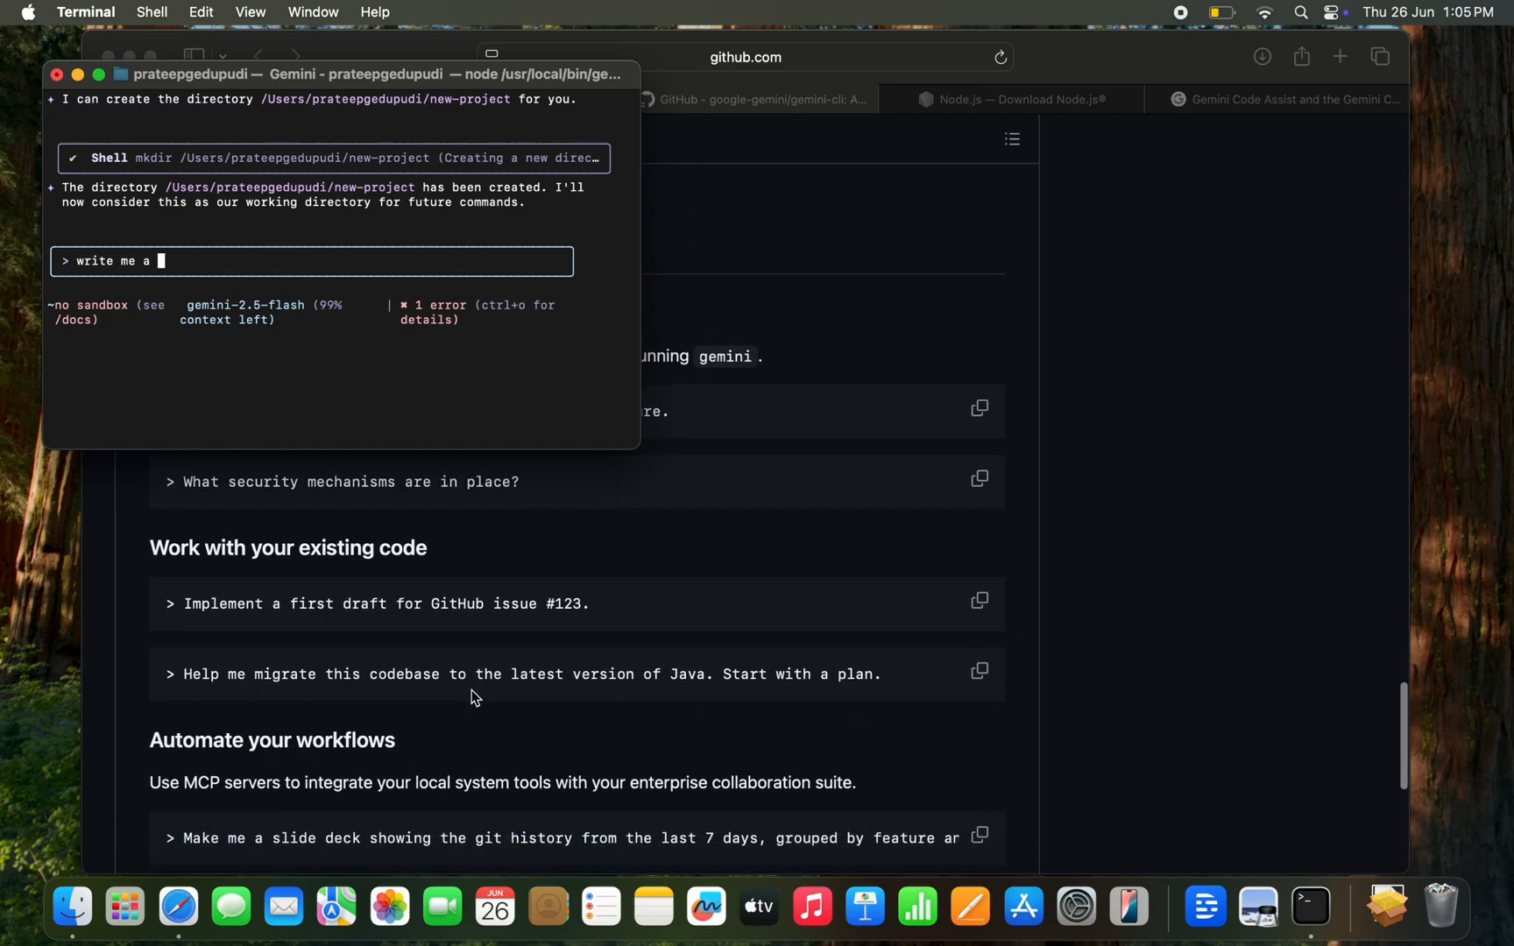
scroll(down, 3)
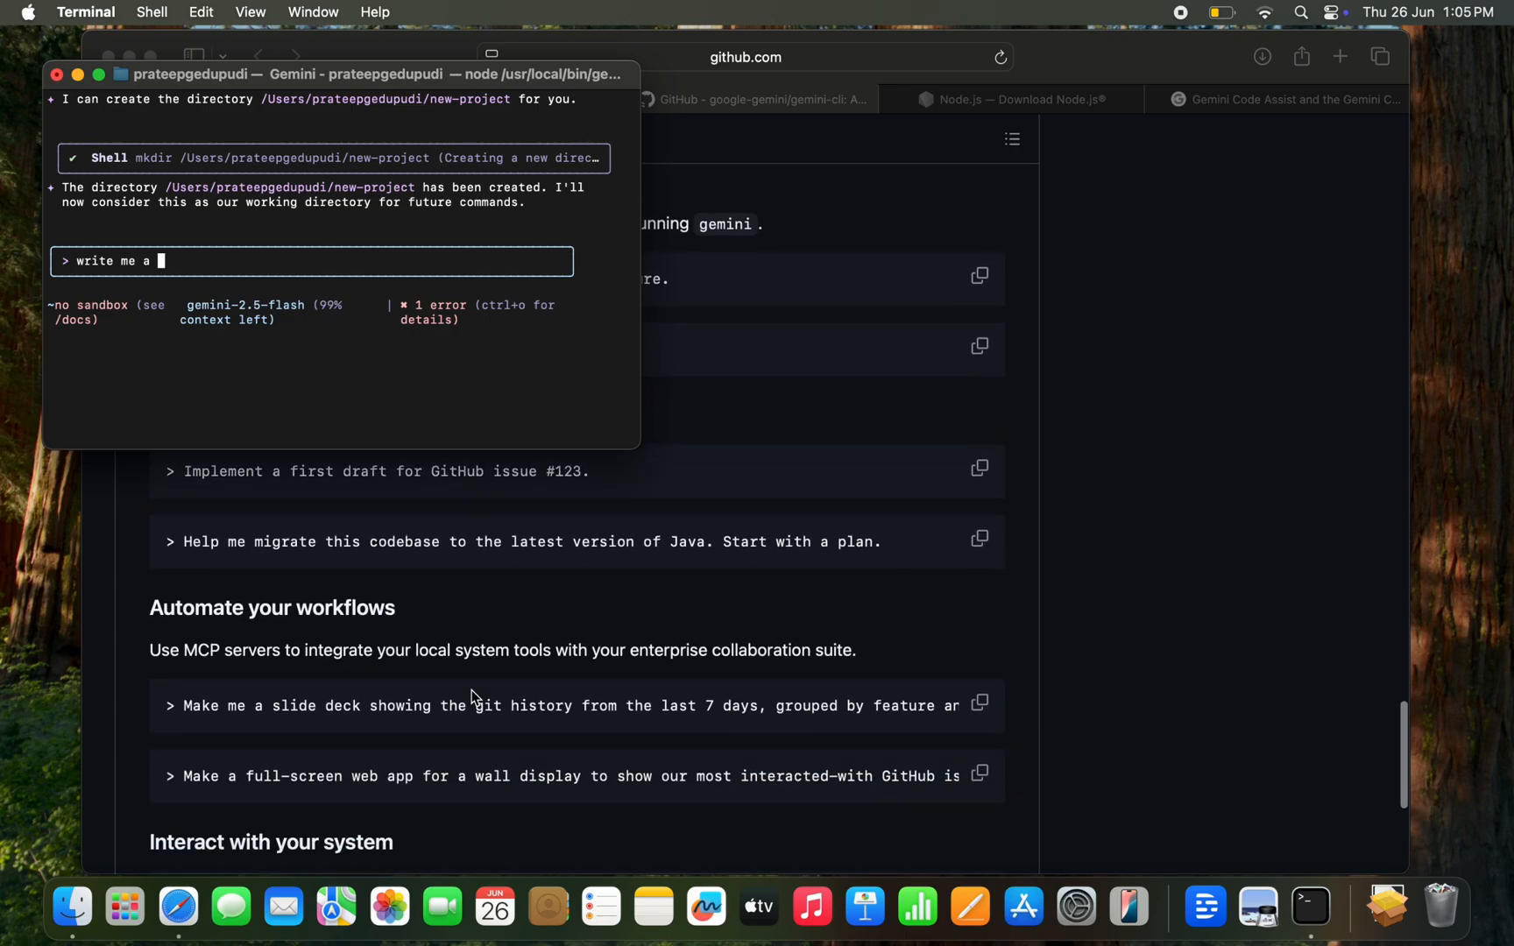
scroll(down, 3)
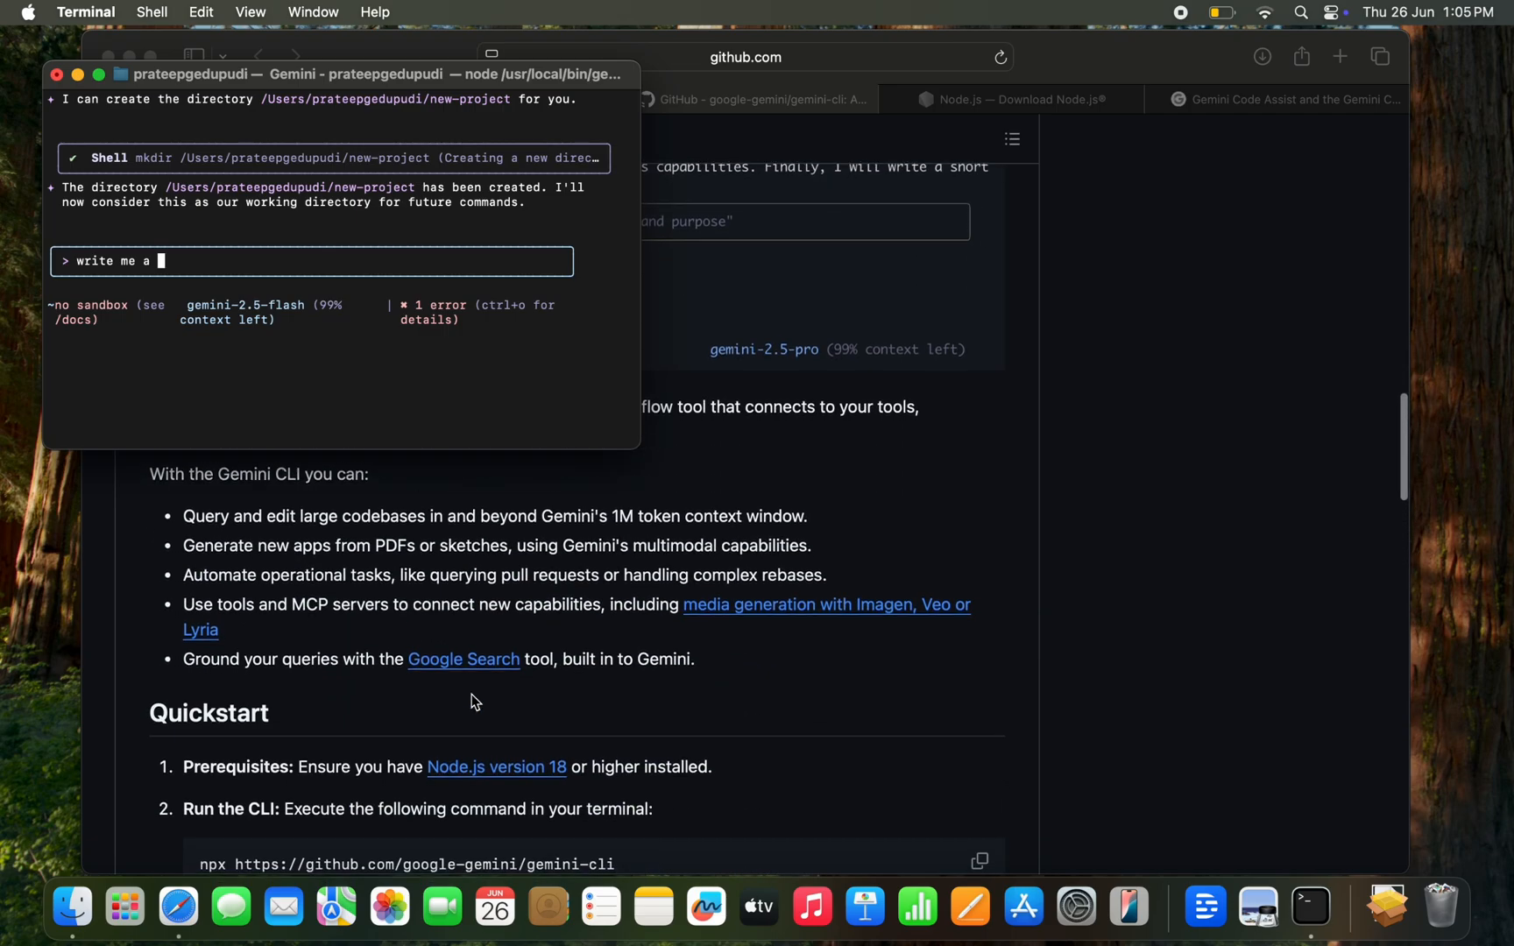
scroll(down, 3)
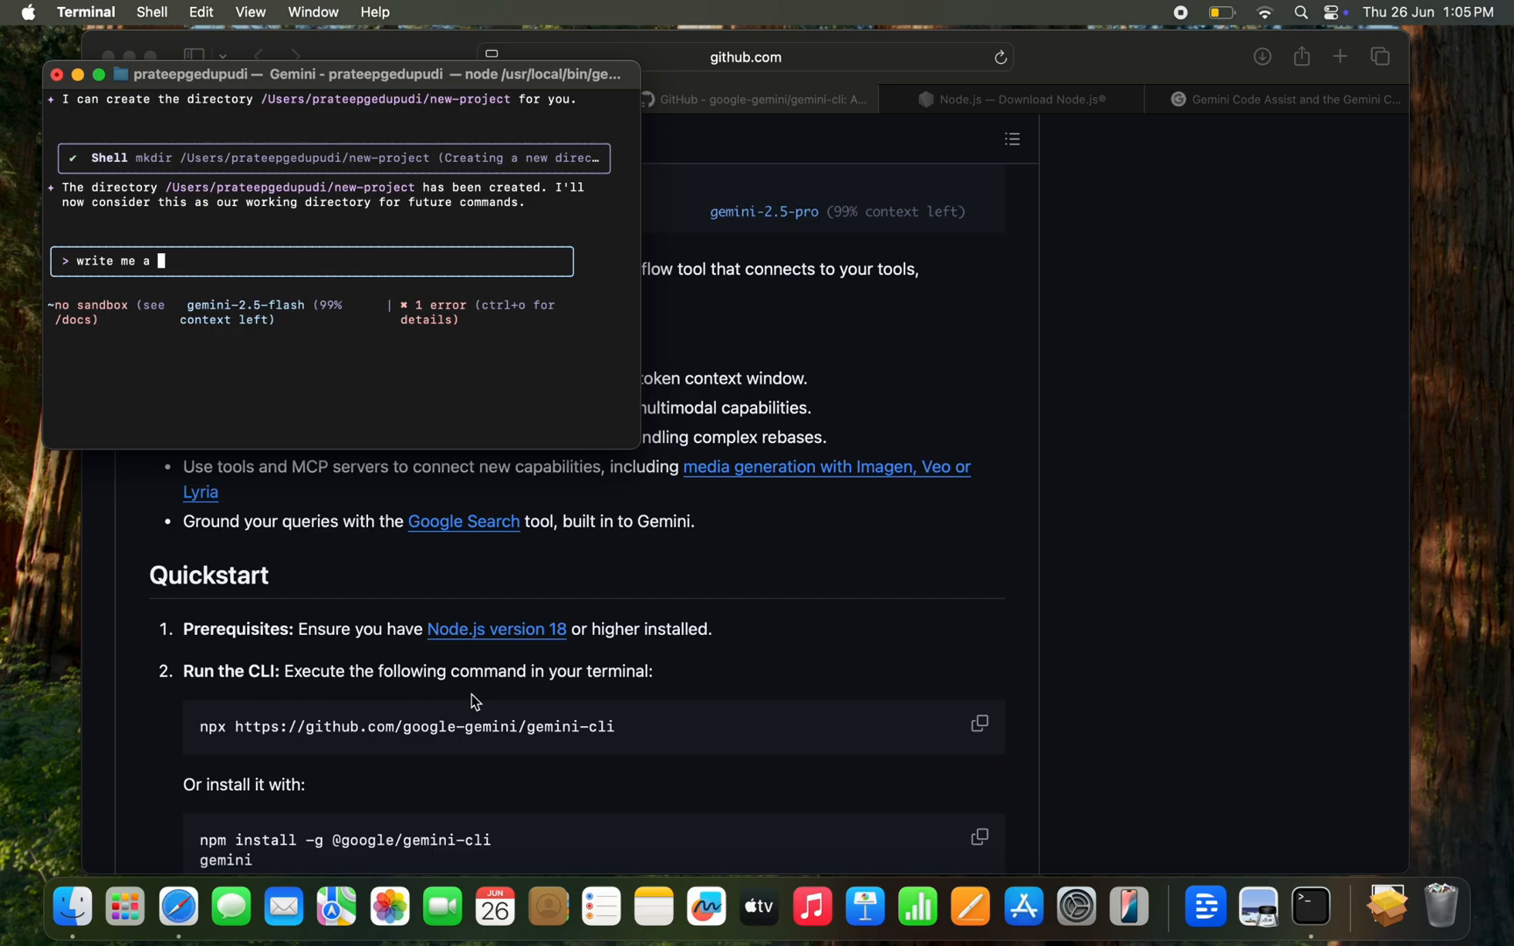
scroll(down, 3)
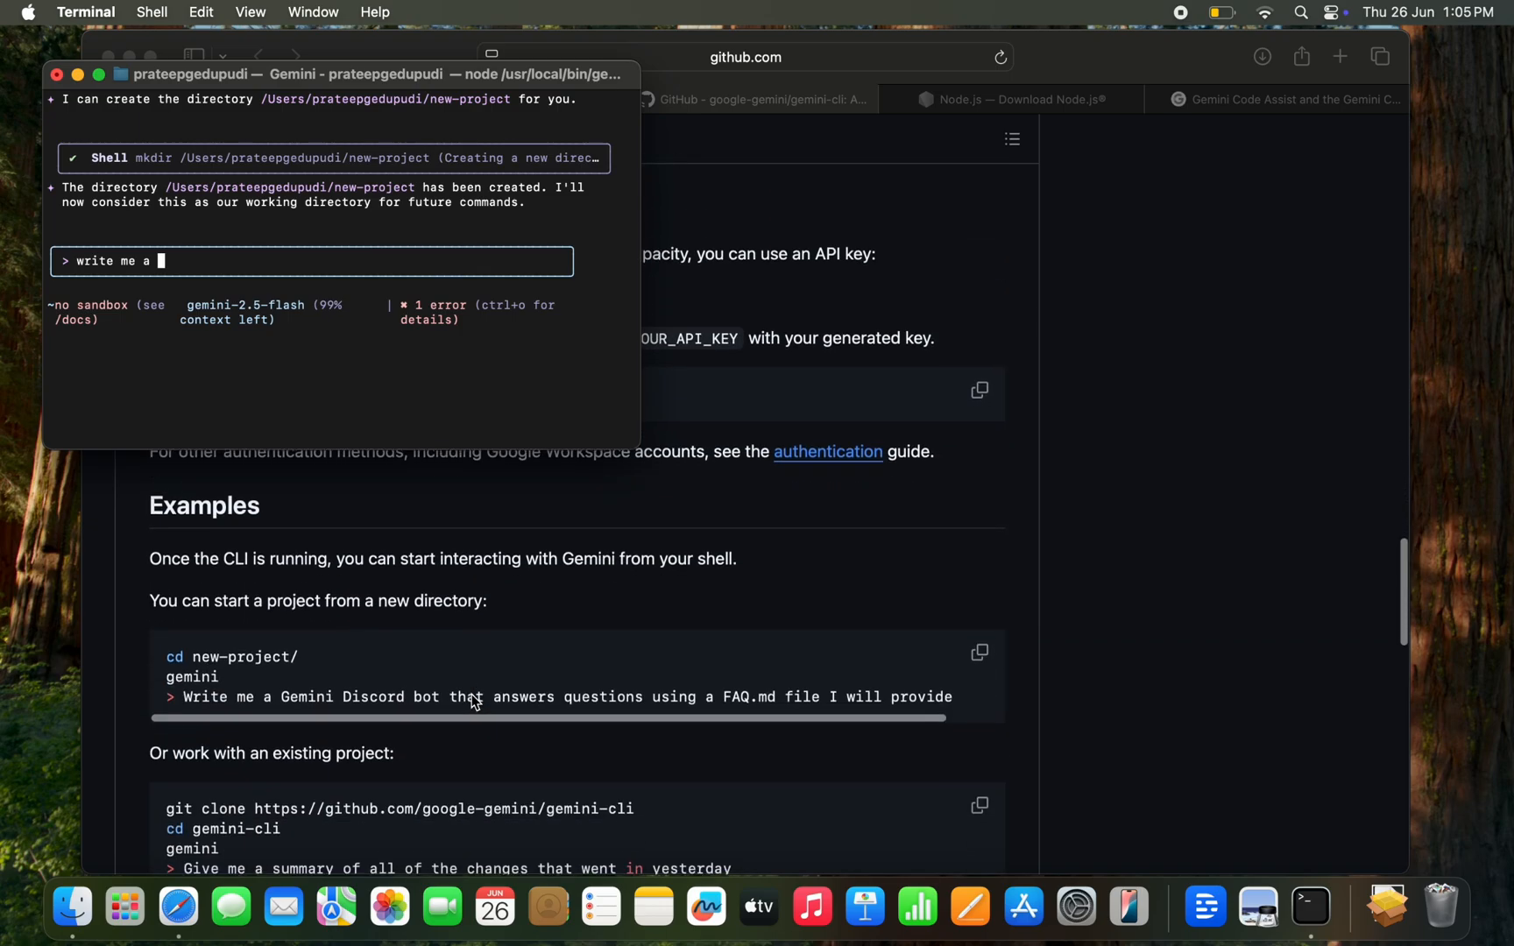
mouse_move(438, 771)
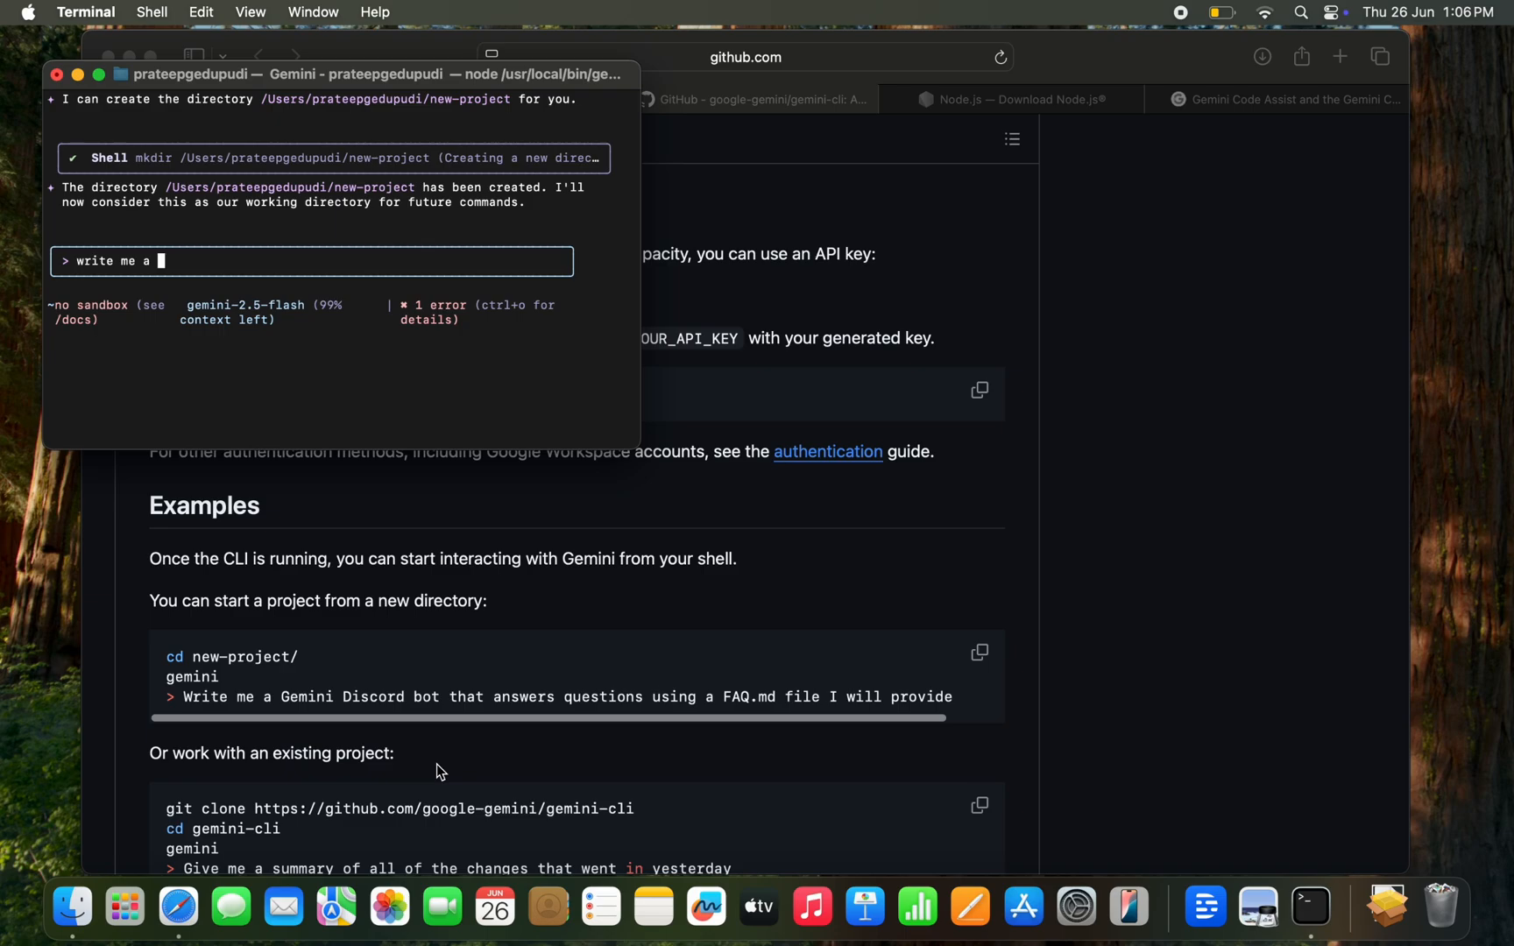
- Finish the prompt: 'Gemini Discord bot that answers questions using a FAQ.md file I will provide'
text(Gemini Discord bo)
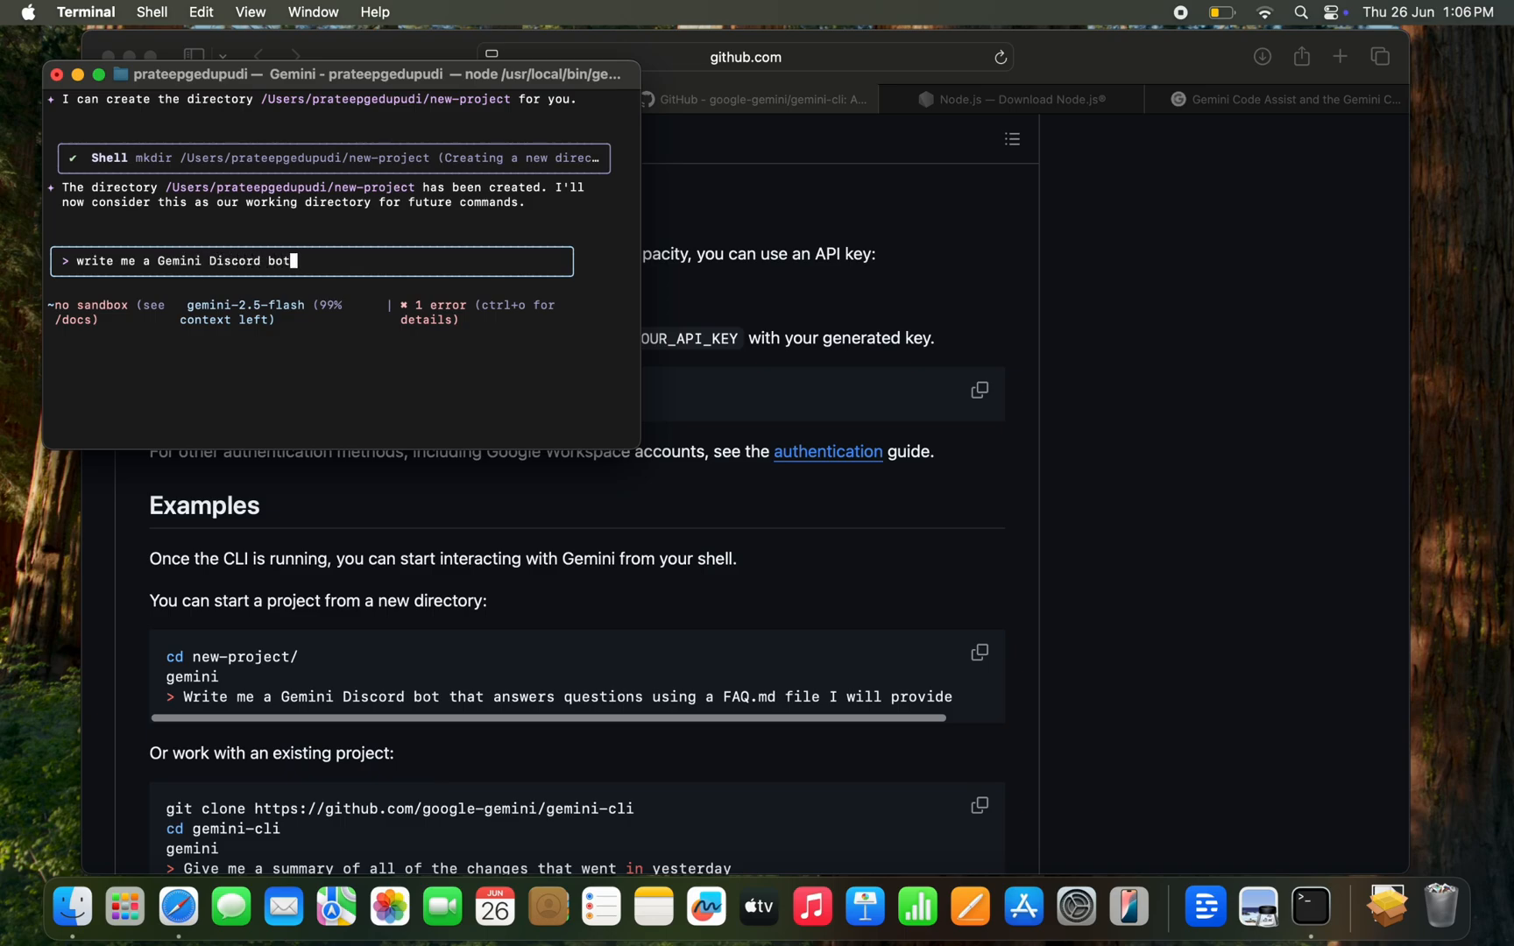
text(that answers q)
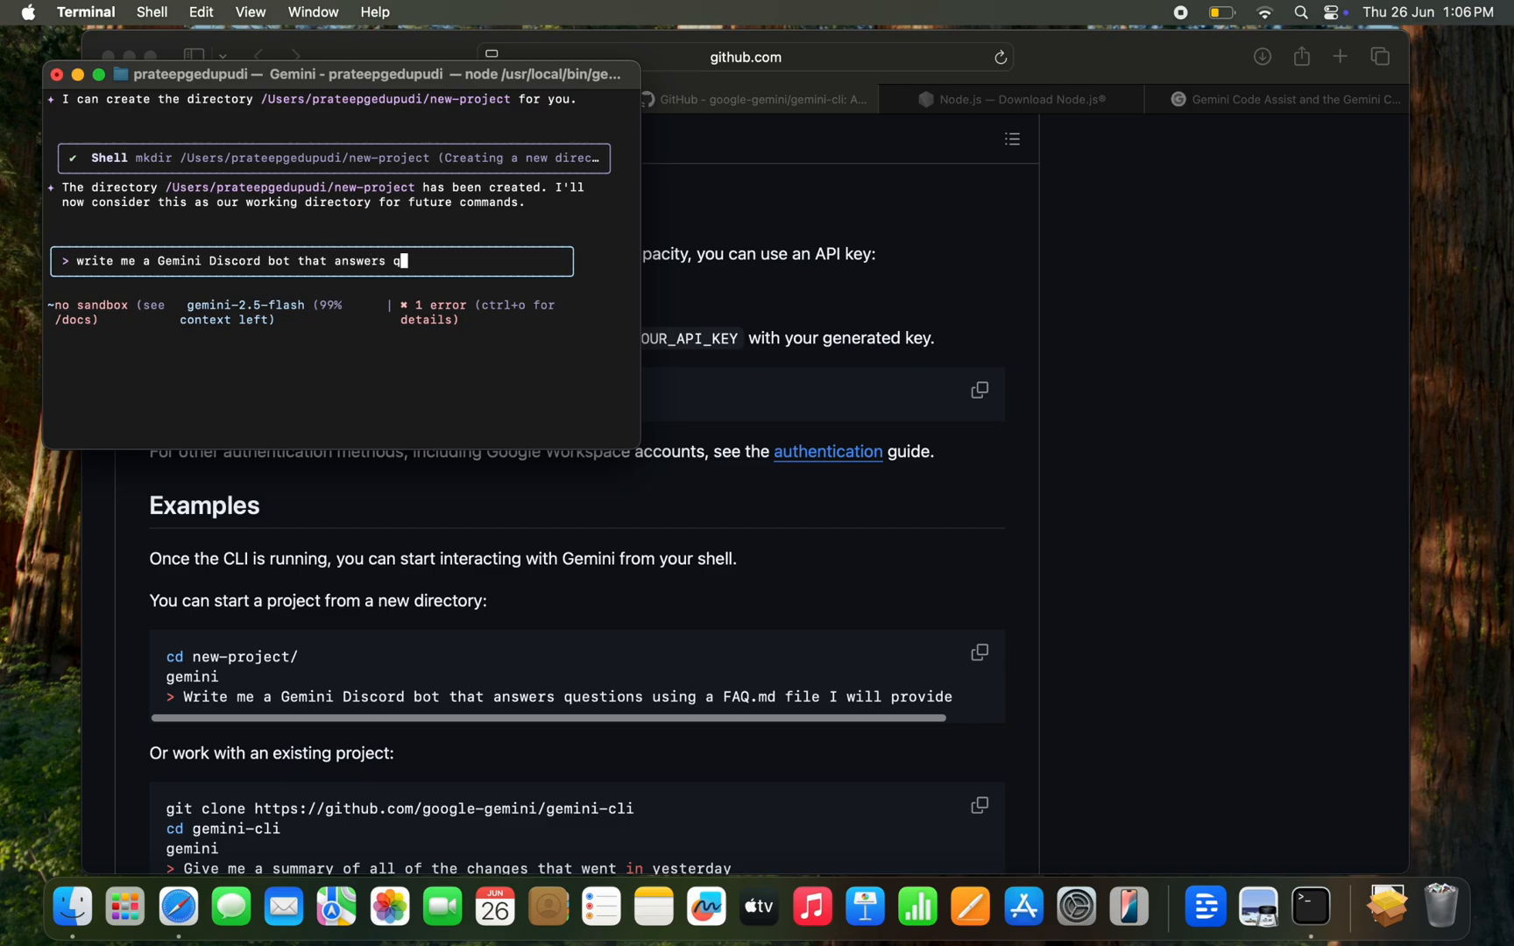
text(uestions)
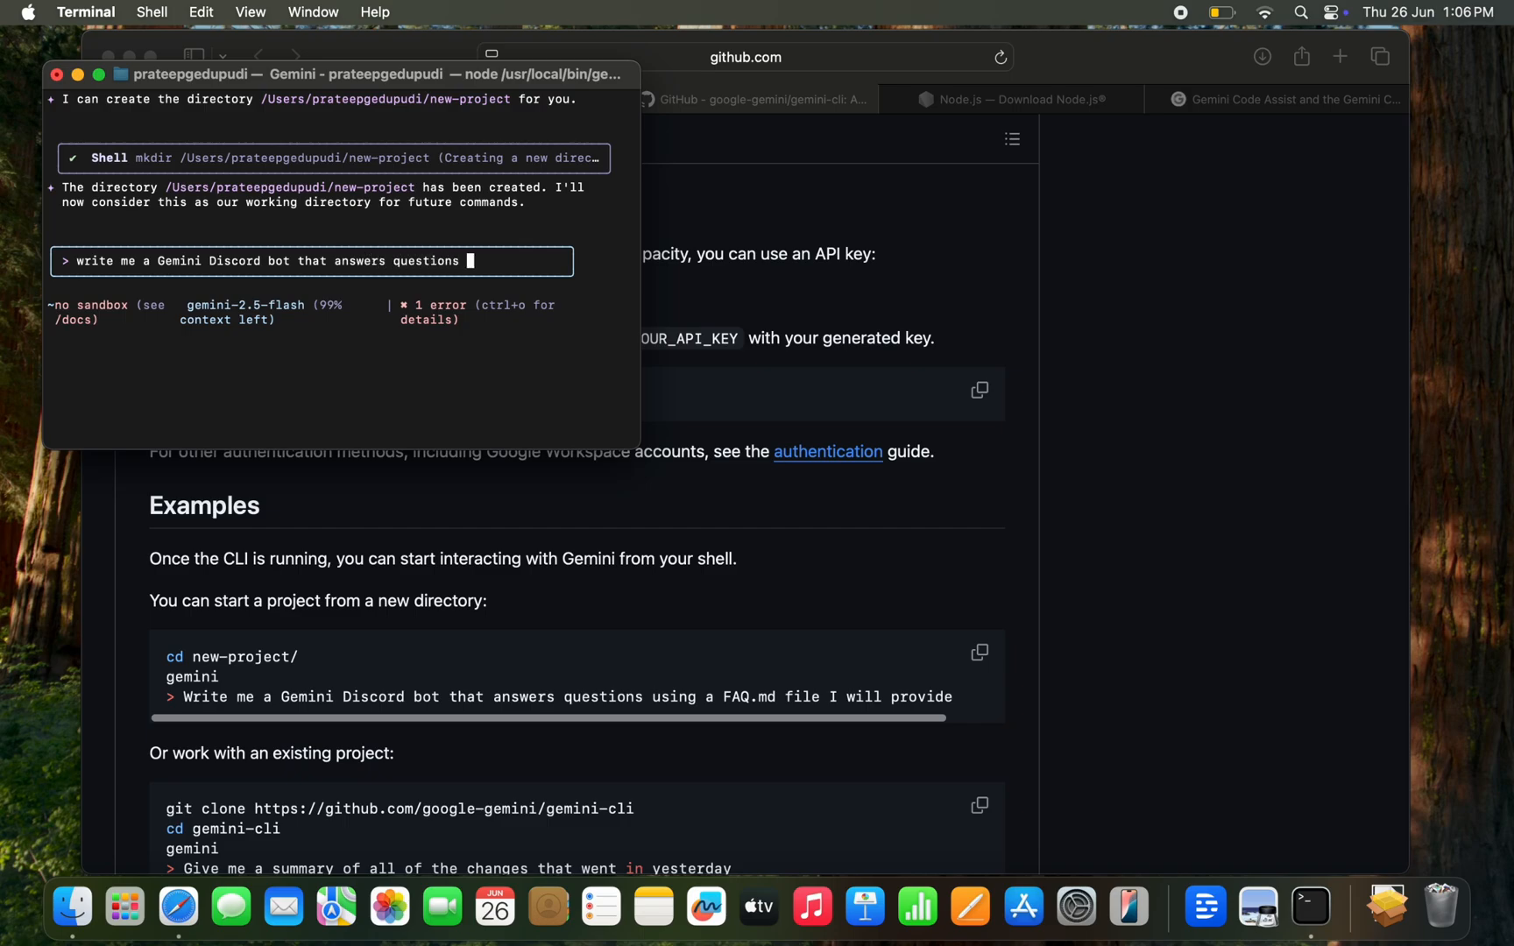
text(using a)
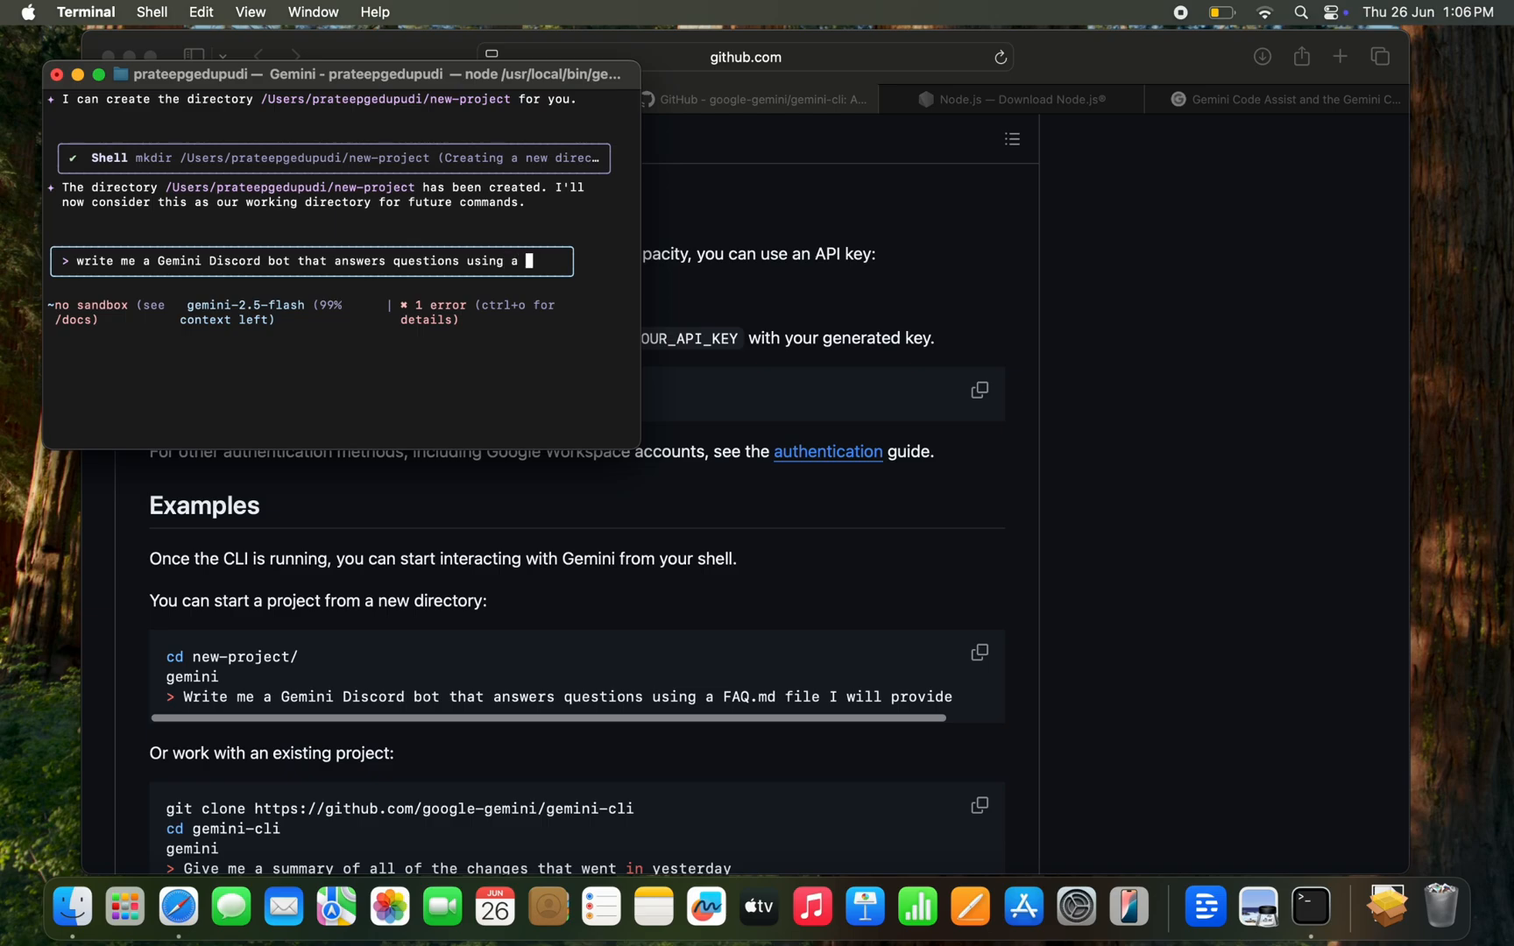
text(FQA)
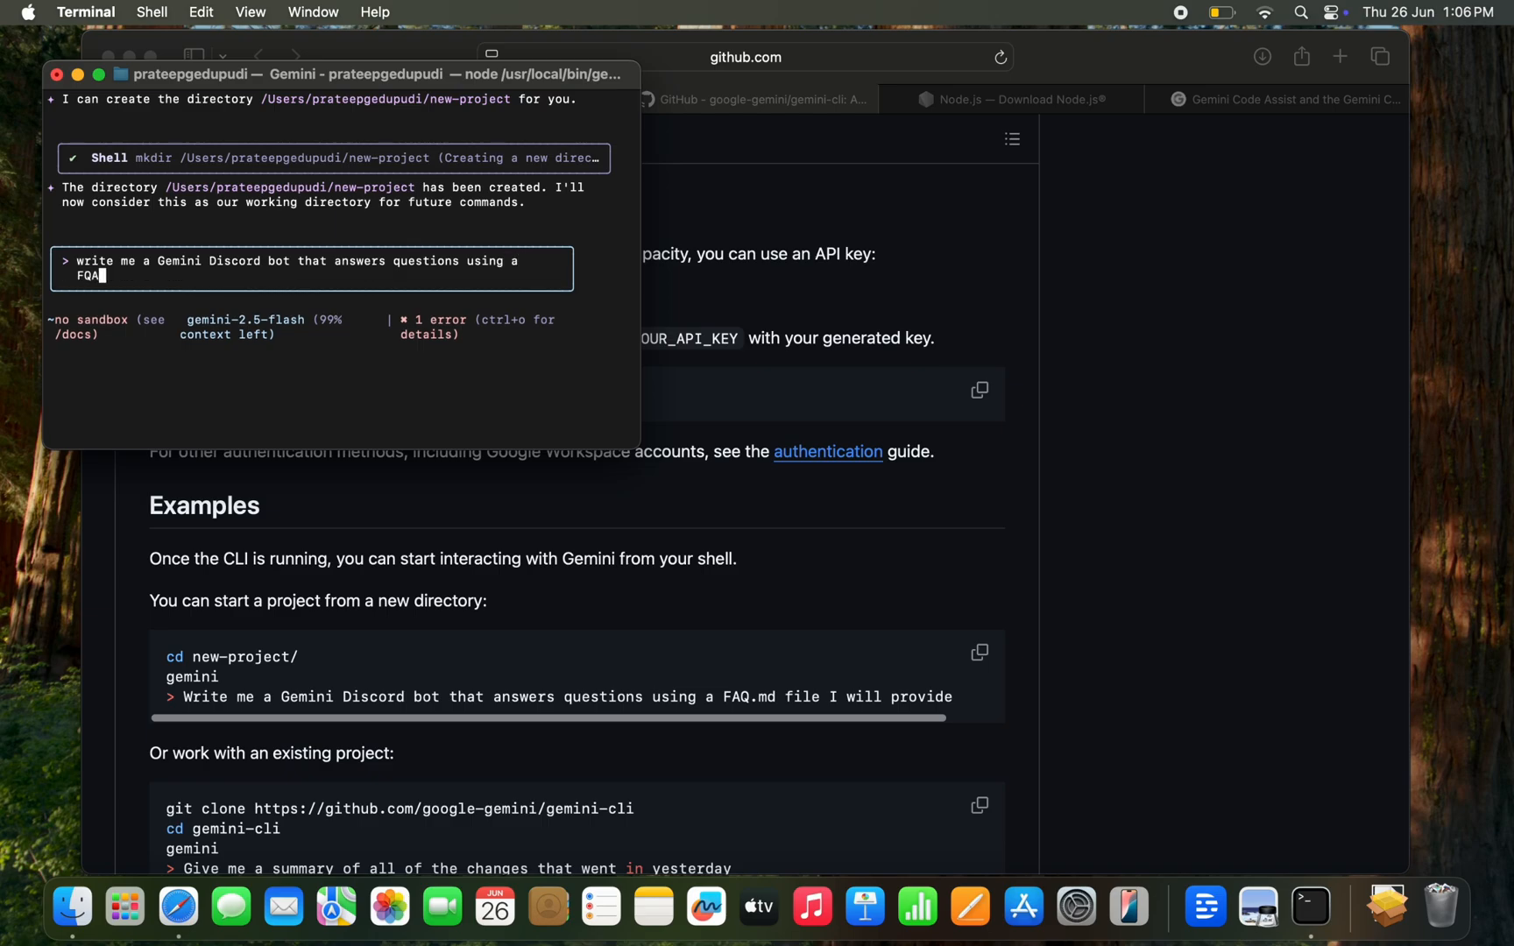
key(Backspace)
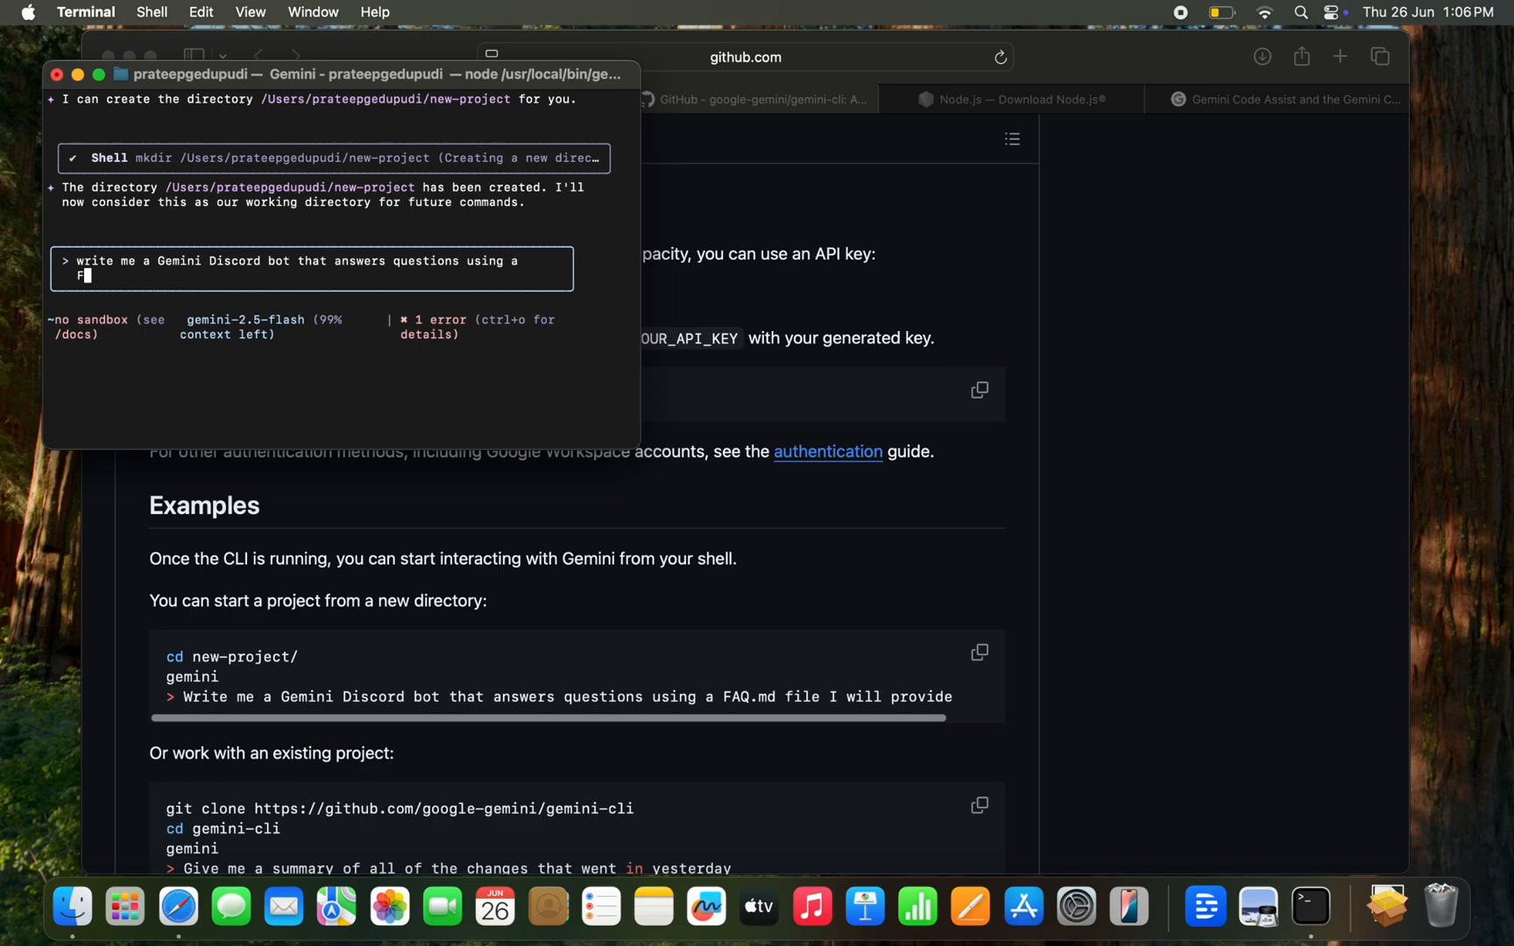
text(AQ)
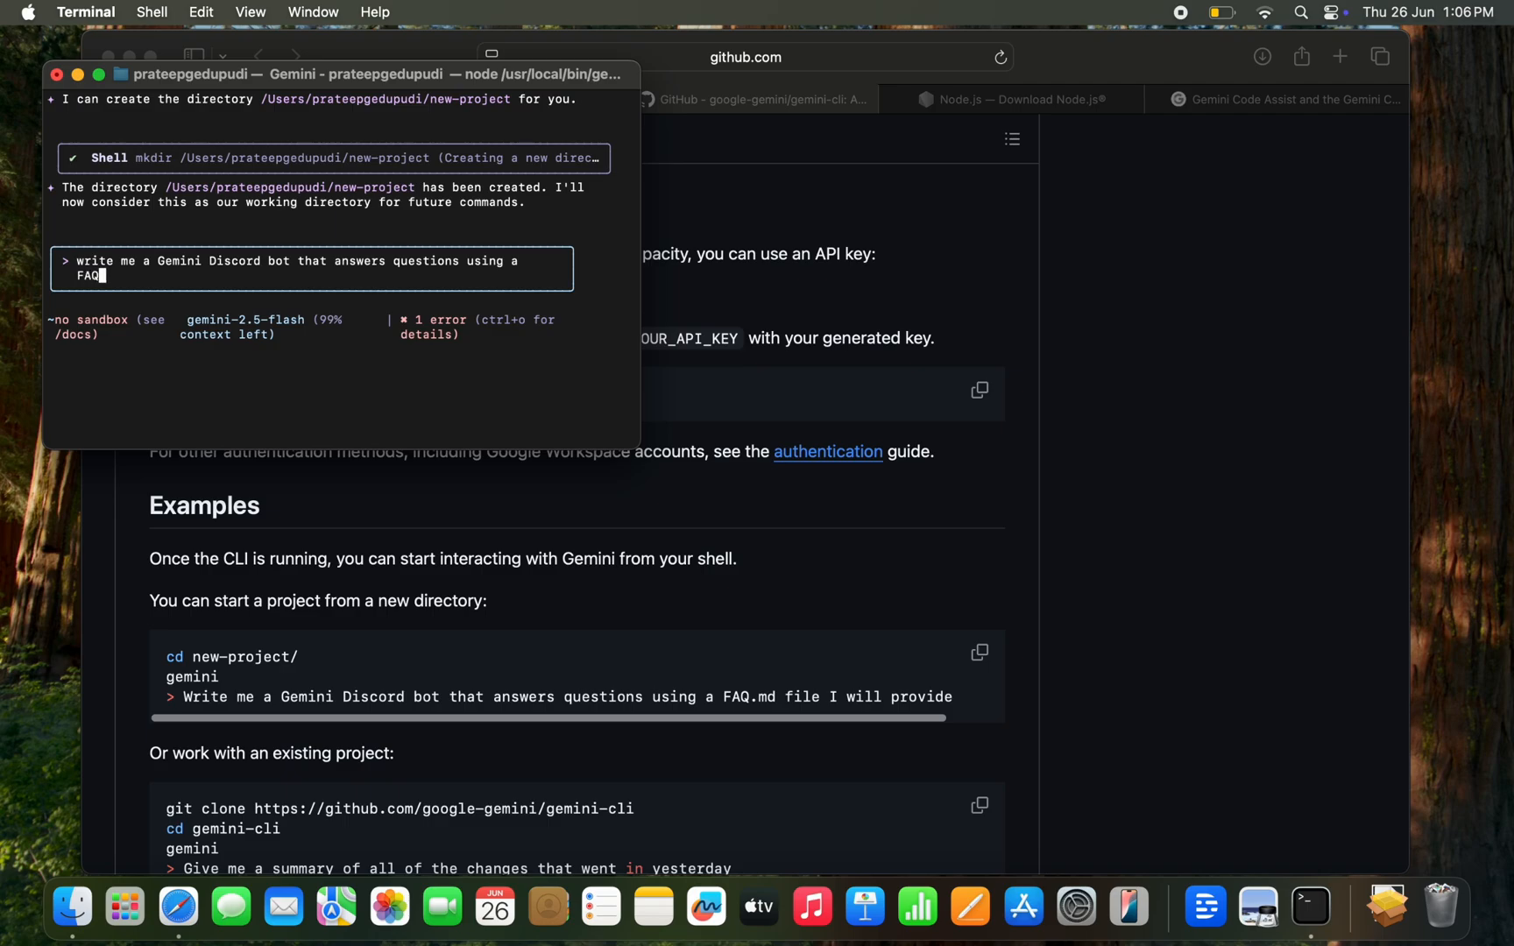
text(.md)
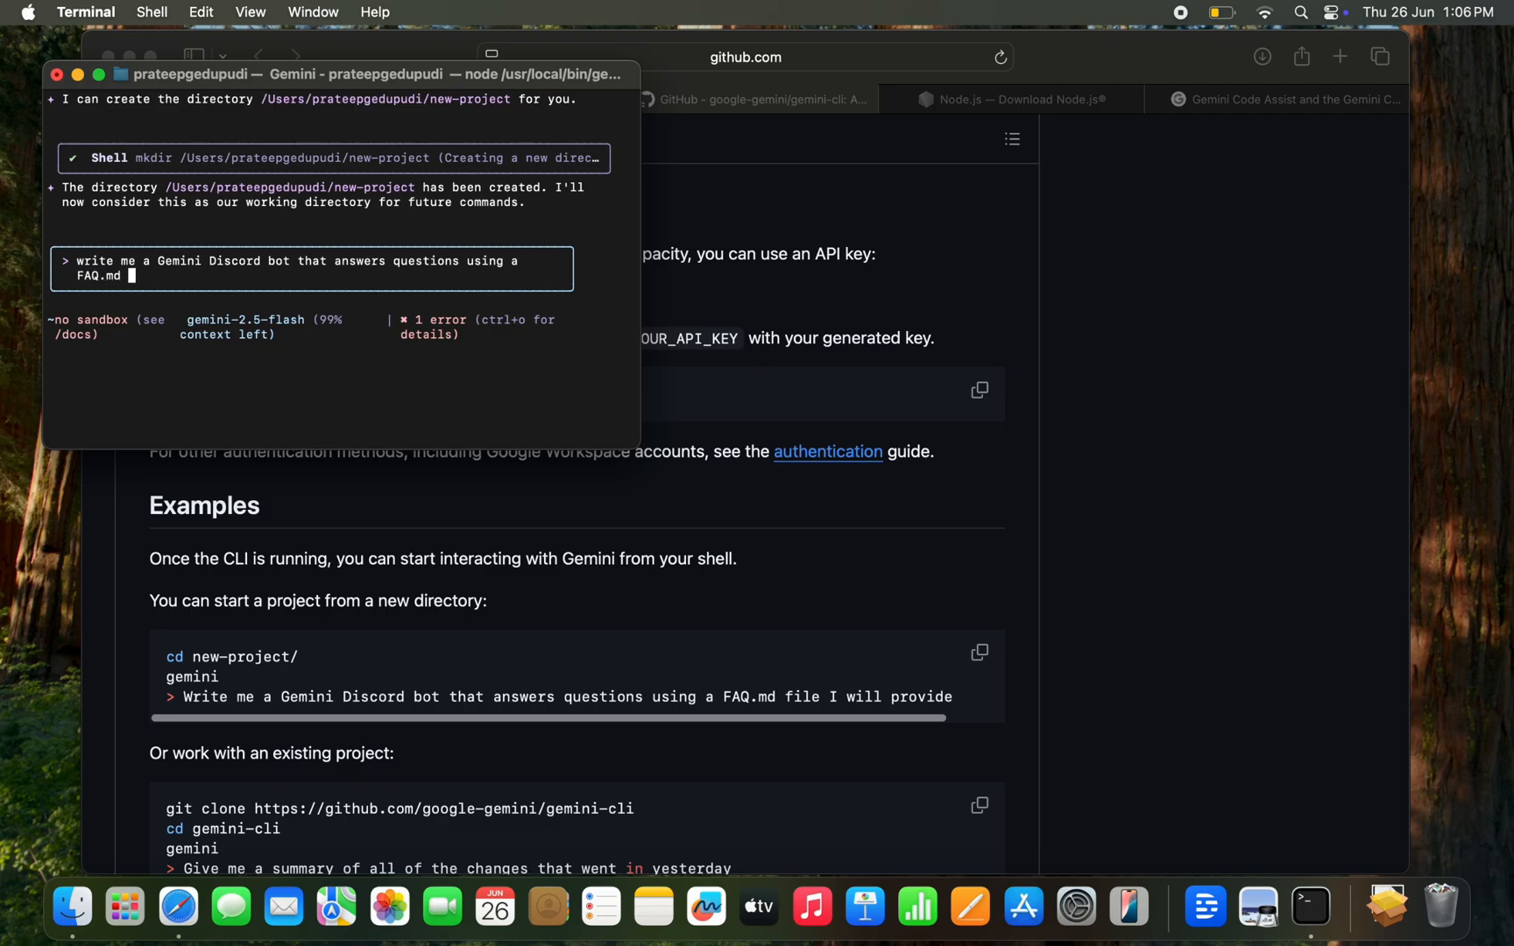
text(file I)
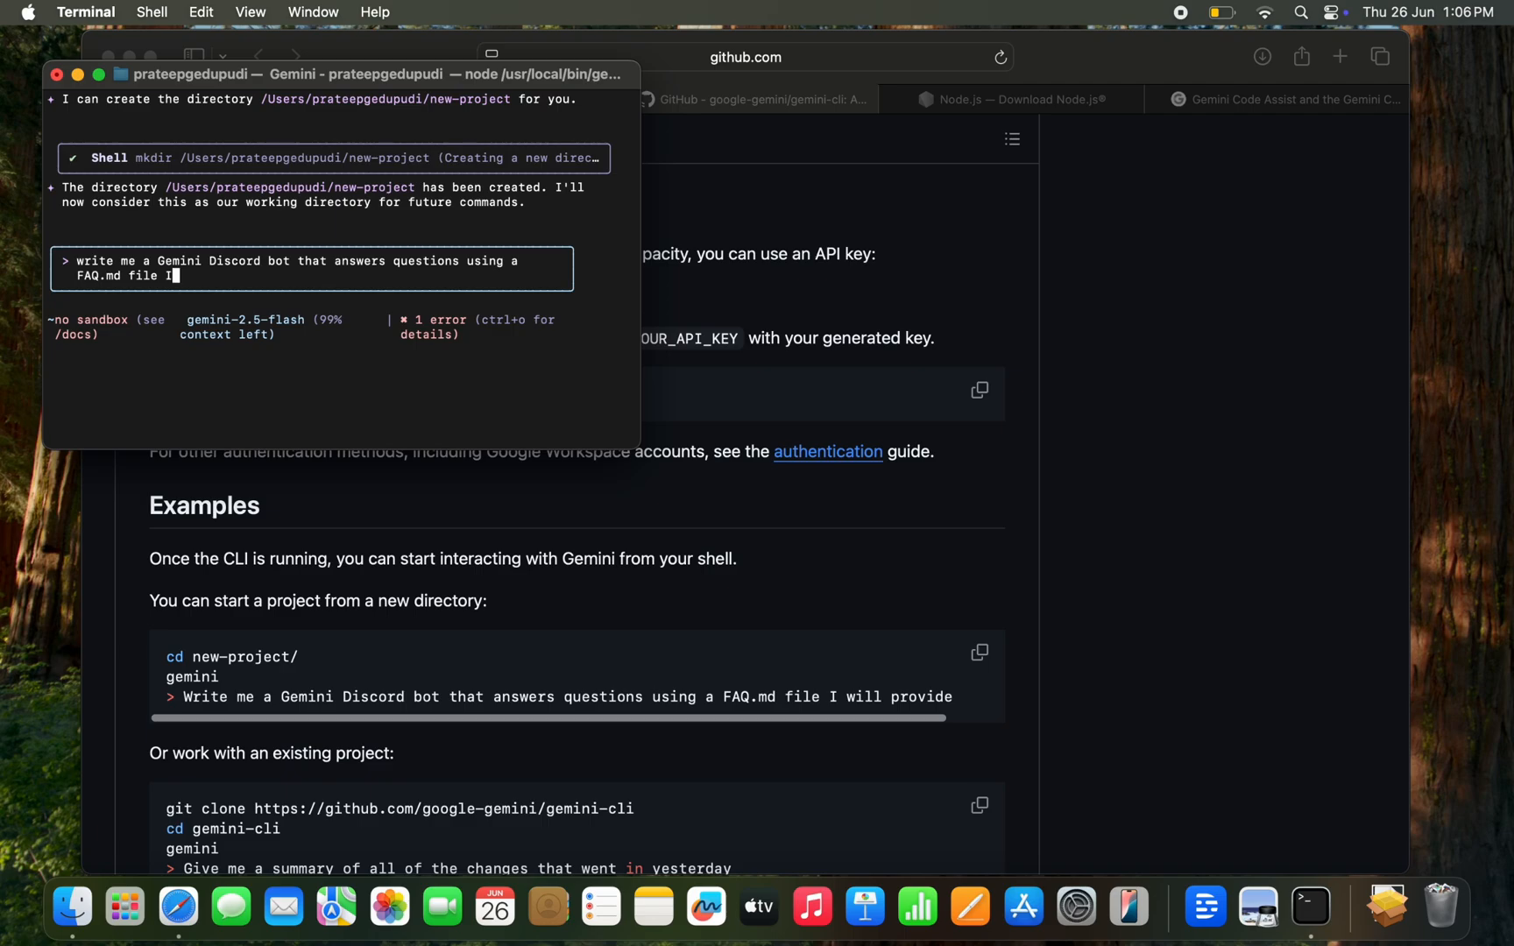
text(will pro)
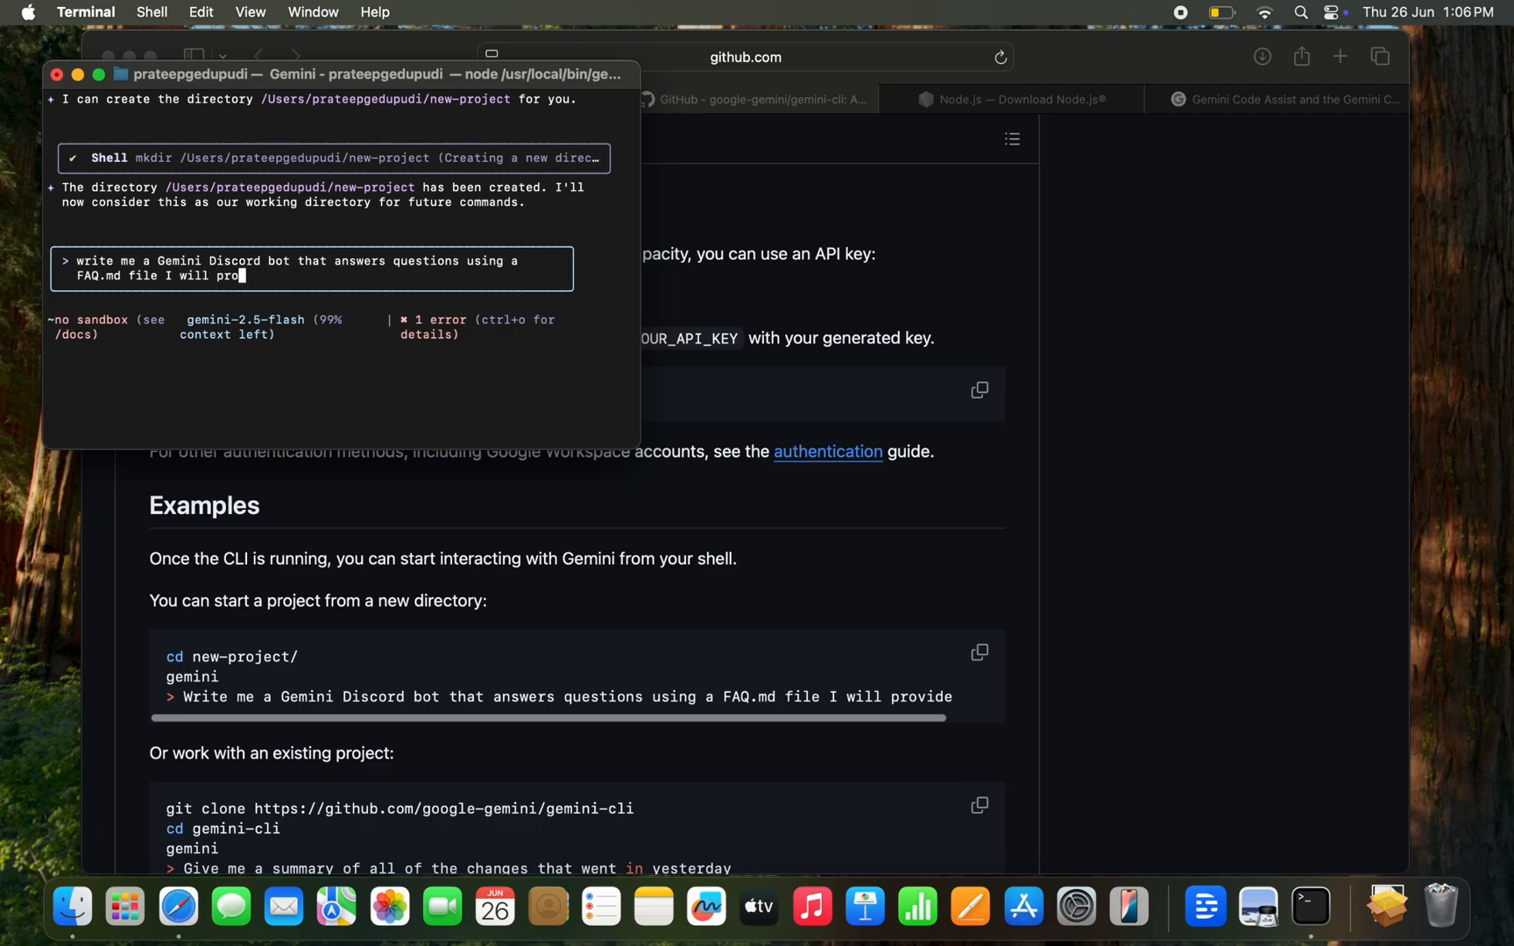
text(vide)
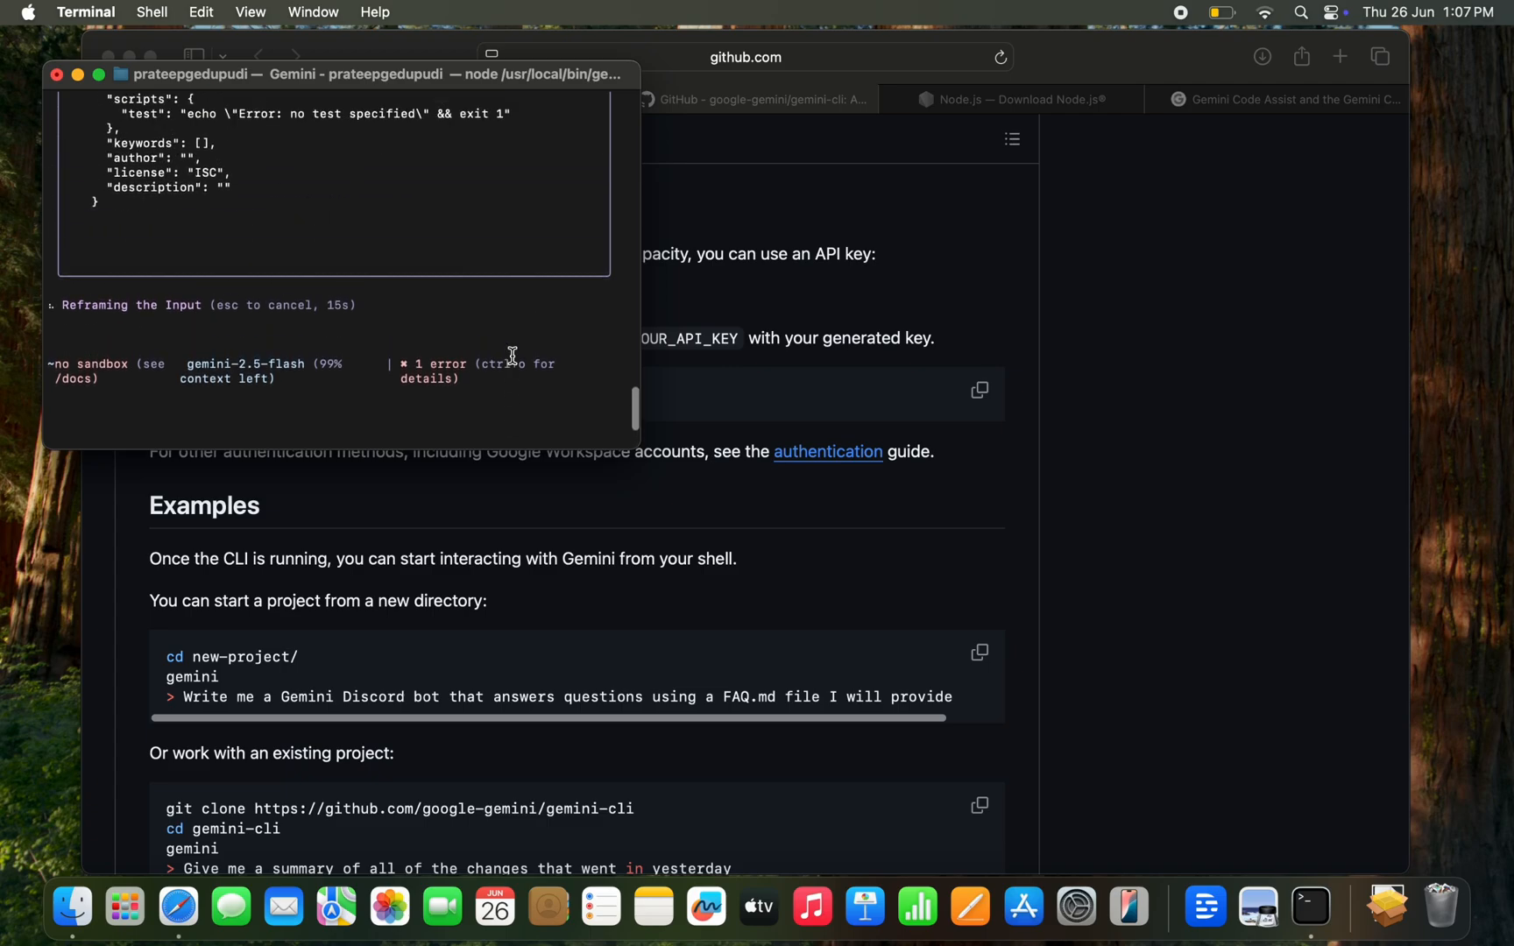
mouse_move(554, 332)
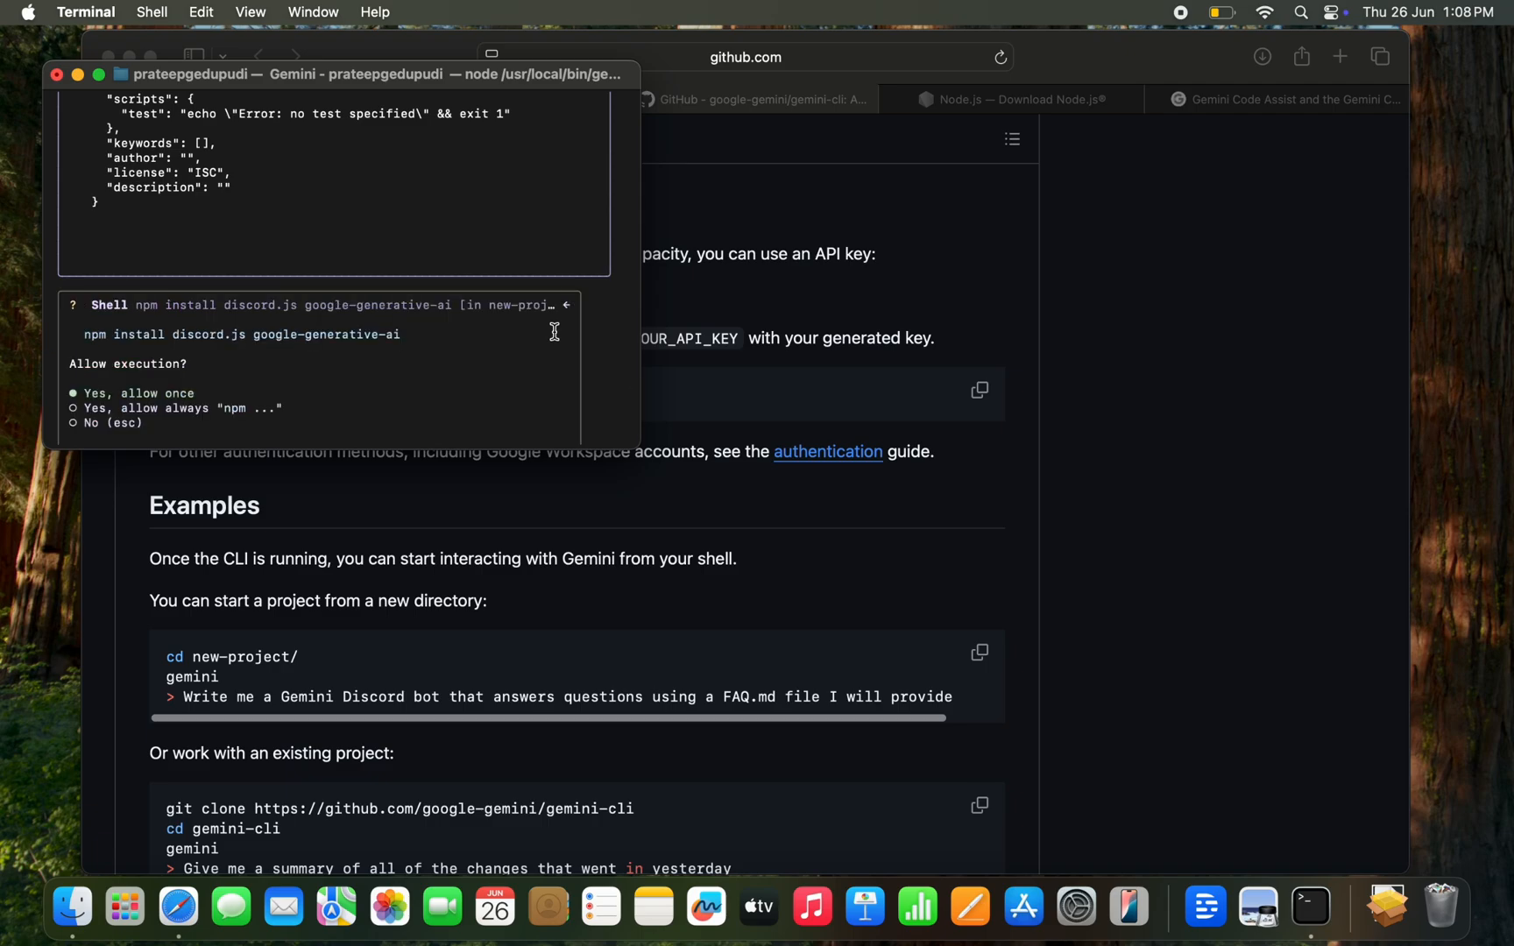
mouse_move(545, 361)
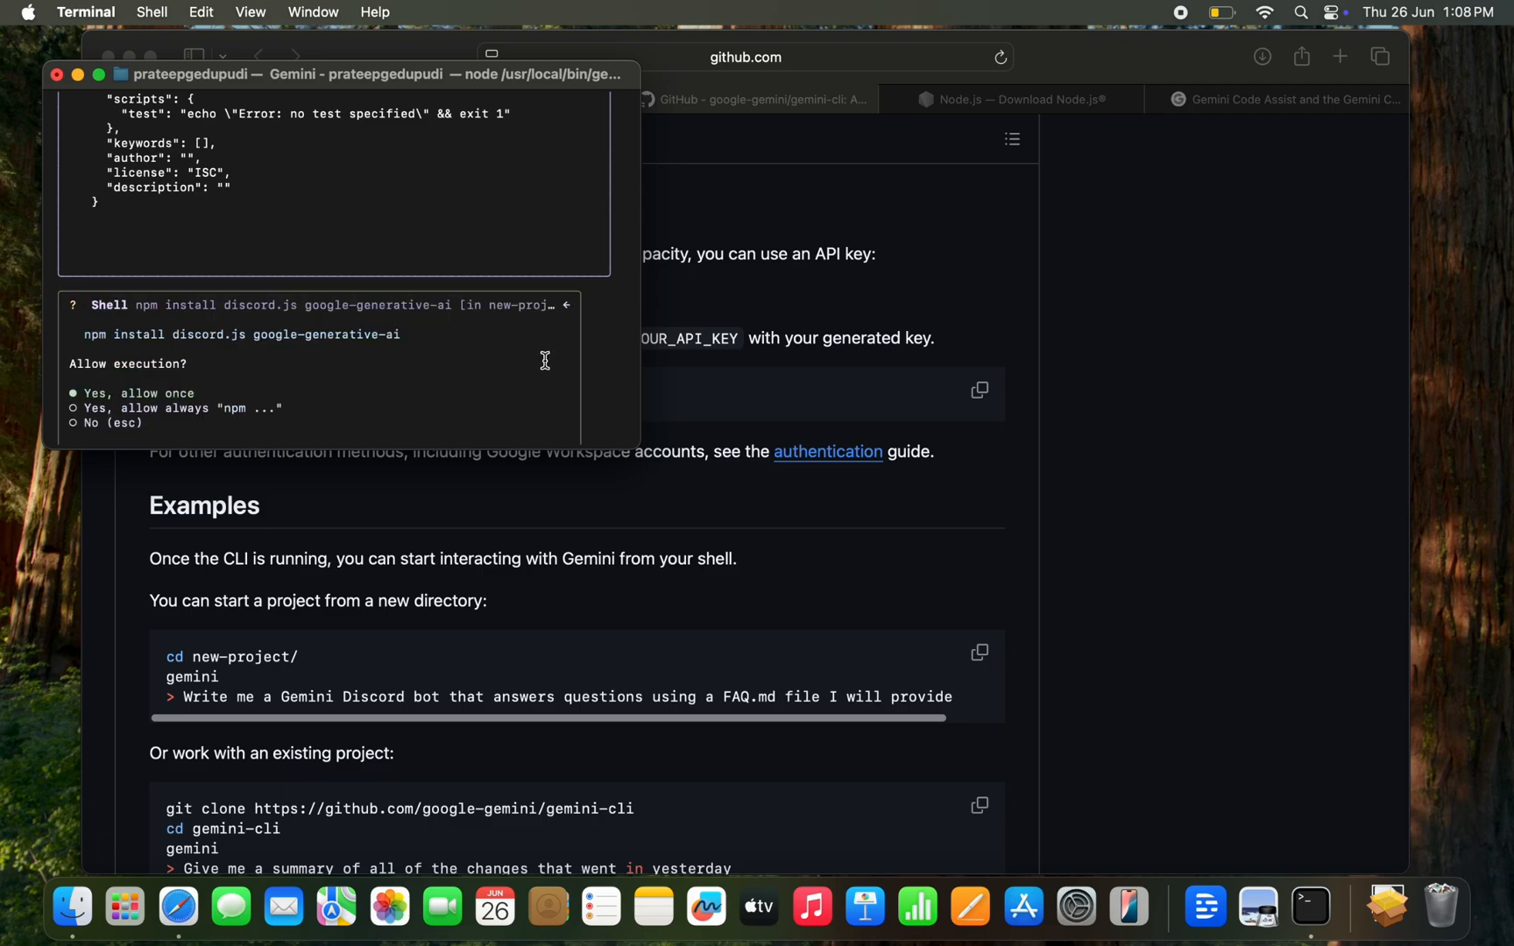